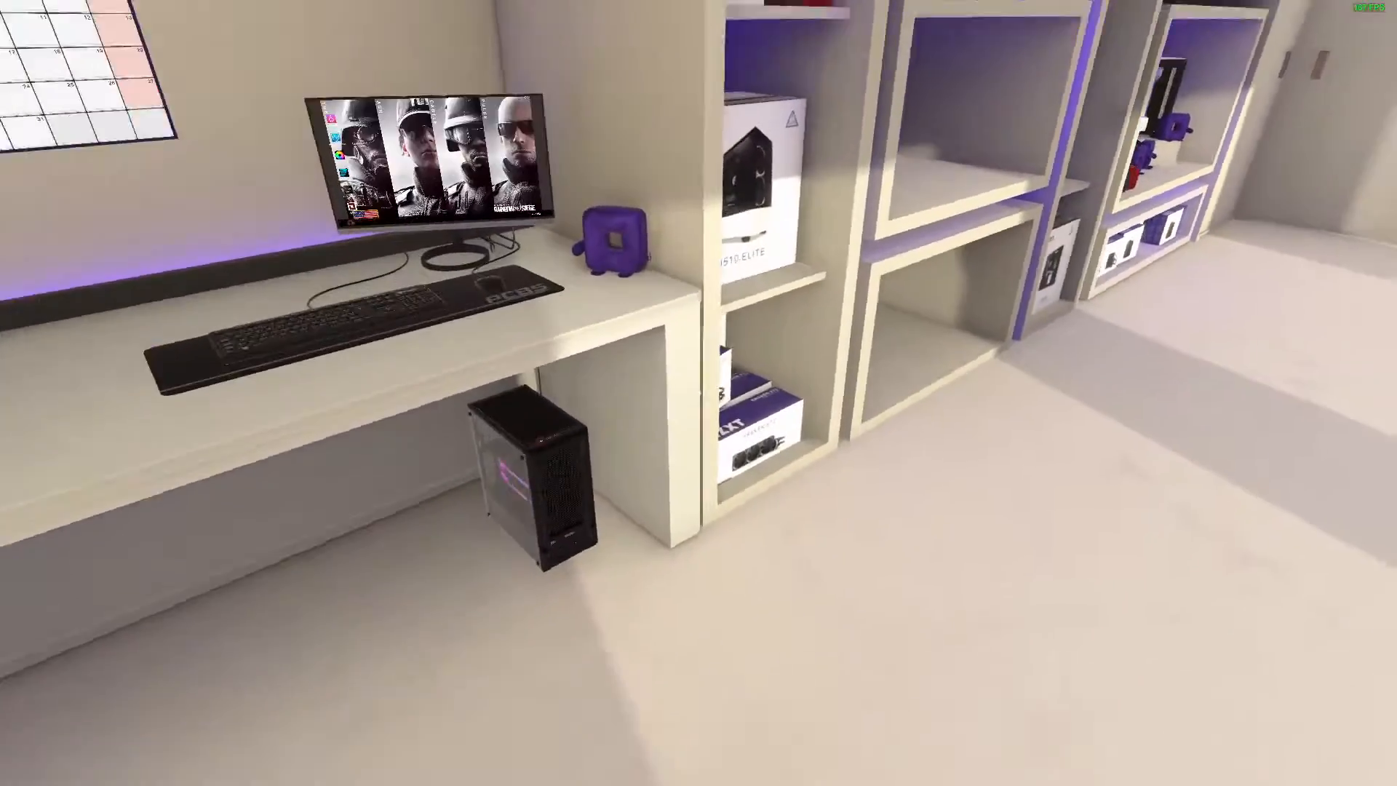
mouse_move(698, 393)
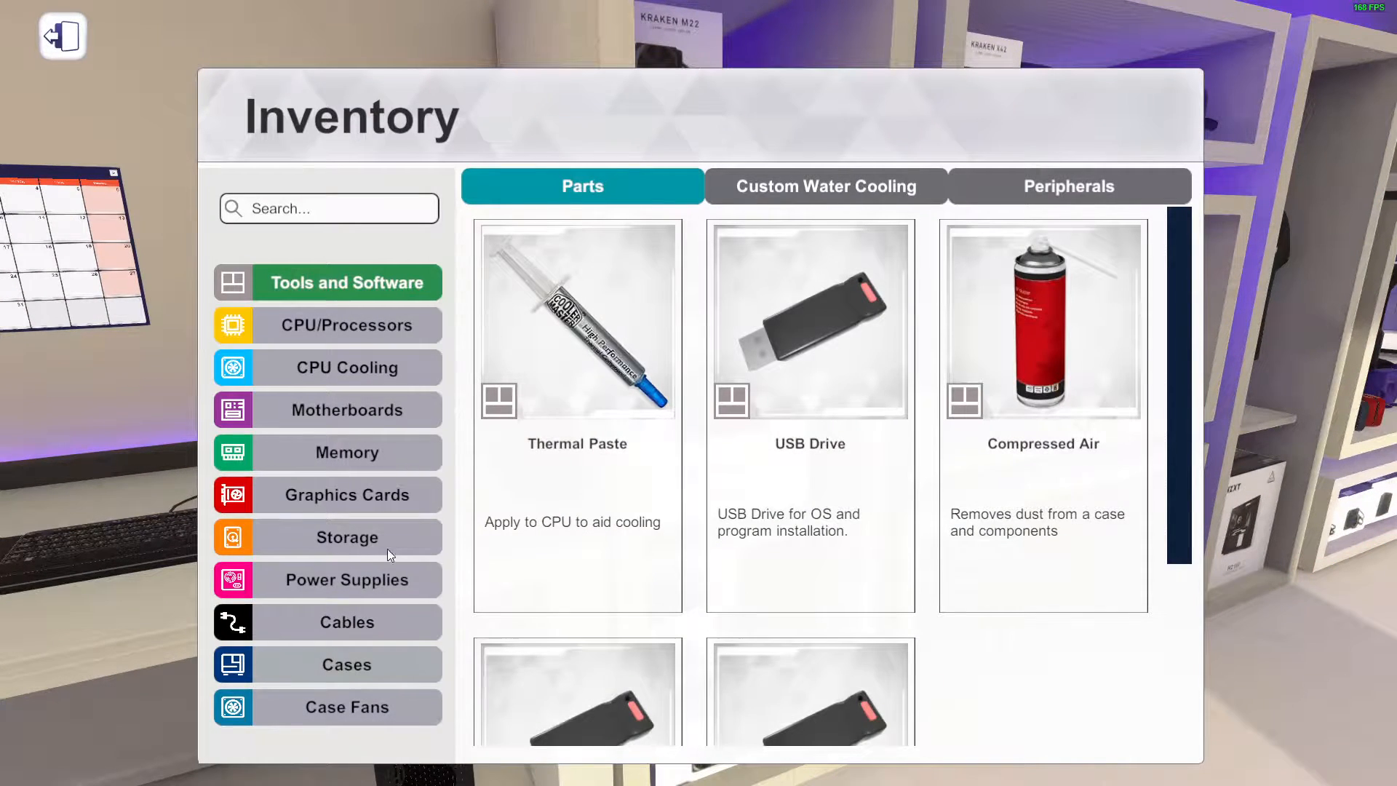
mouse_move(646, 417)
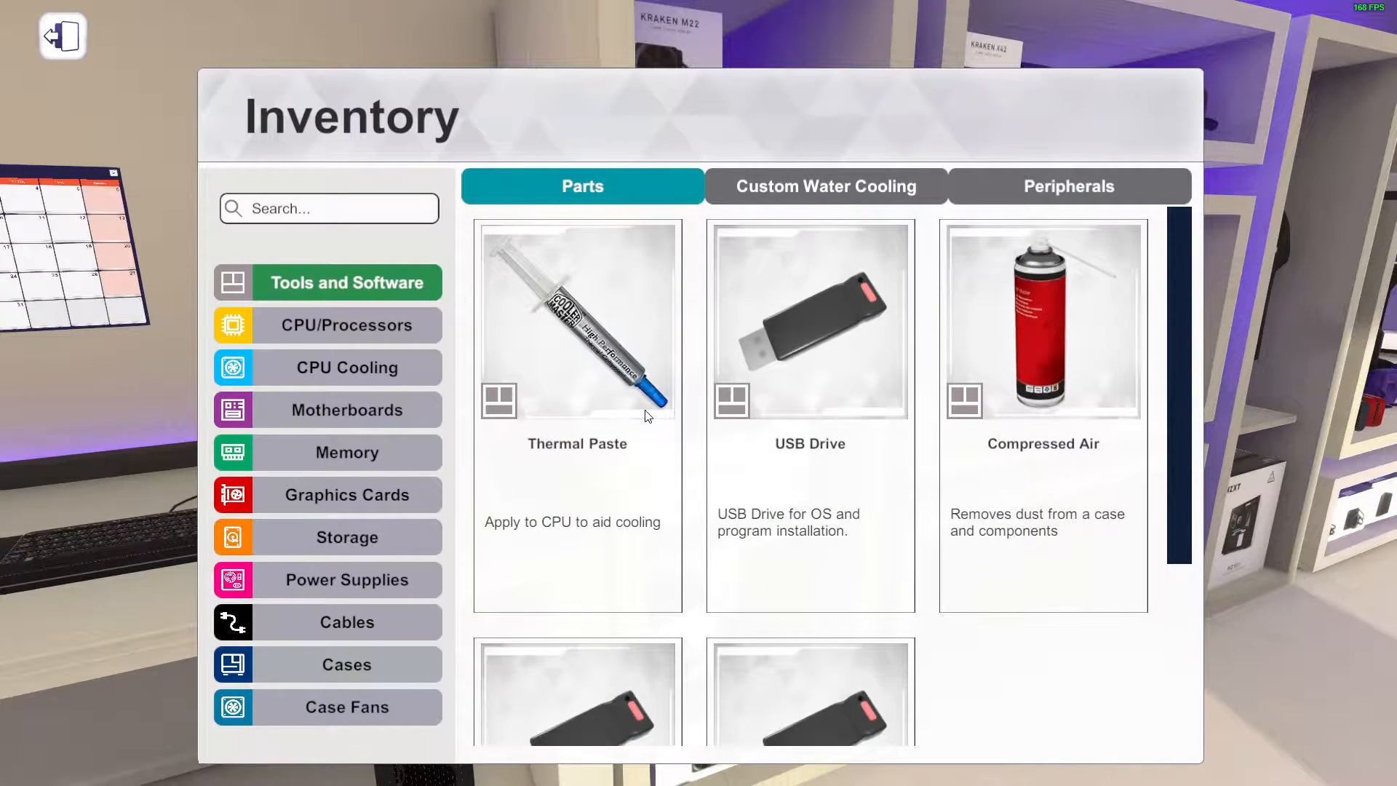
Filter the Cases list by 'corsair' and choose the CORSAIR Obsidian Series 1000D case
click(347, 663)
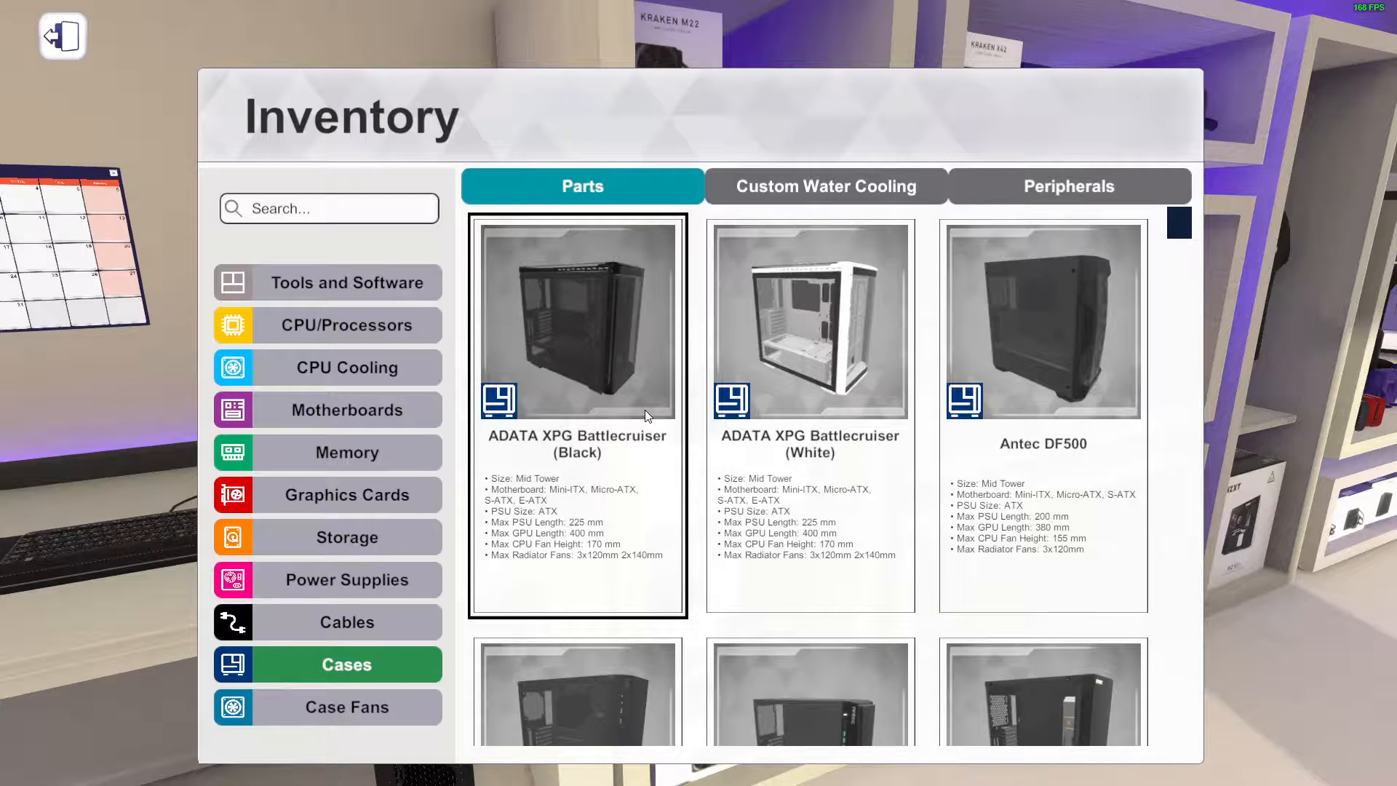
click(348, 283)
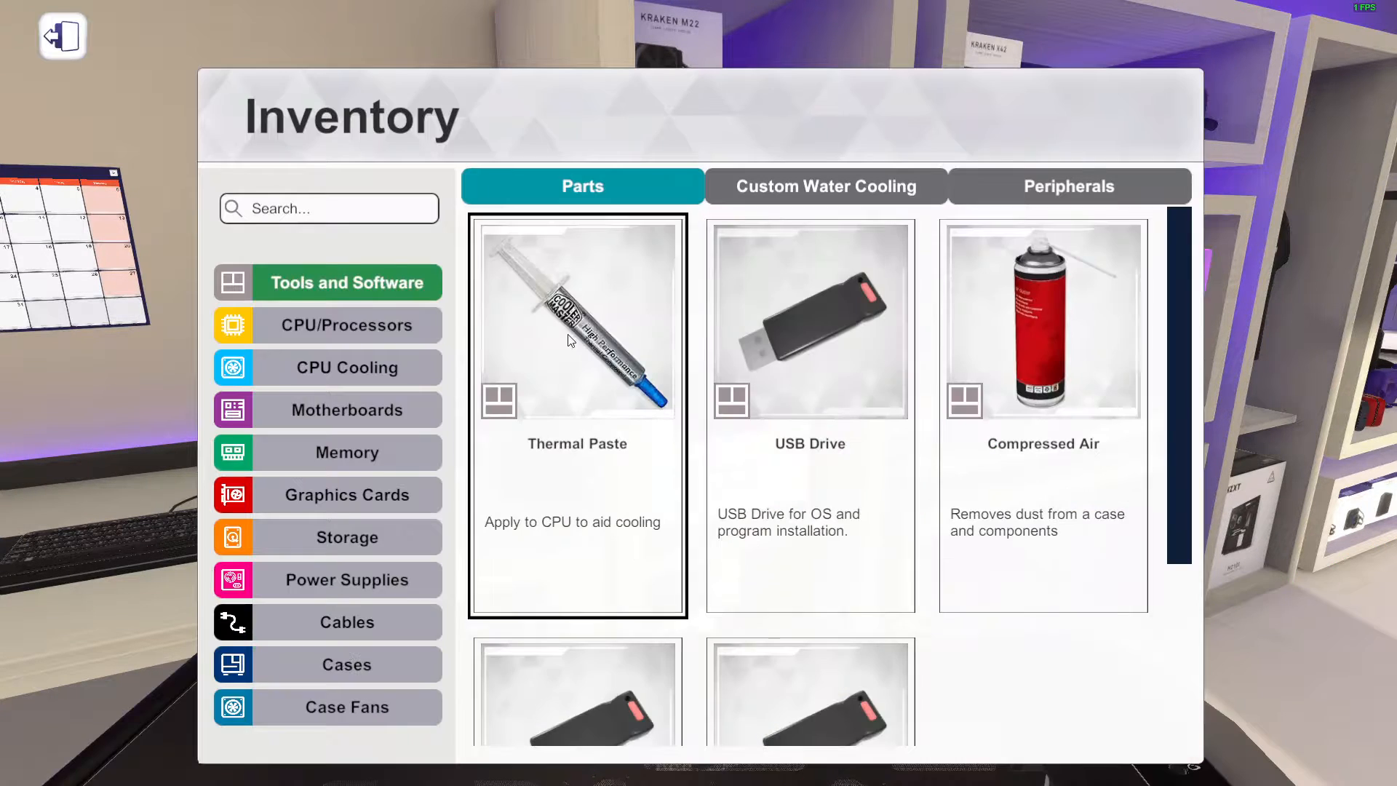
click(347, 664)
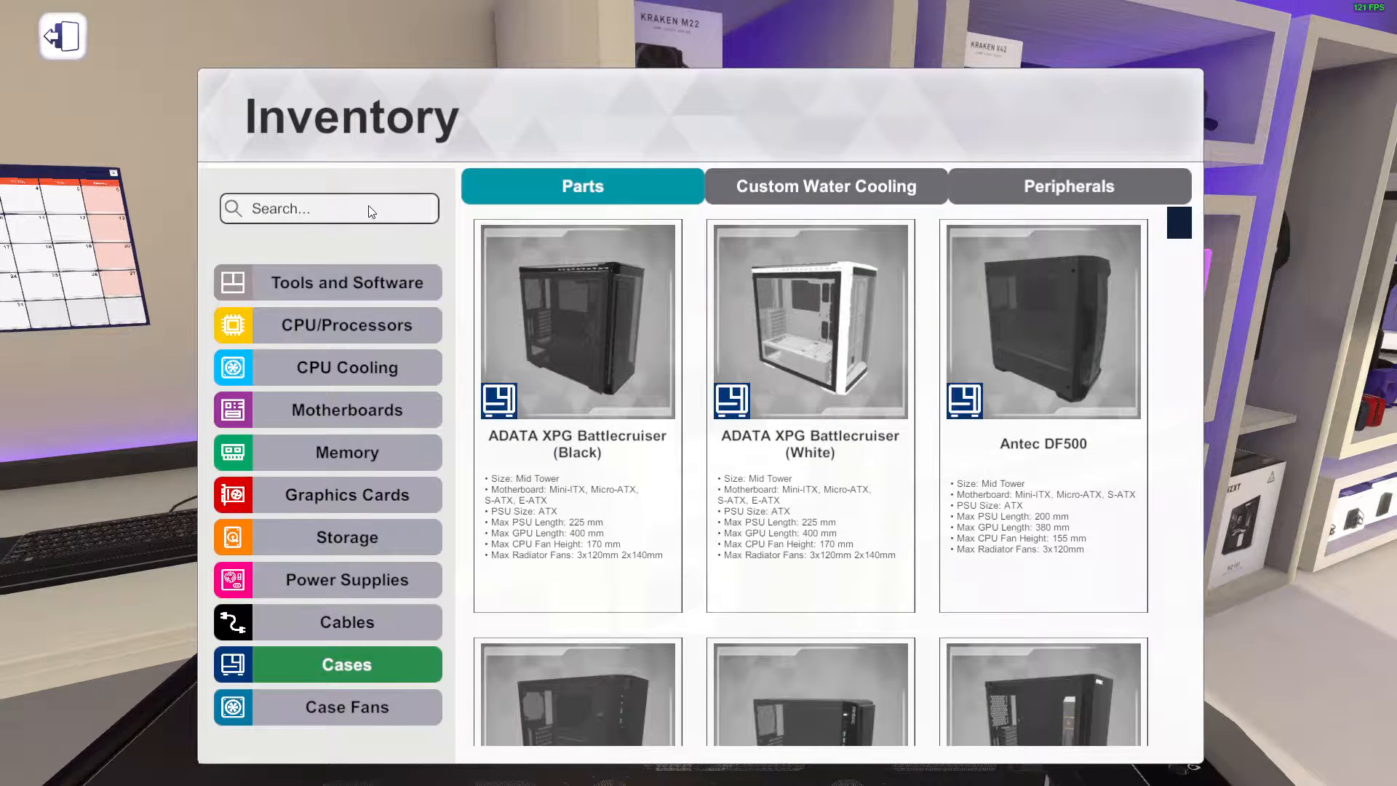
text(cors)
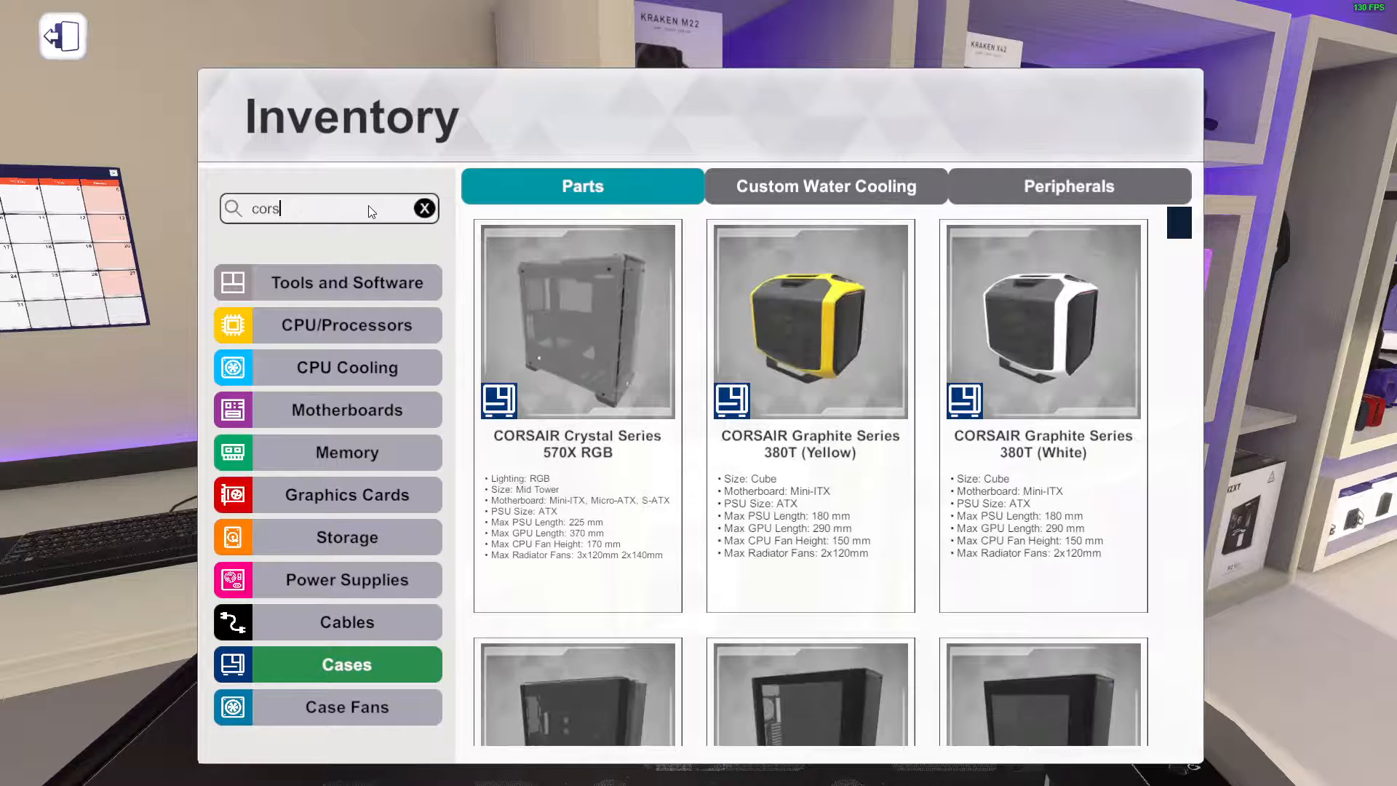
text(air)
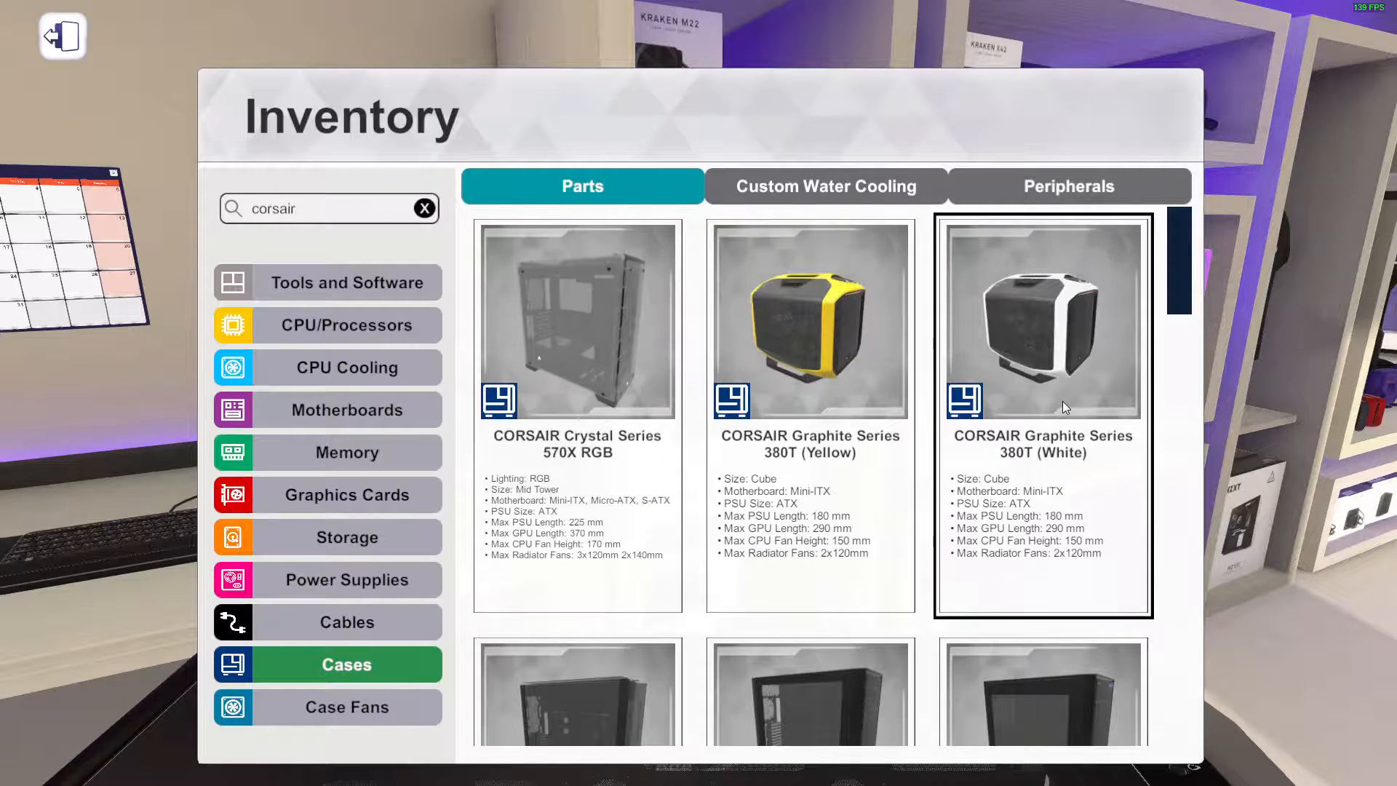
scroll(down, 3)
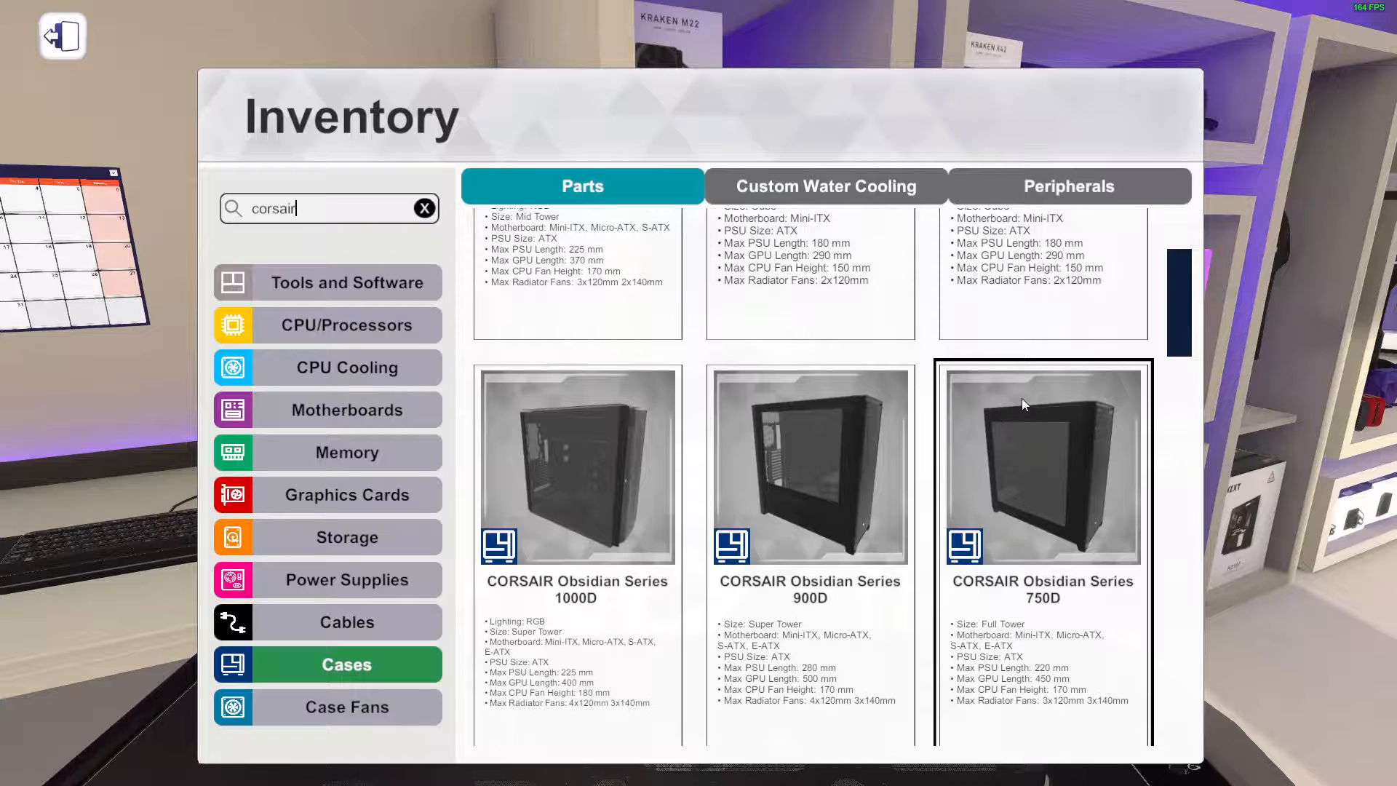
scroll(up, 3)
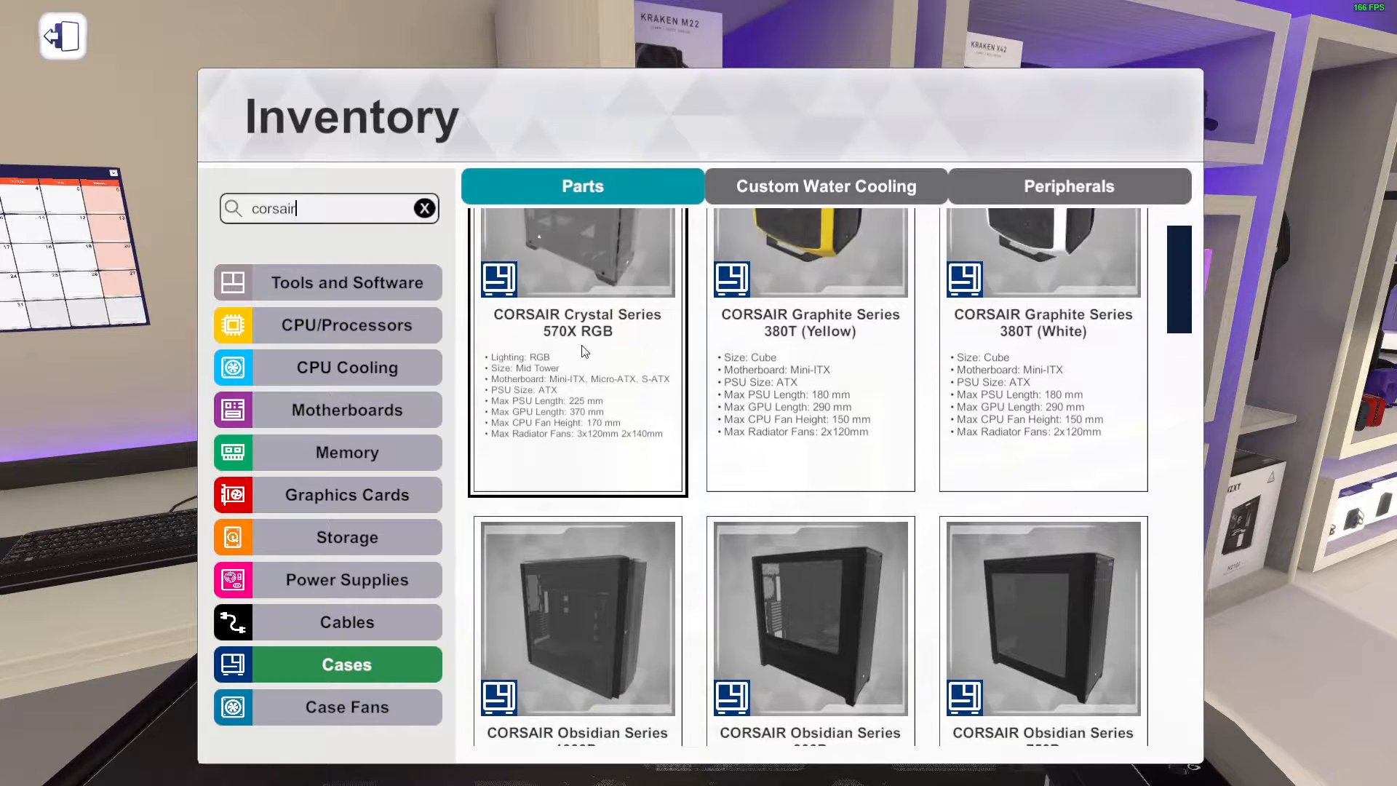
scroll(down, 3)
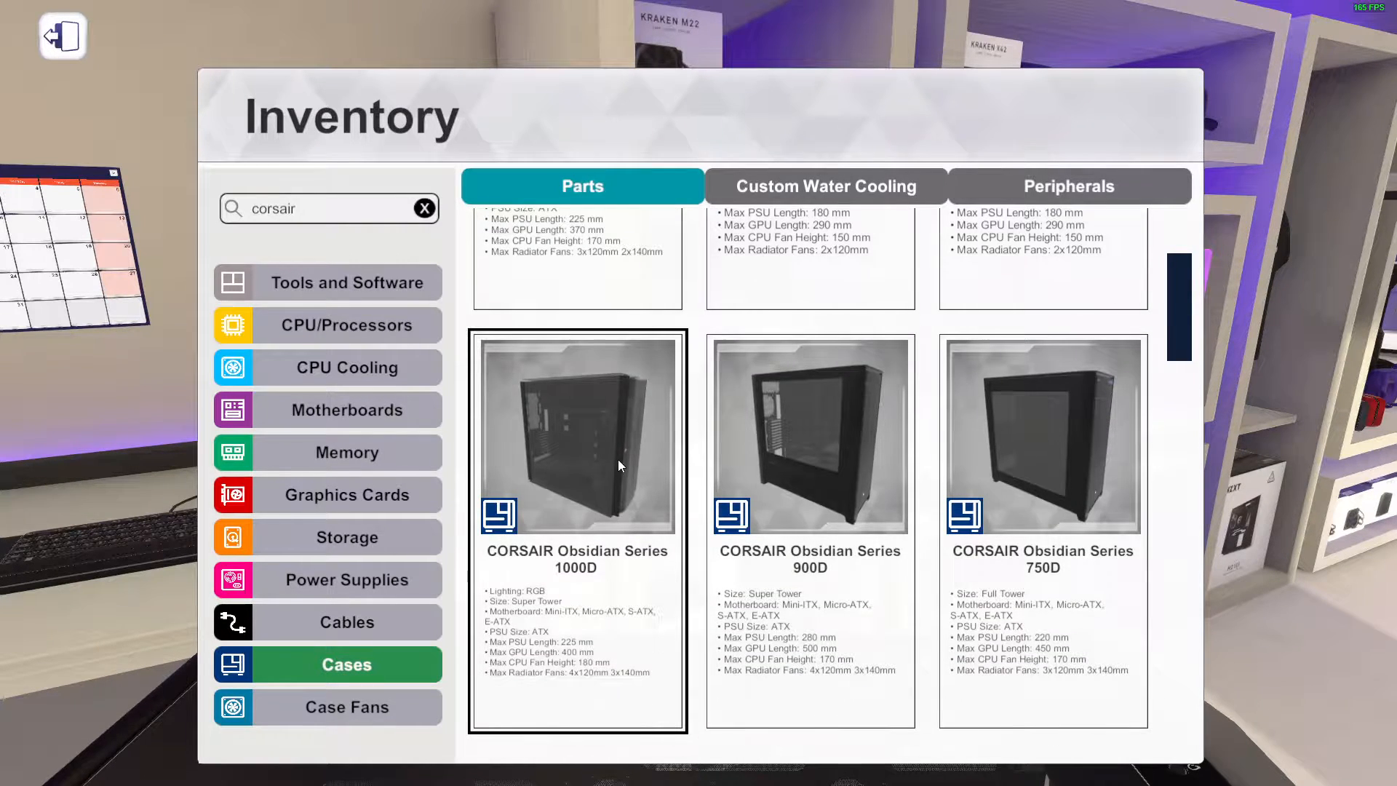
click(62, 35)
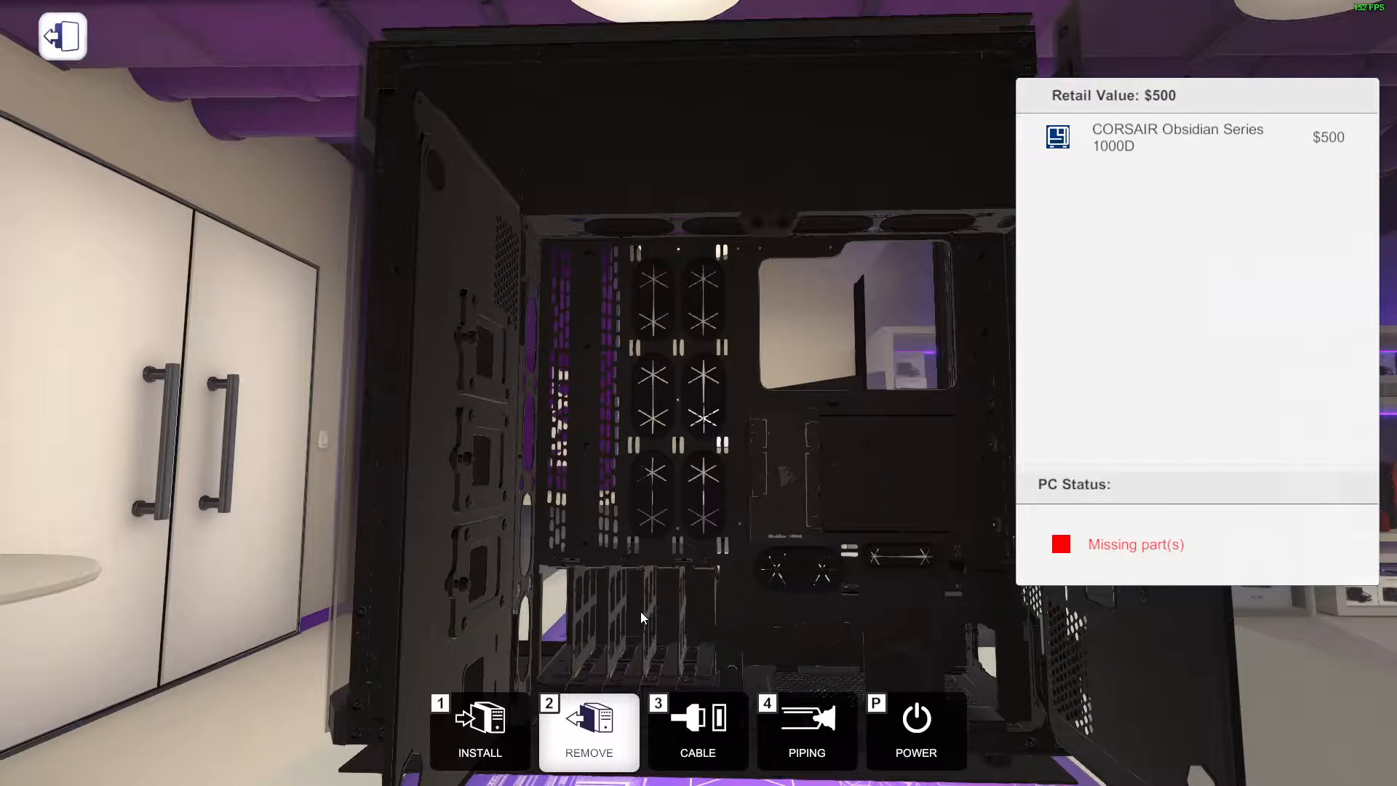
Start installing parts into the open Obsidian 1000D case on the workbench
click(479, 730)
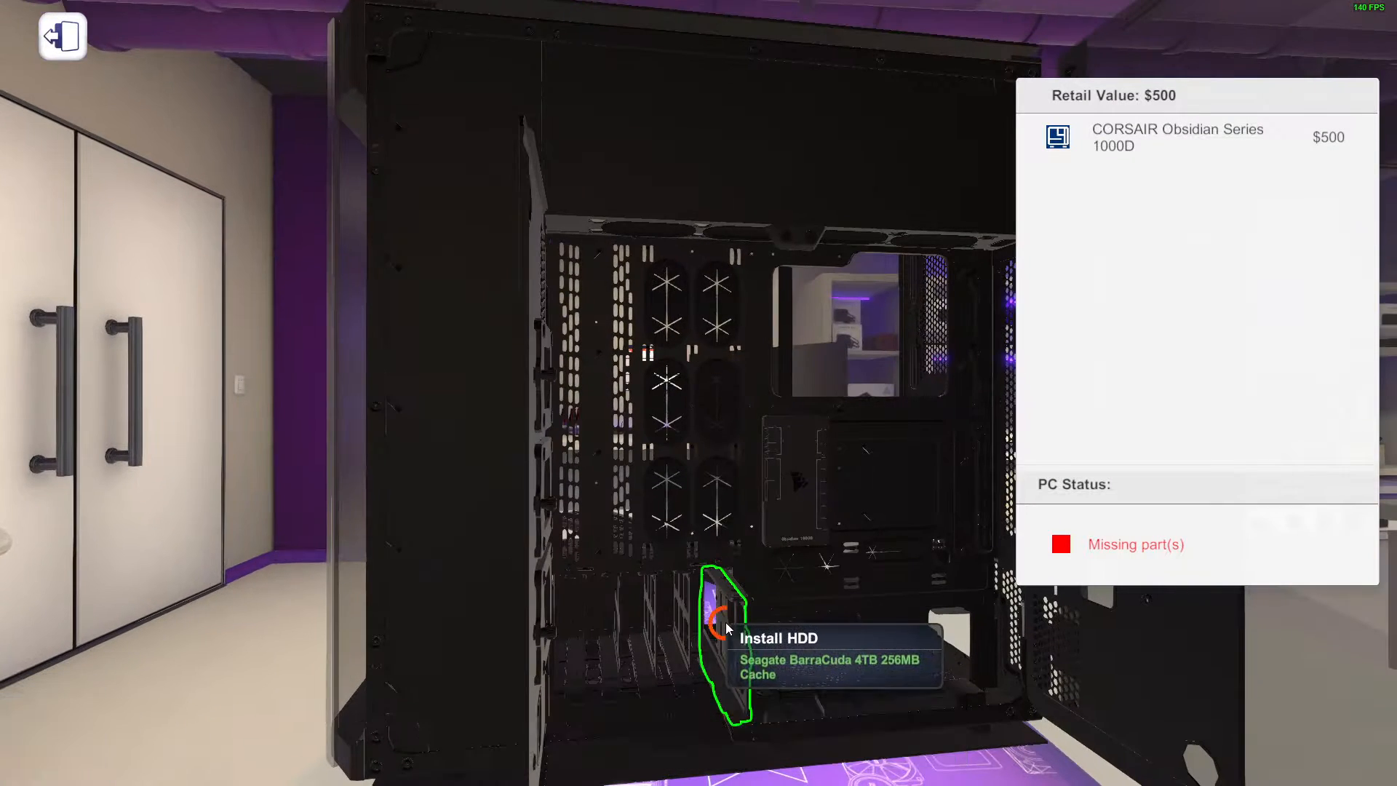
Fit Seagate BarraCuda 4TB drives into successive HDD bays until five are installed
click(716, 620)
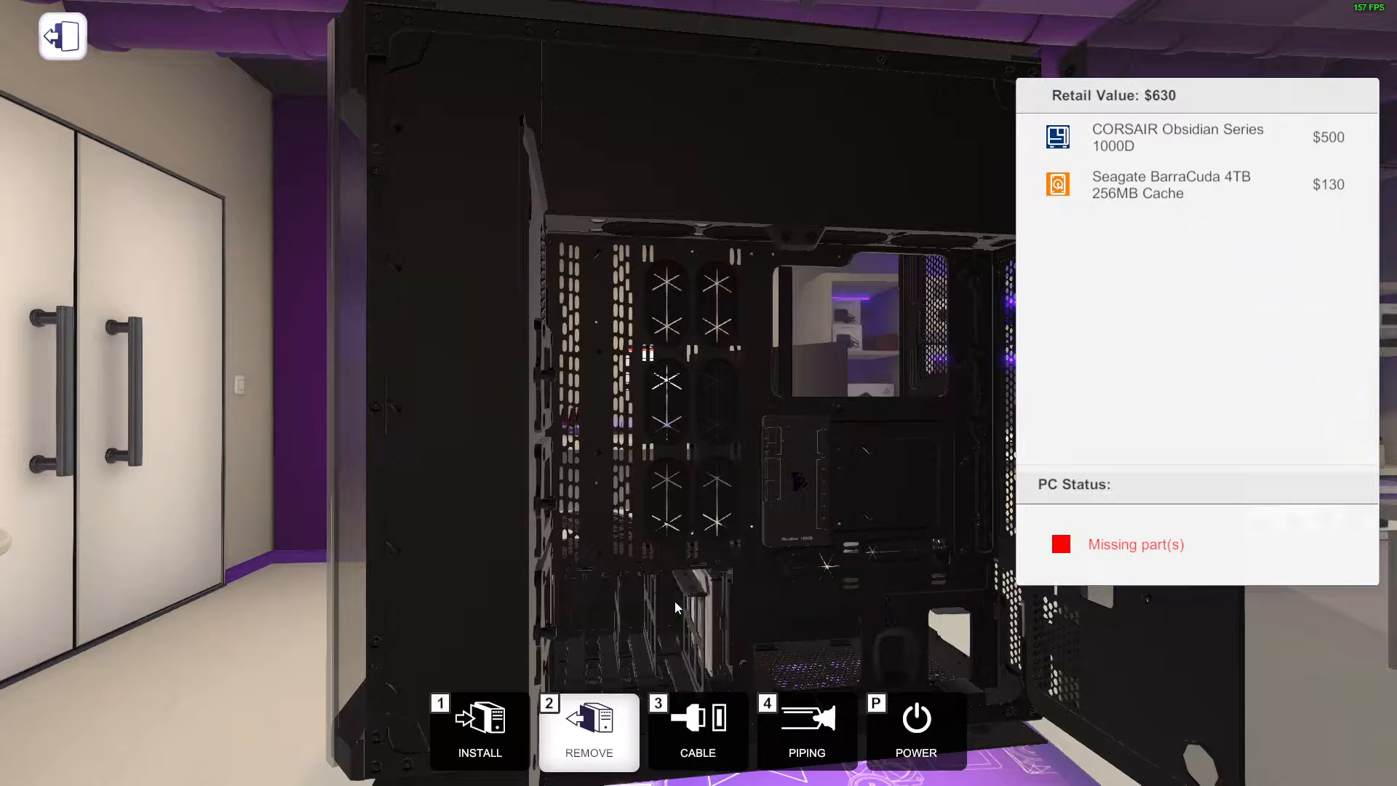
click(479, 731)
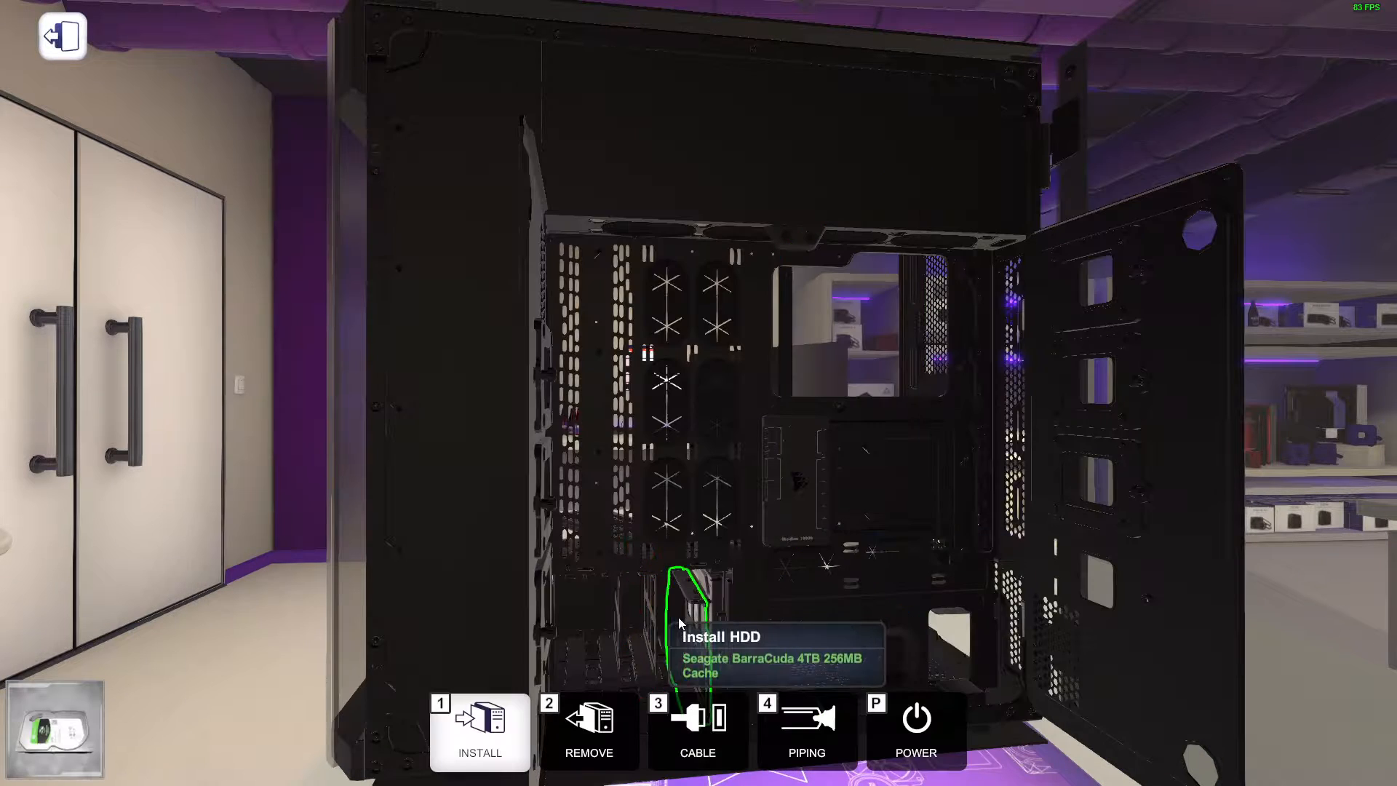
click(588, 730)
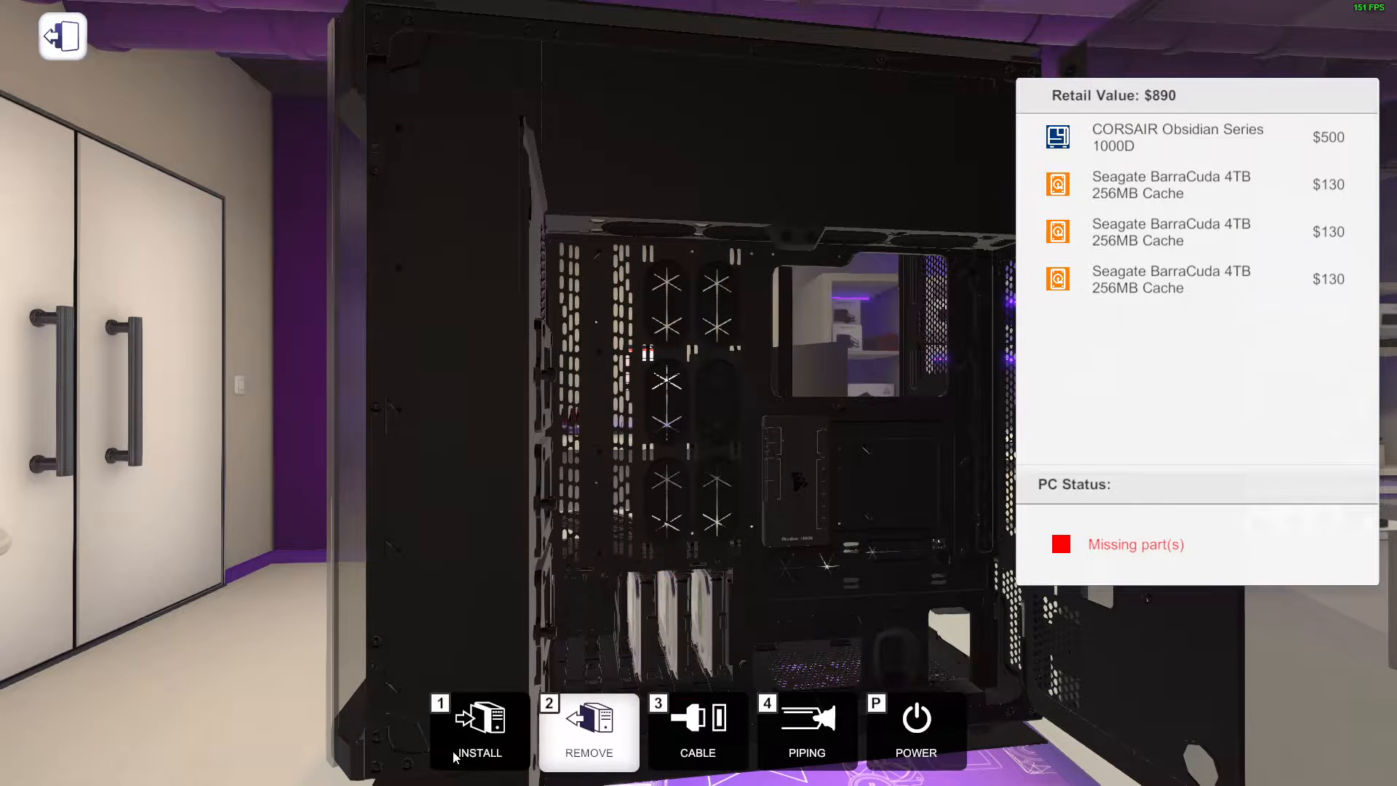
click(479, 730)
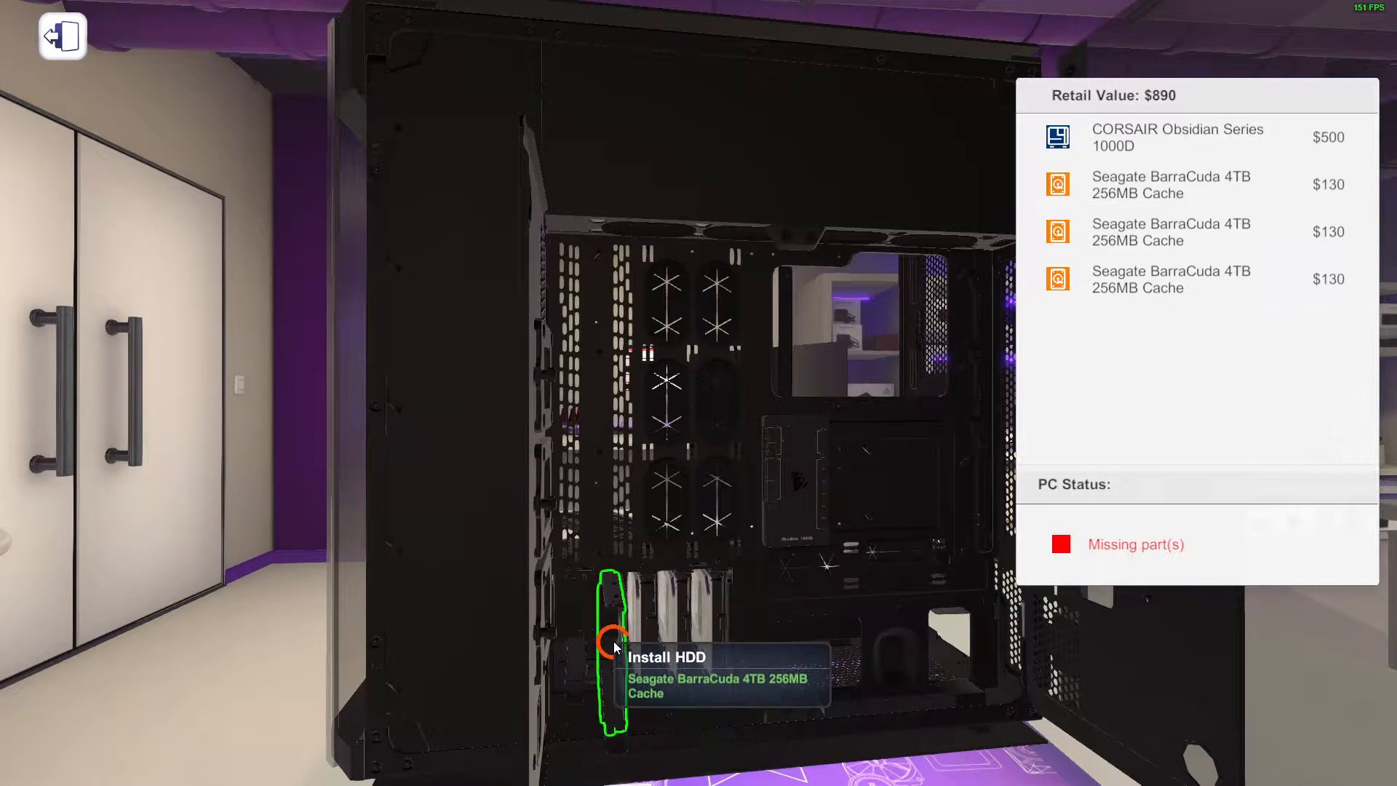
click(612, 647)
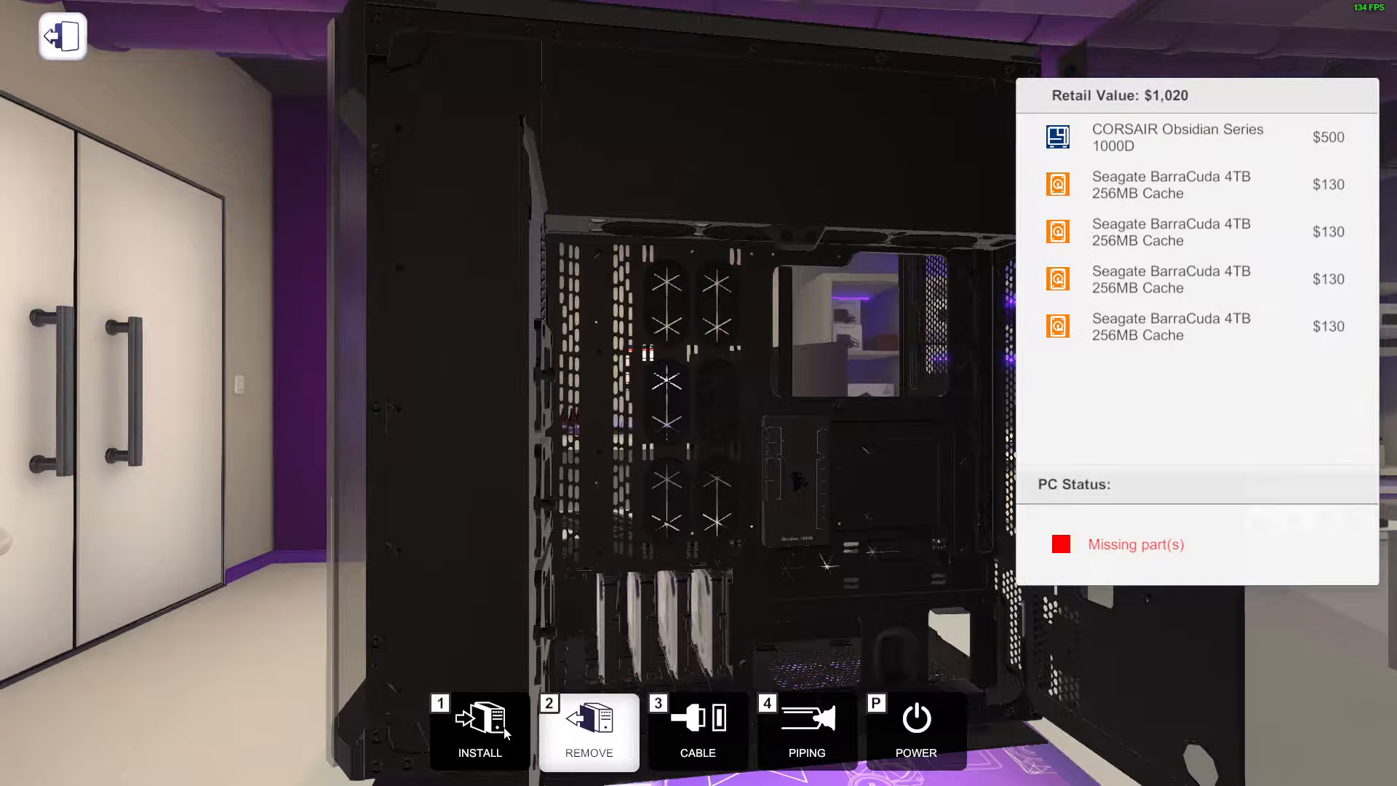
click(479, 731)
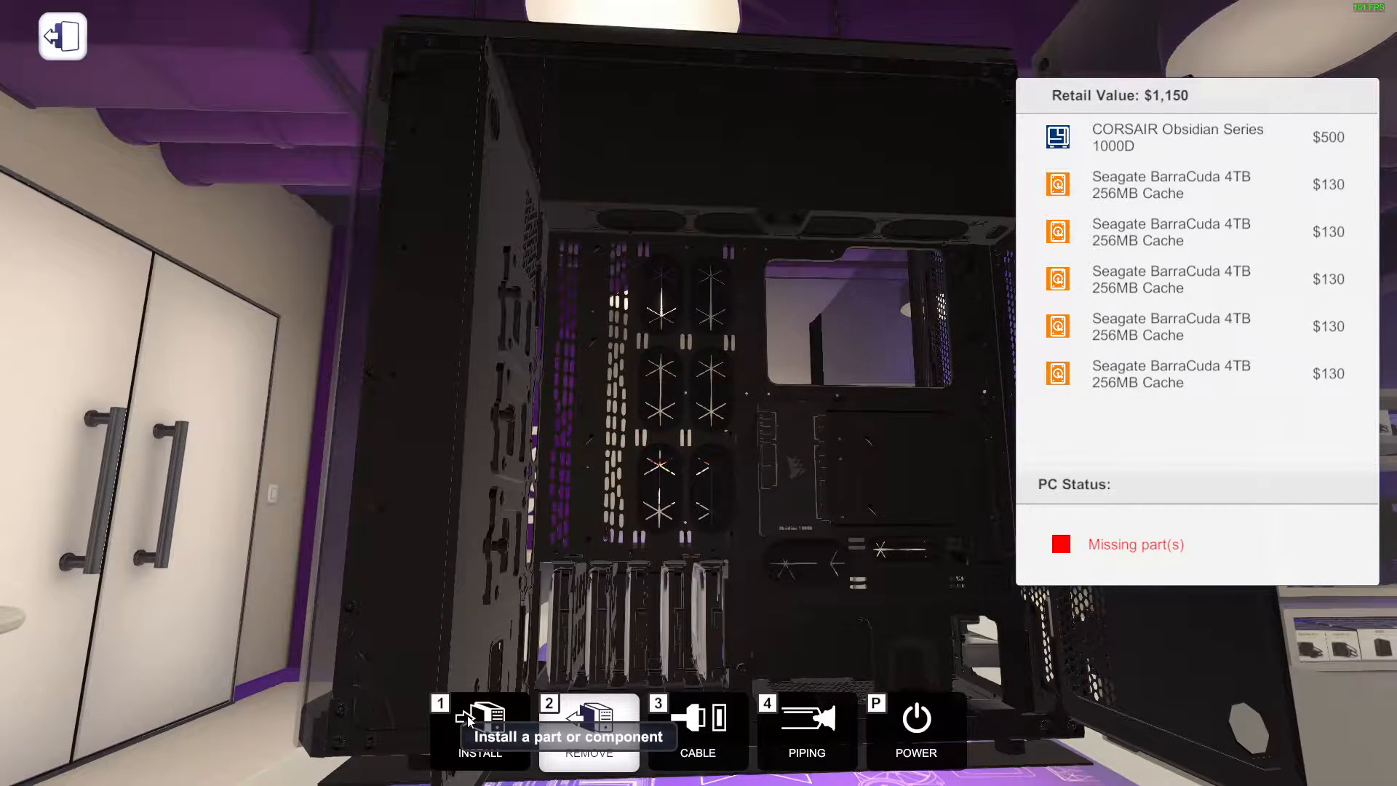
Find the CORSAIR TX850M under Power Supplies with a 'cors' search and install it in the PSU bay
click(479, 725)
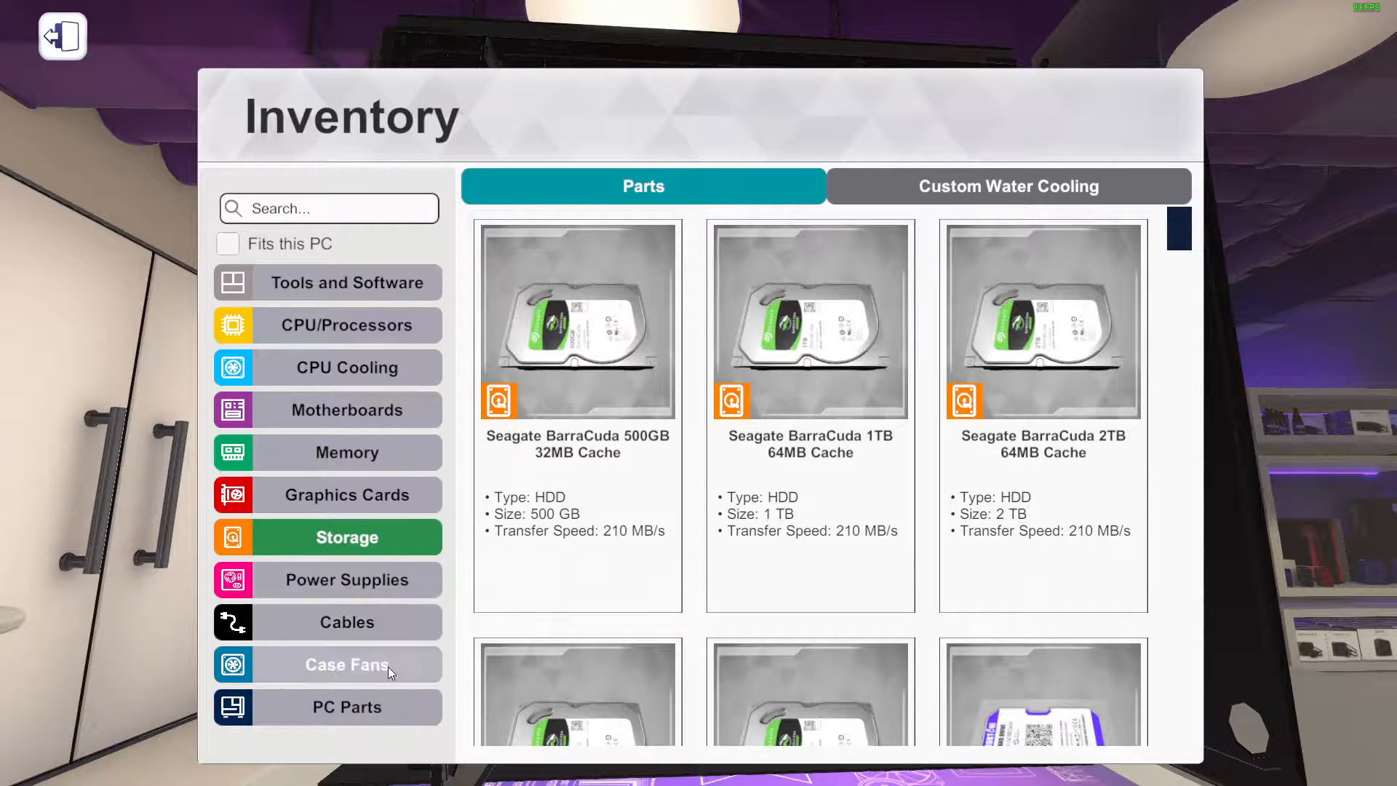
mouse_move(479, 539)
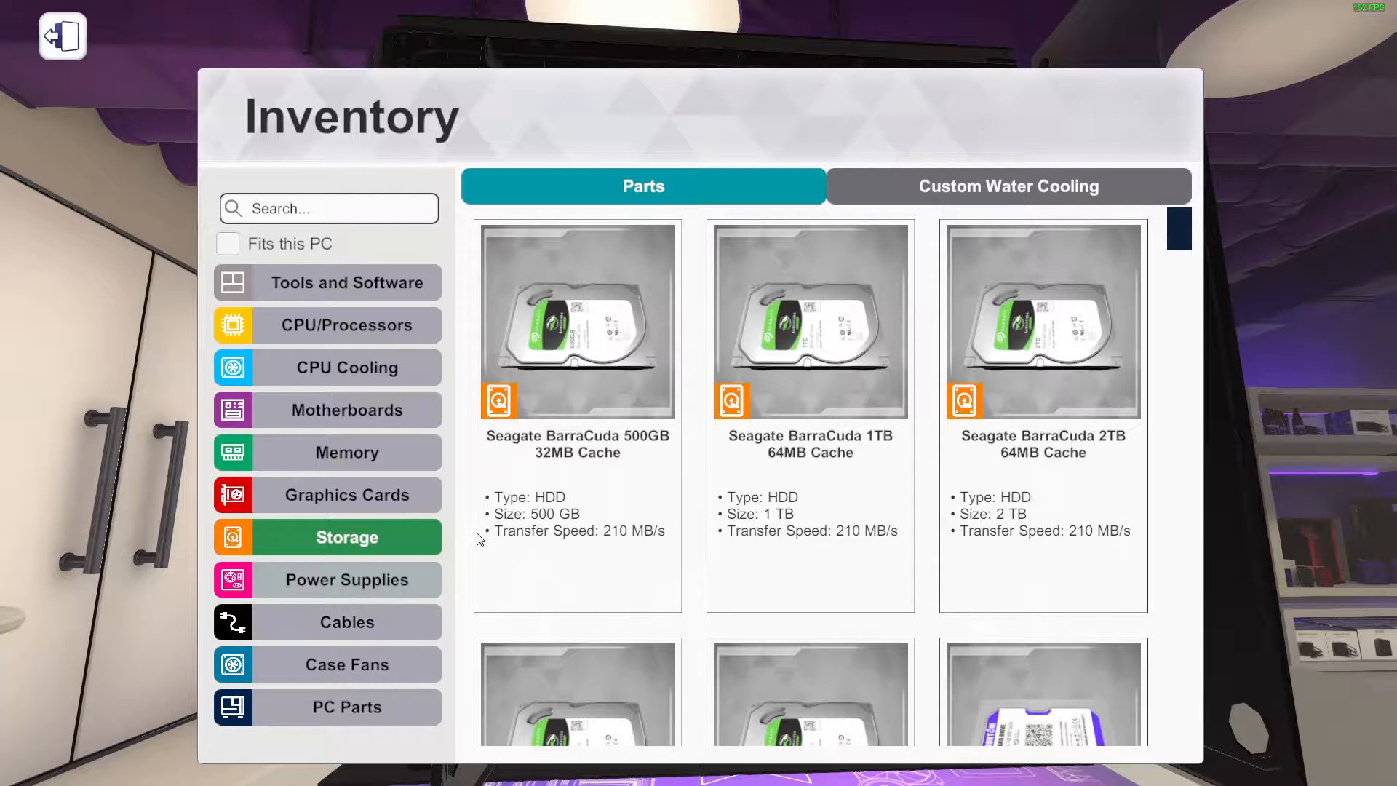
click(347, 579)
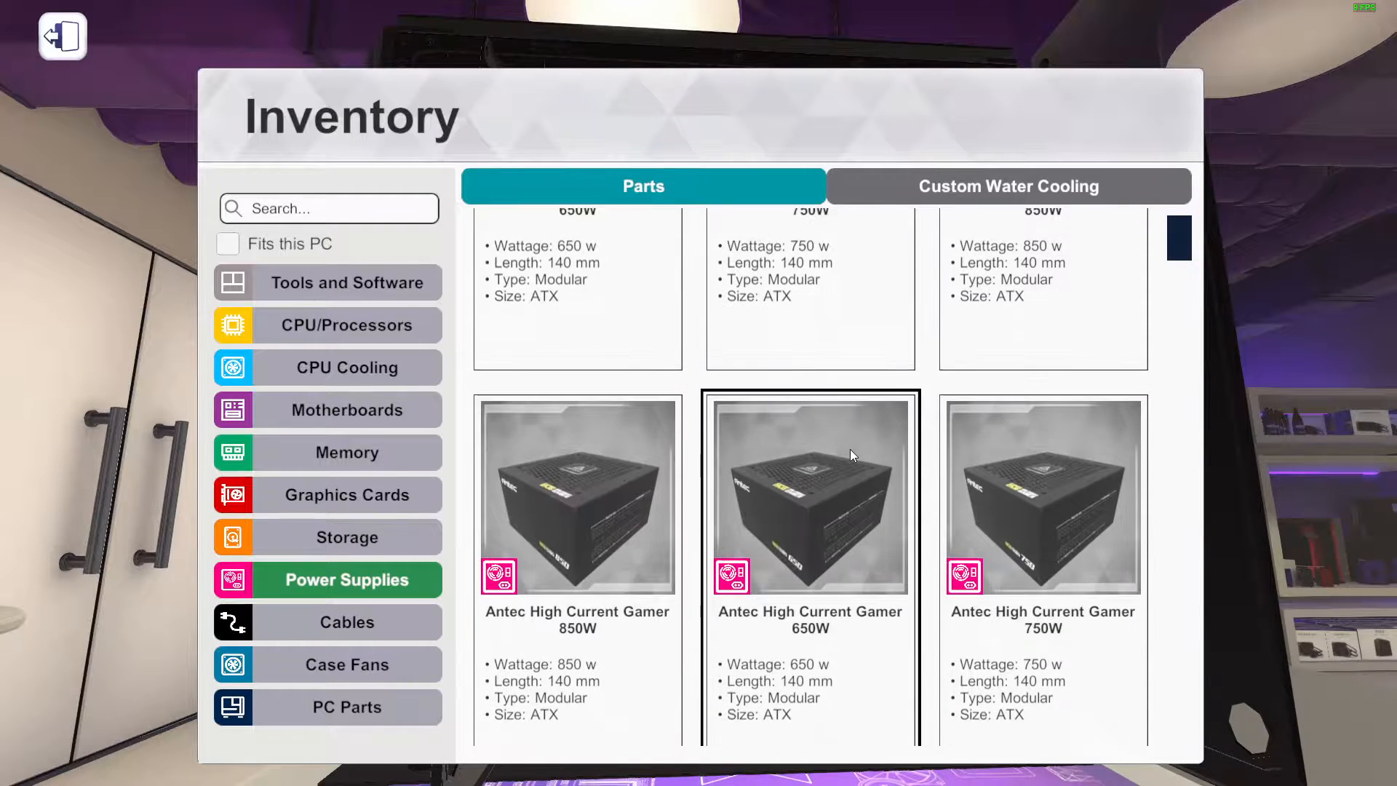
scroll(up, 3)
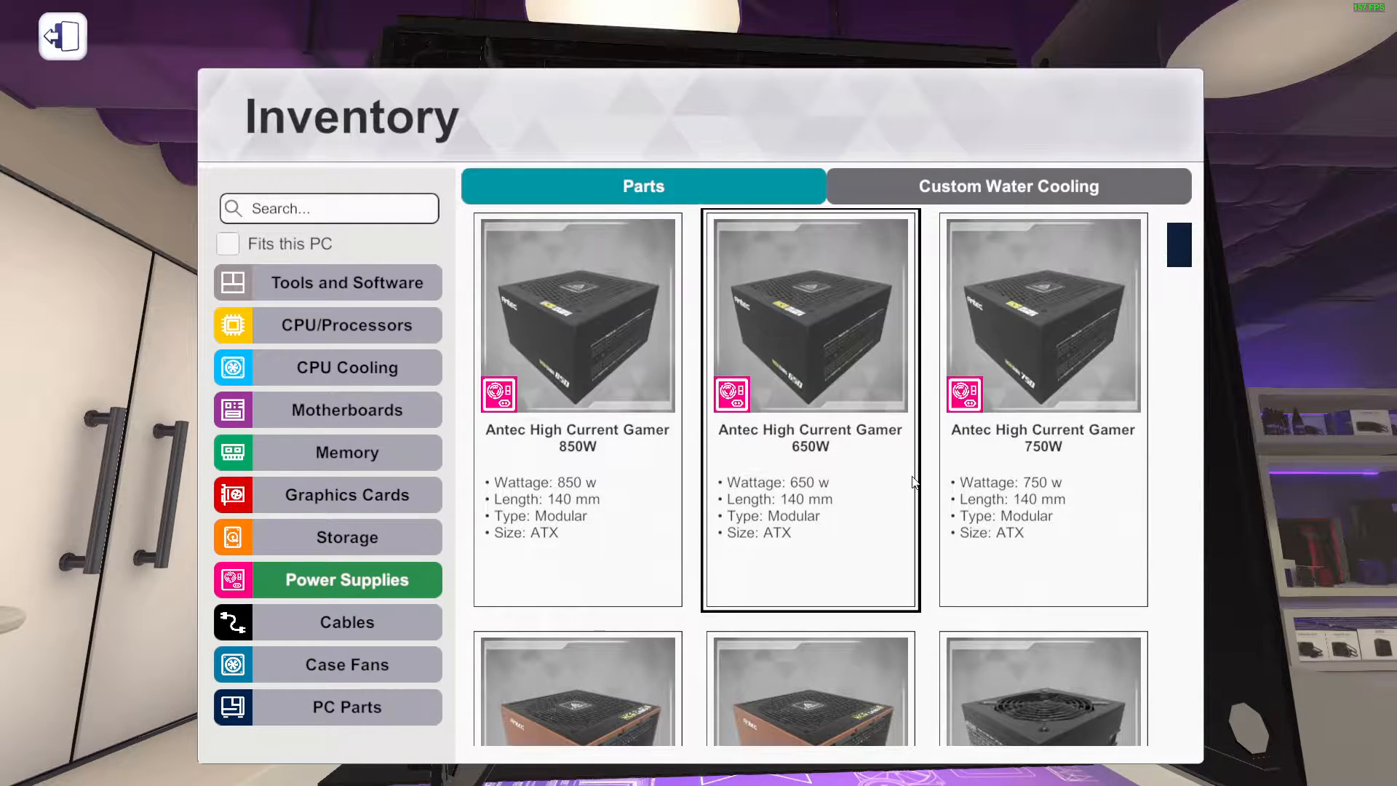
scroll(down, 3)
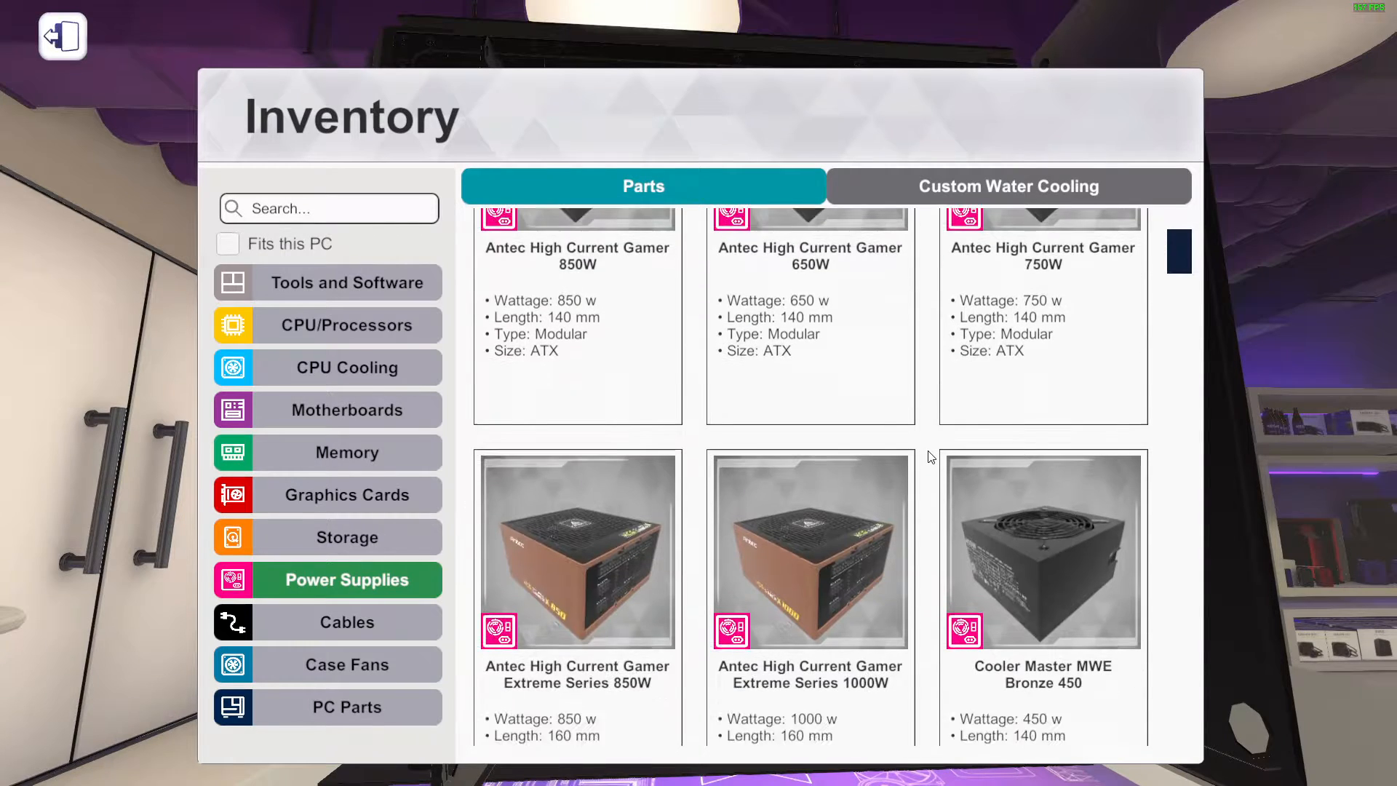
scroll(down, 3)
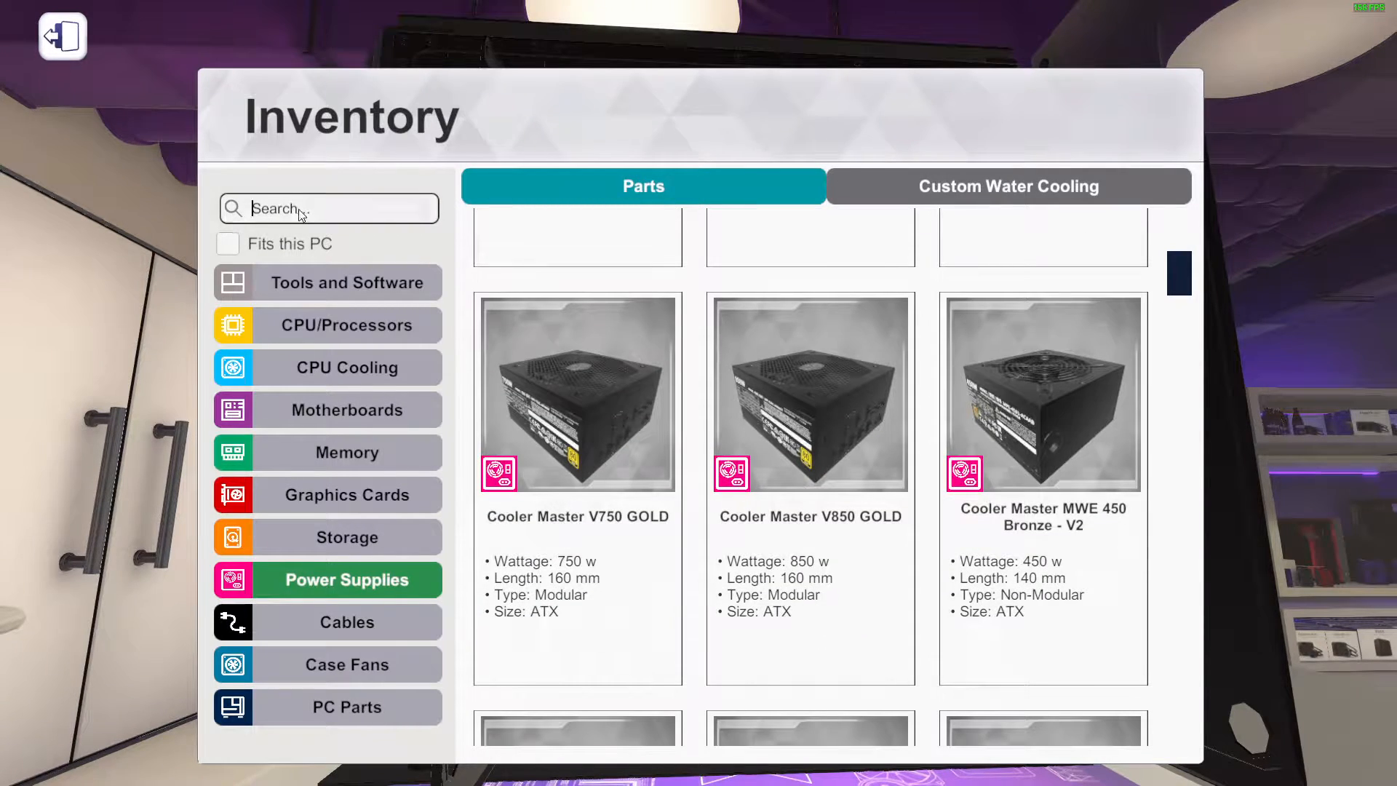
text(cors)
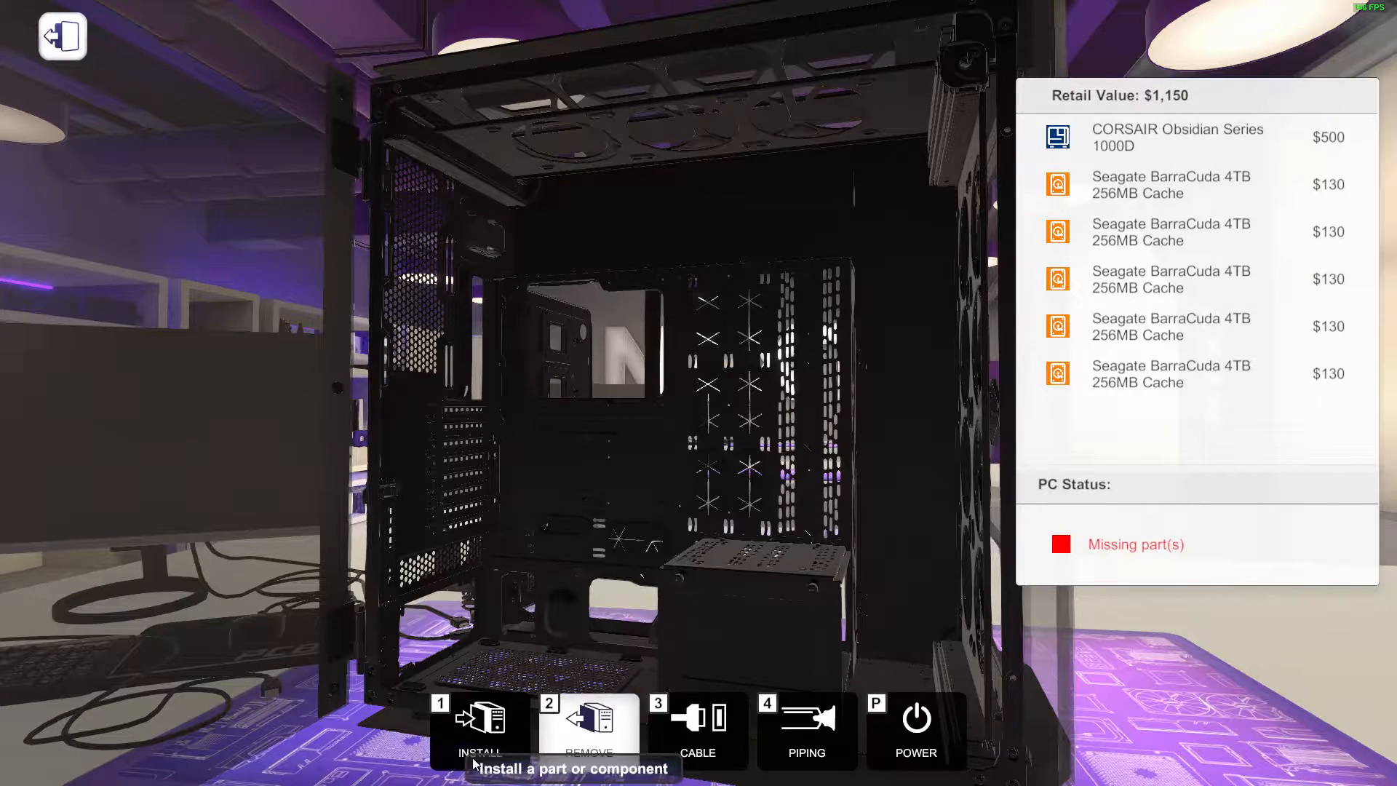
click(479, 729)
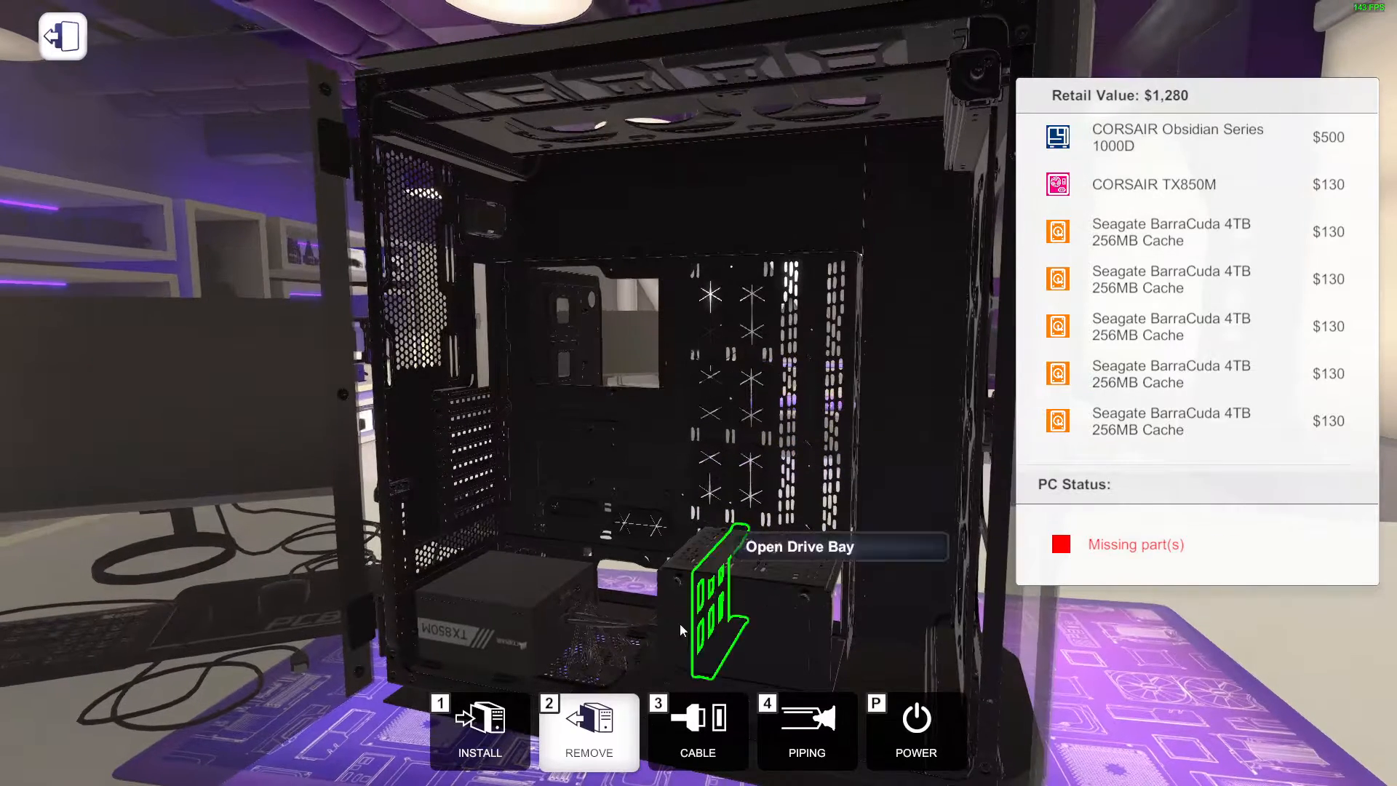
click(479, 730)
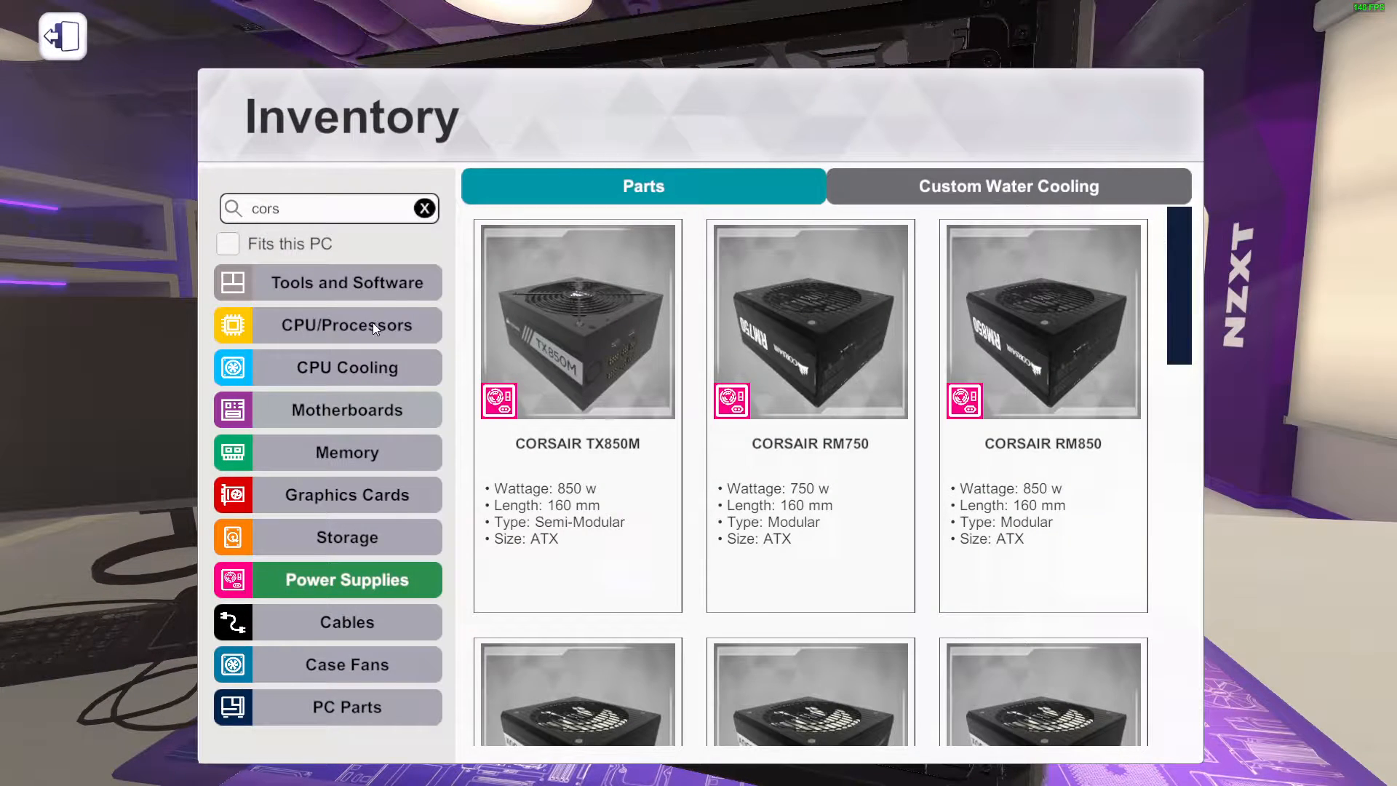
Narrow the processors to 'i9' and scroll through the Intel Core i9 results
click(347, 324)
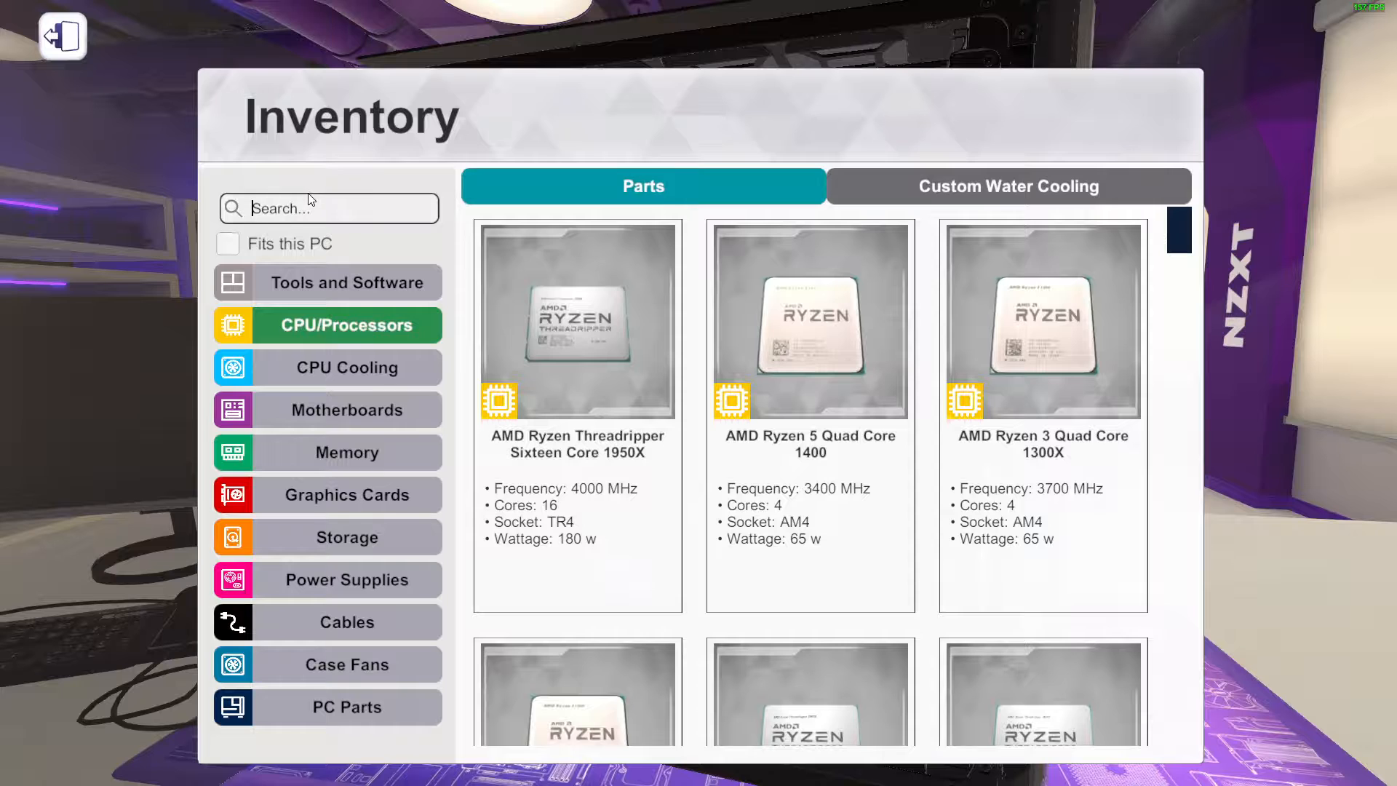
text(i9)
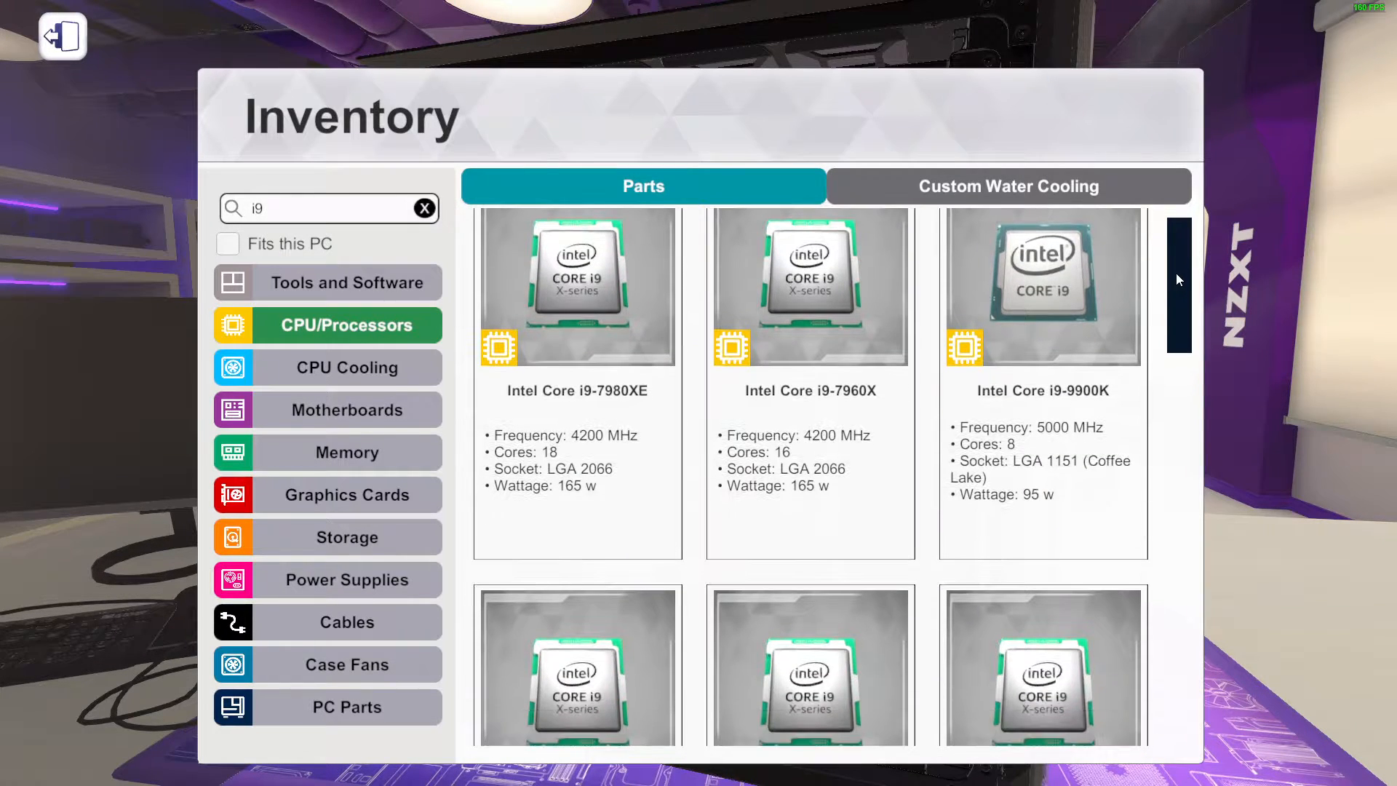
scroll(down, 3)
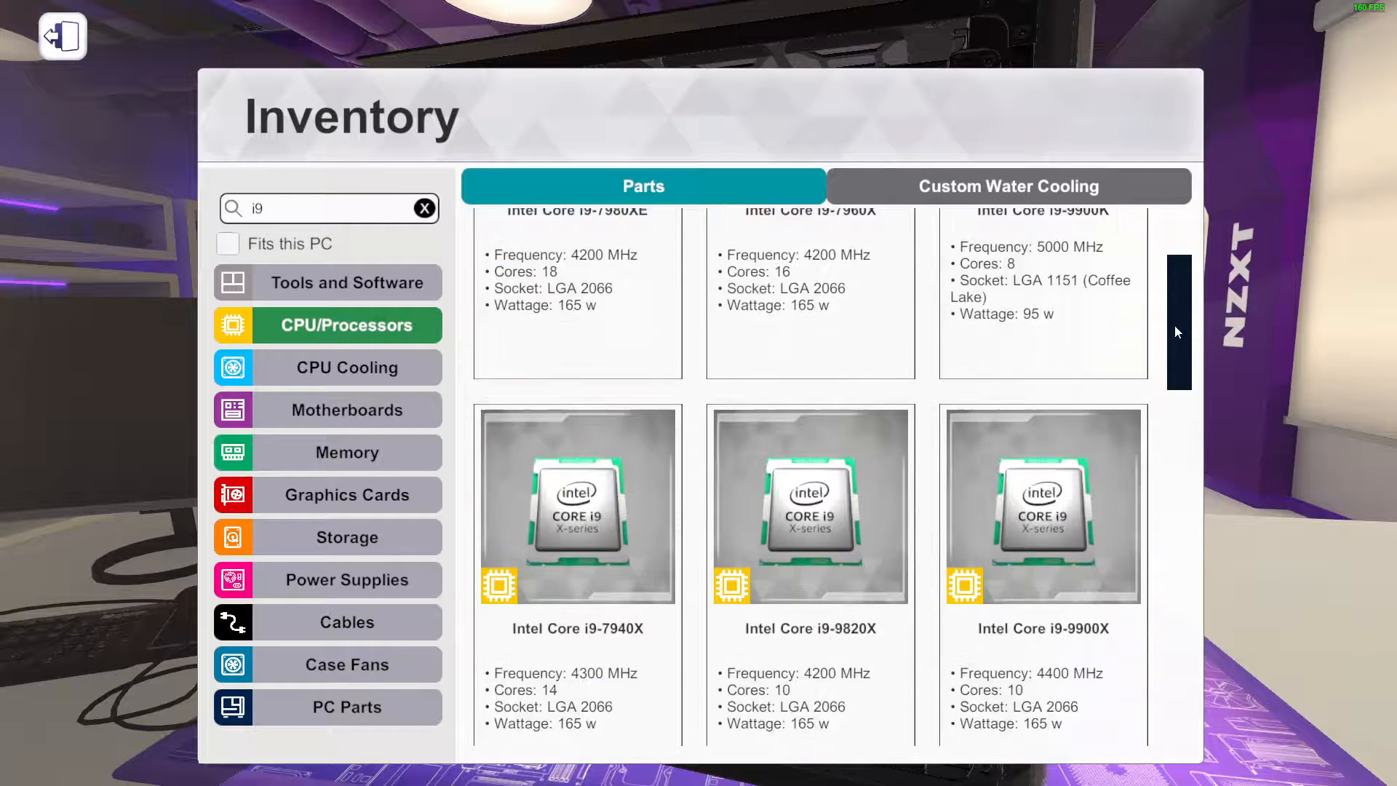
scroll(down, 3)
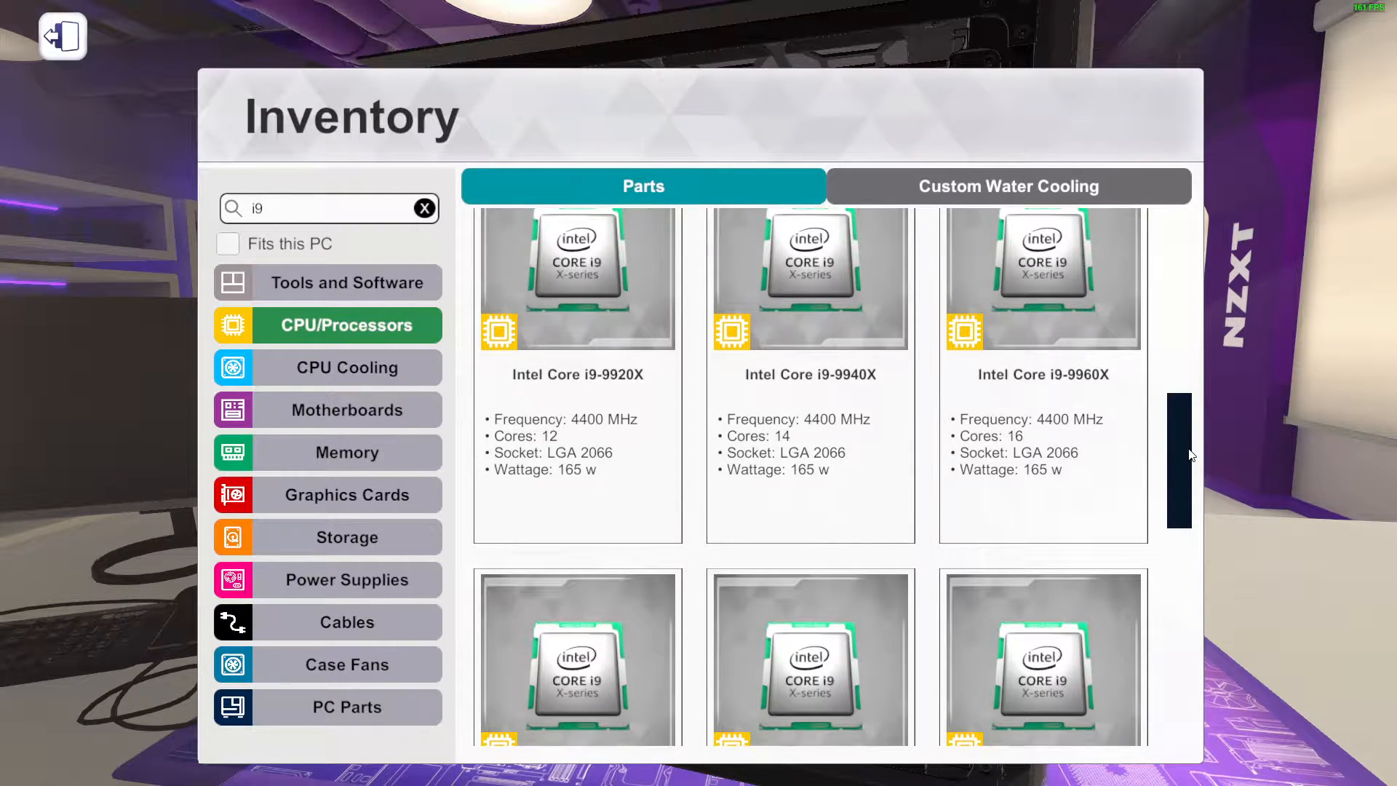
scroll(down, 3)
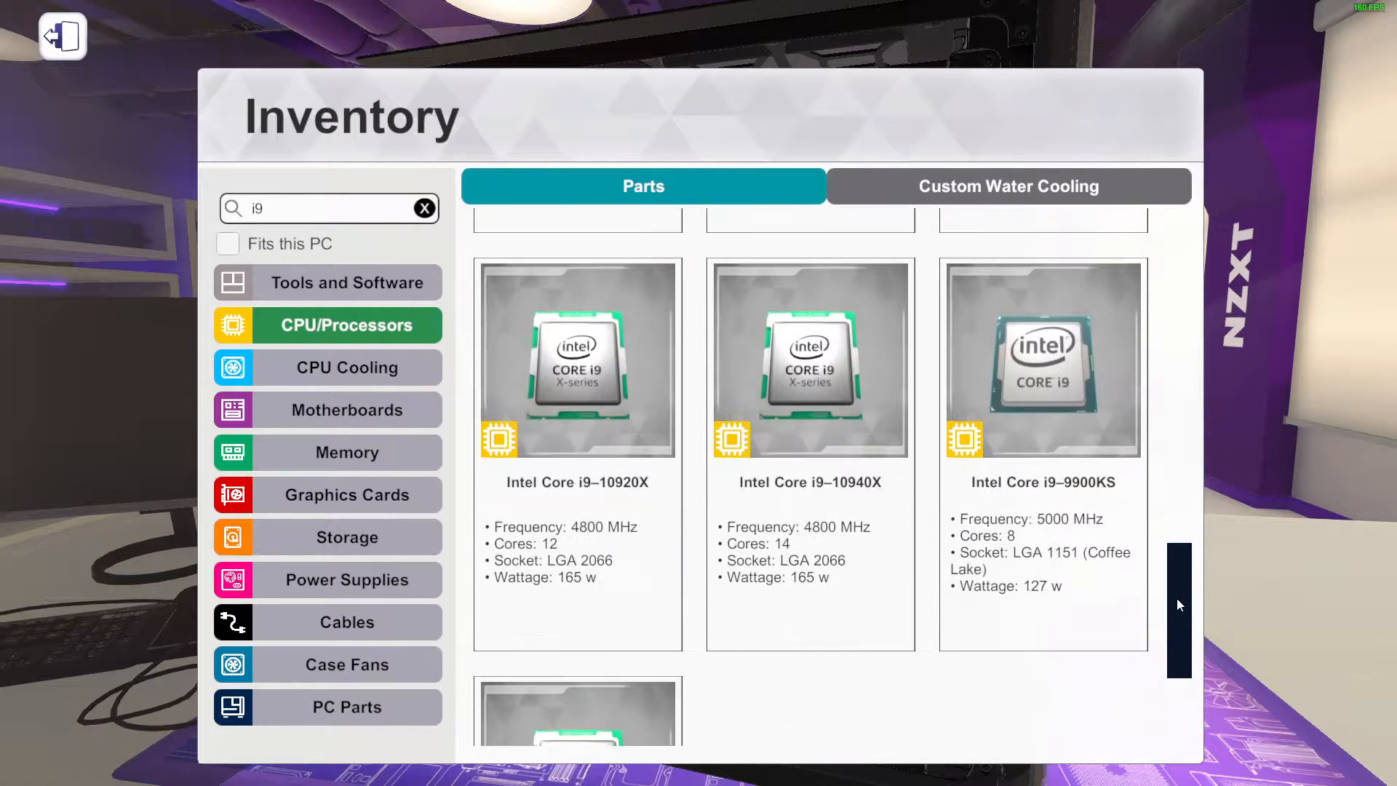
scroll(down, 3)
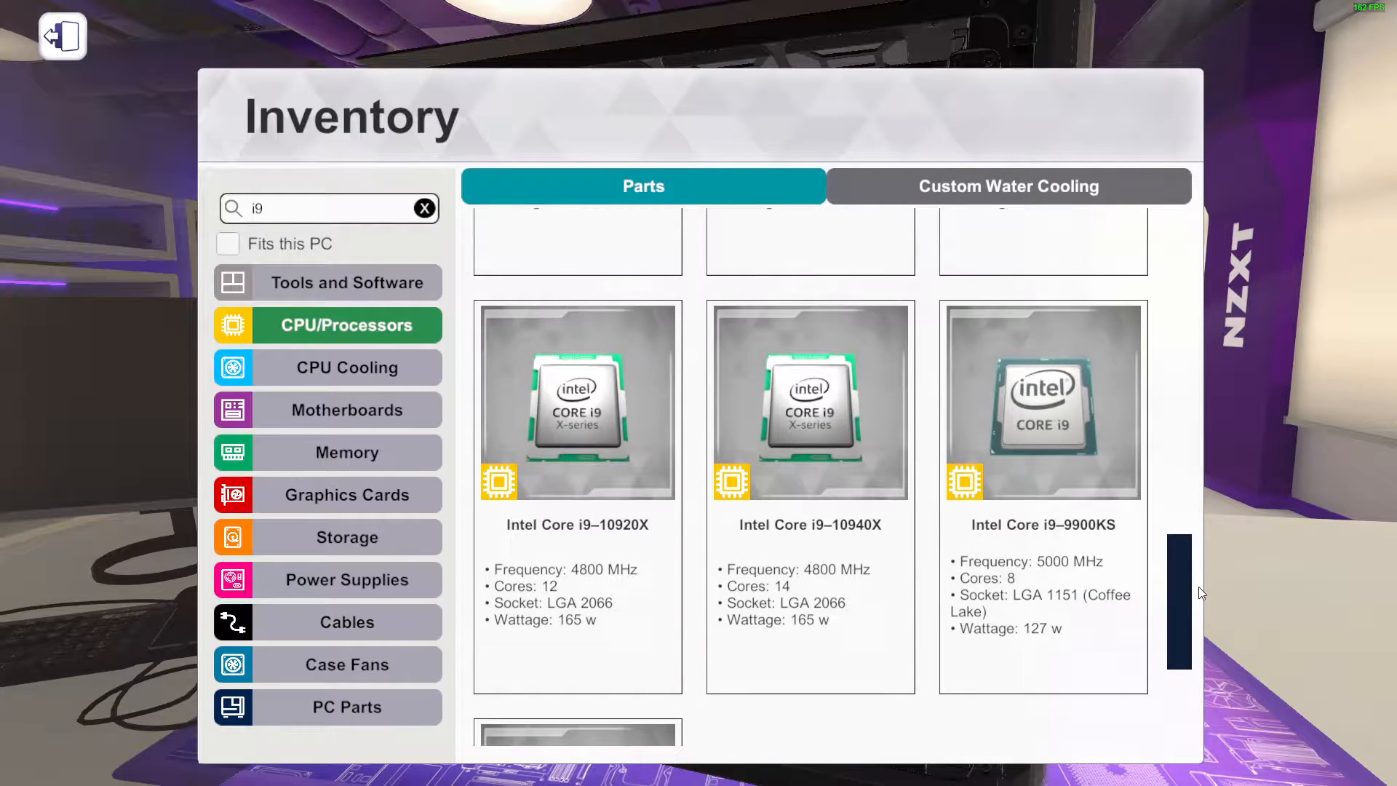
scroll(up, 3)
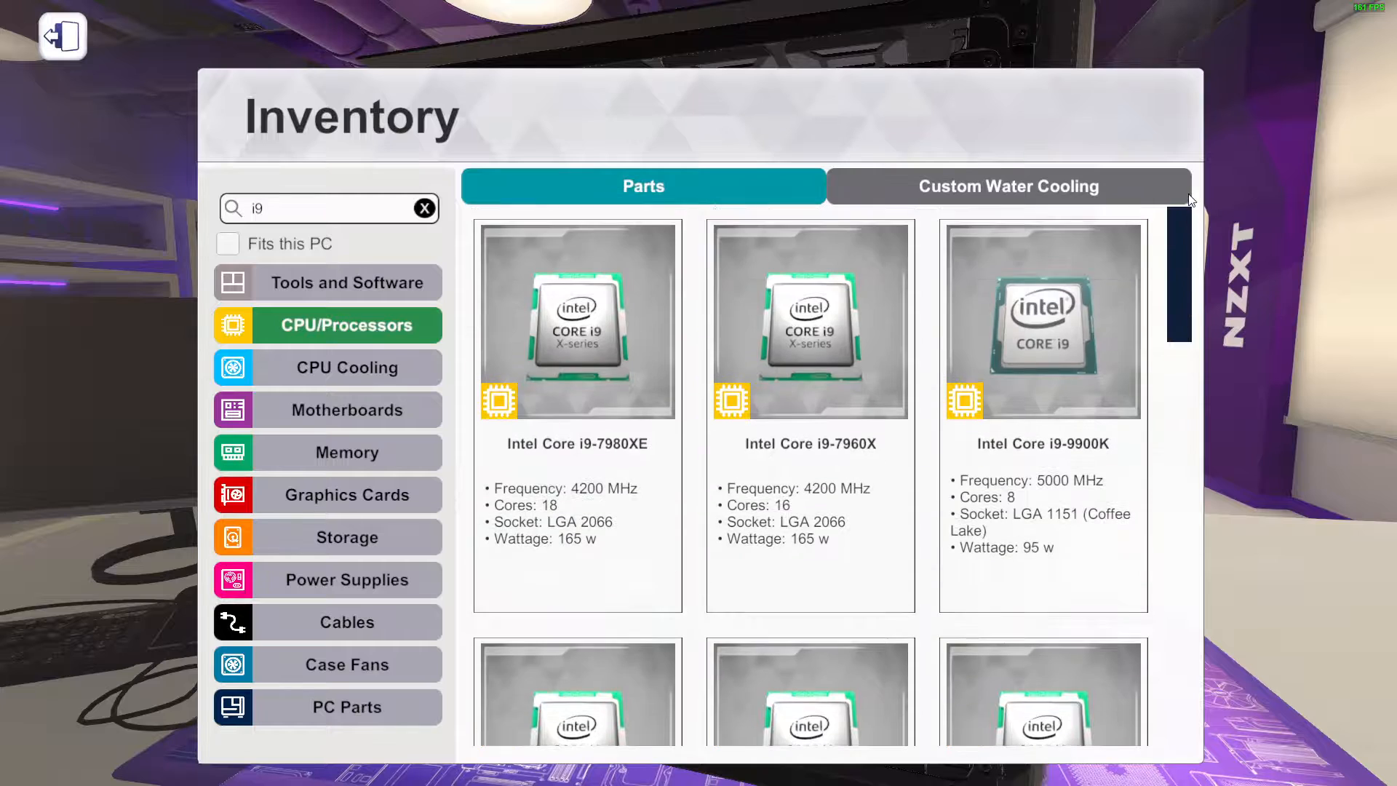
scroll(down, 3)
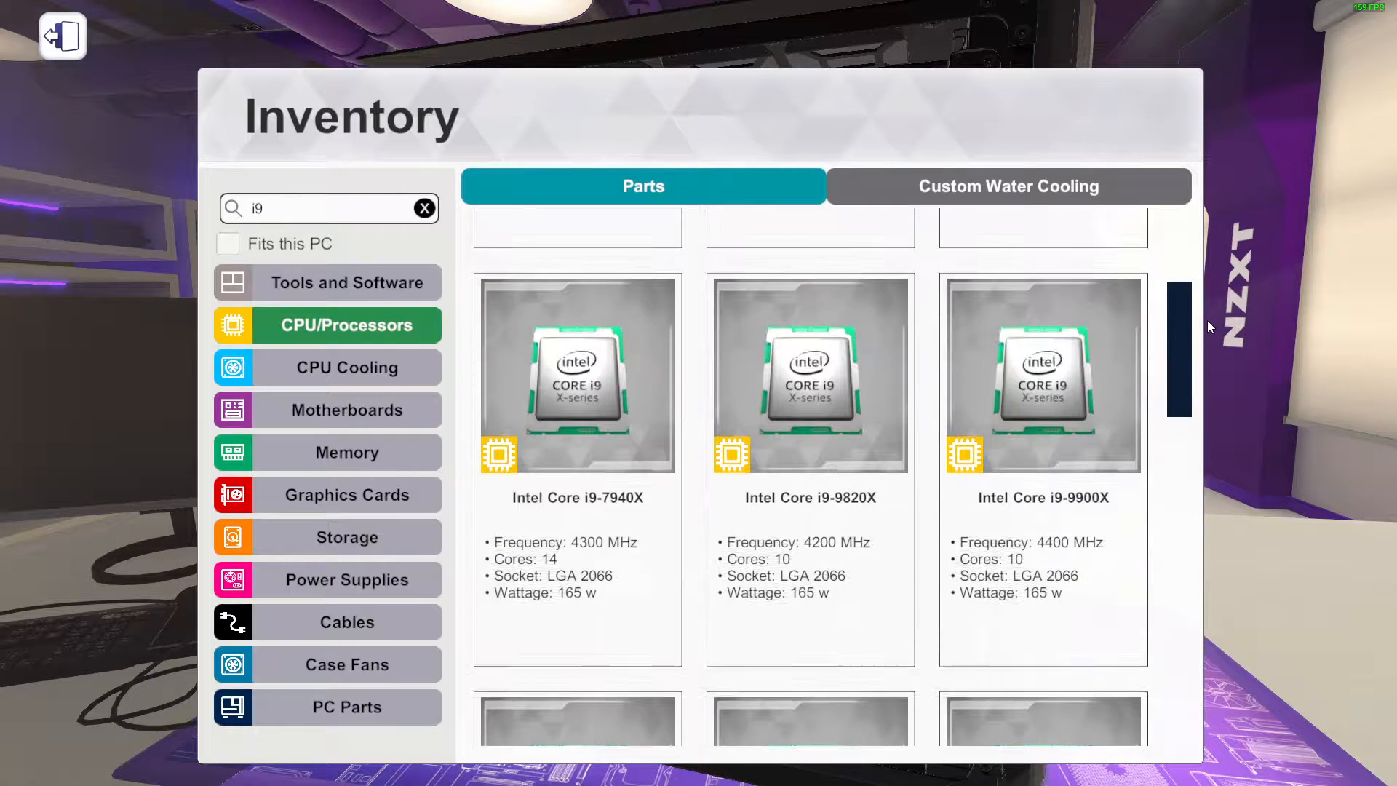
scroll(up, 3)
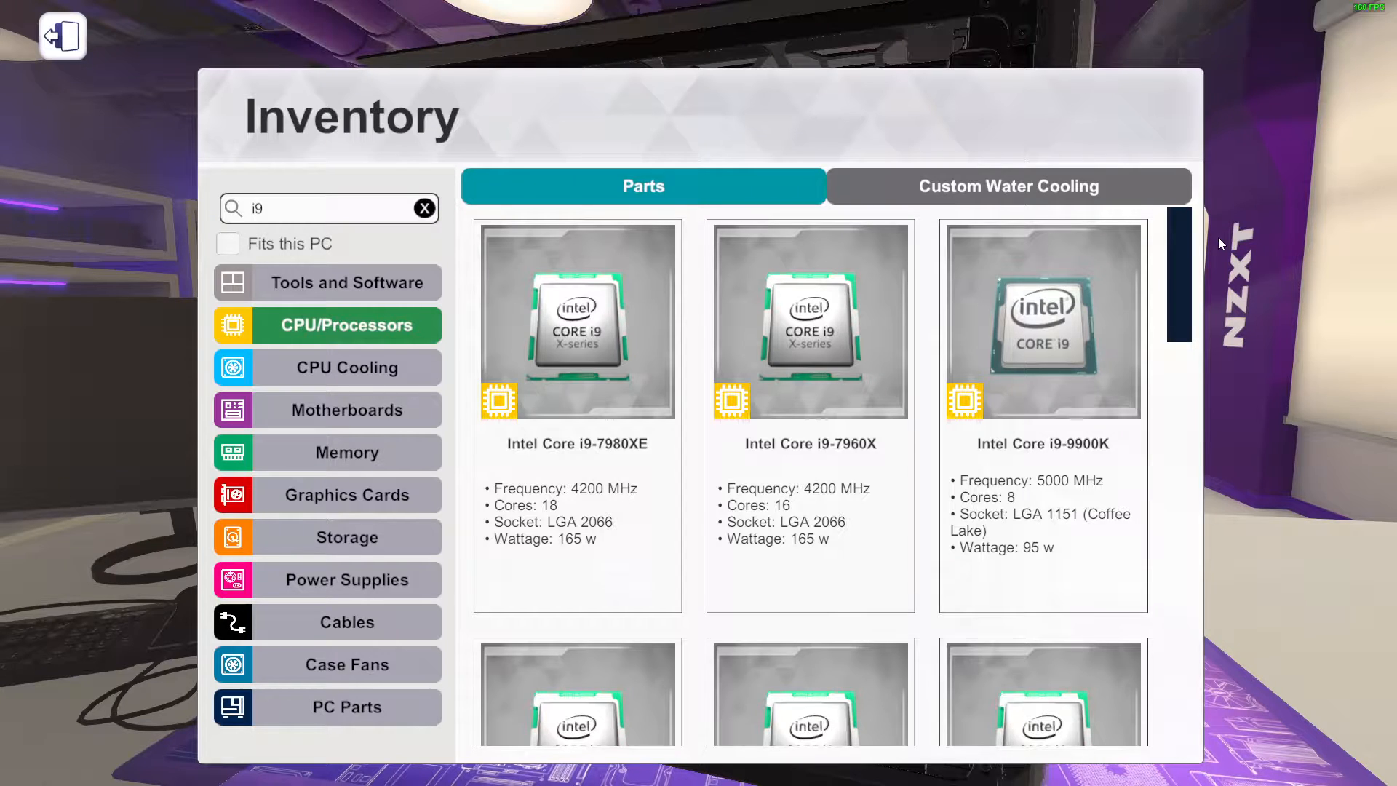
scroll(down, 3)
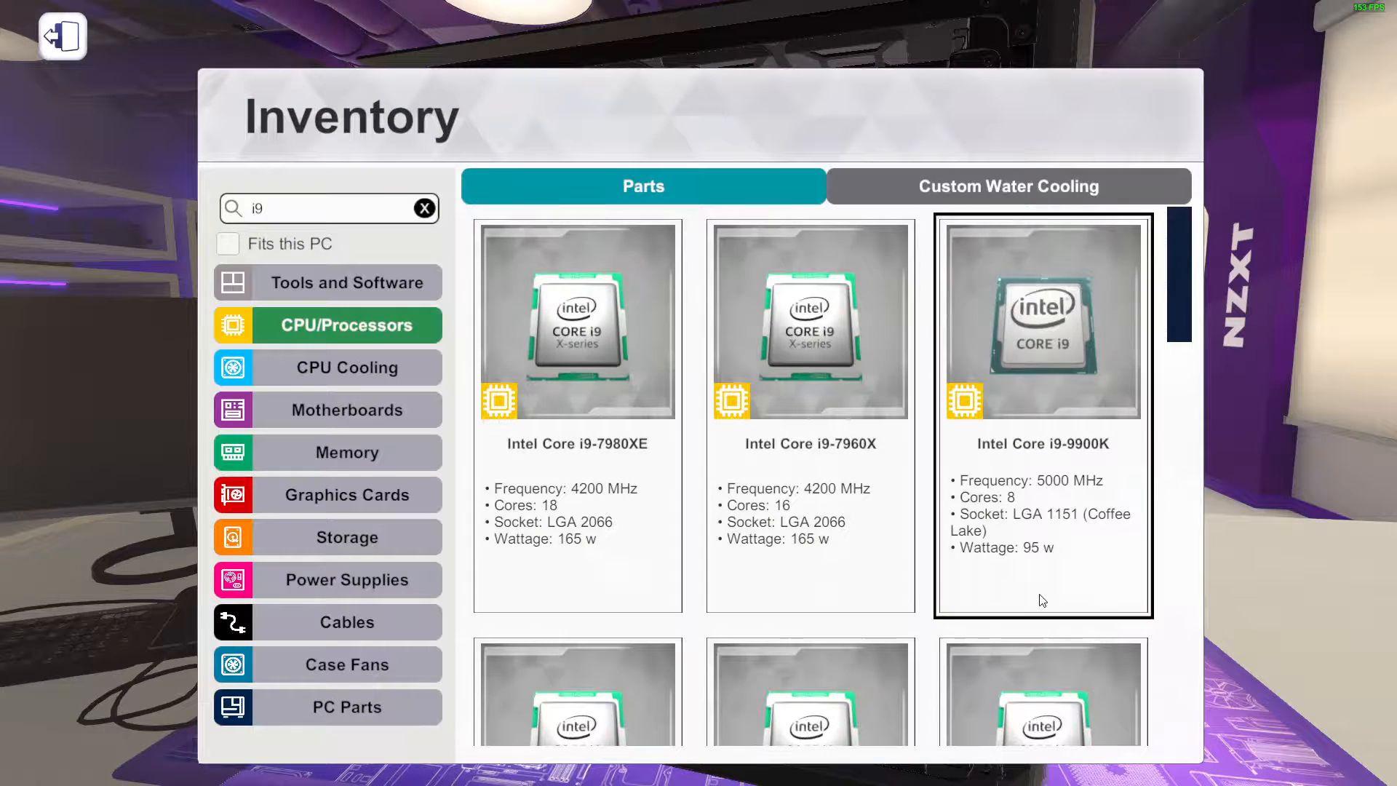
scroll(down, 3)
text(coffe)
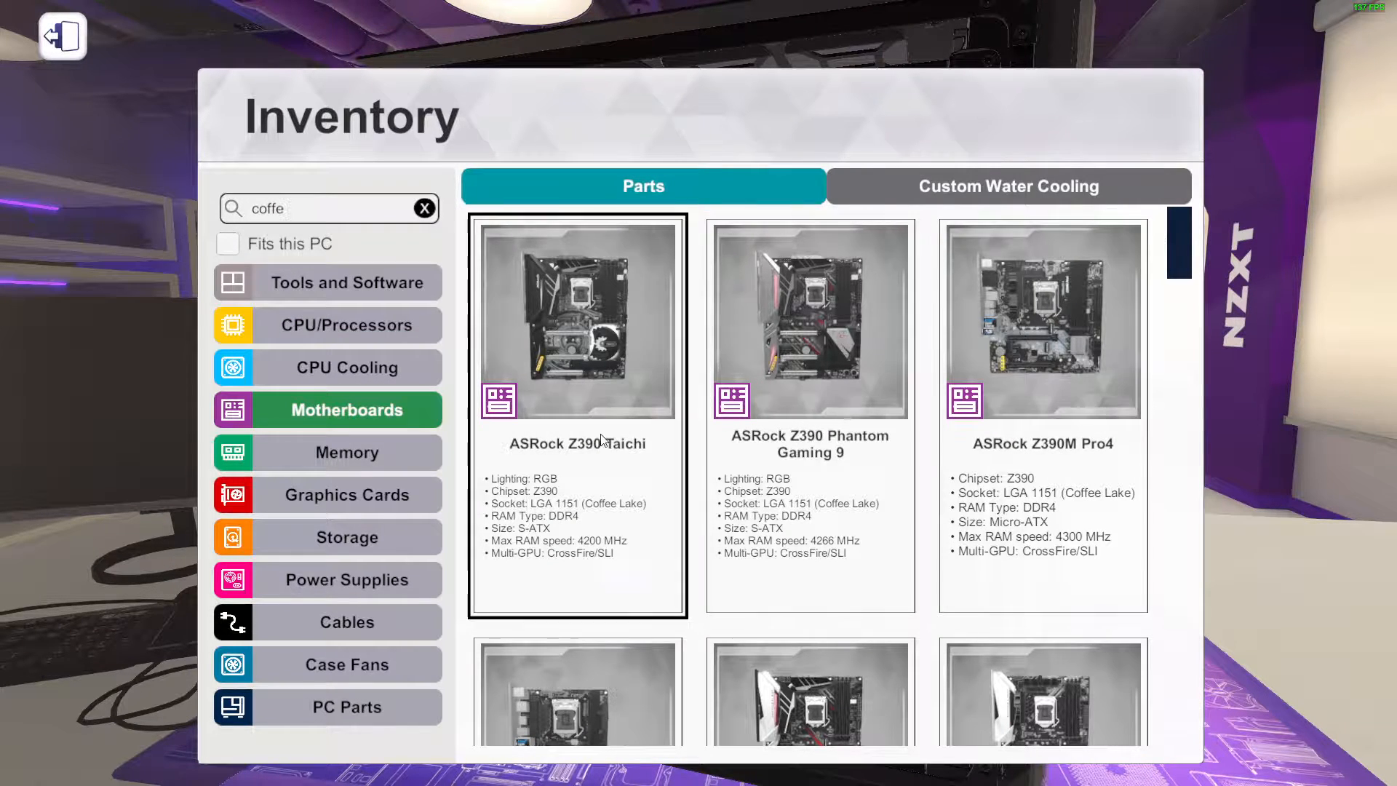
Scroll the motherboard results down to the ASUS ROG Maximus X Hero (Wi-Fi AC)
scroll(down, 3)
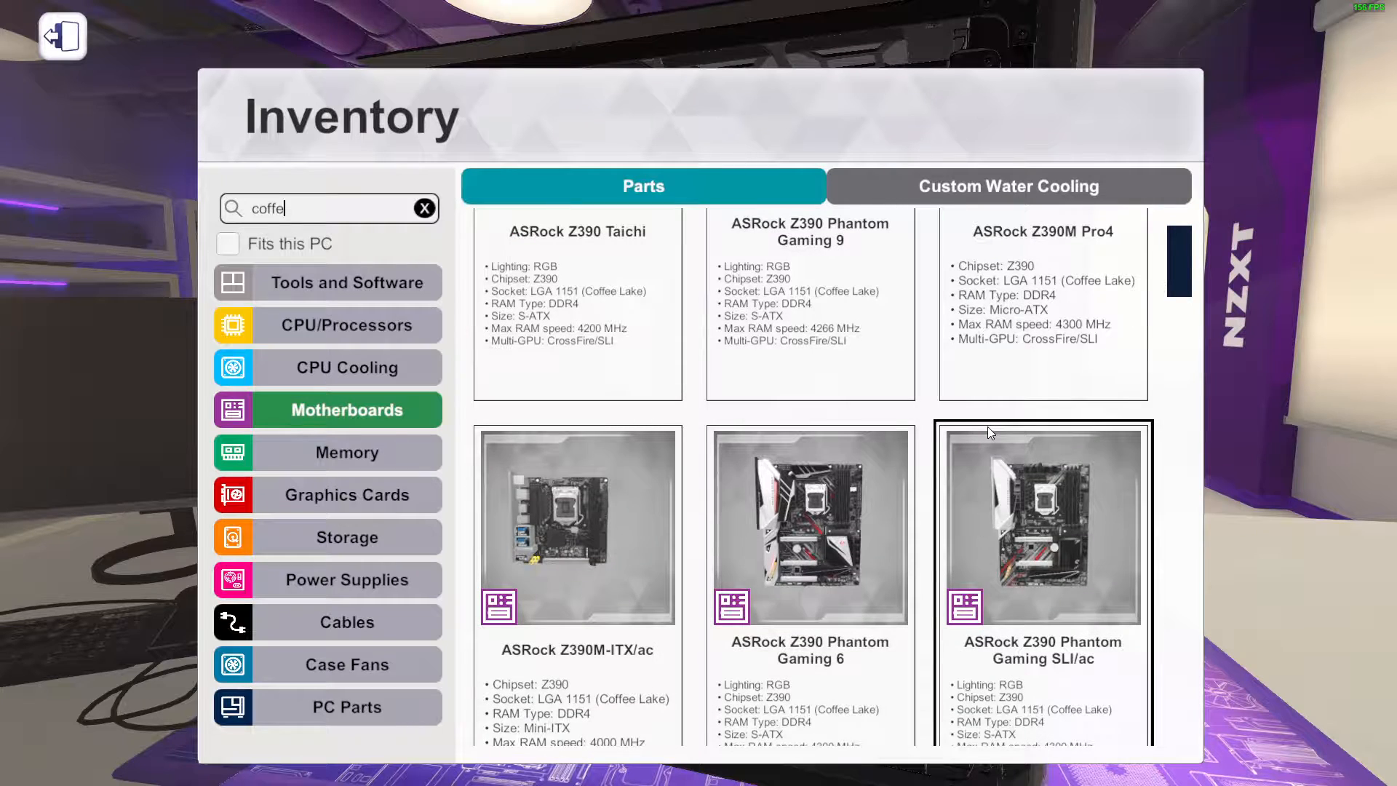
scroll(down, 3)
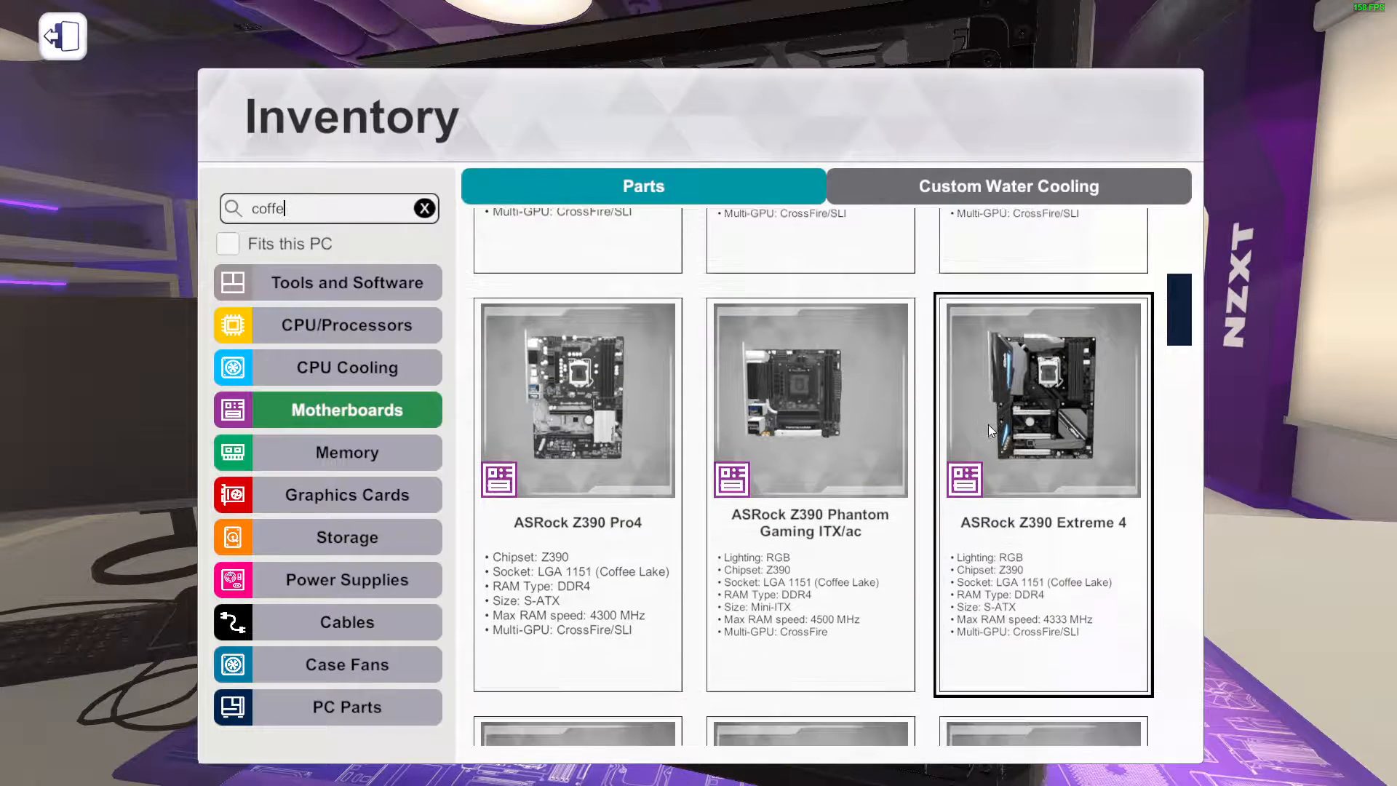
scroll(down, 3)
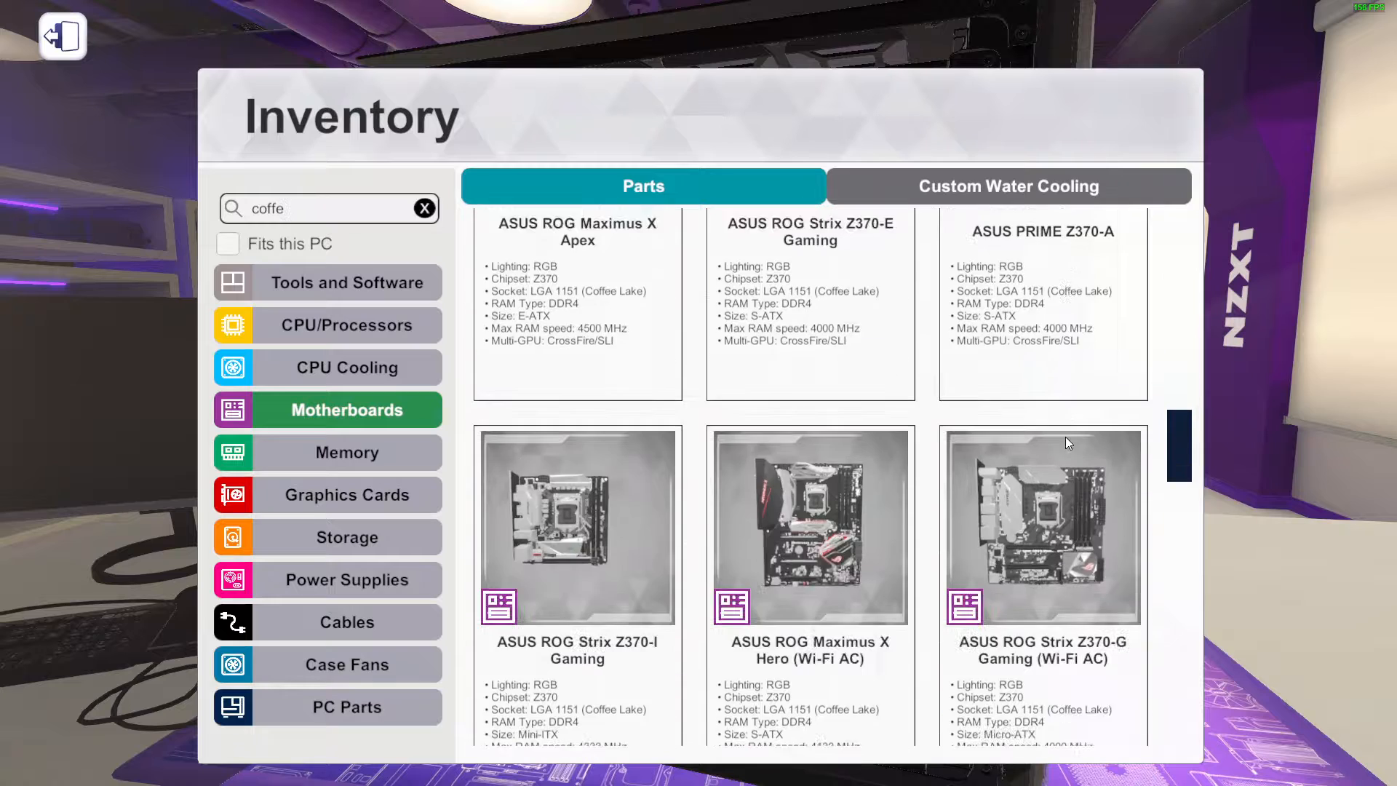
scroll(down, 3)
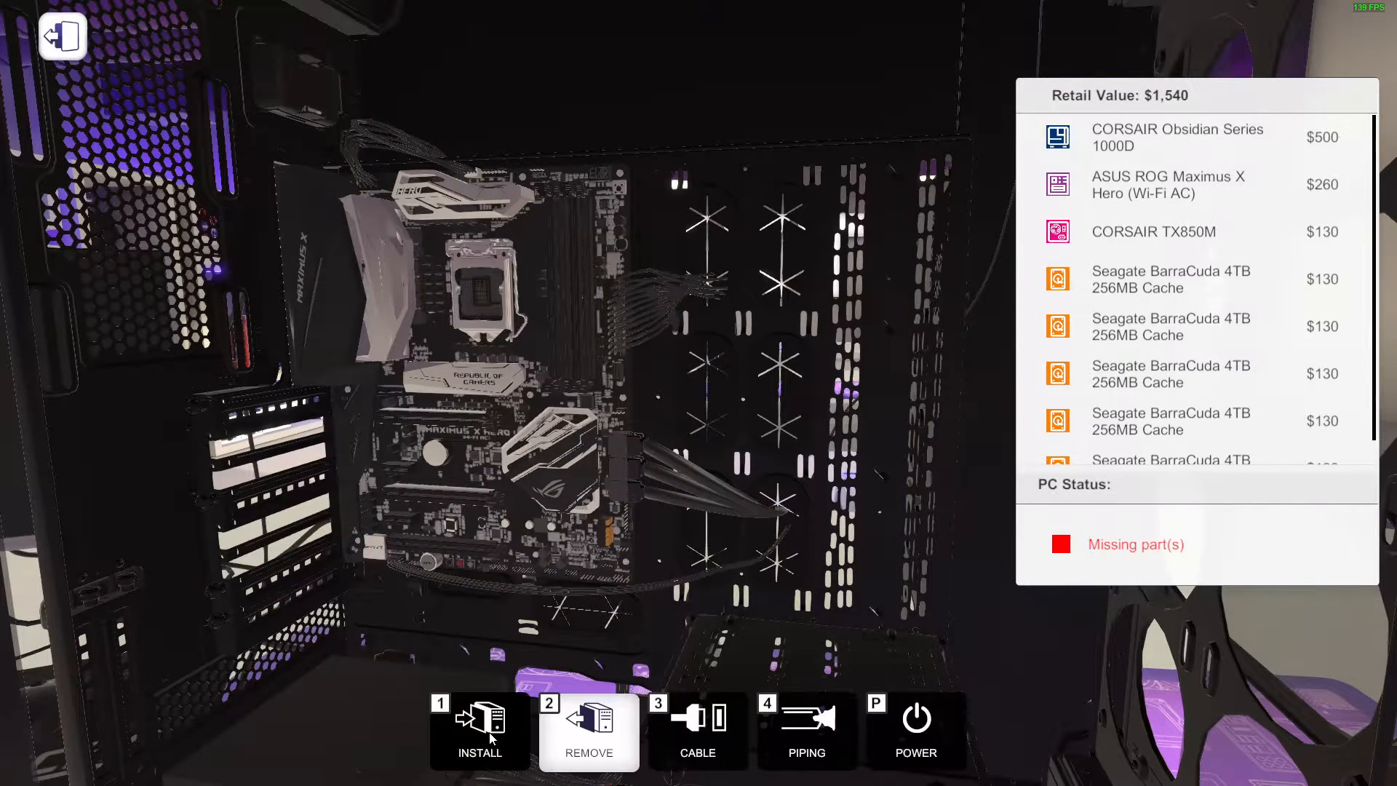
Narrow the graphics cards to '2080 ti' and browse the RTX 2080 Ti models
click(479, 730)
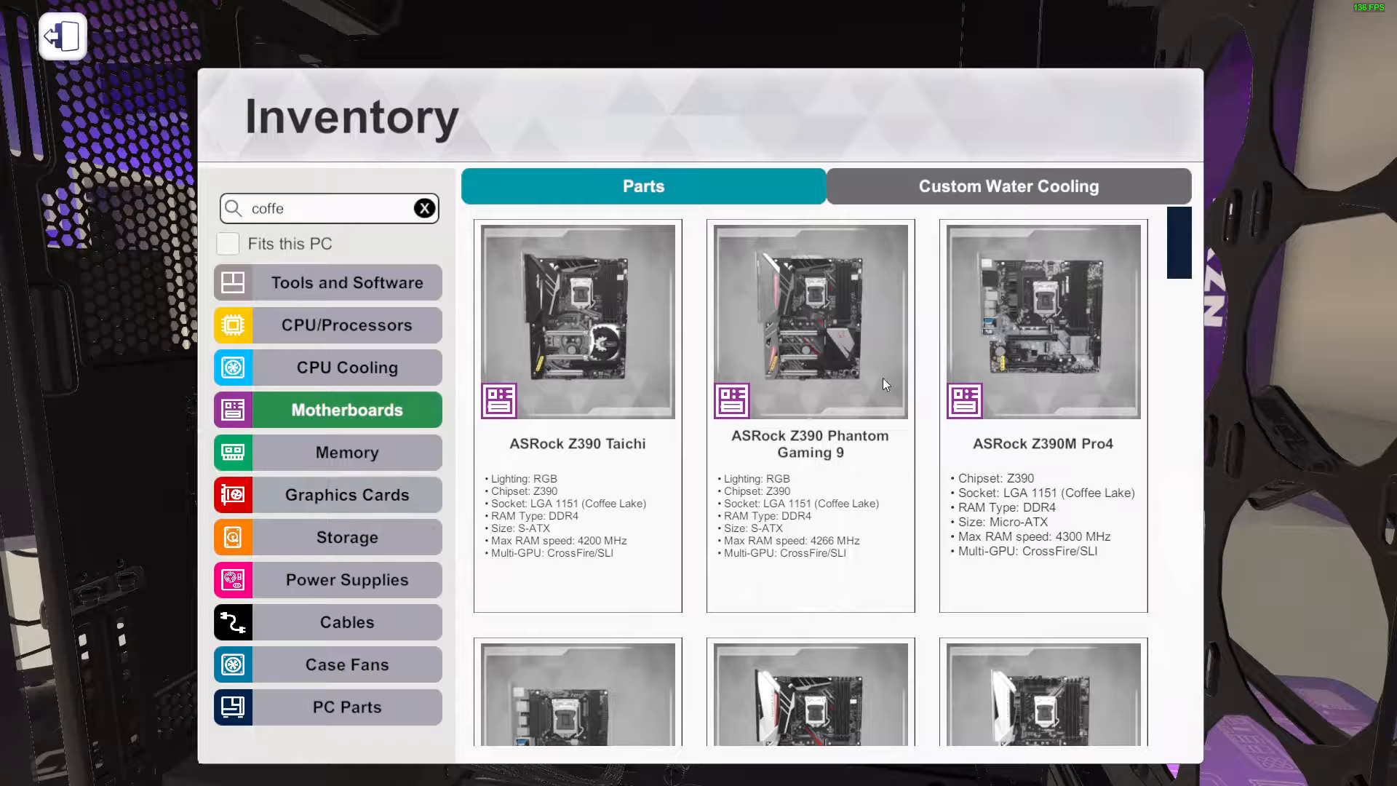
click(347, 494)
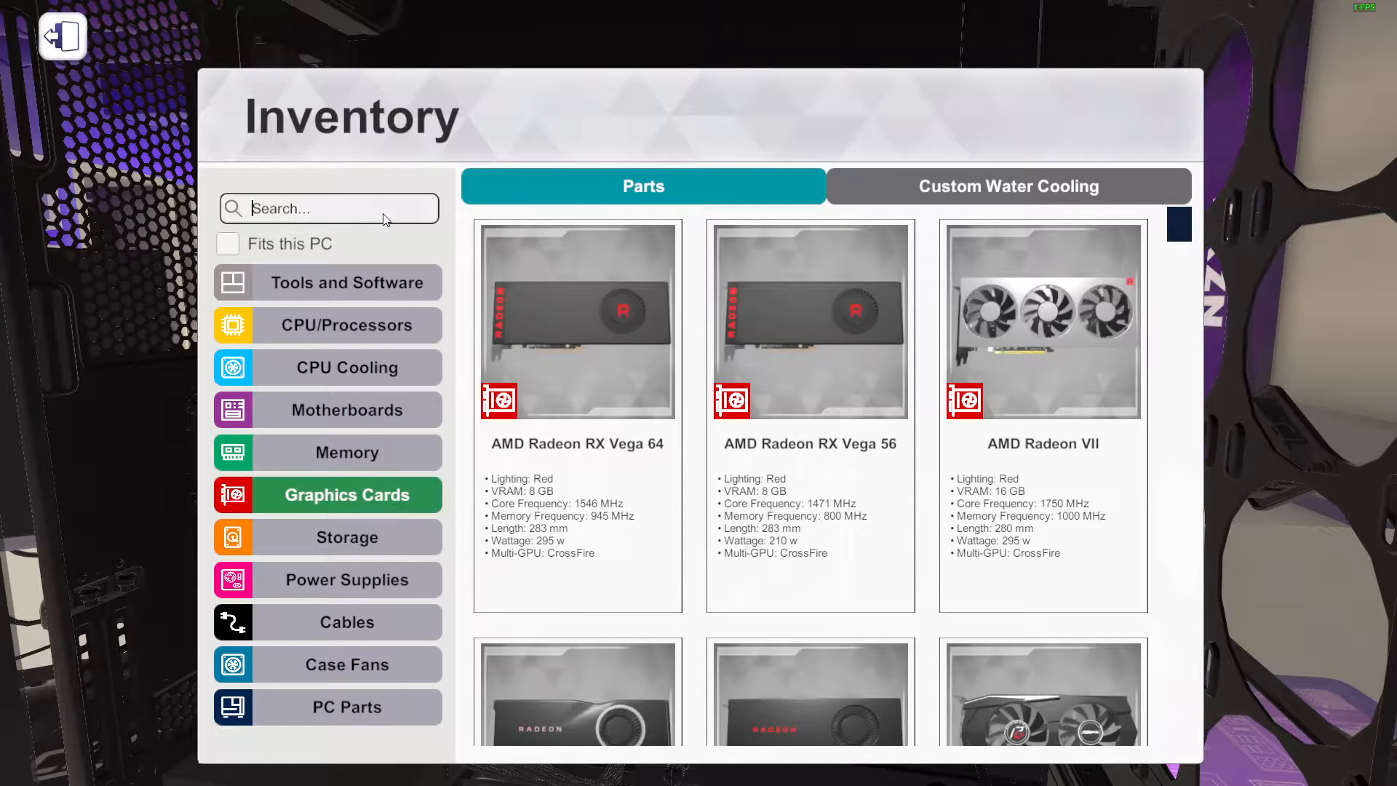
text(200)
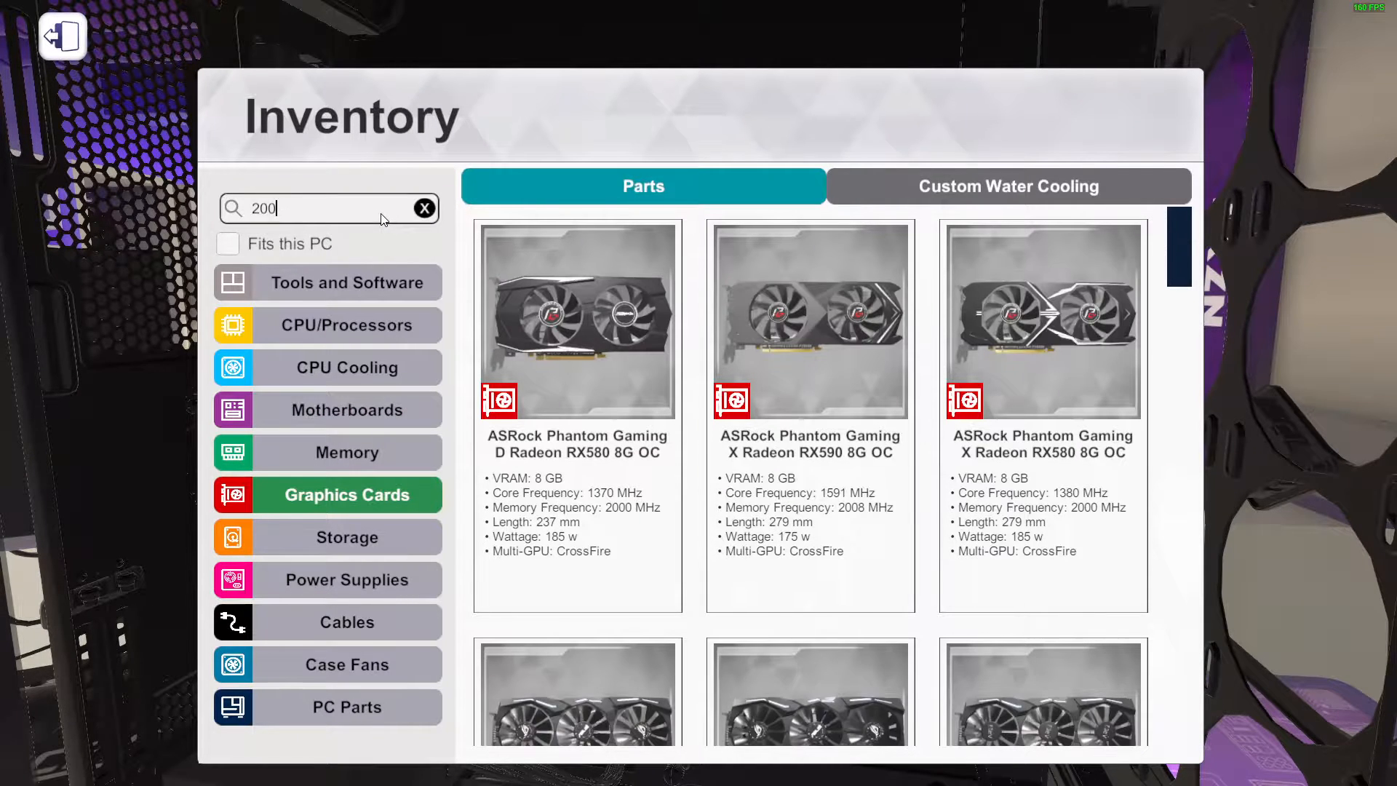
text(0)
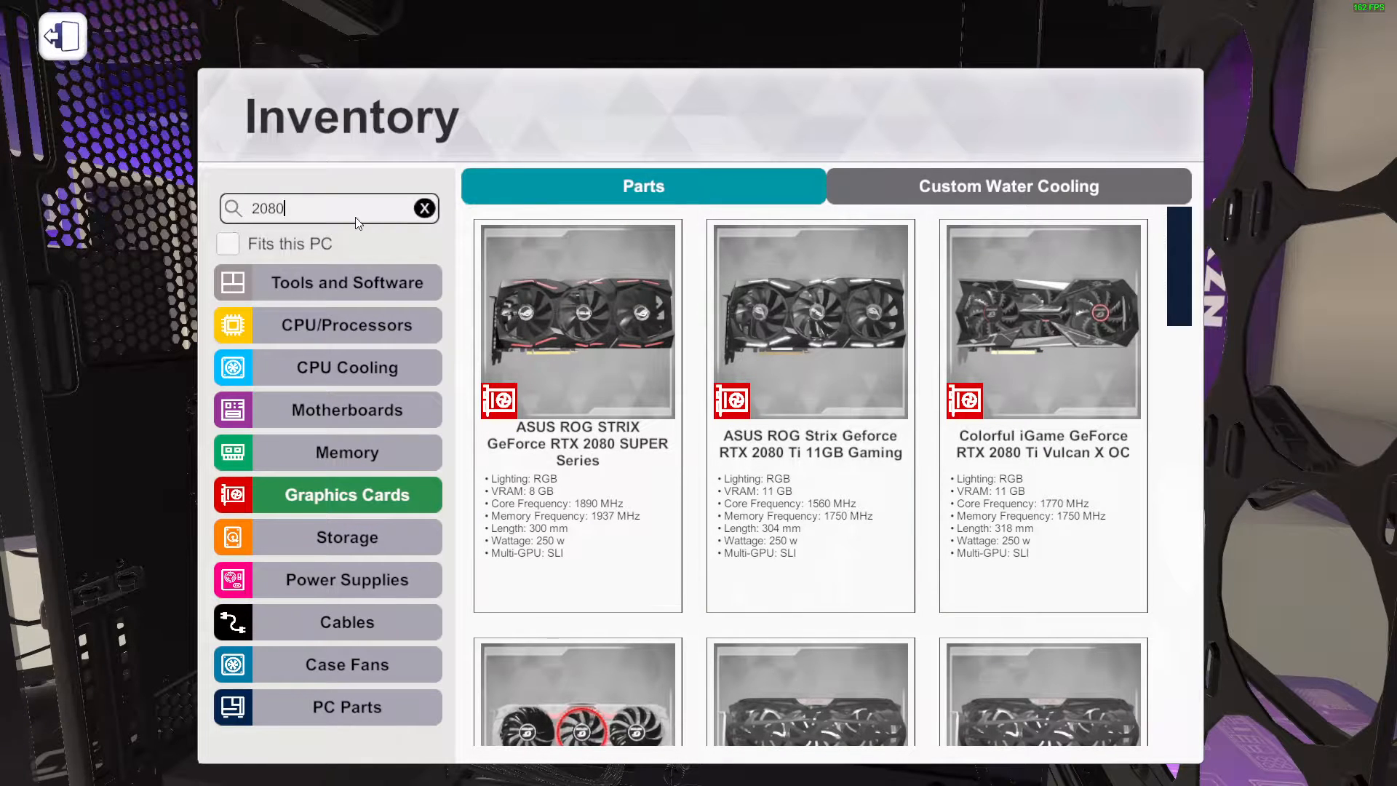
text(ti)
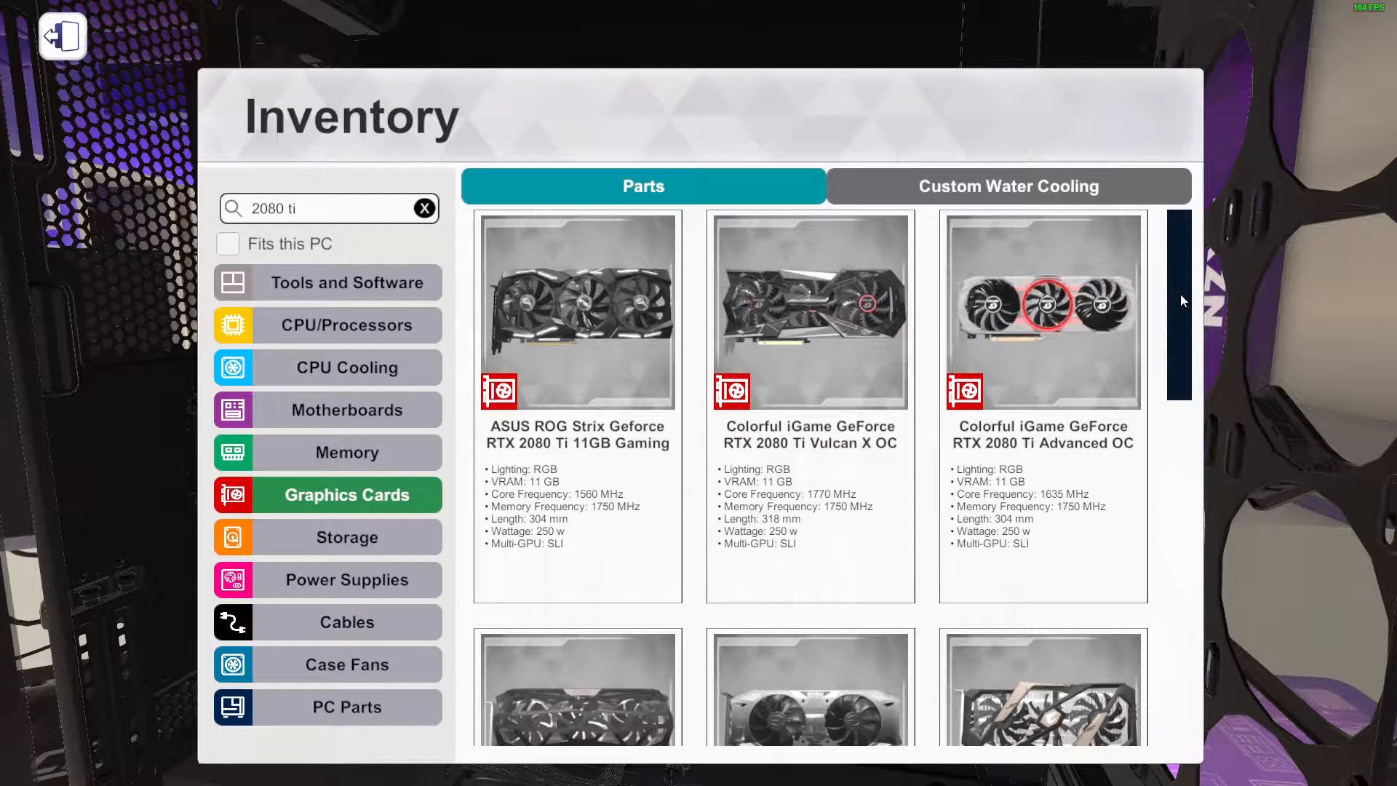
scroll(down, 3)
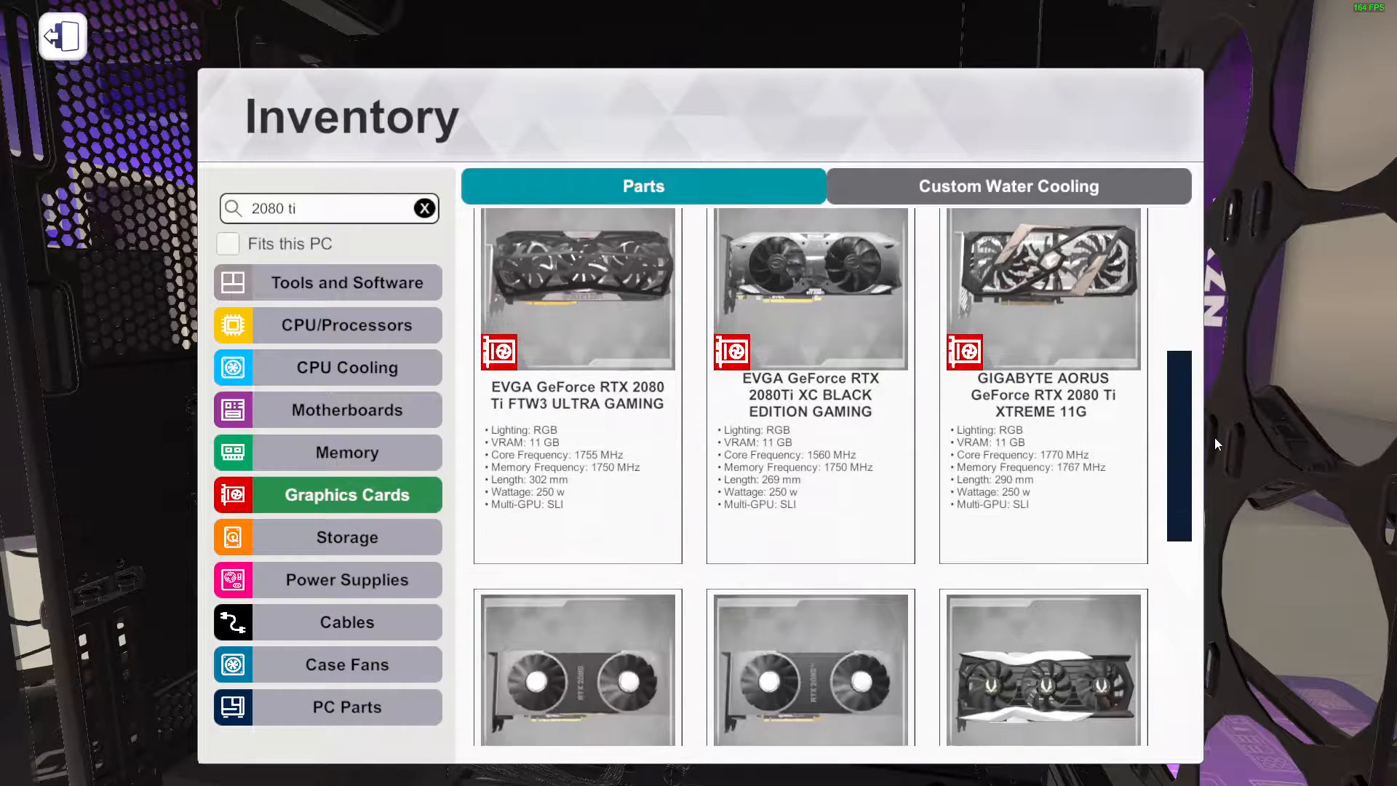
scroll(down, 3)
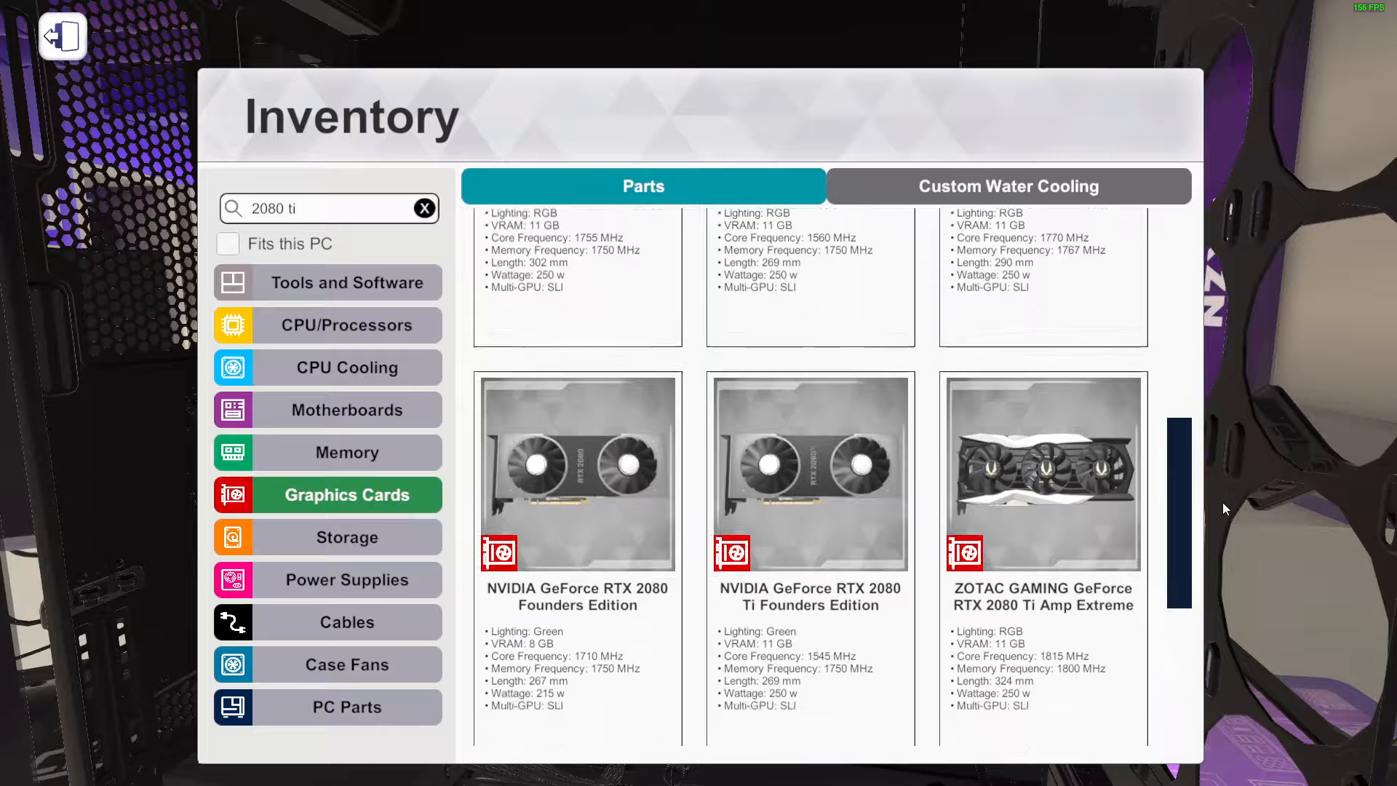
scroll(down, 3)
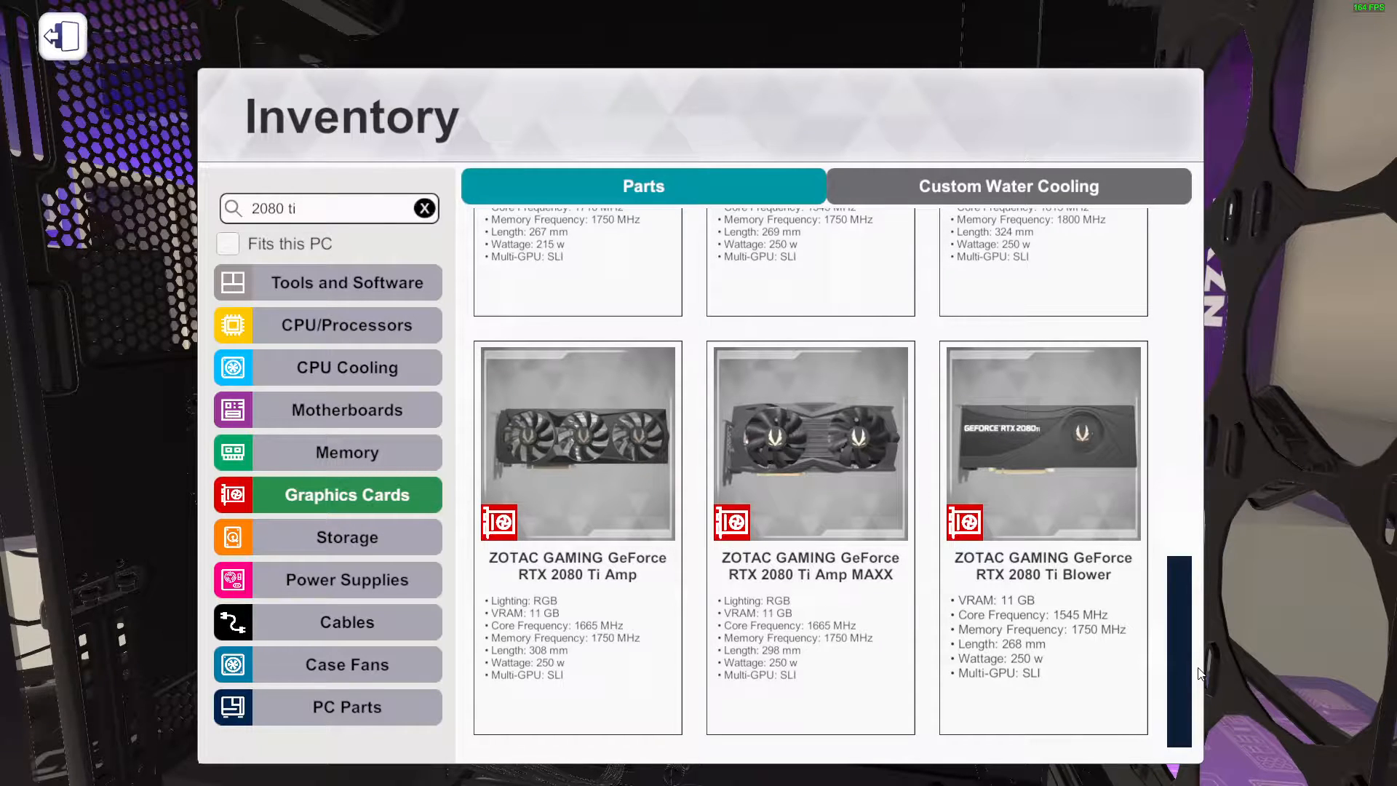
scroll(up, 3)
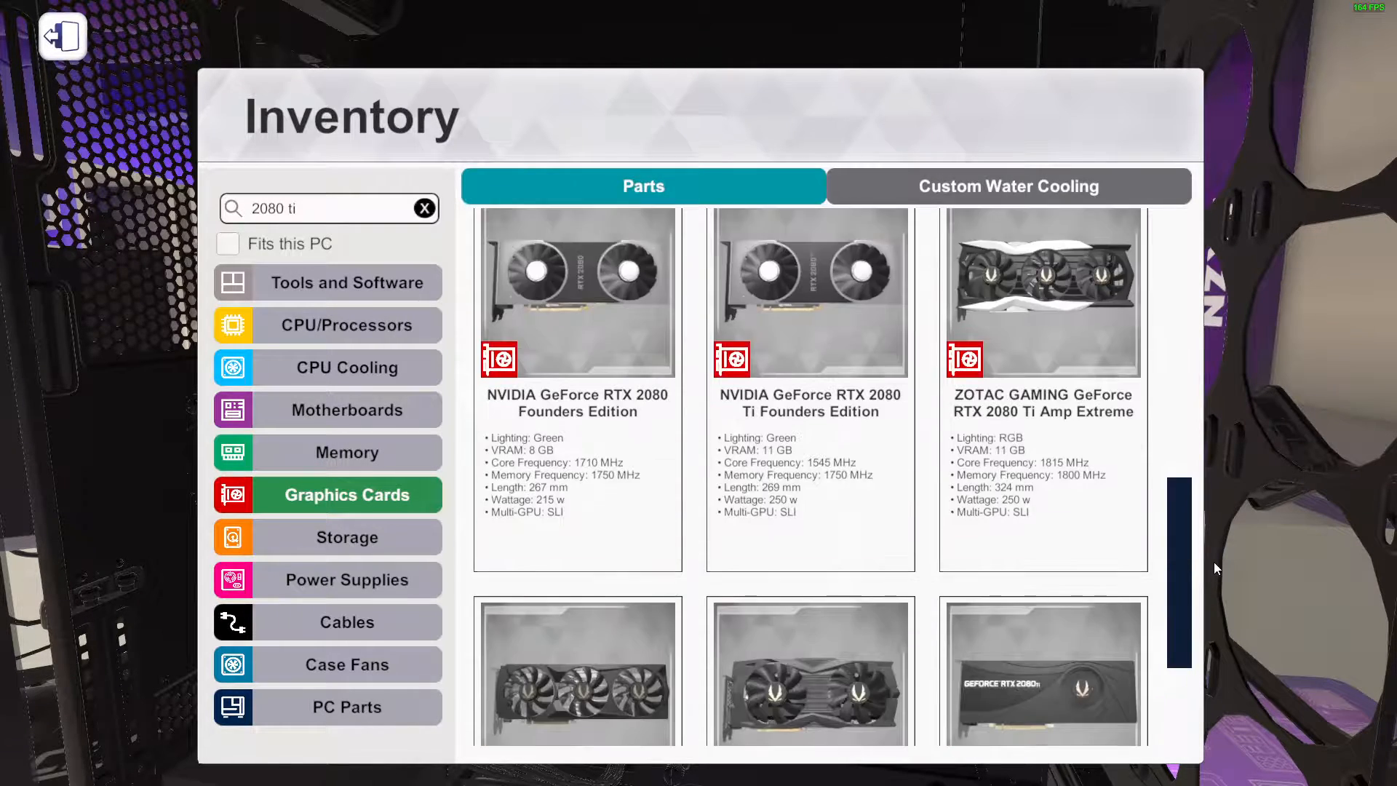
scroll(down, 3)
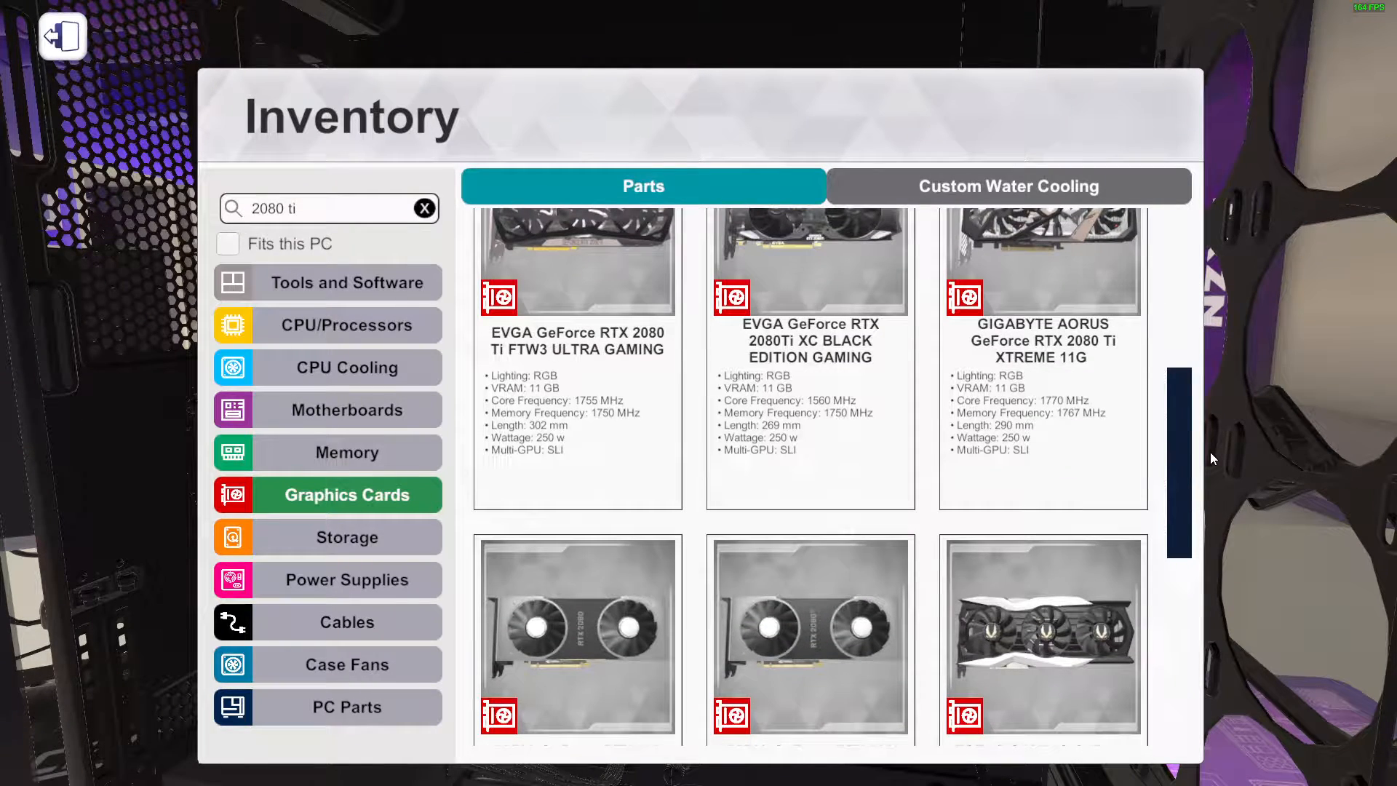
scroll(down, 3)
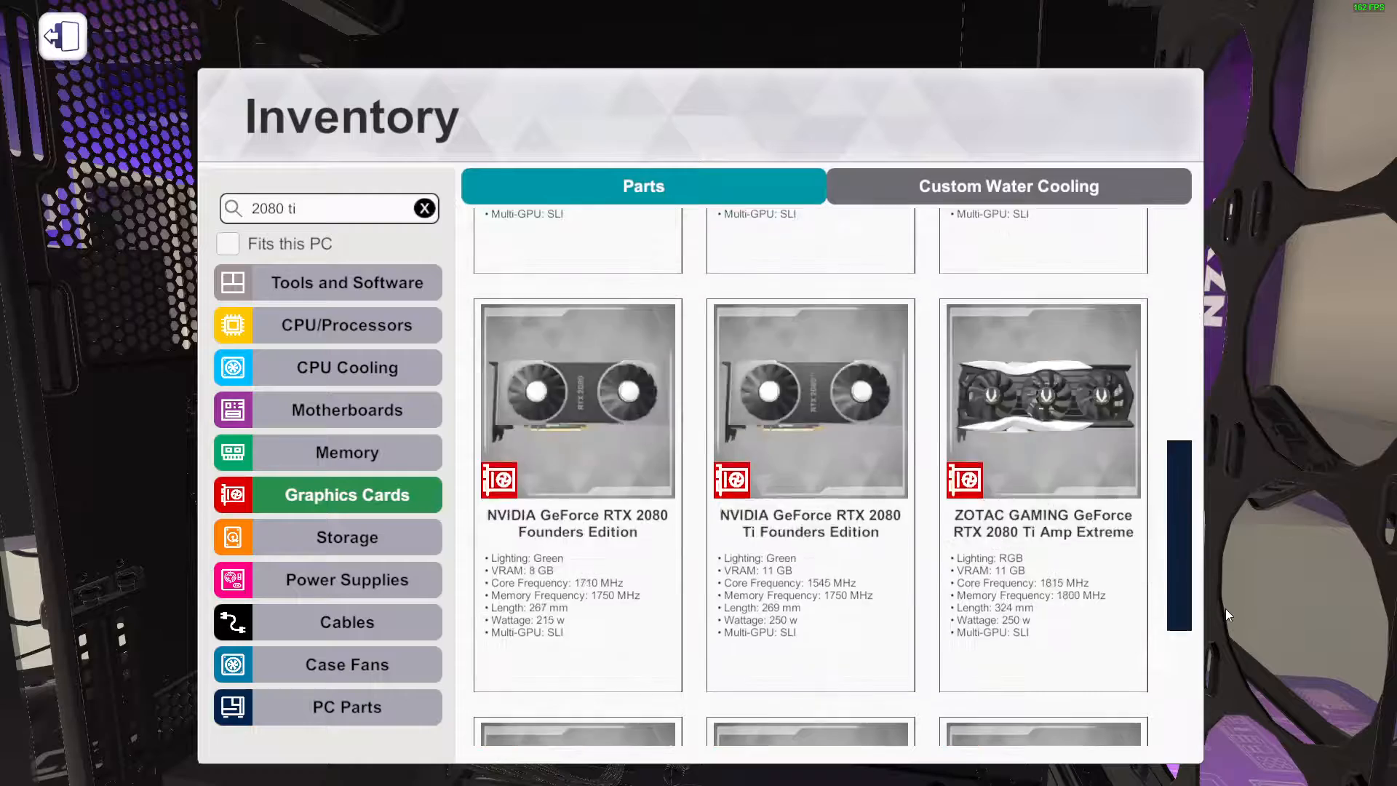
scroll(up, 3)
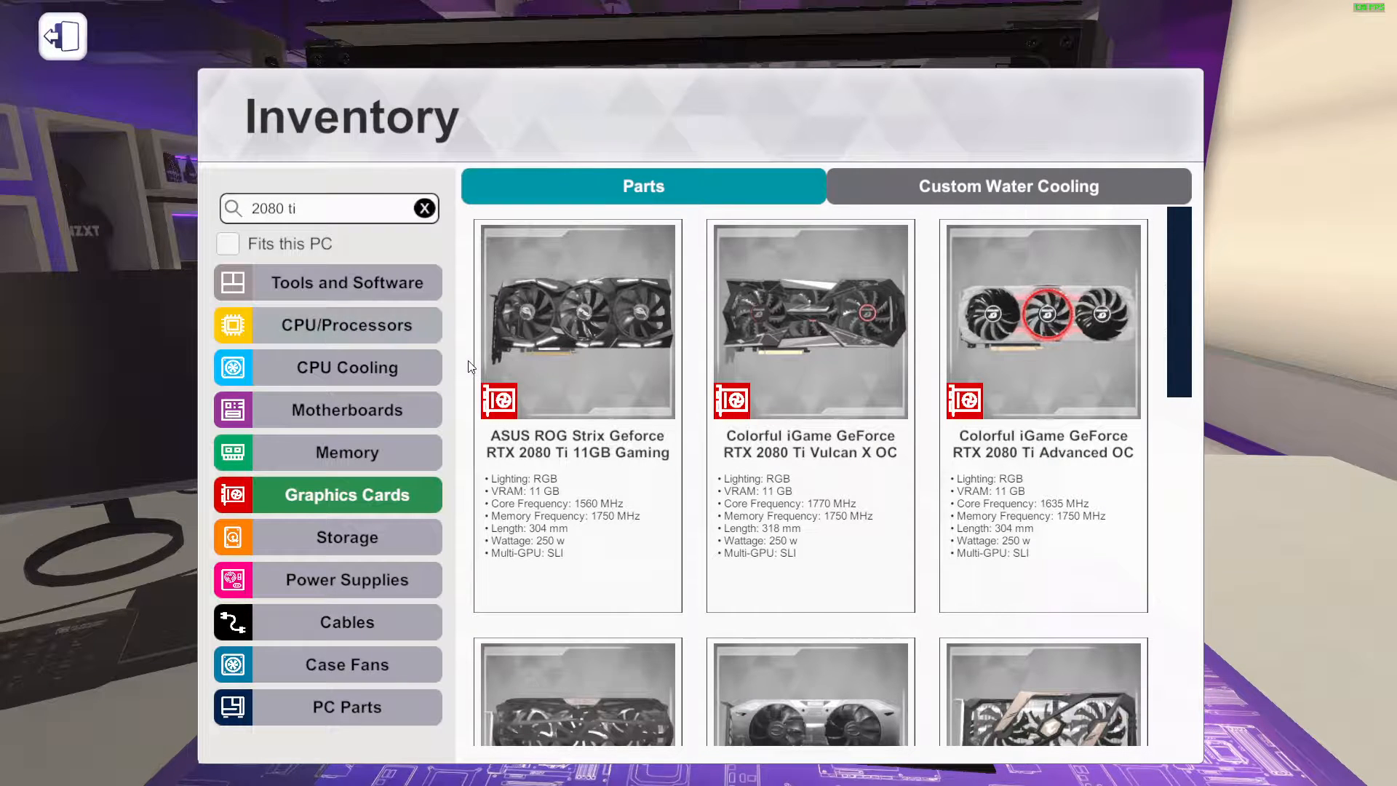
Narrow the processor list to Intel Core i9 models with an 'i9' search
click(346, 324)
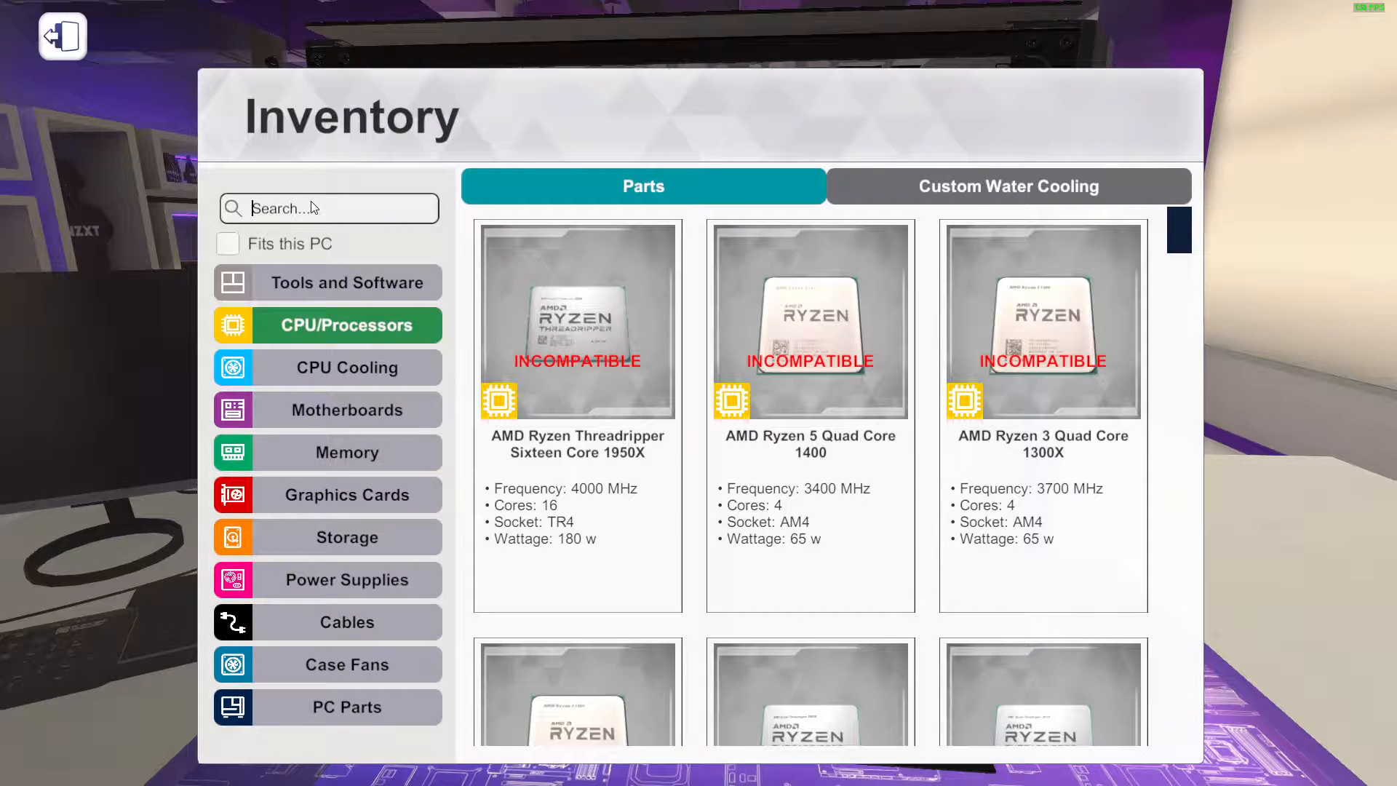
text(i9)
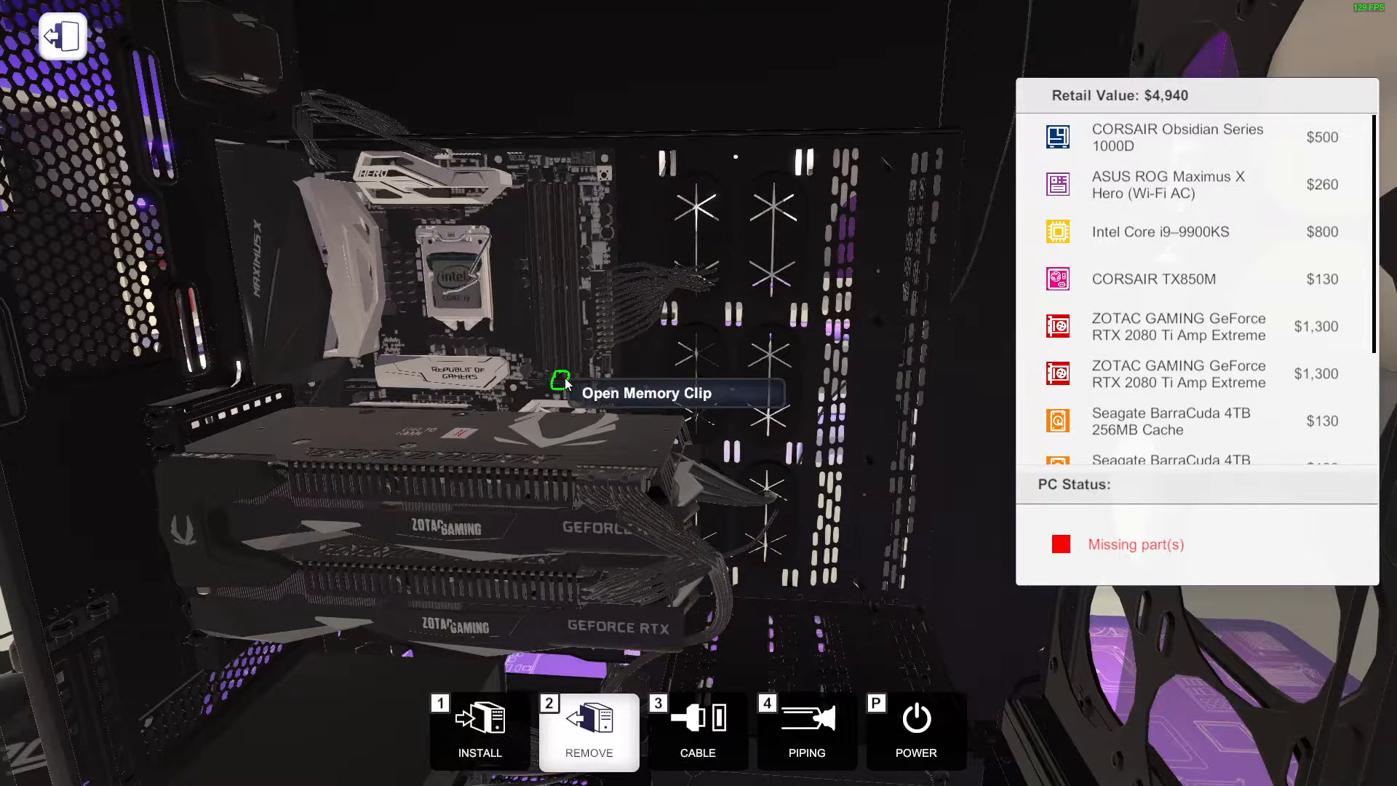
mouse_move(524, 178)
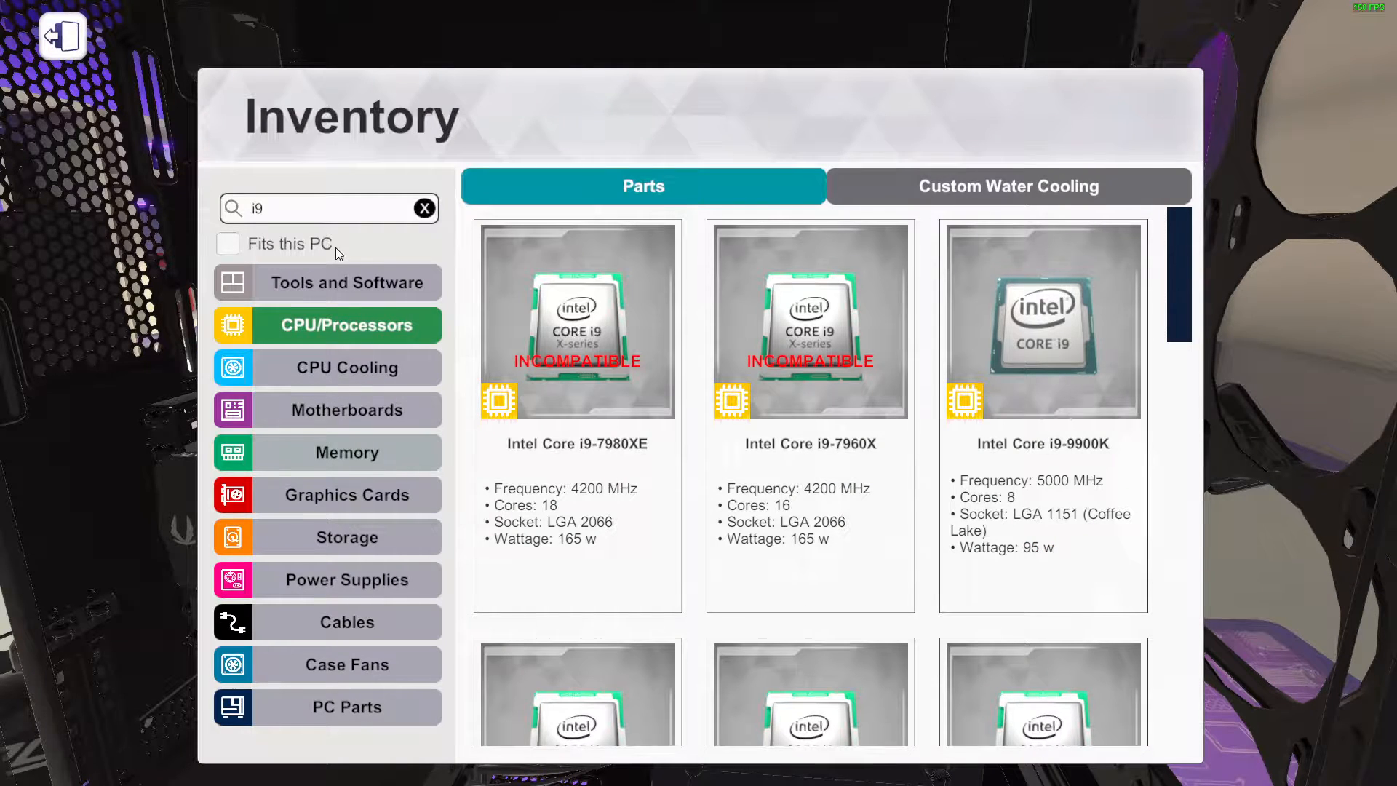
In Memory, clear the empty 'tridant' search and browse the 'corsa' results instead
click(346, 452)
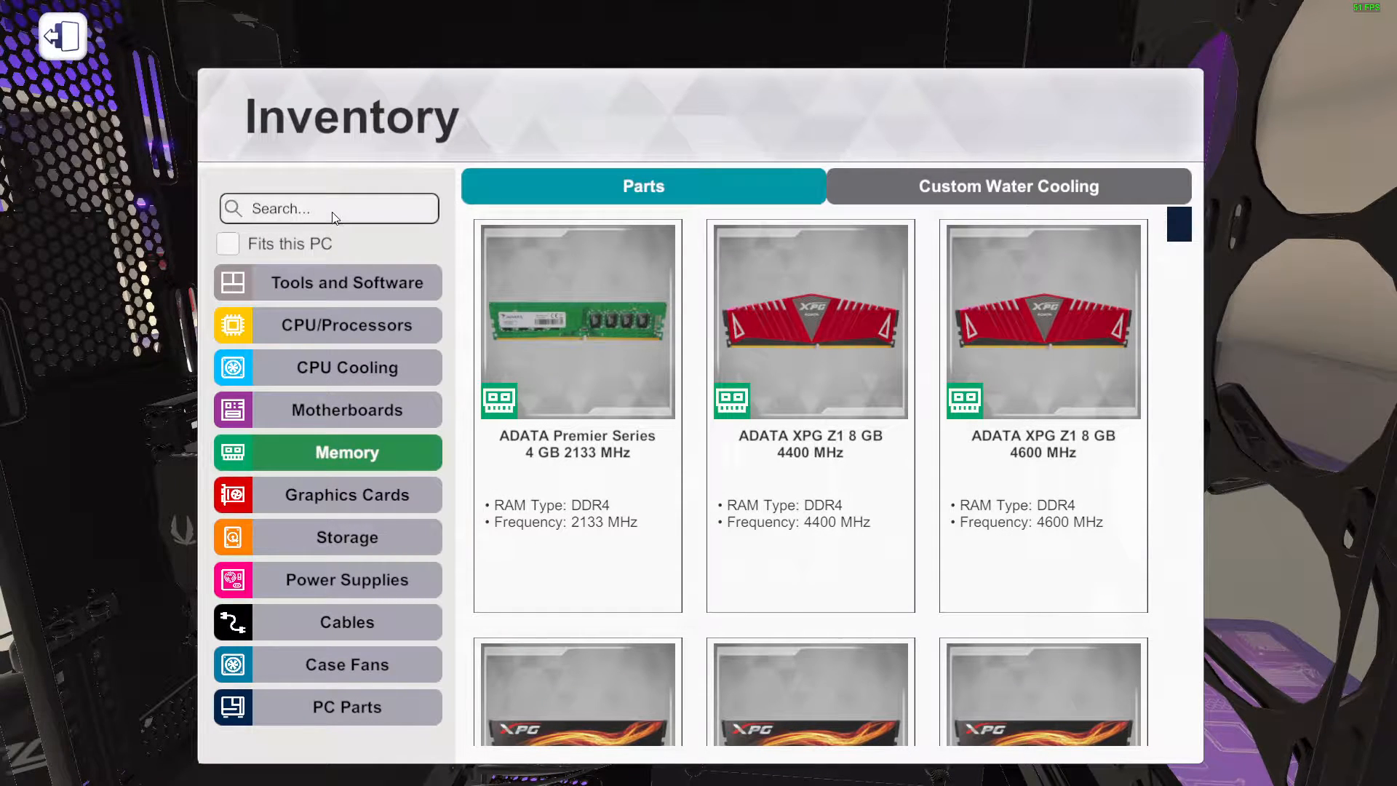
text(tridant)
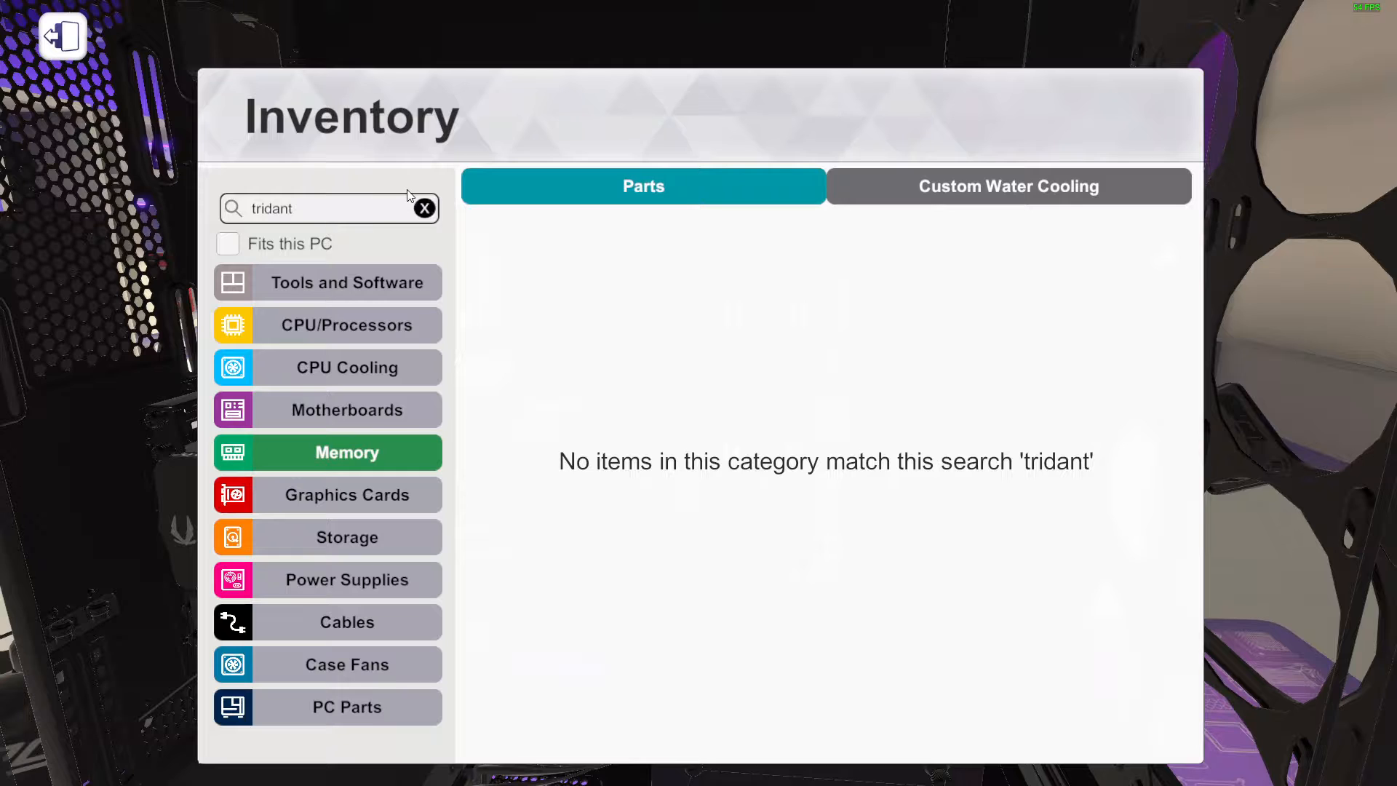
click(425, 208)
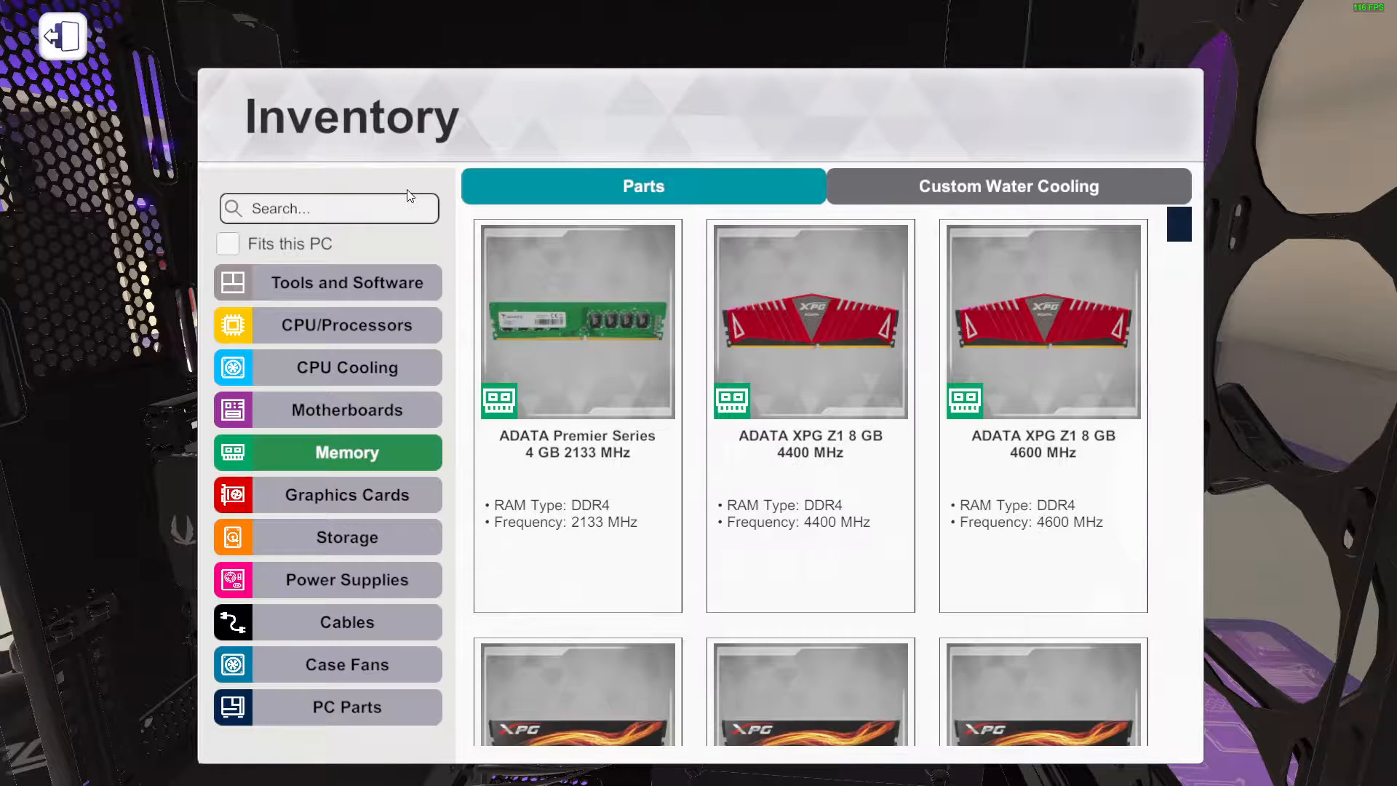
text(corsa)
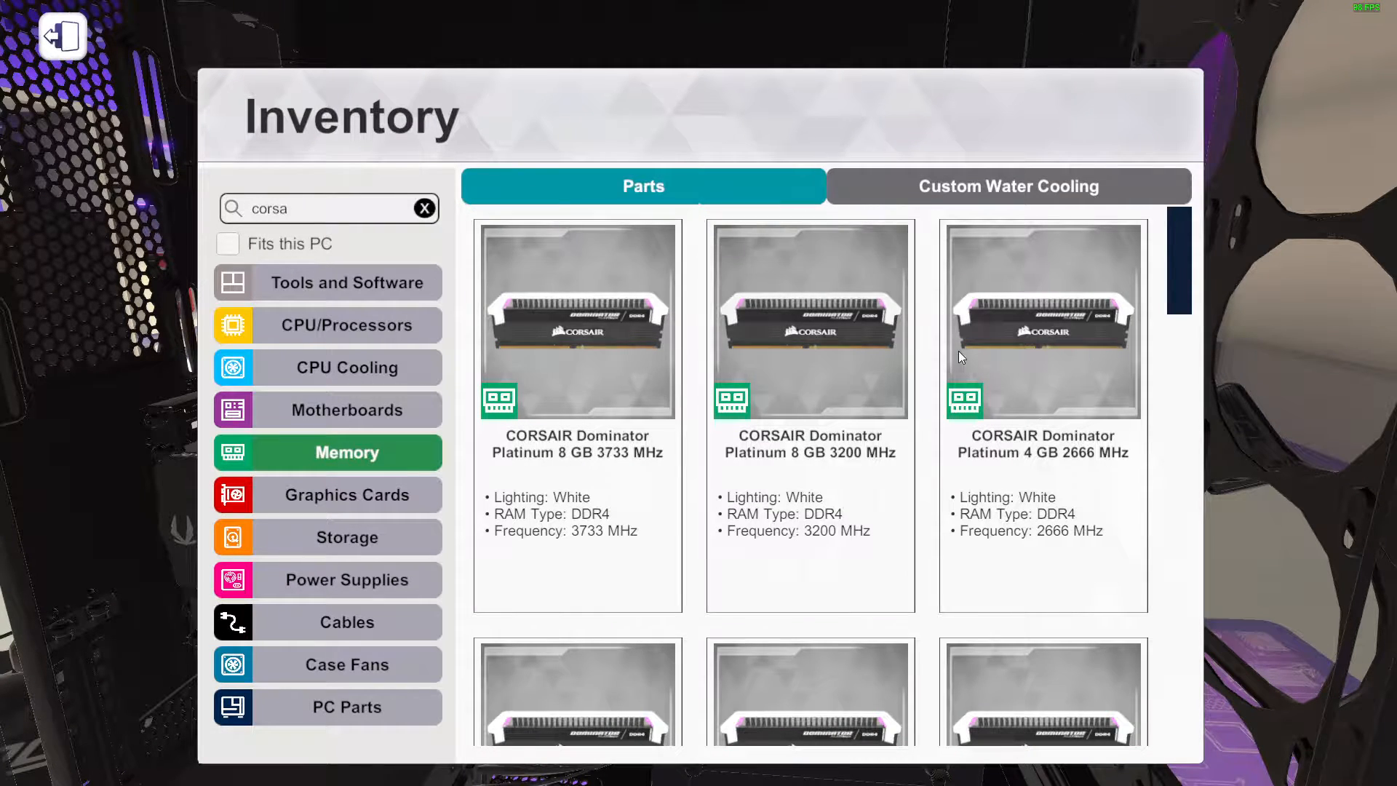
scroll(down, 3)
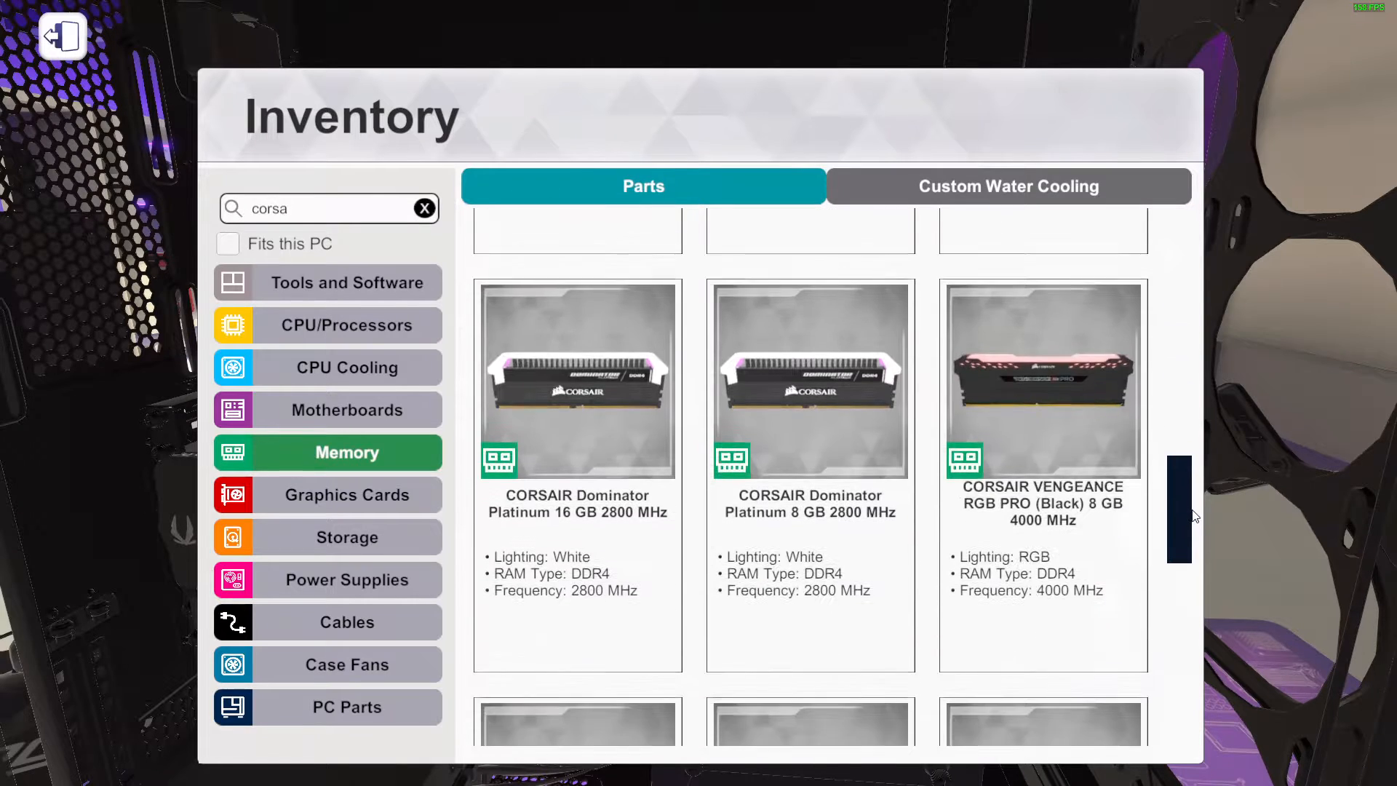
scroll(down, 3)
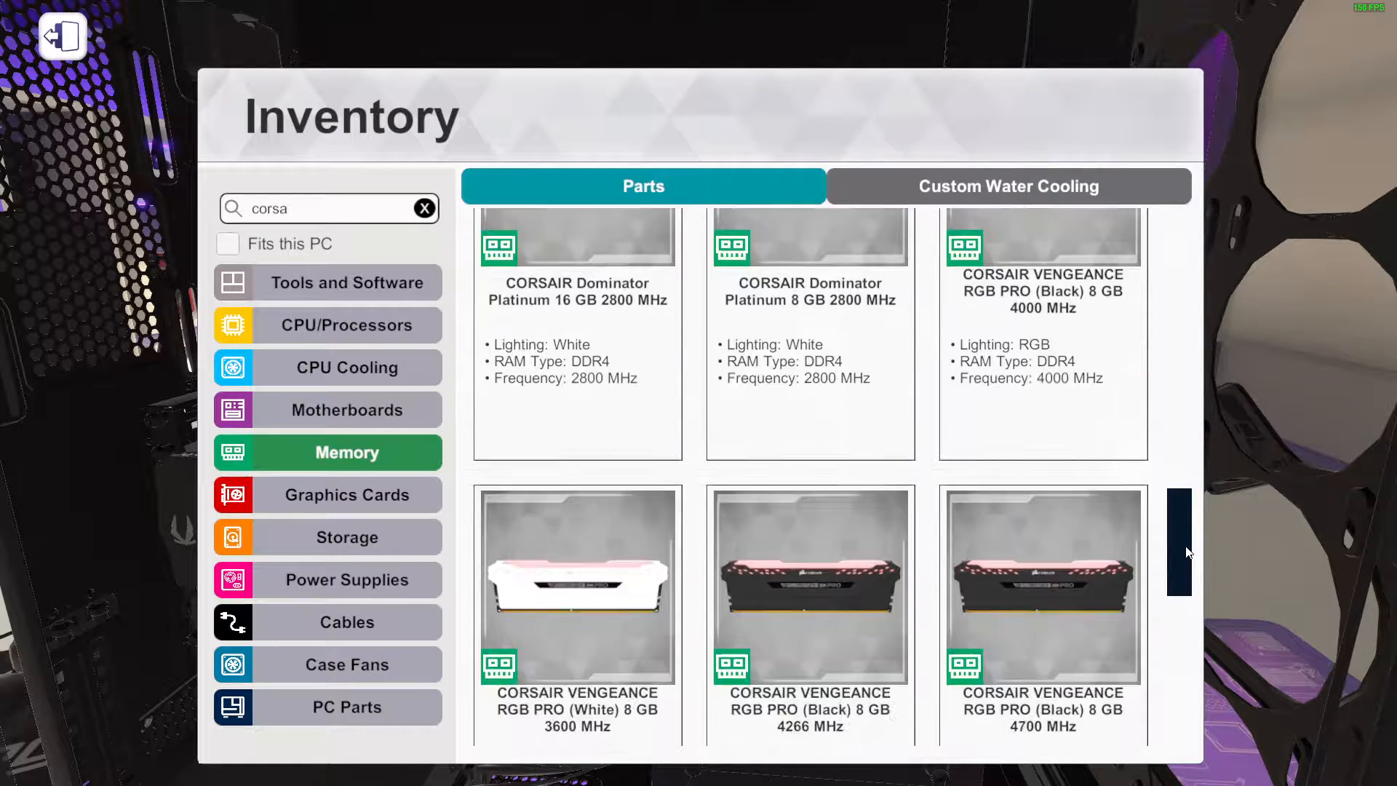
scroll(down, 3)
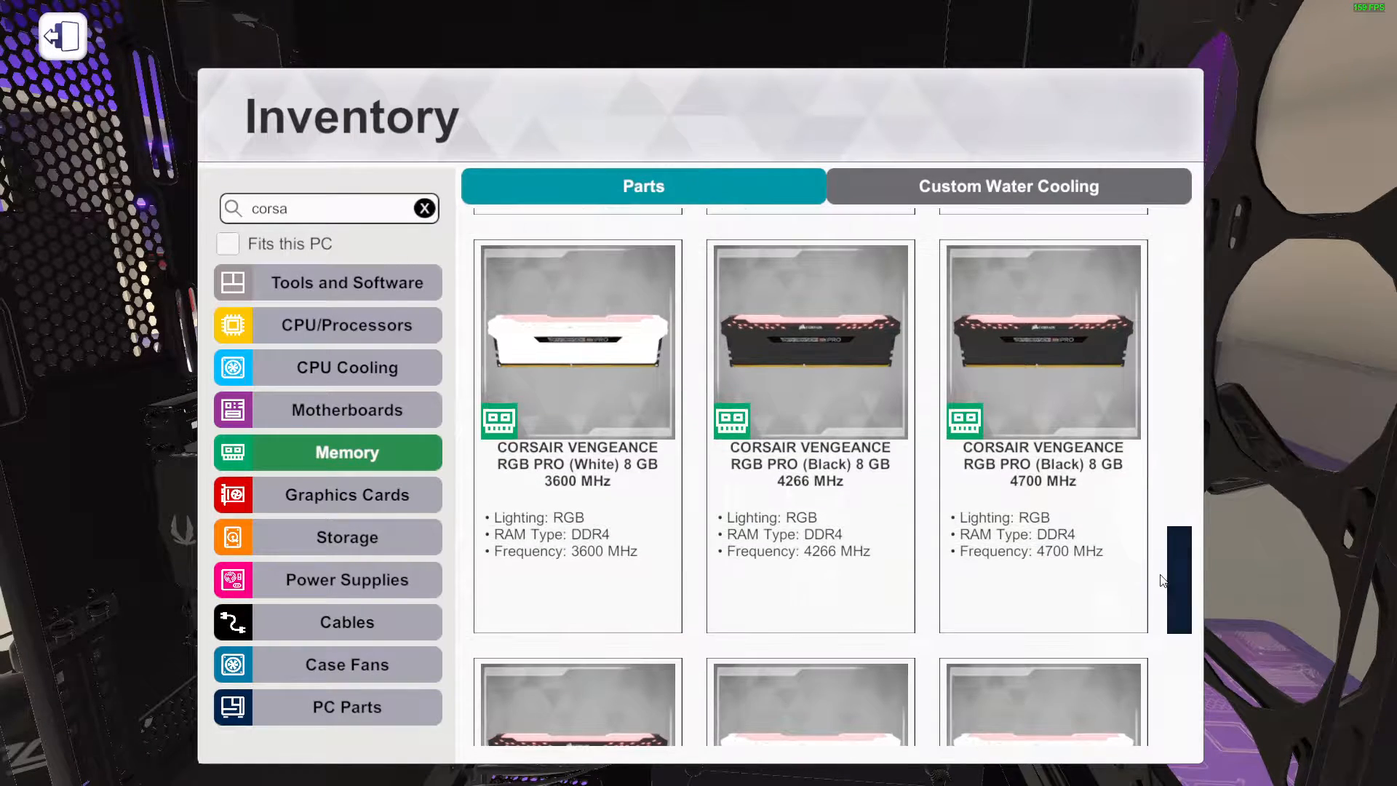
Refine the search to 'vengea' and scroll to the Black VENGEANCE RGB PRO 8 GB 4700 MHz kit
text(ven)
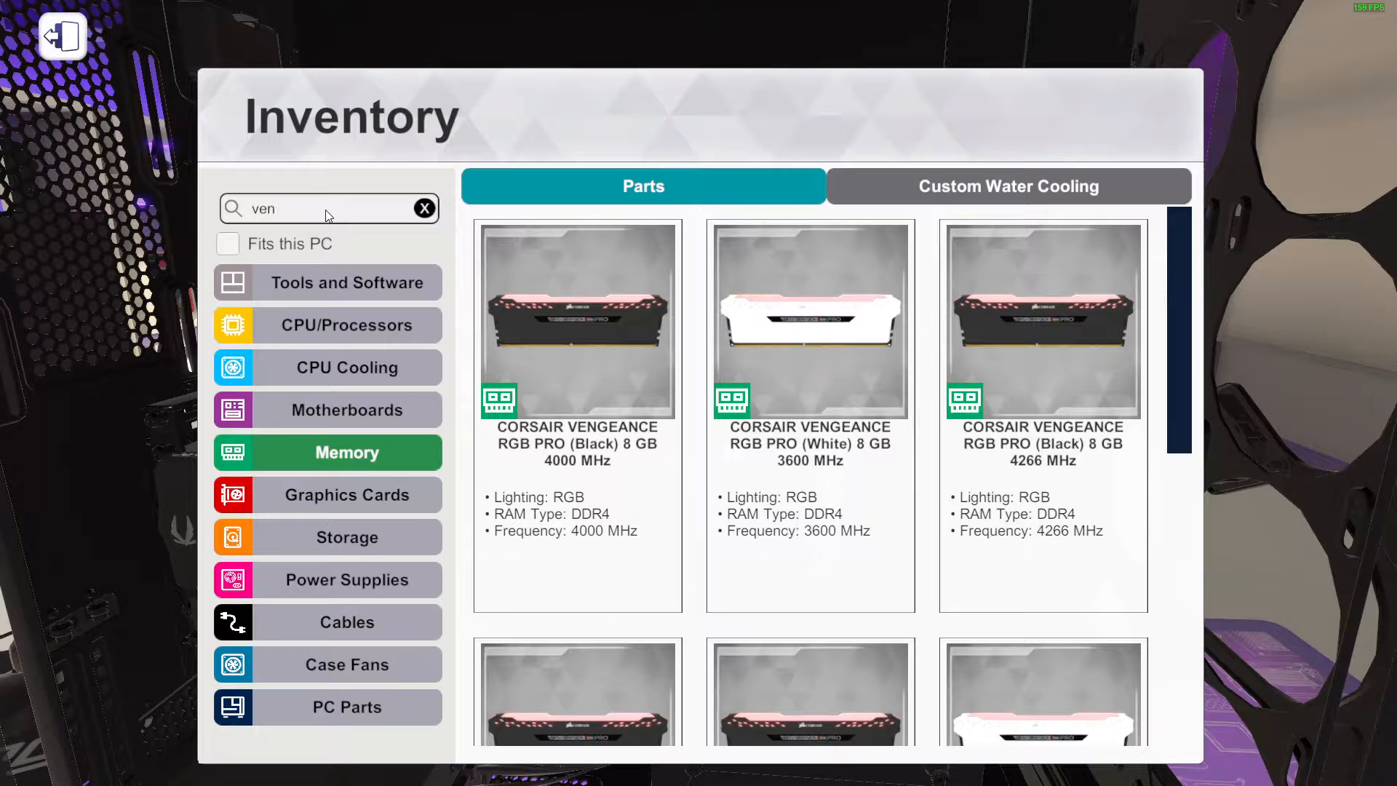
text(gea)
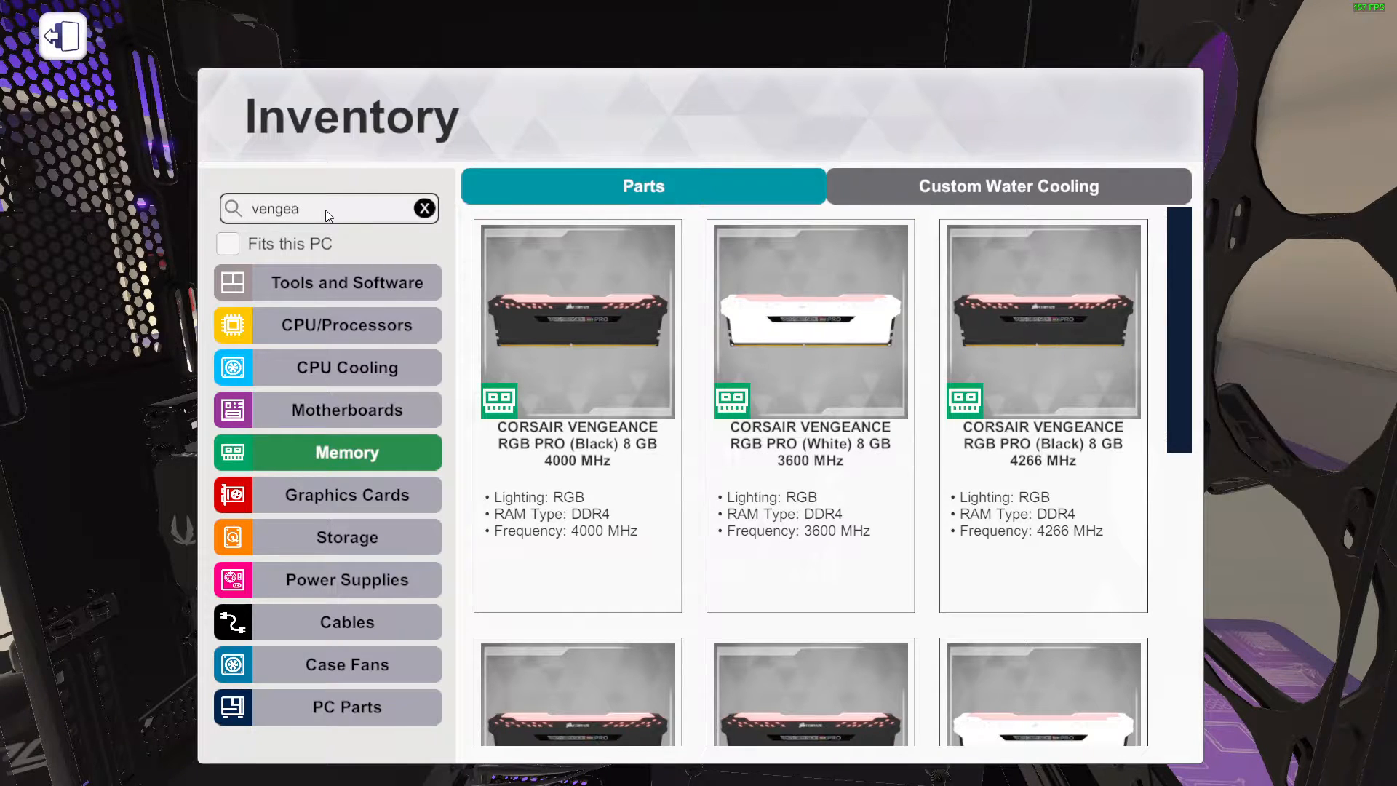
text(l)
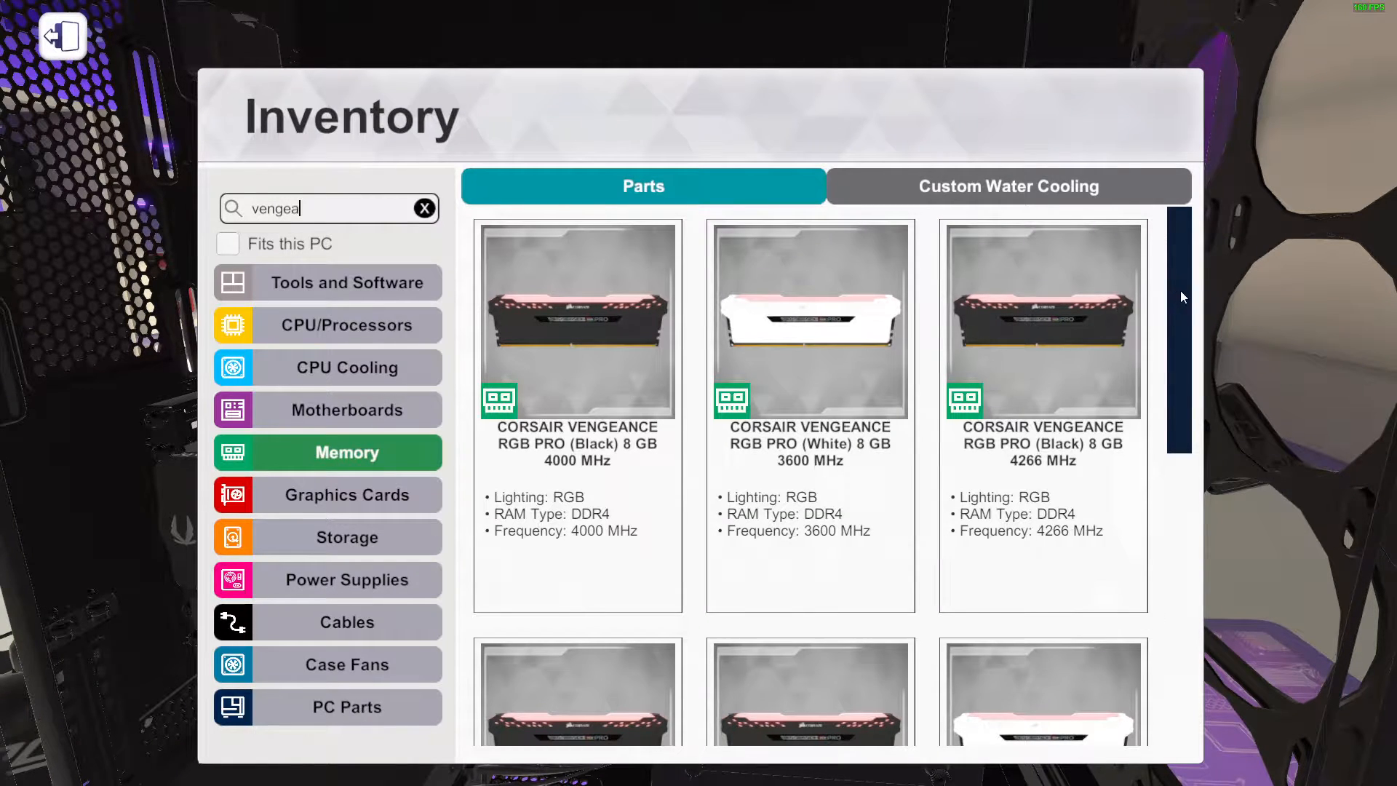
scroll(down, 3)
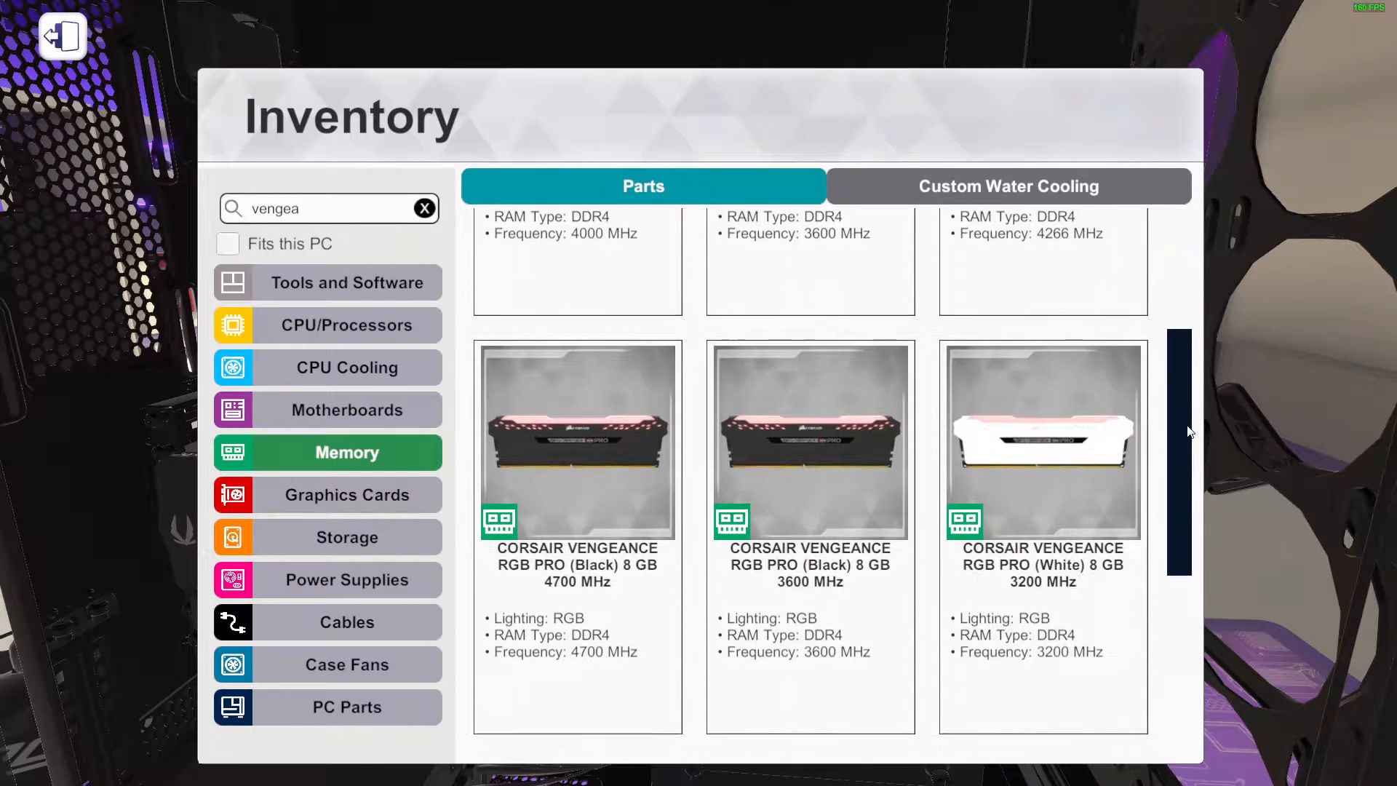
scroll(up, 3)
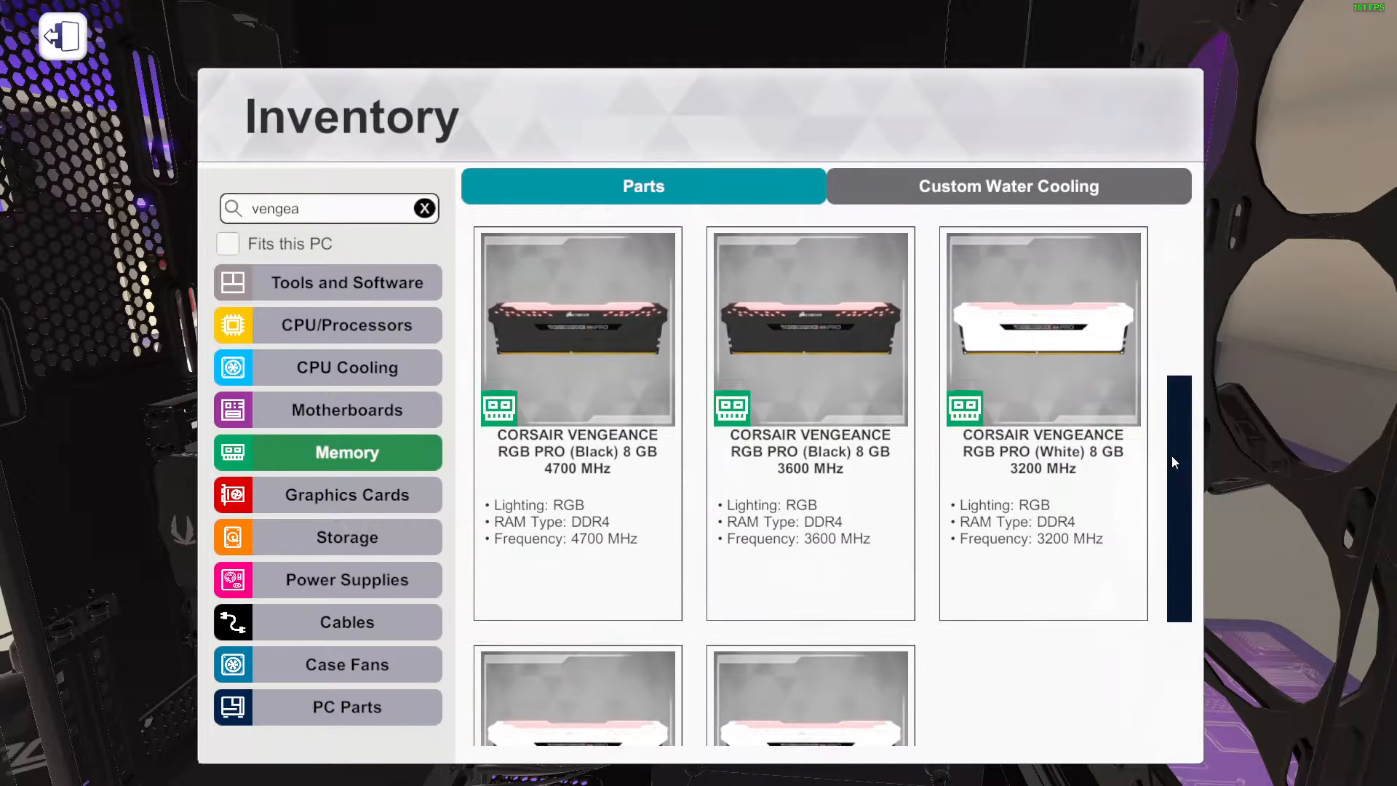
scroll(down, 3)
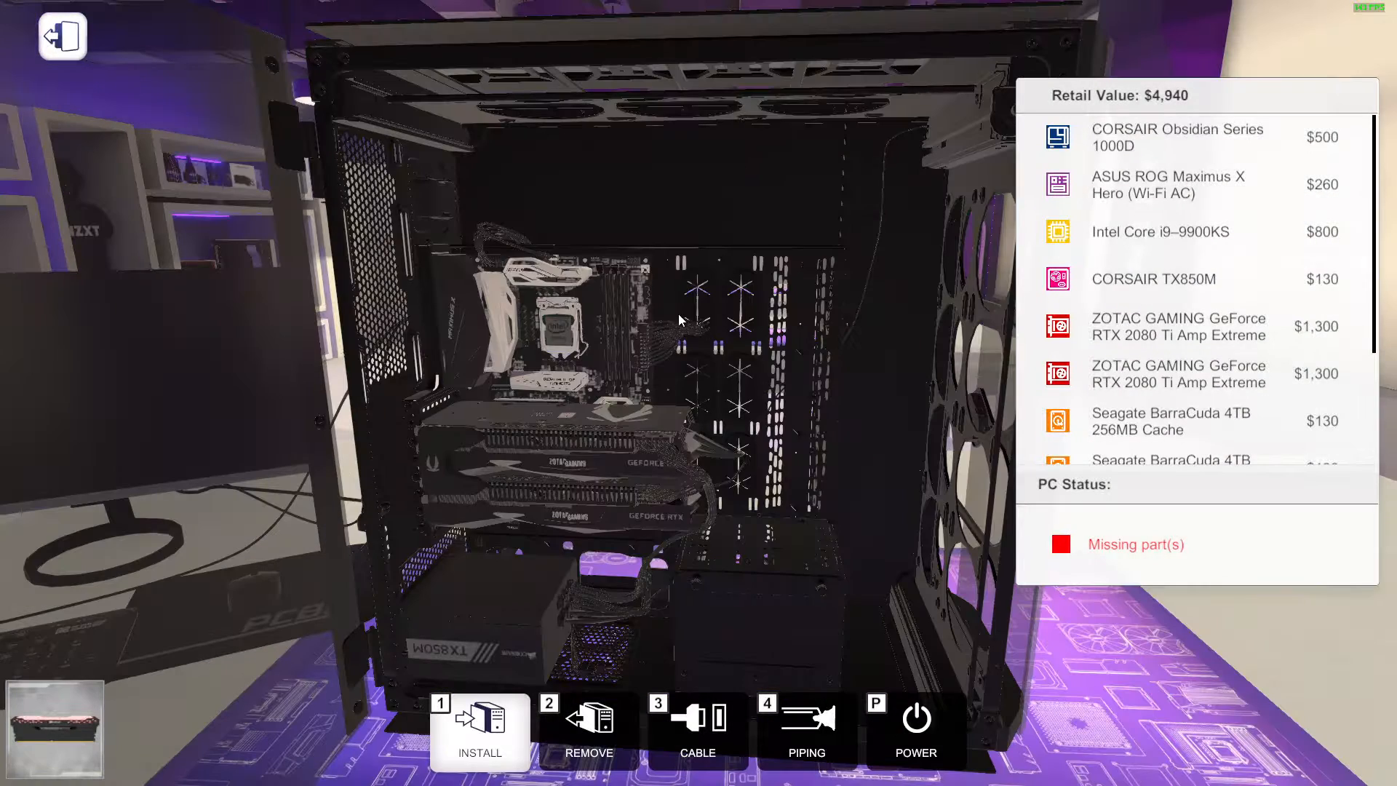
Seat the fourth Vengeance RGB PRO 4700 MHz stick in the last empty DIMM slot
click(479, 726)
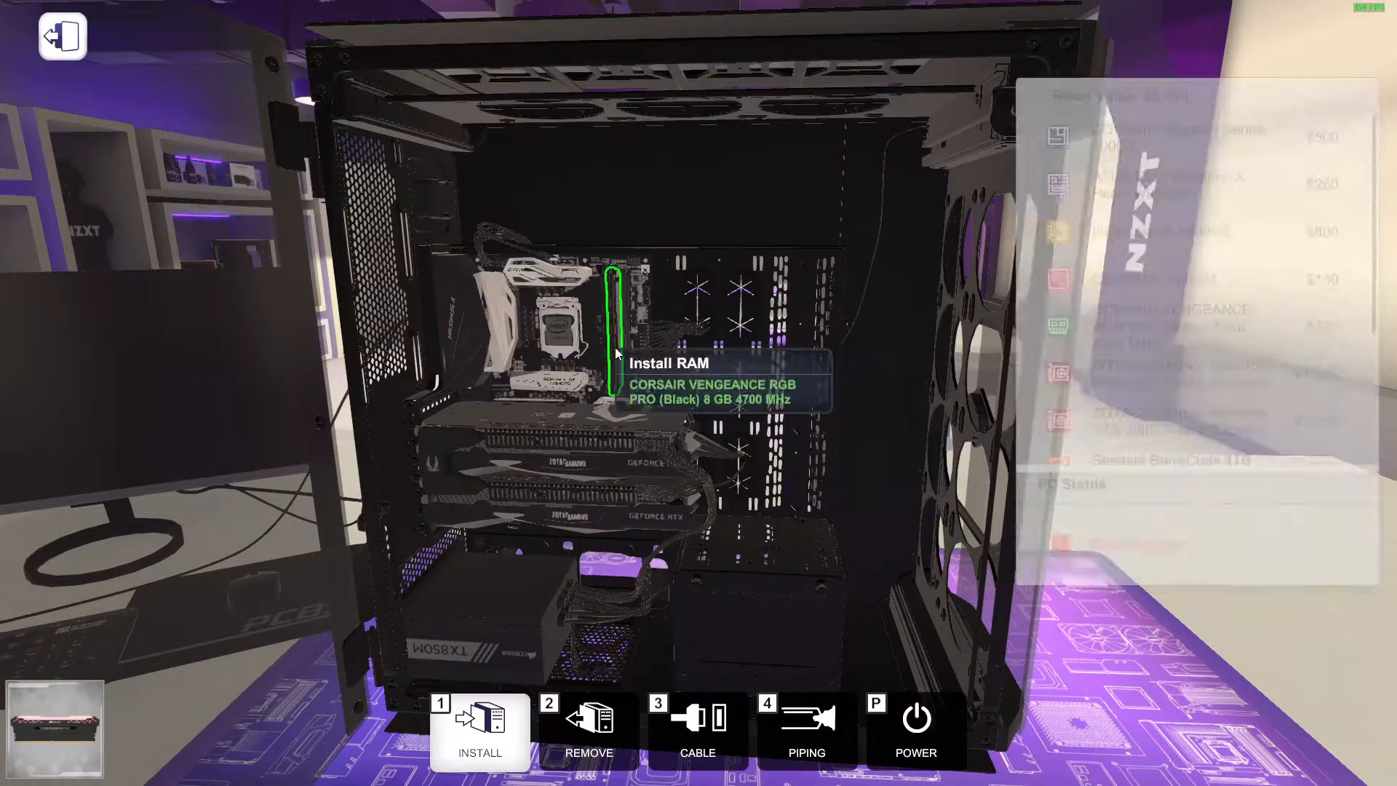
click(479, 722)
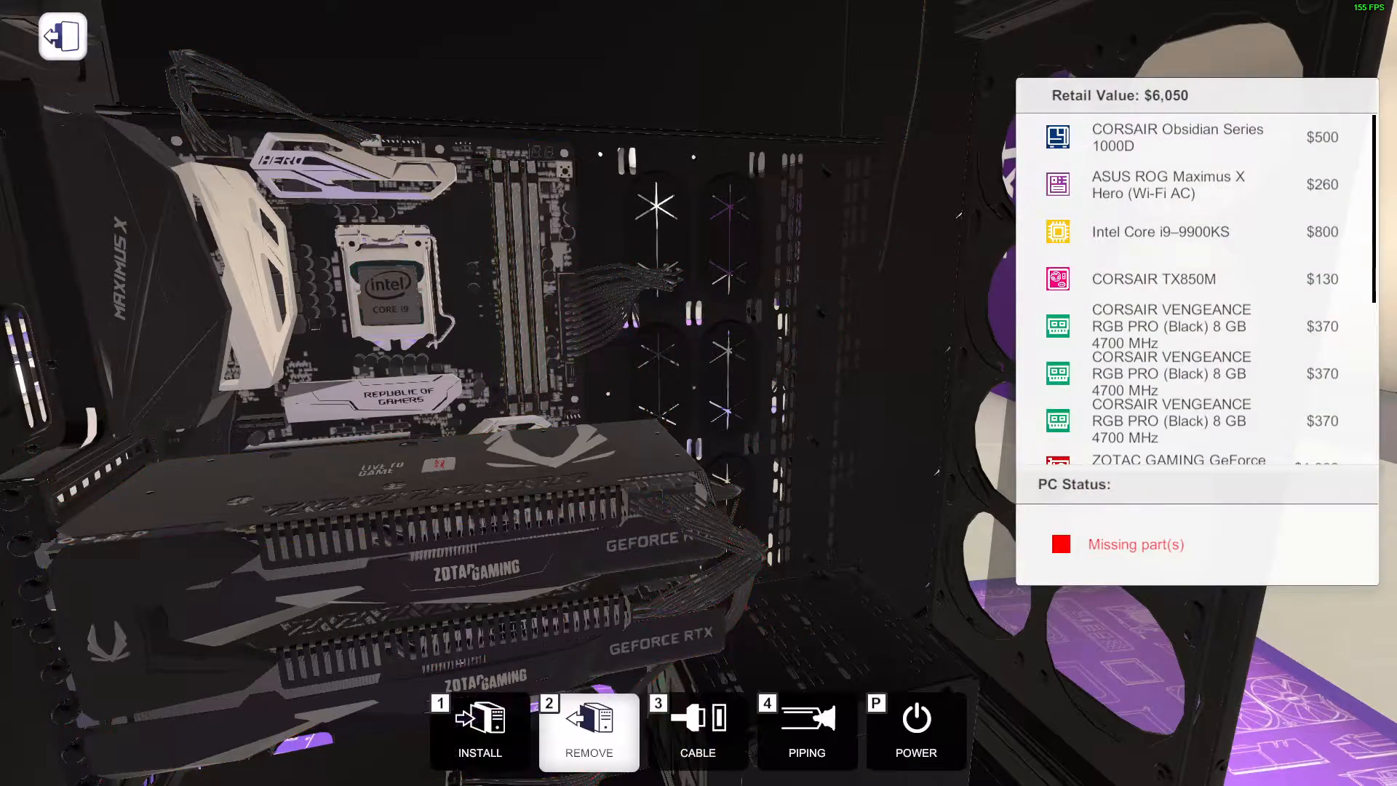
click(479, 730)
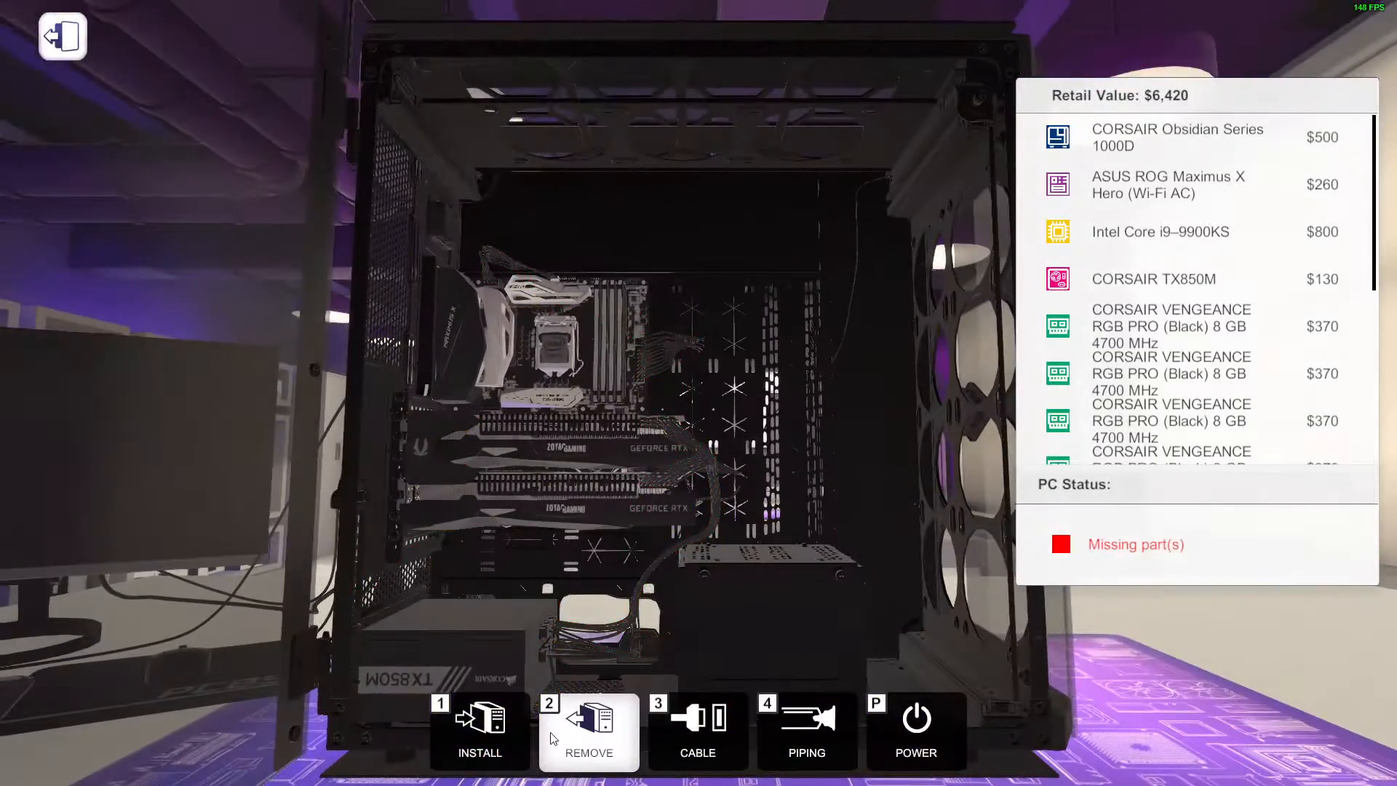
Place the Alphacool Eisbecher reservoir from Custom Water Cooling > Reservoirs into the lower case
click(479, 730)
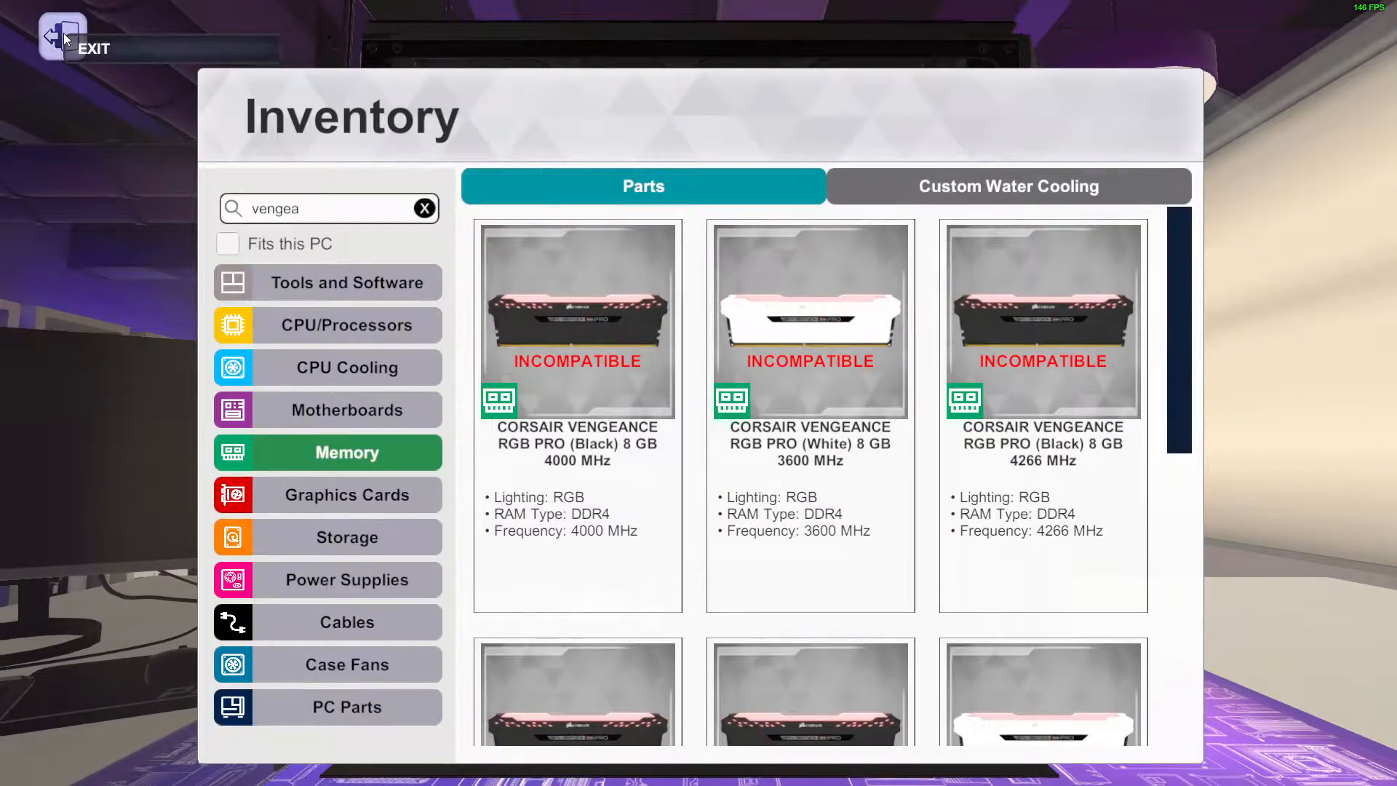
mouse_move(859, 172)
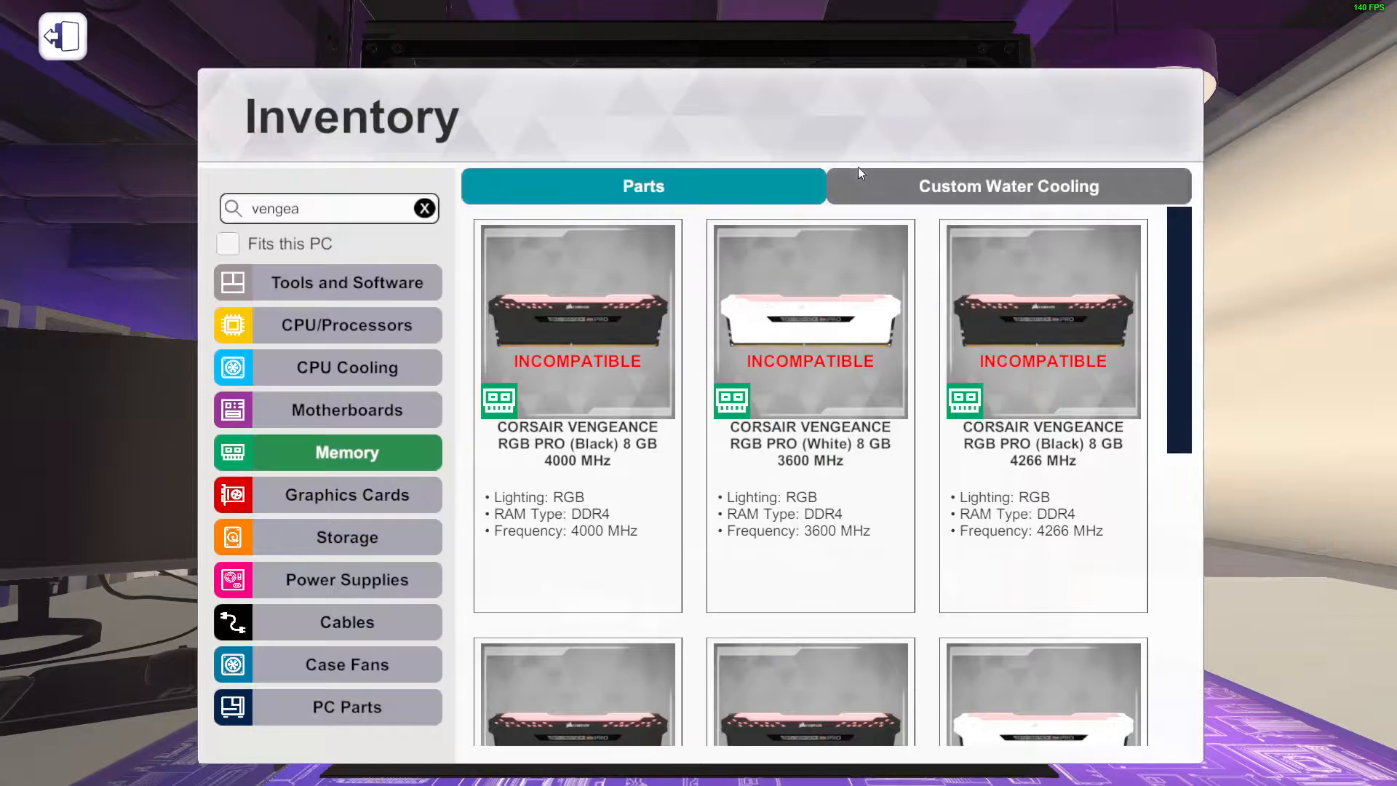
click(1008, 186)
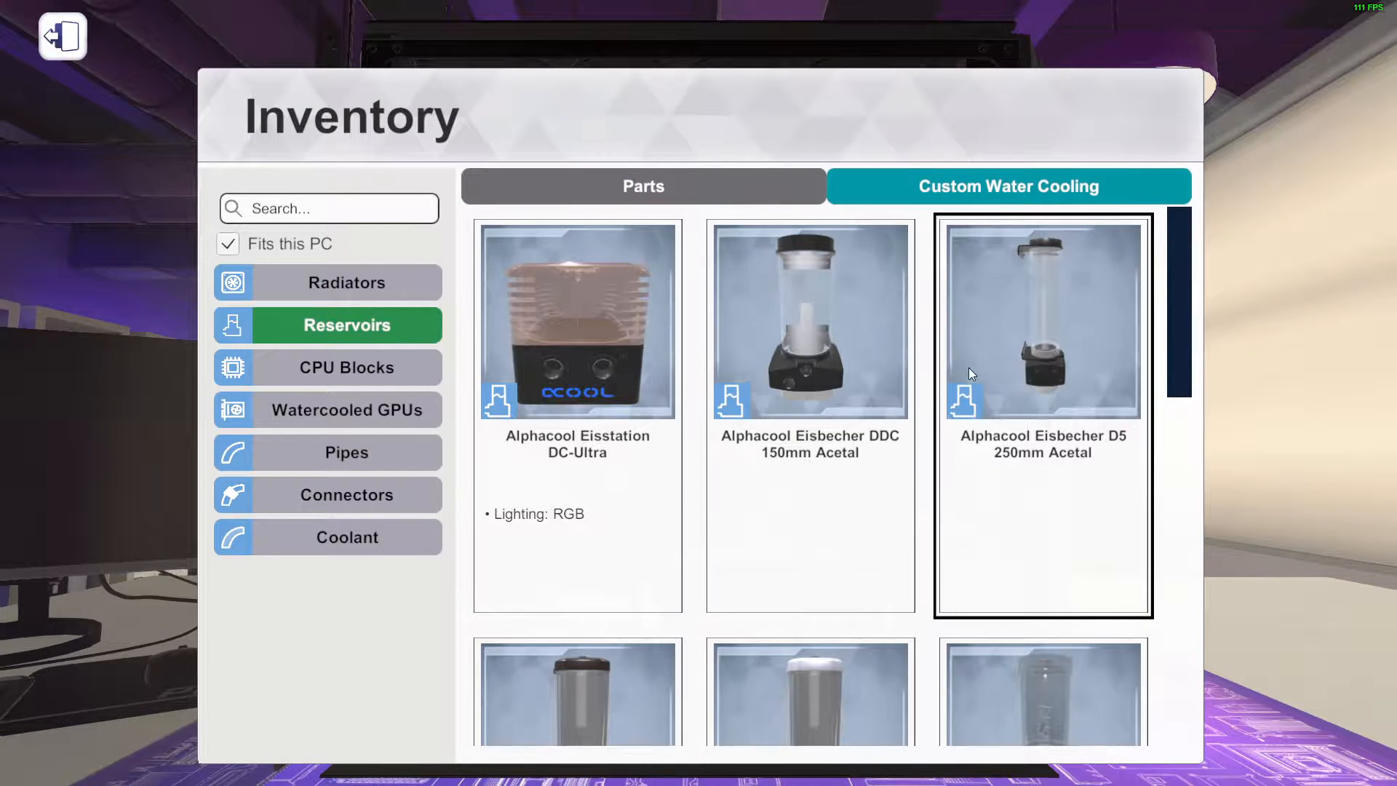
scroll(down, 3)
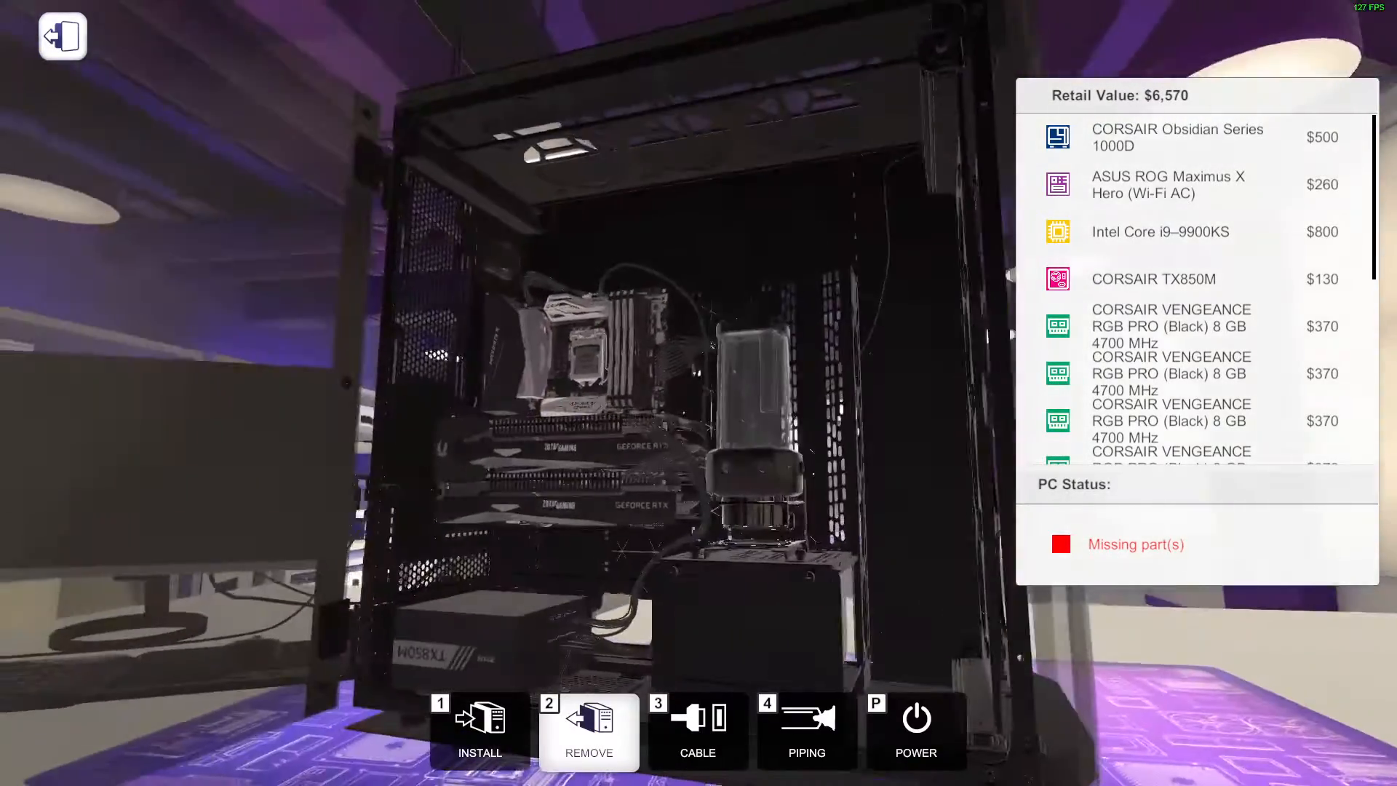
Install the CORSAIR Hydro X XC7 RGB water block from CPU Blocks onto the processor
click(479, 731)
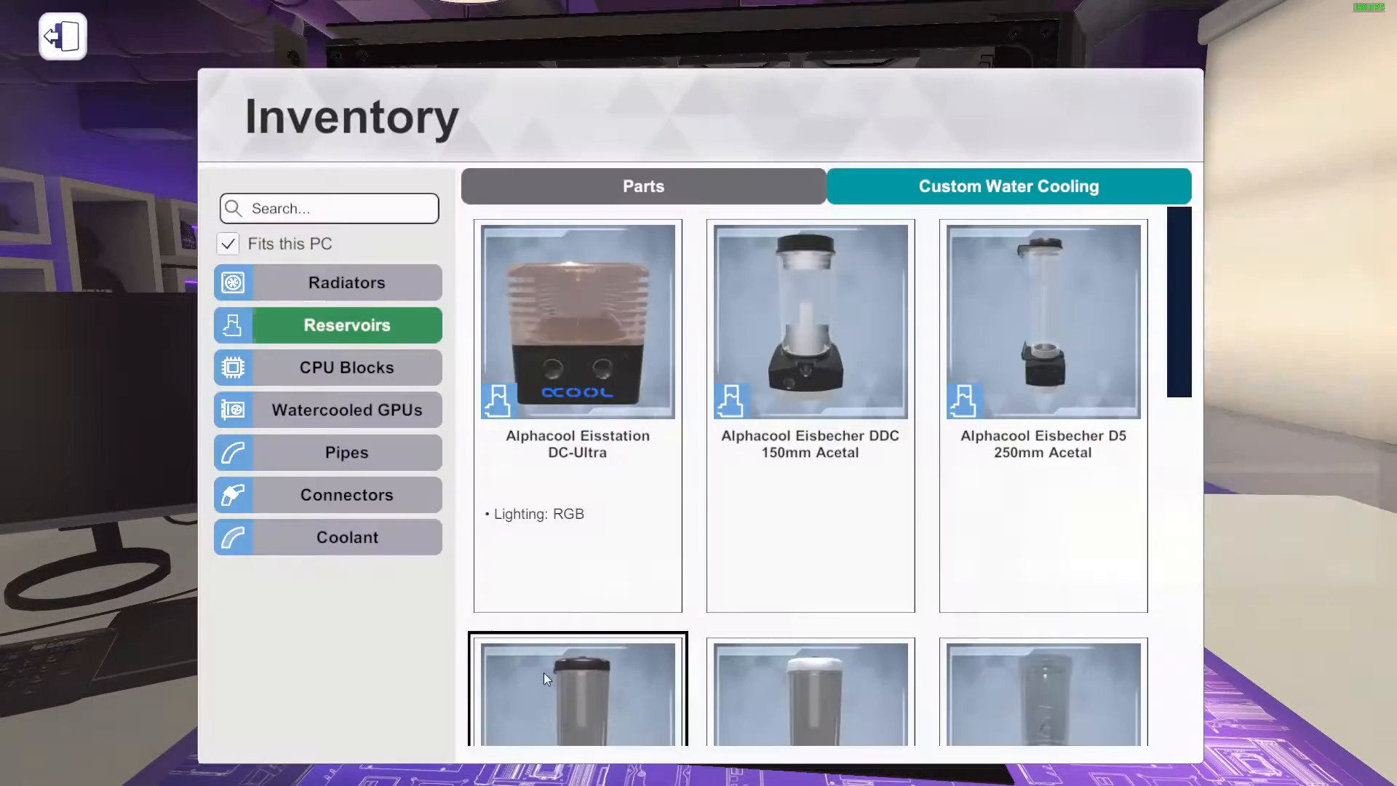
click(347, 367)
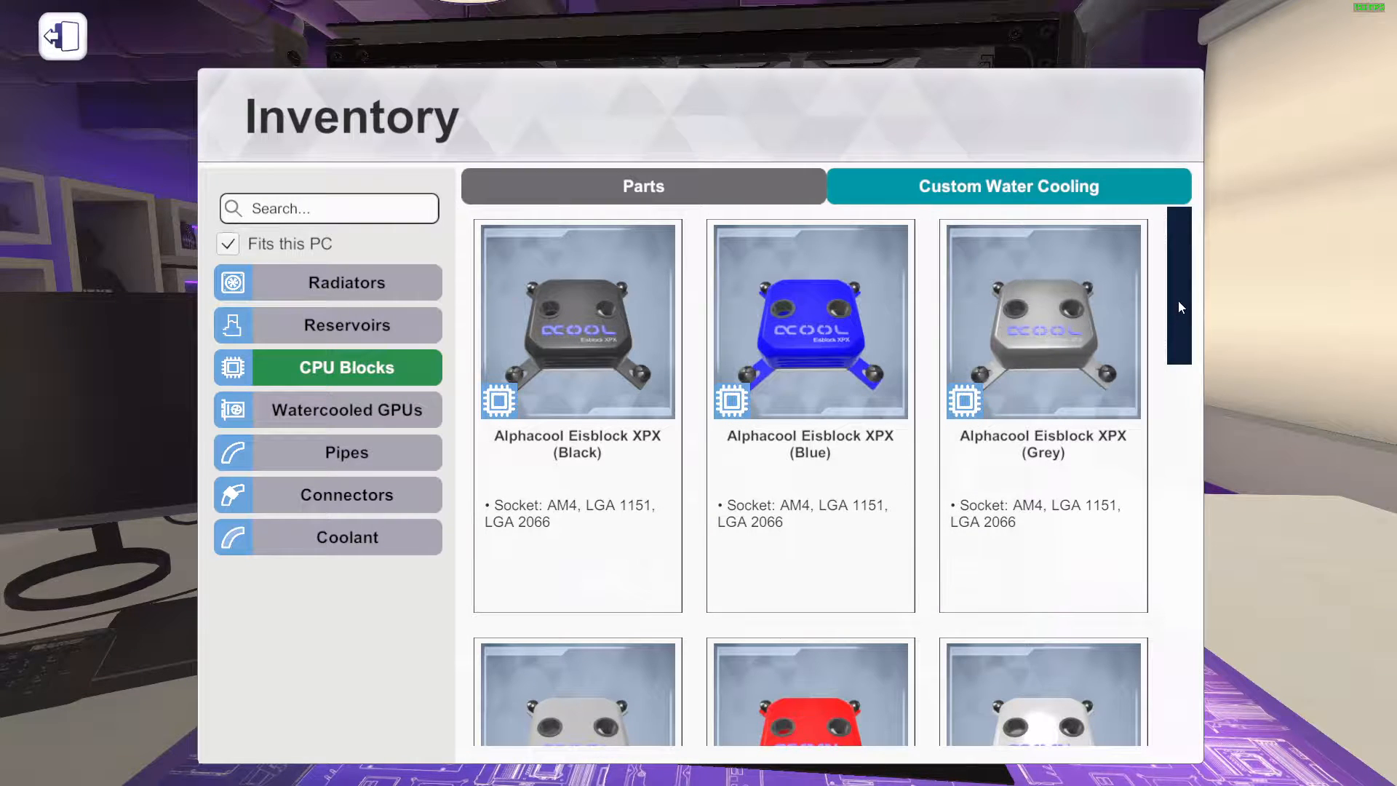
scroll(down, 3)
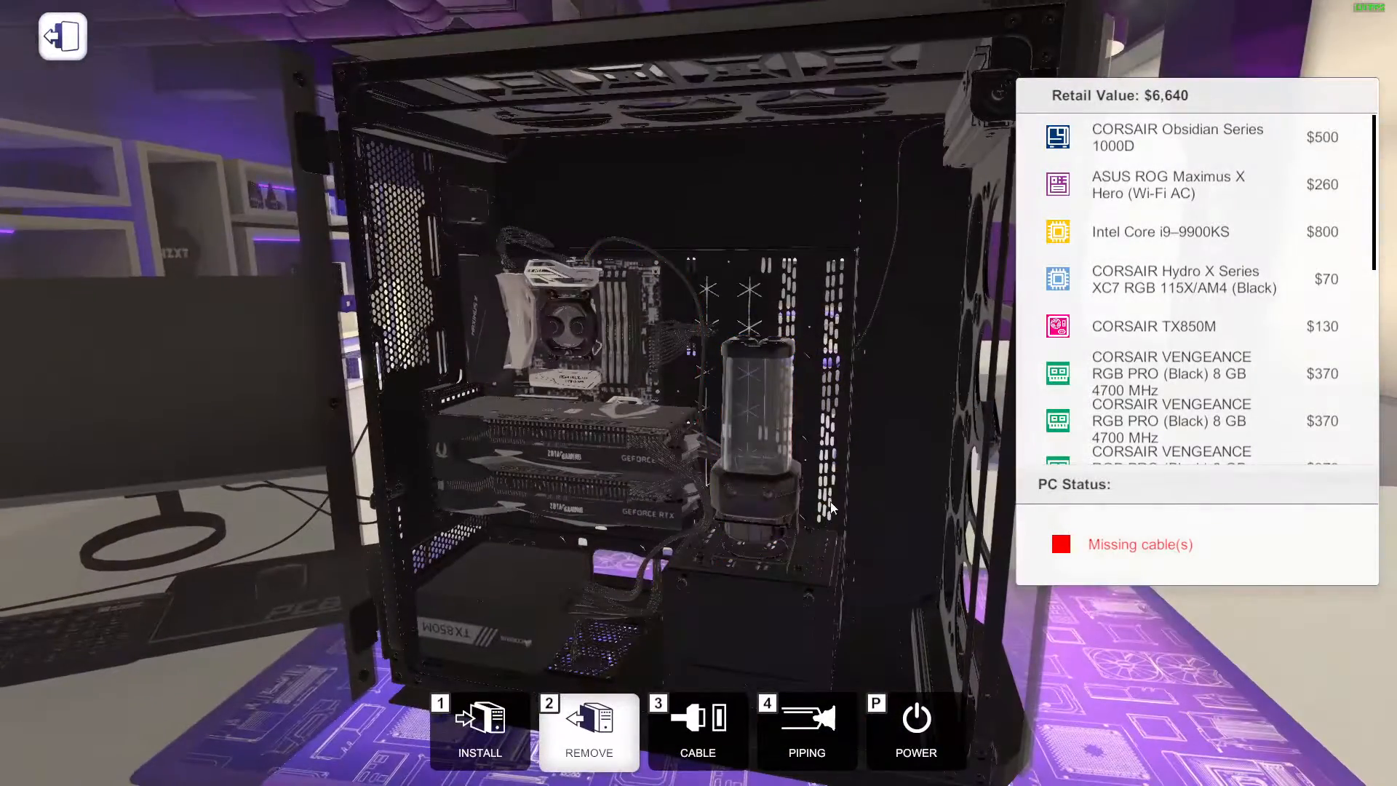
Search 'cors' in PC Parts, pick the CORSAIR SP120 RGB LED fan and place it in a mount
click(479, 729)
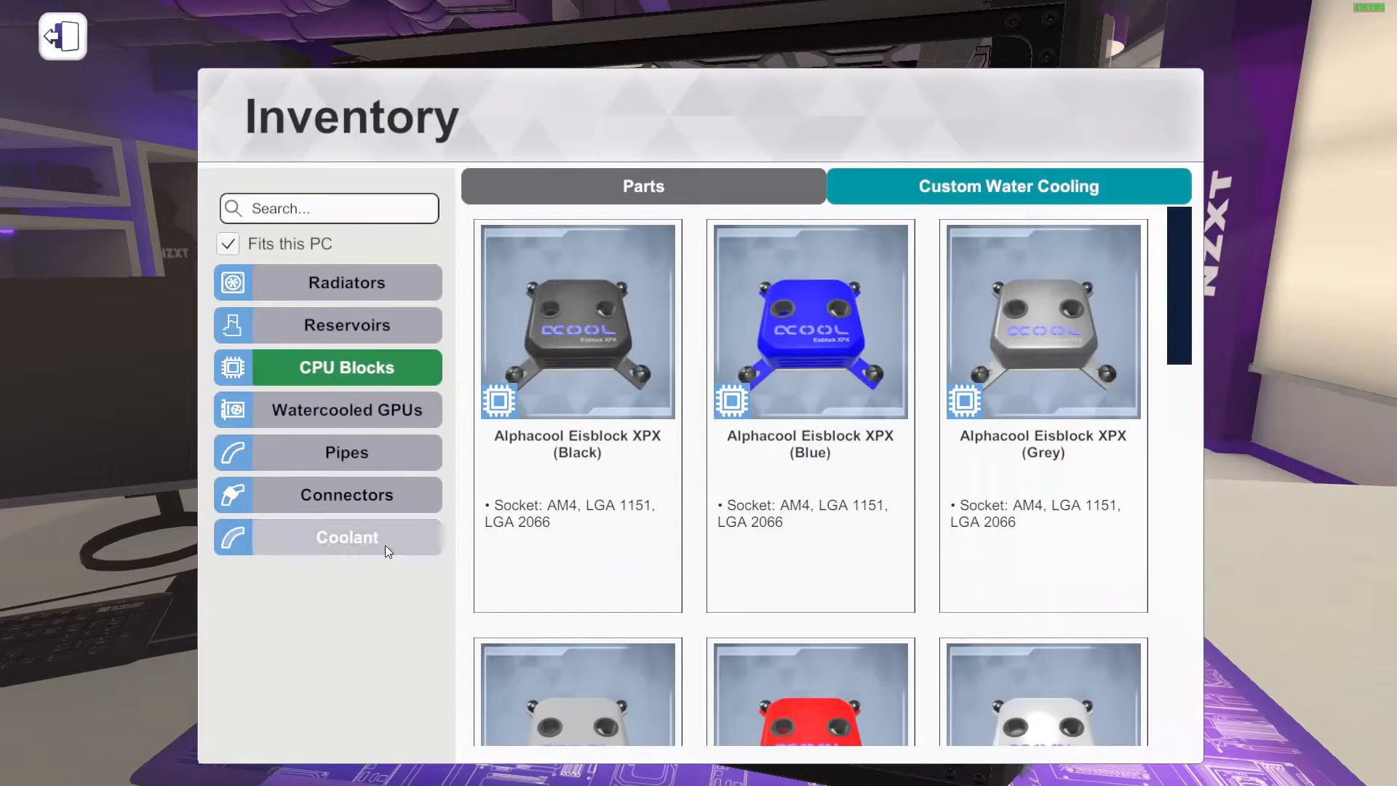
click(642, 186)
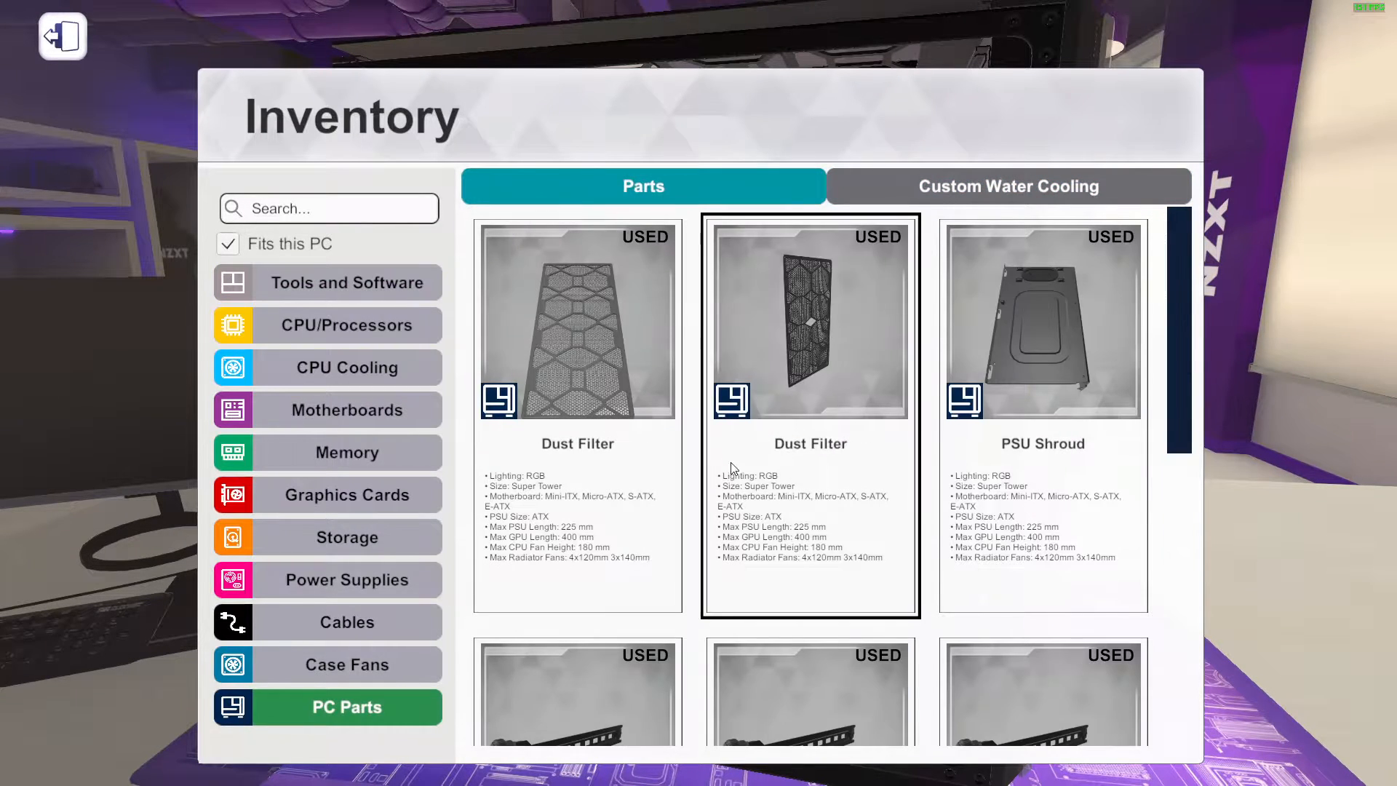
click(1042, 320)
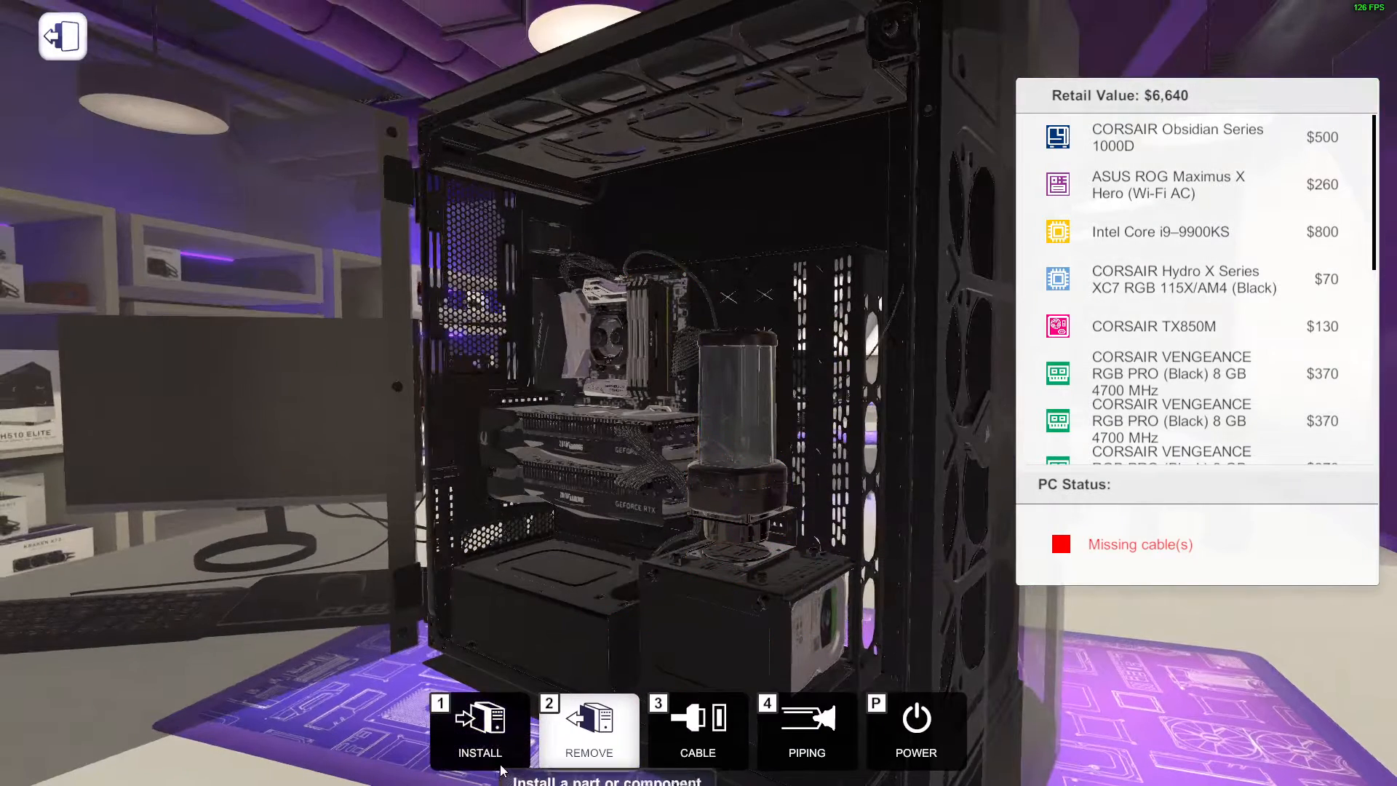
click(479, 727)
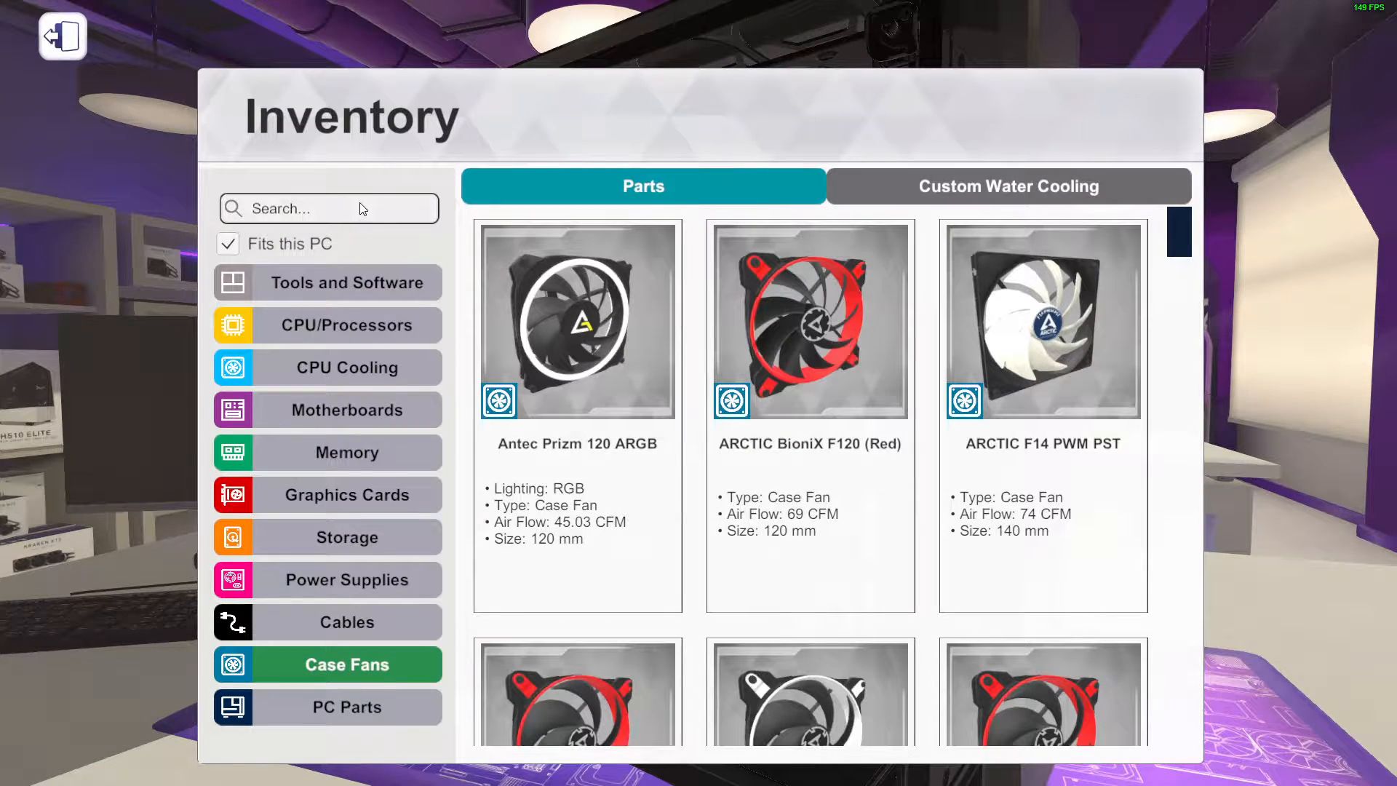
text(cors)
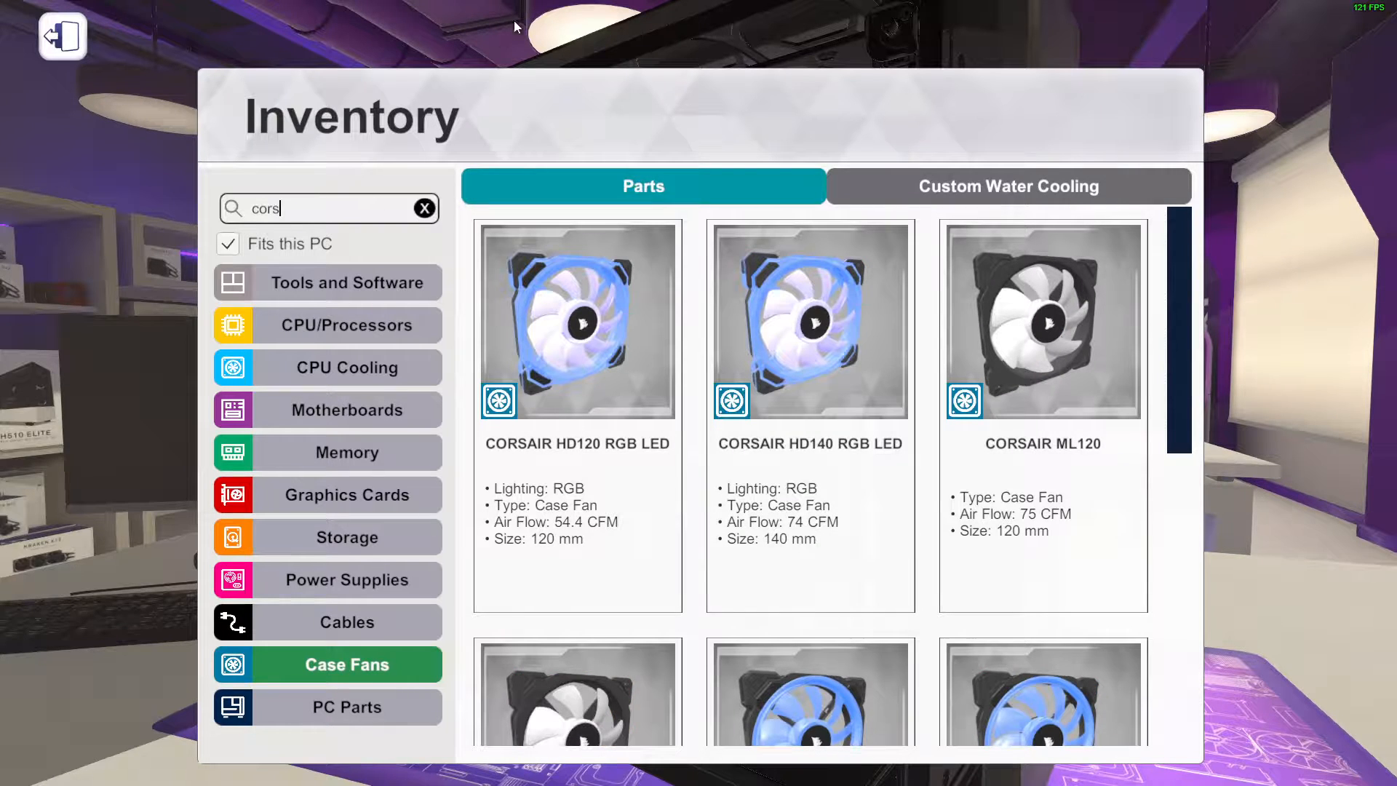
scroll(down, 3)
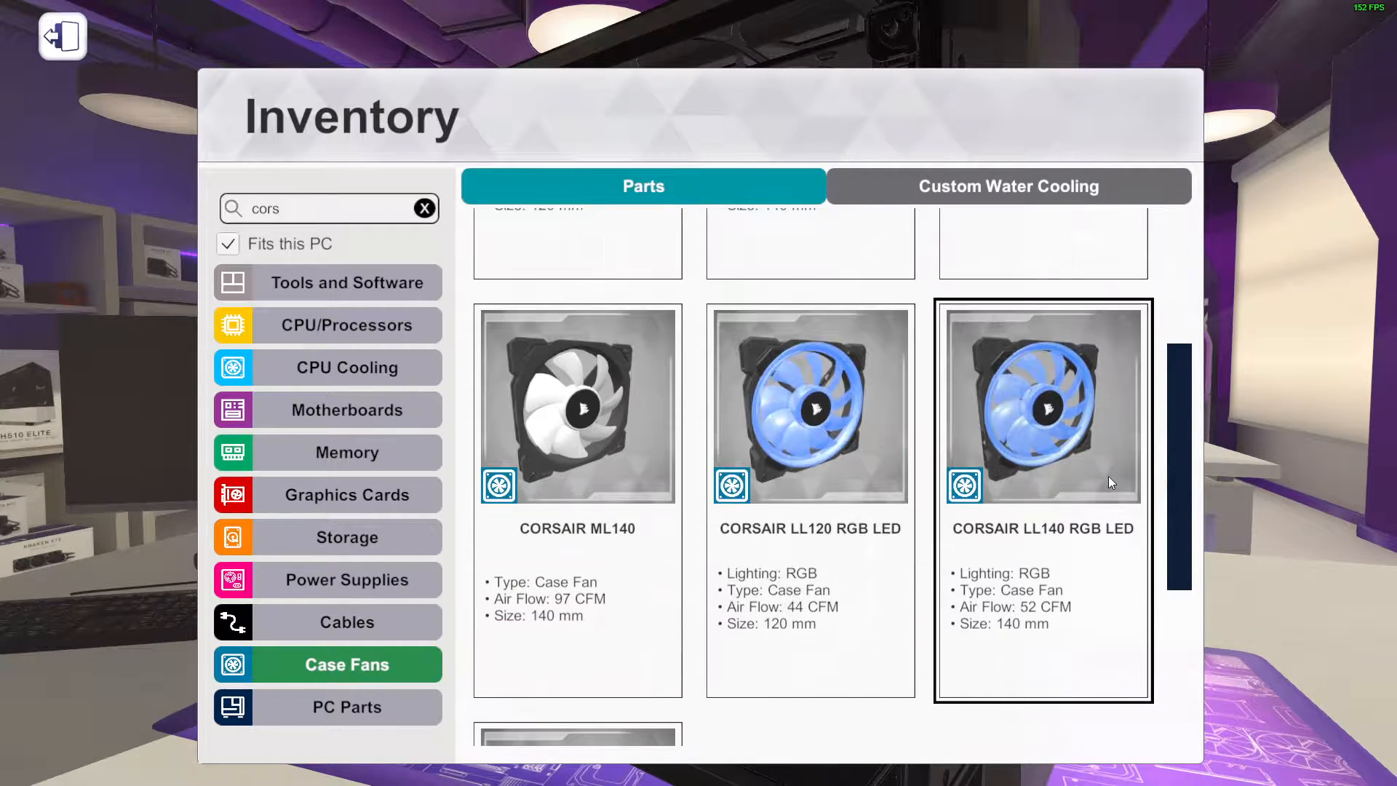
scroll(down, 3)
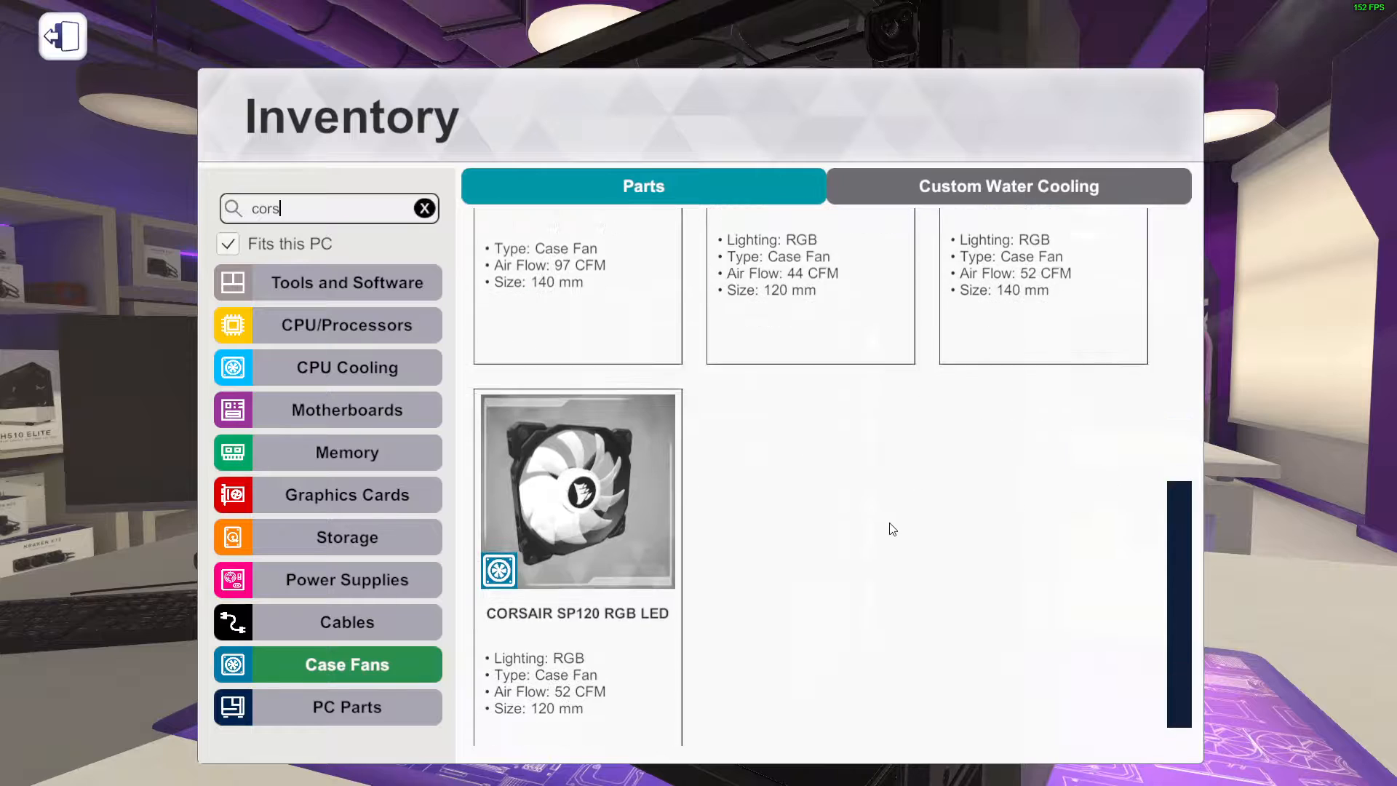
click(578, 491)
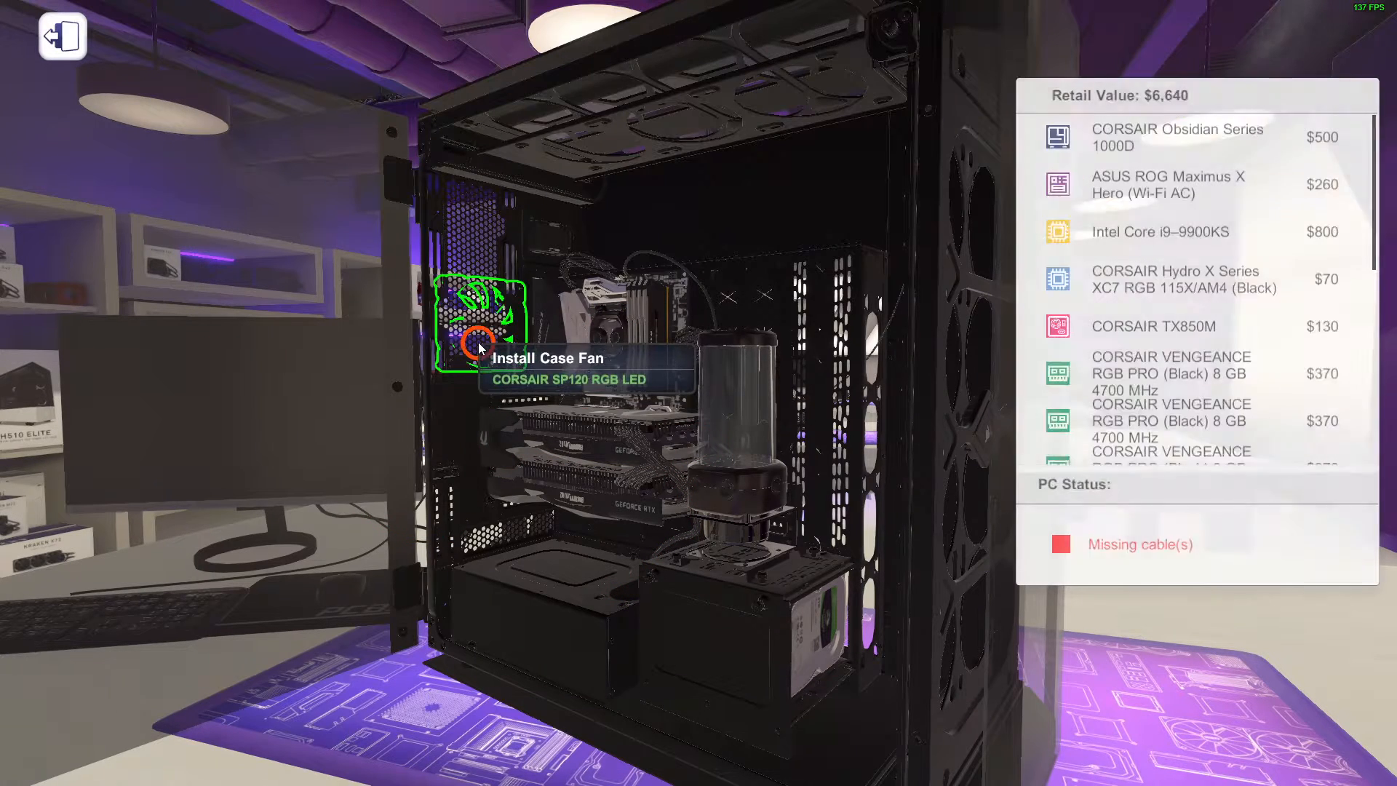
click(479, 348)
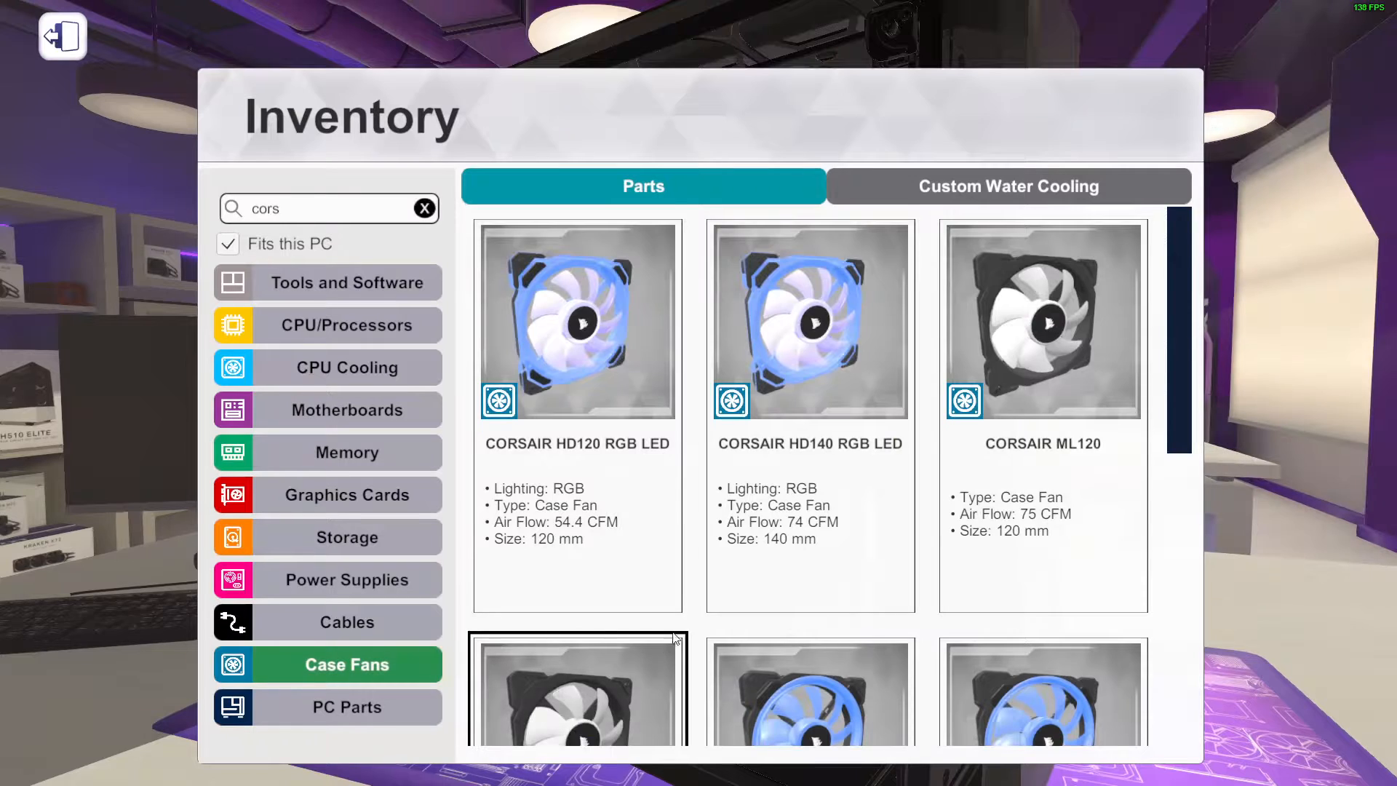
Mount further SP120 fans in the front slots despite the 'Can't fit' warning, toggling Remove/Install
scroll(down, 3)
text(sp)
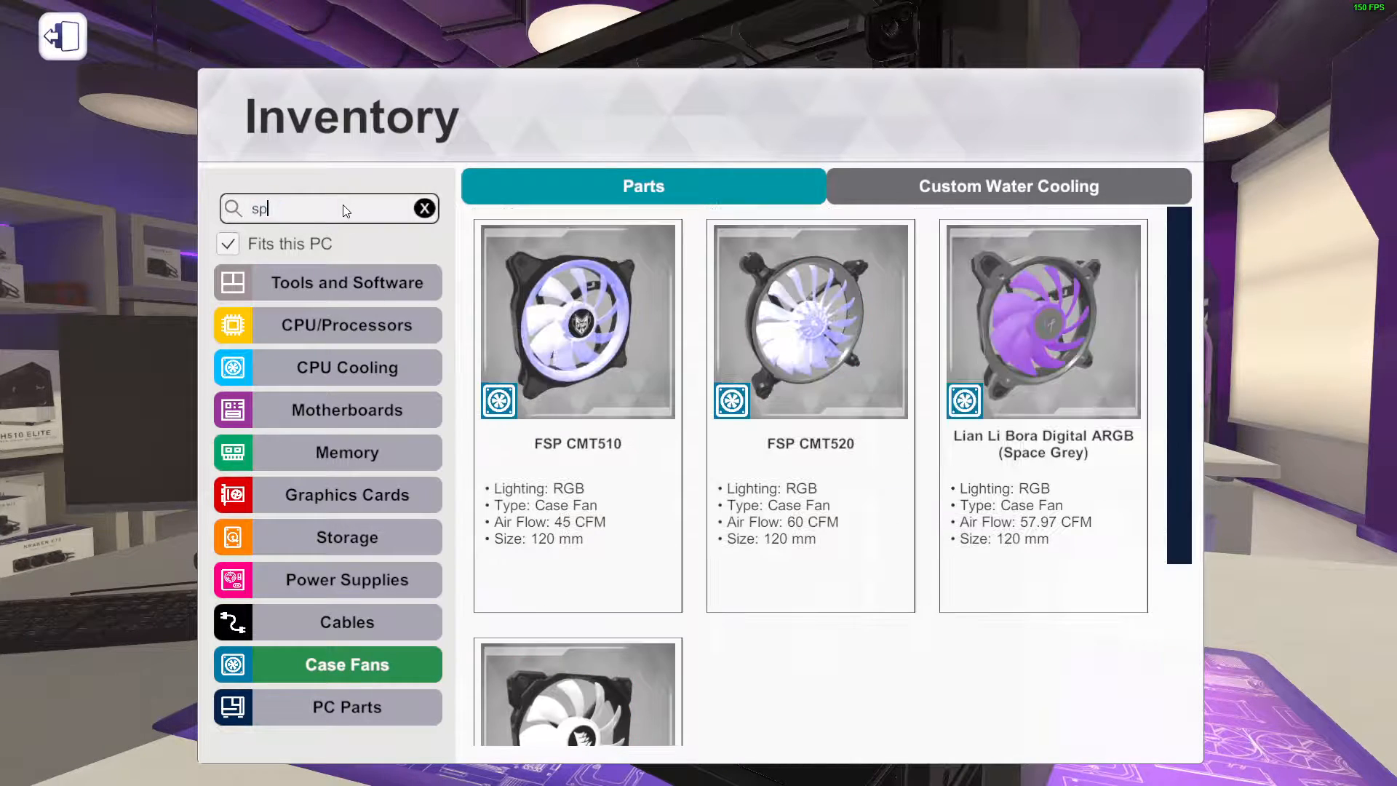
scroll(down, 3)
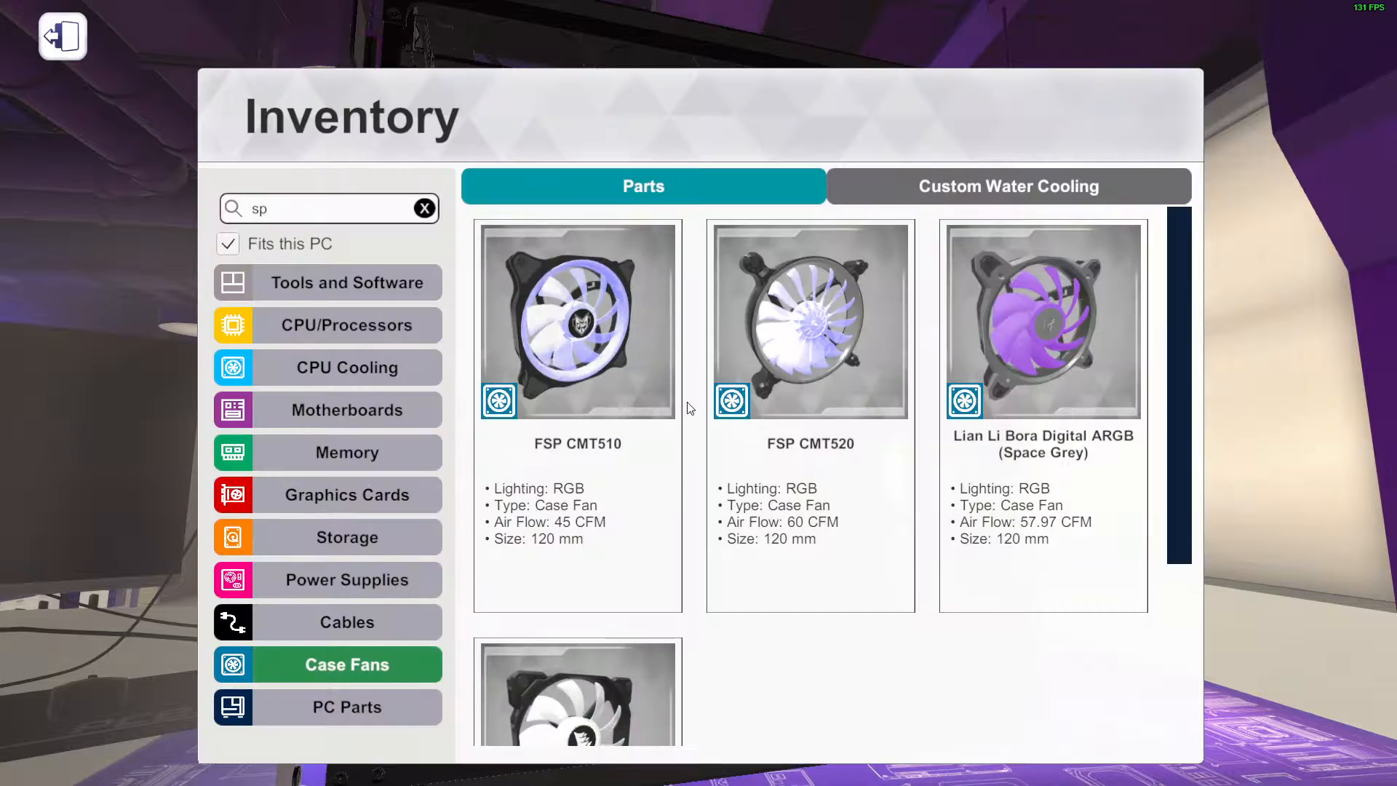
click(62, 36)
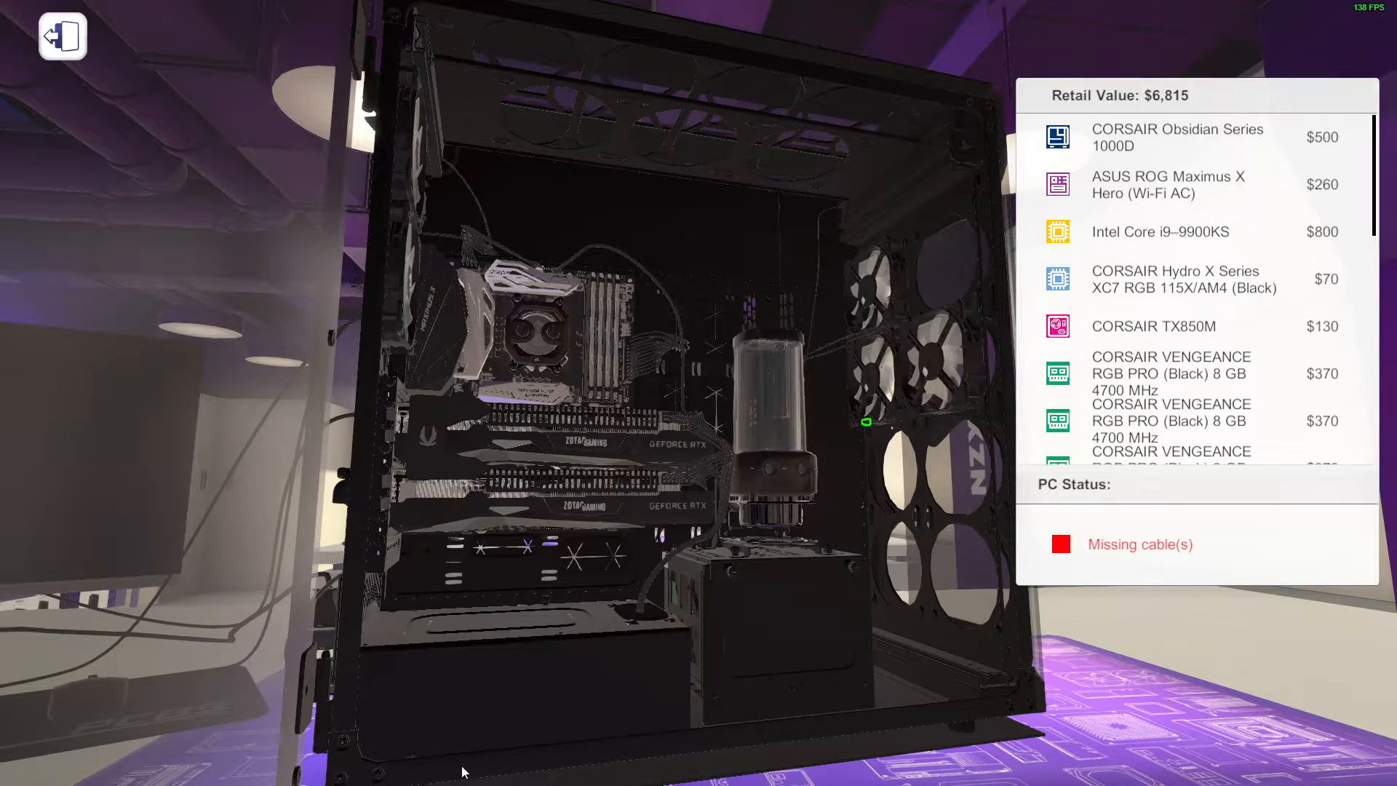
mouse_move(930, 280)
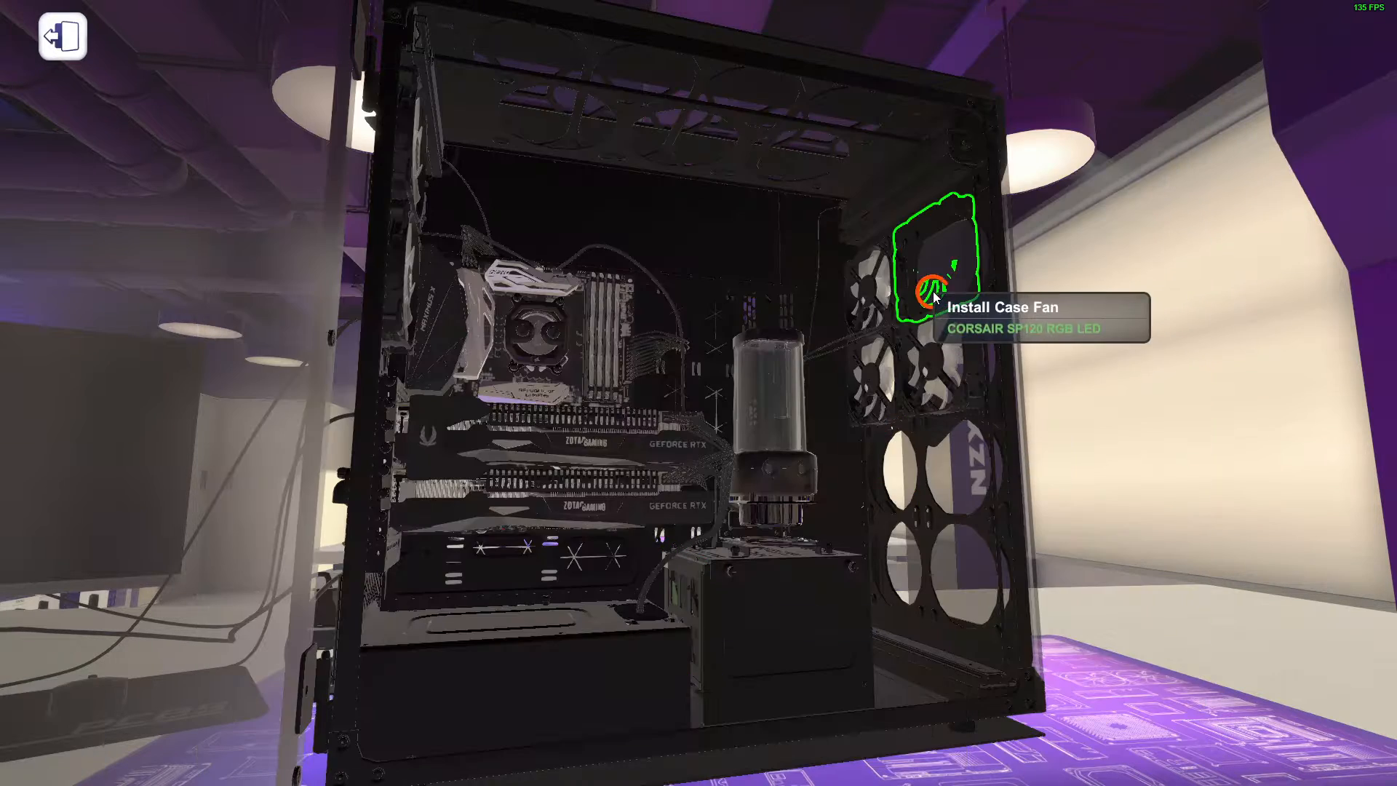
click(929, 291)
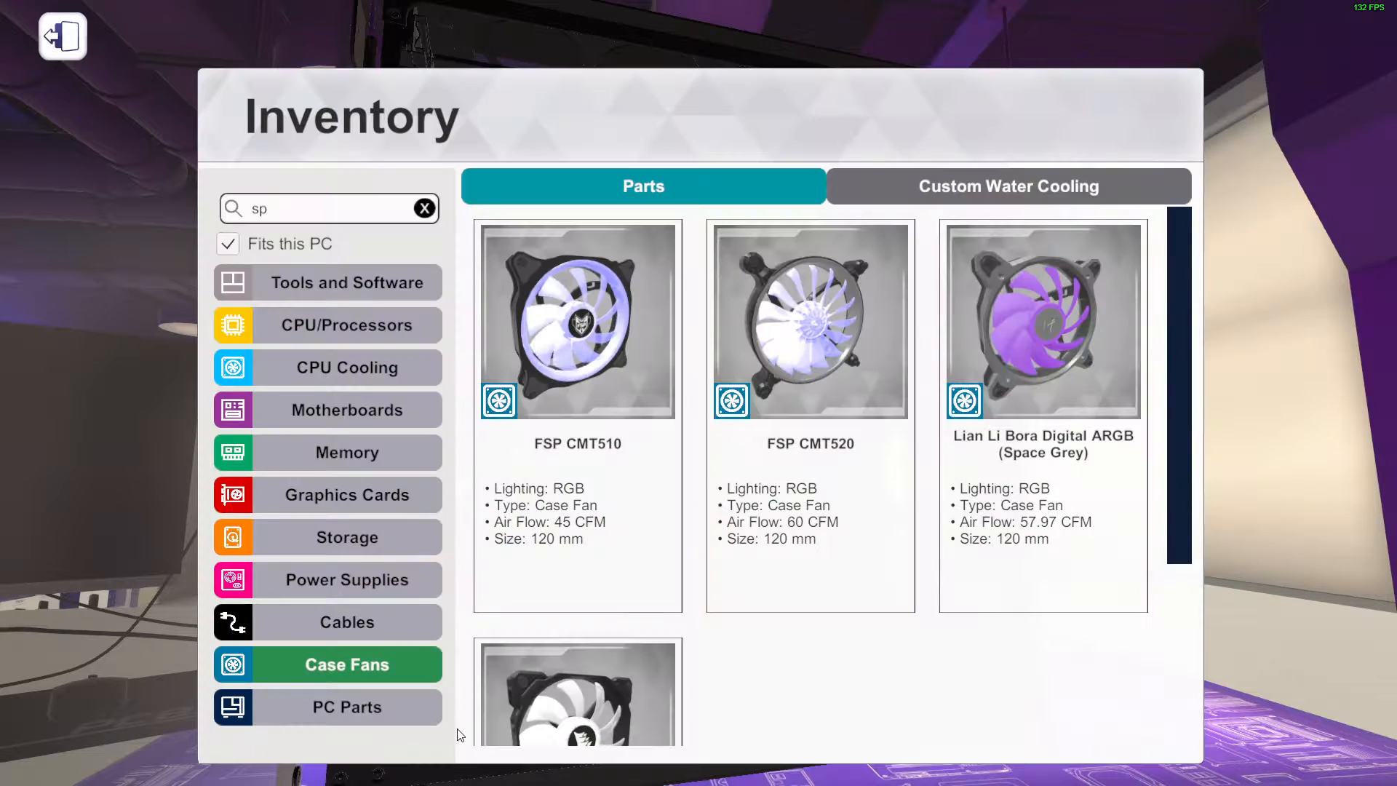
click(63, 36)
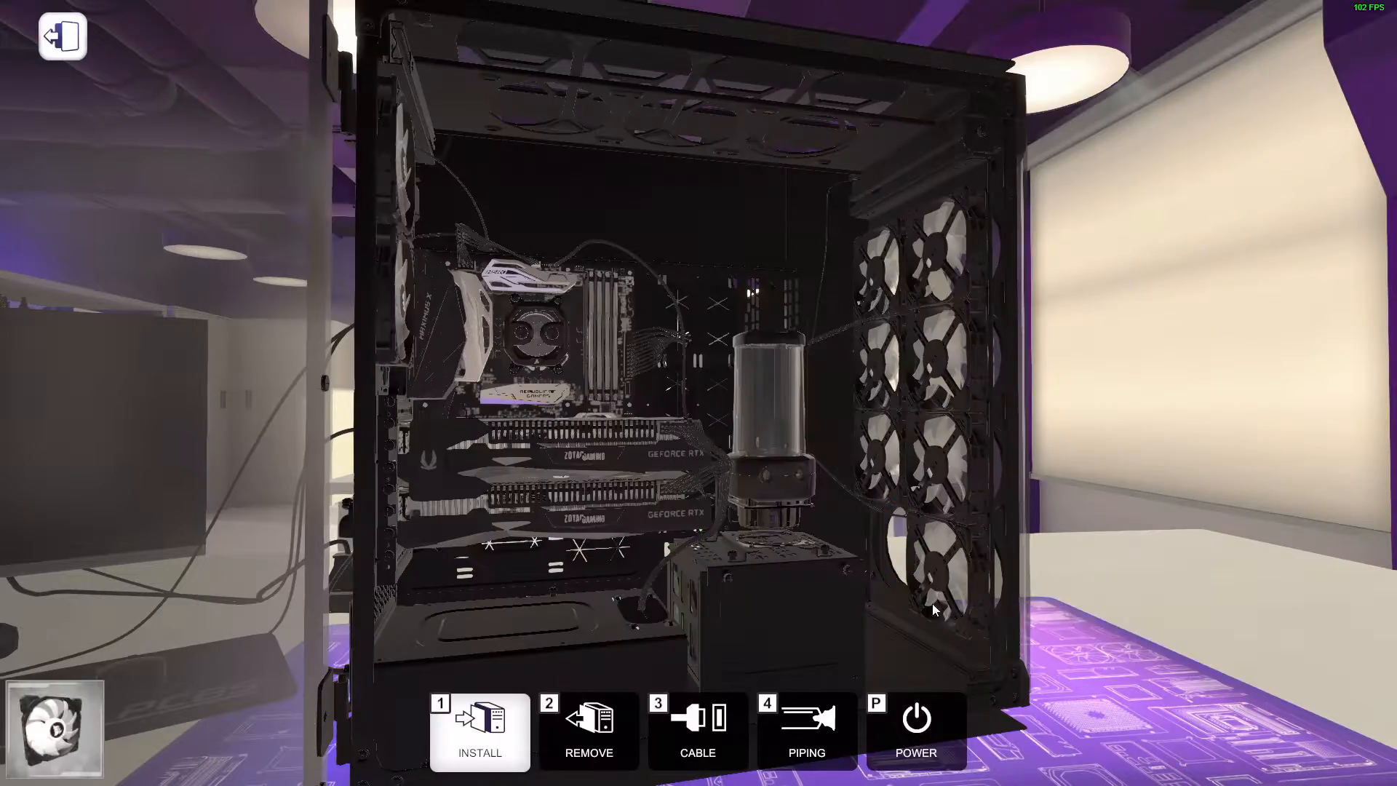
click(588, 730)
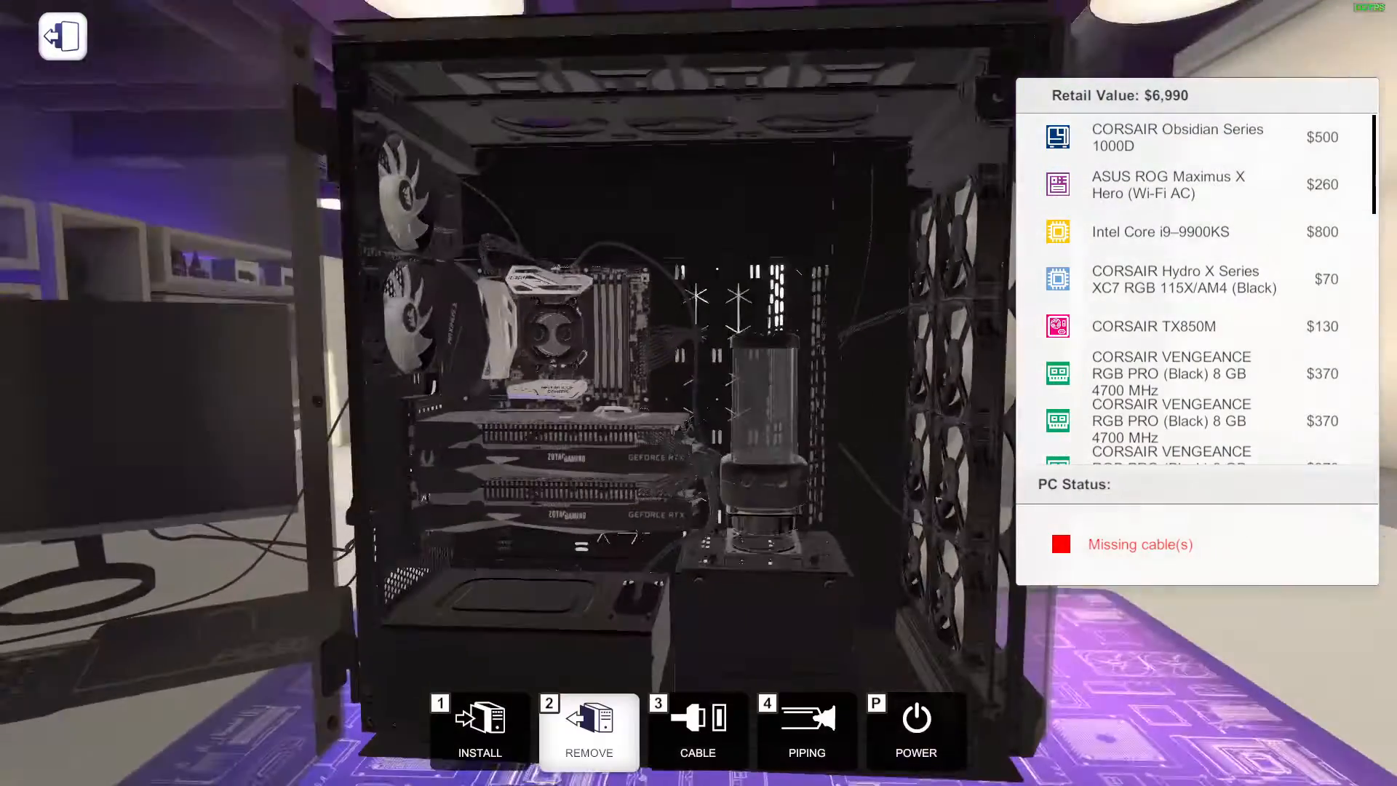
click(479, 729)
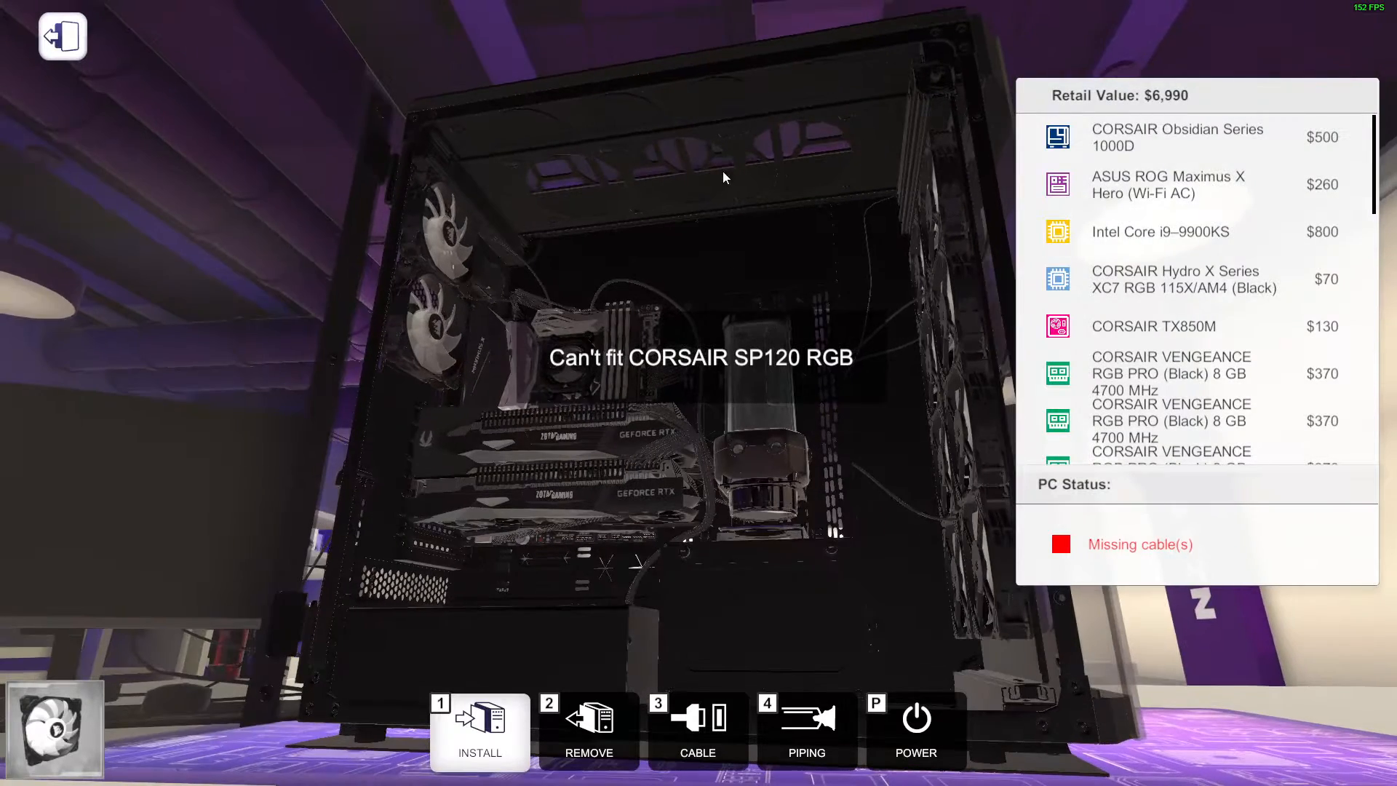
click(805, 731)
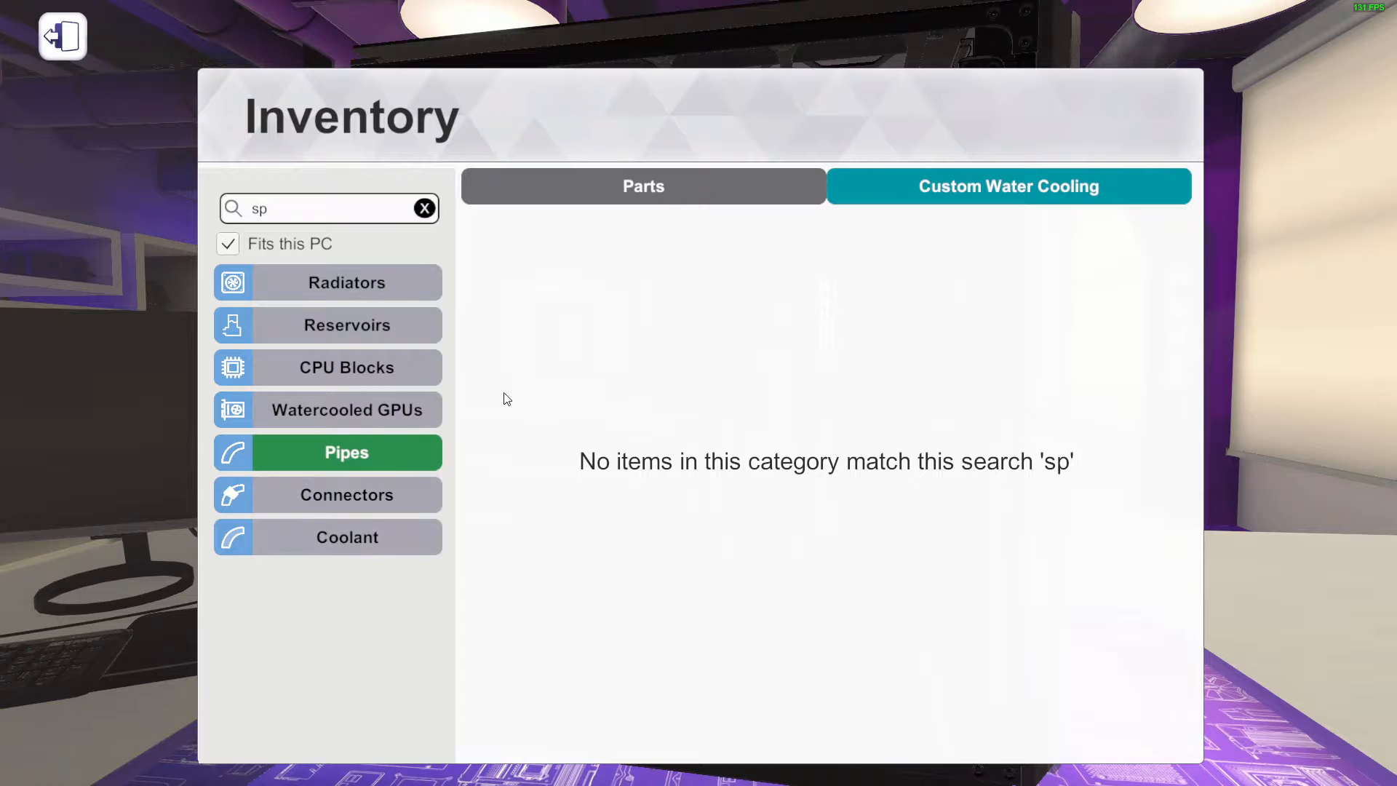
Select a pipe from Custom Water Cooling > Pipes to route from CPU block to reservoir
click(642, 187)
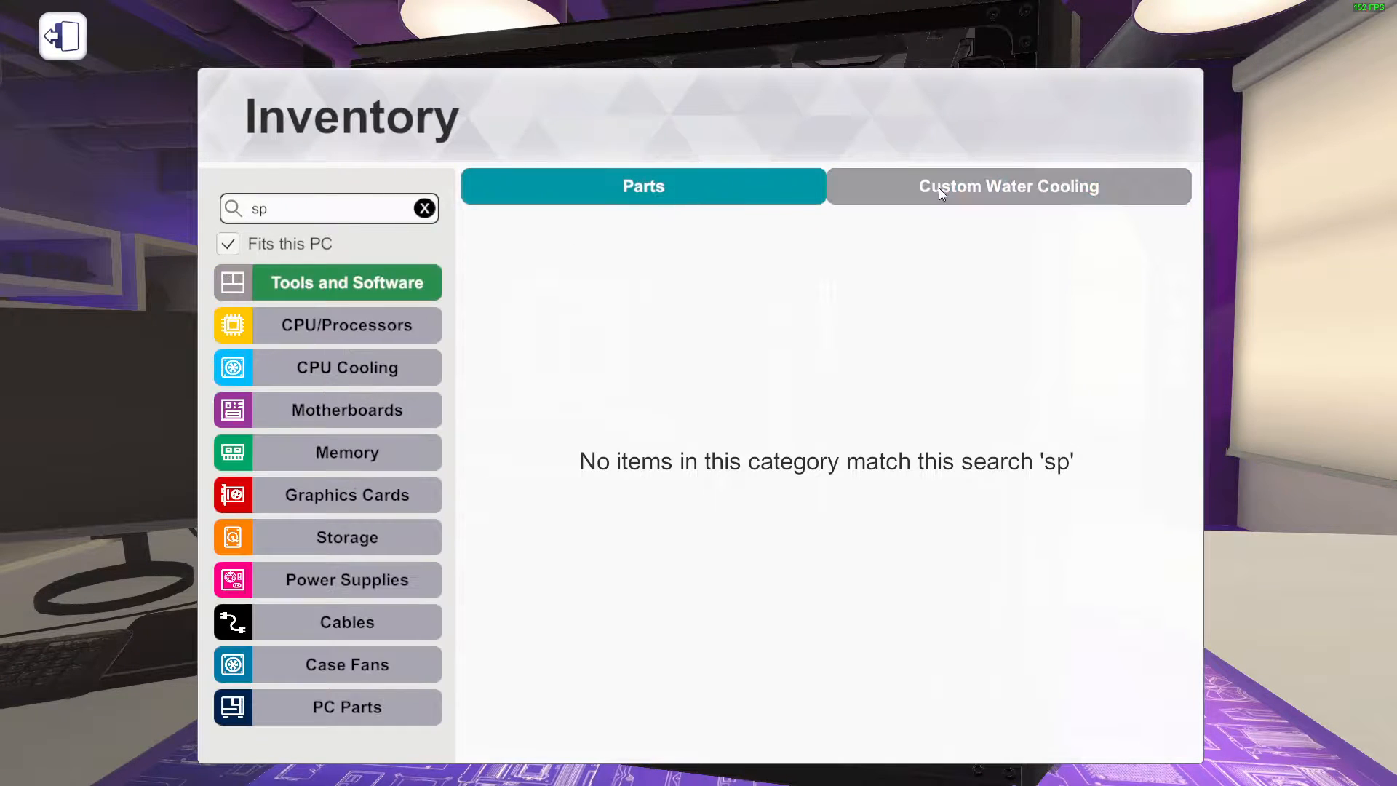
click(1007, 186)
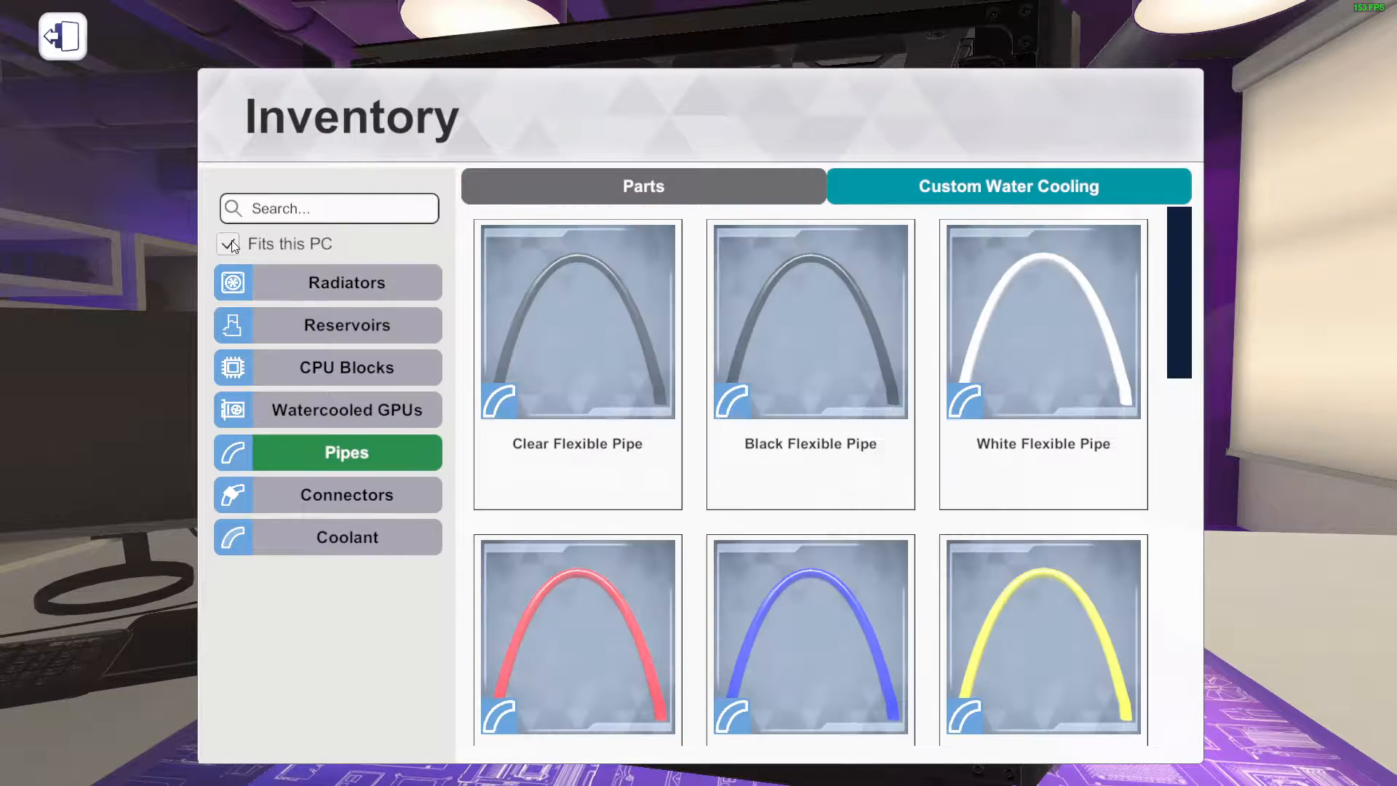
scroll(down, 3)
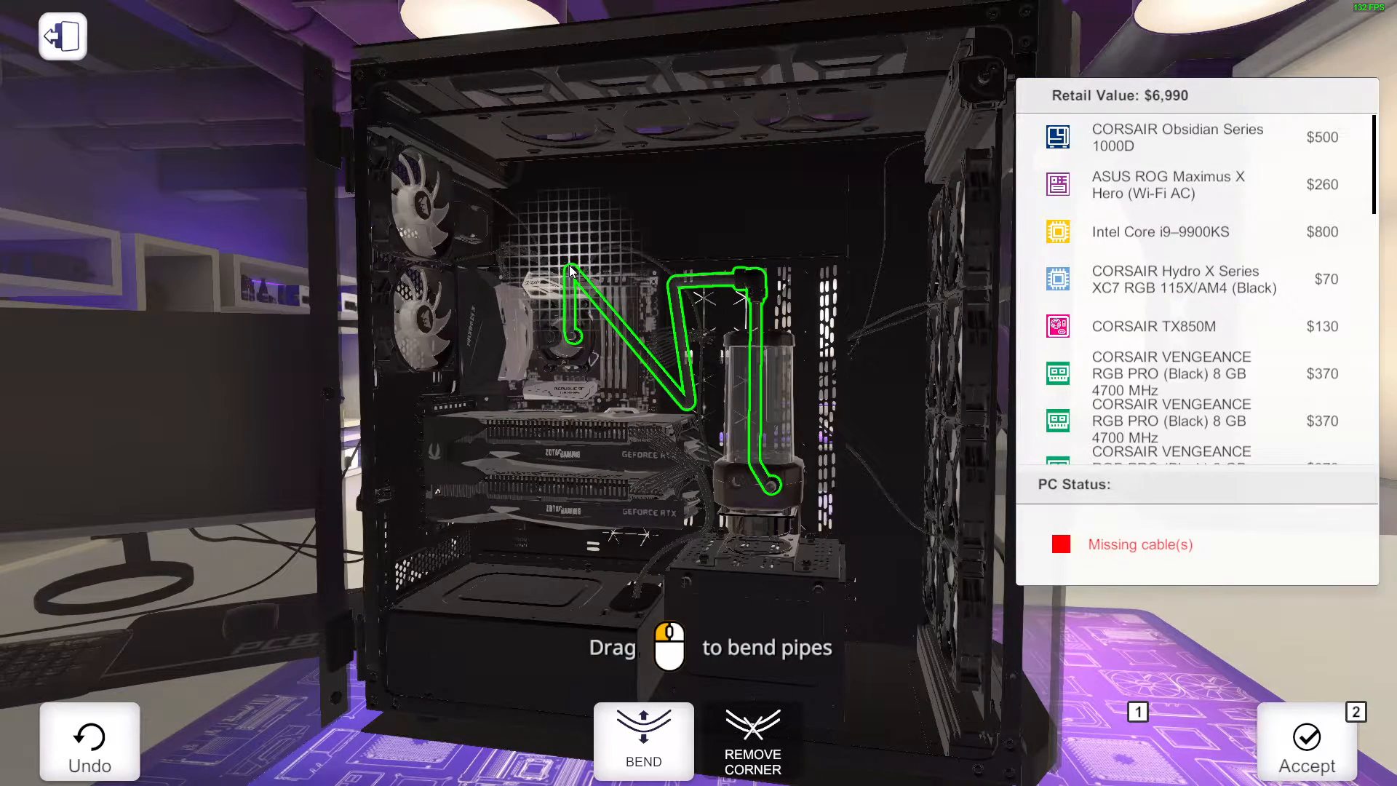
click(89, 741)
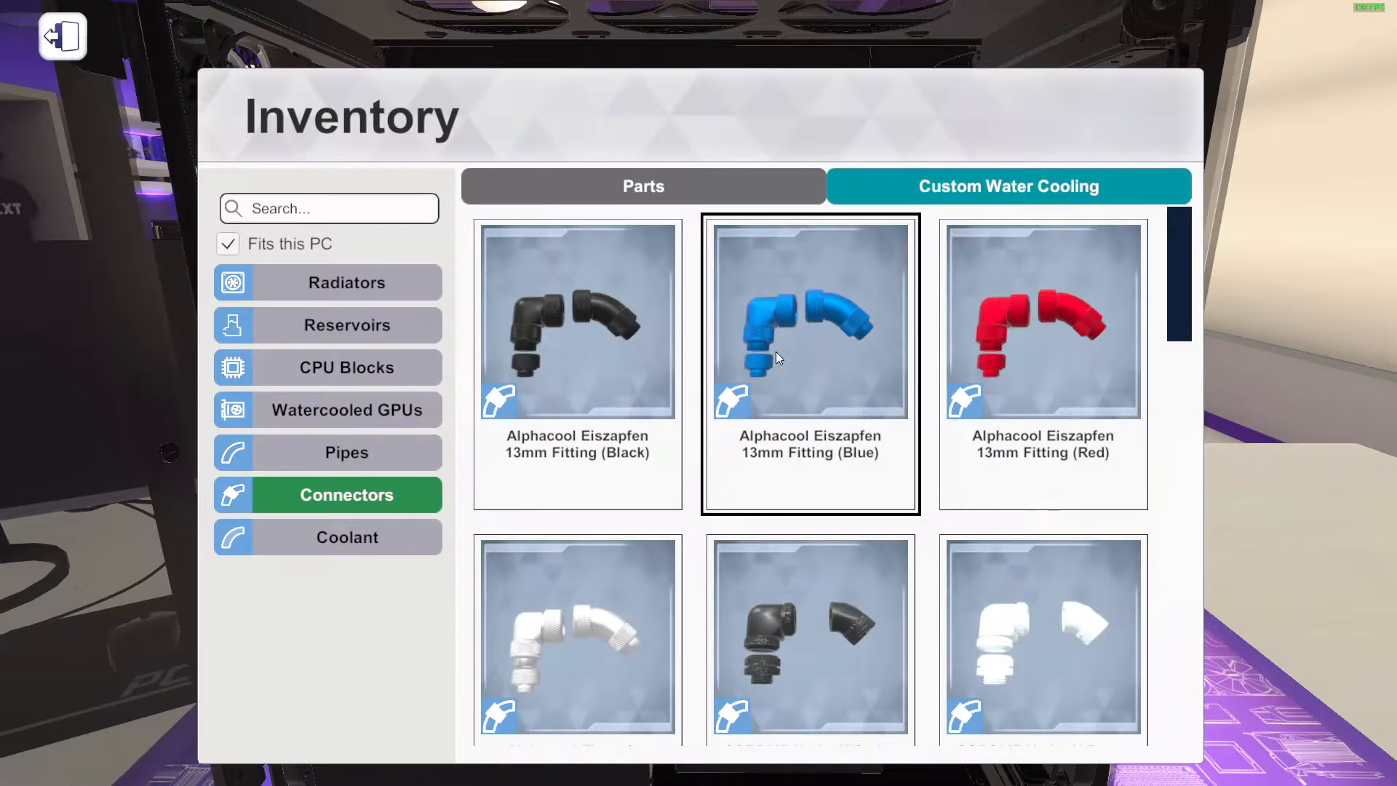
Choose the EKWB EK-WB copper fitting, then remove the top CORSAIR SP120 RGB LED fan
scroll(down, 3)
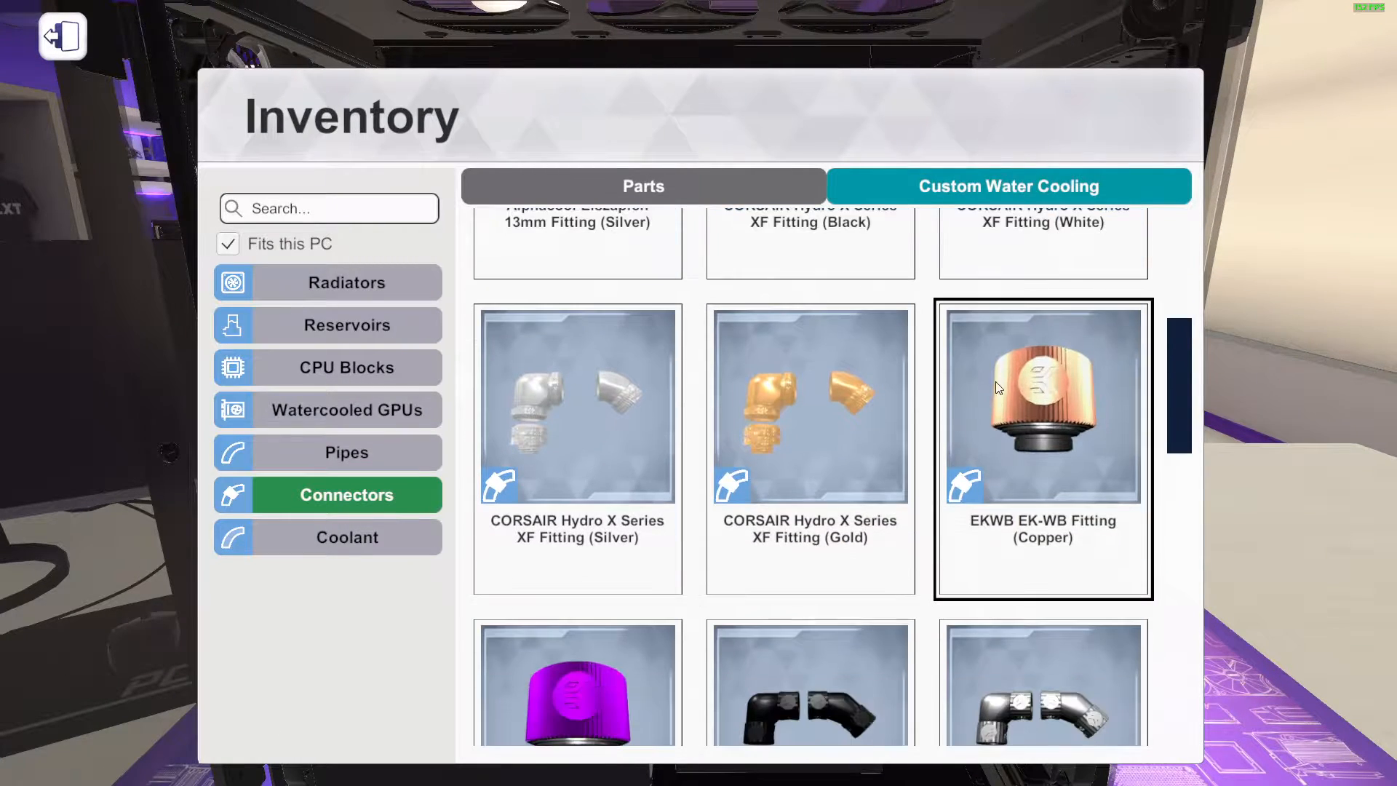
scroll(down, 3)
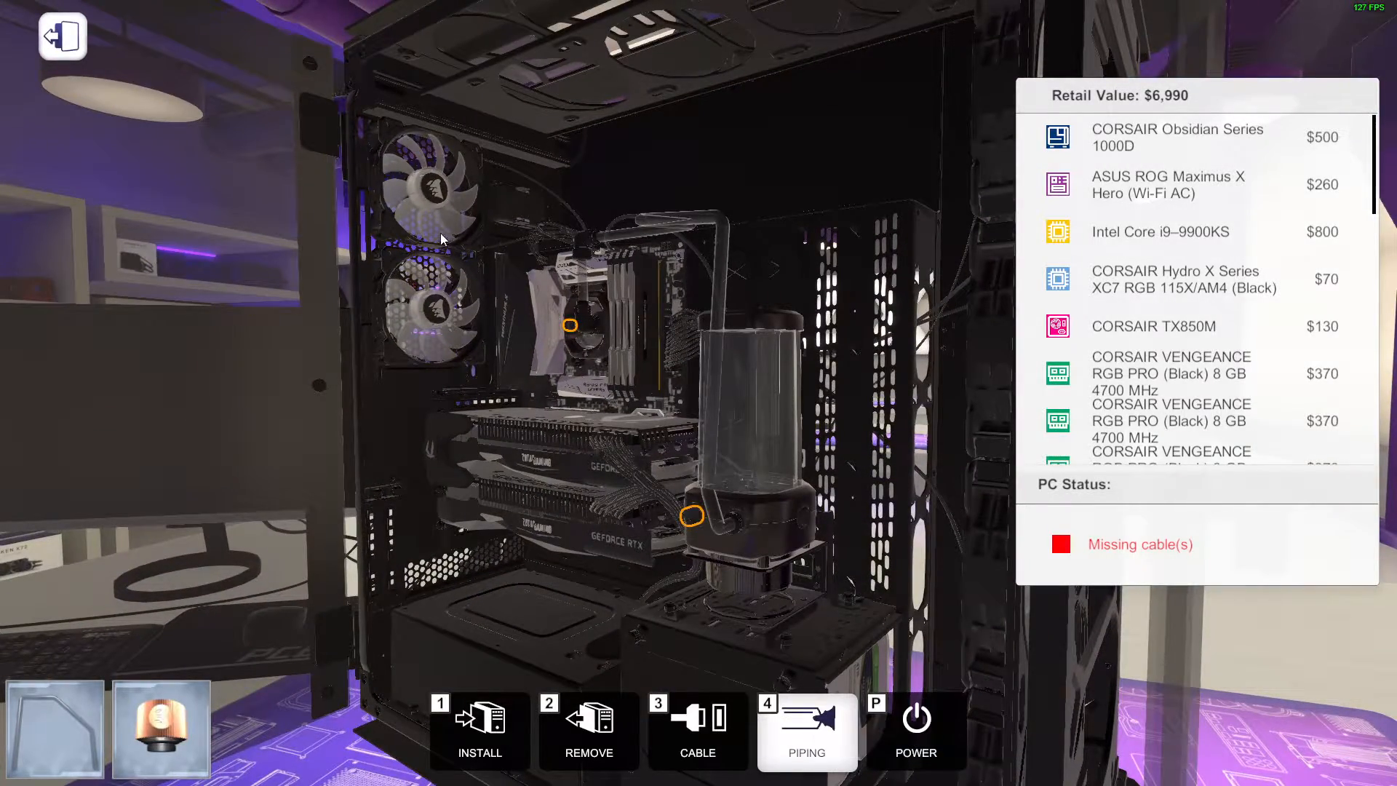
click(588, 731)
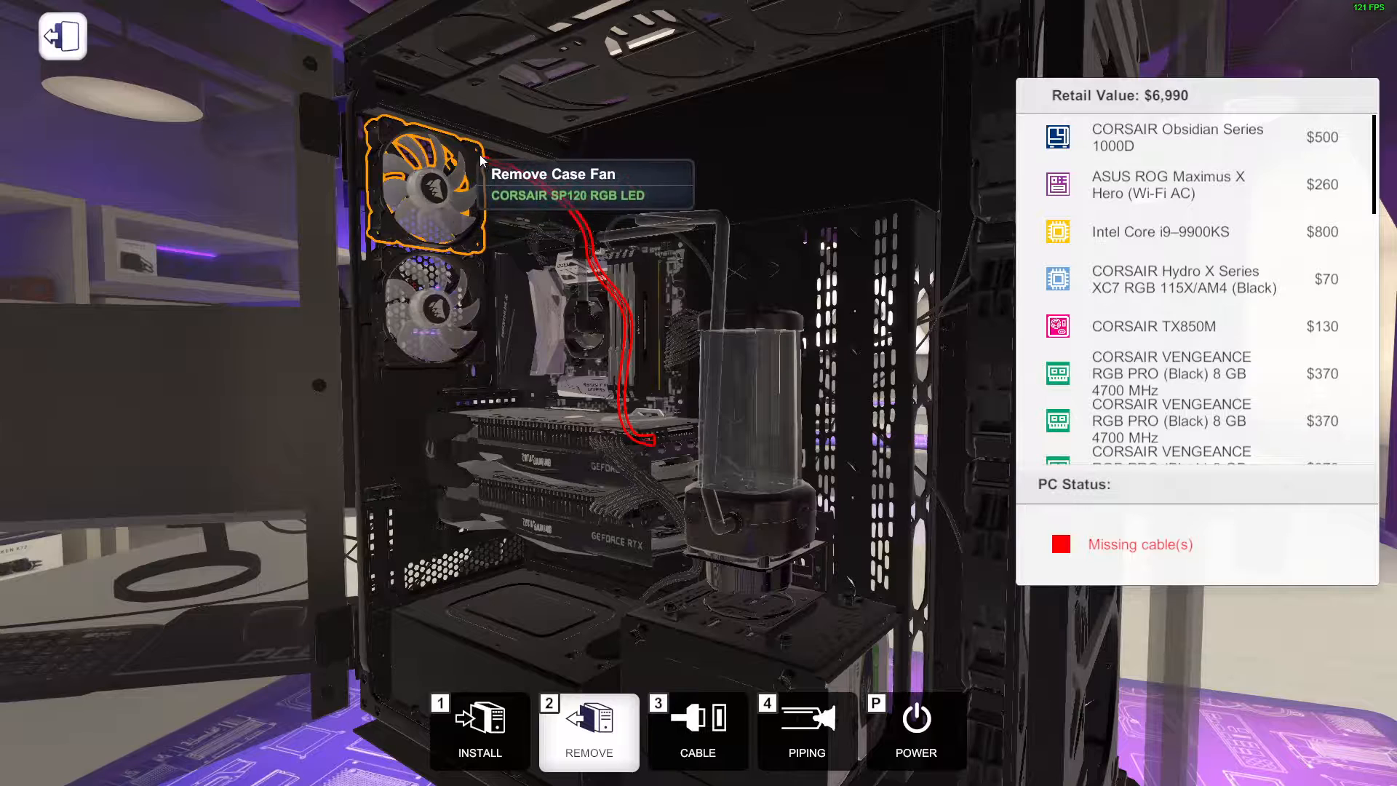
click(423, 187)
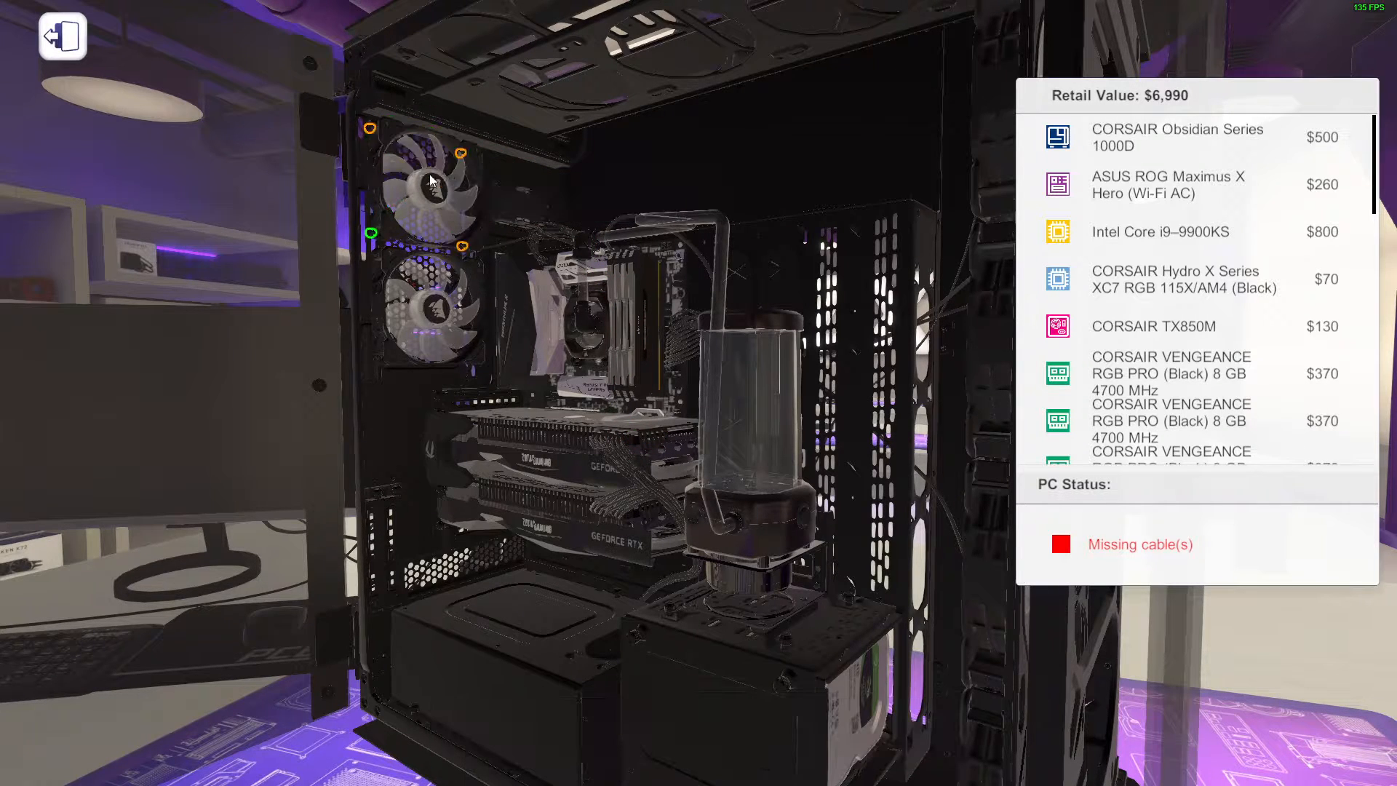
mouse_move(463, 259)
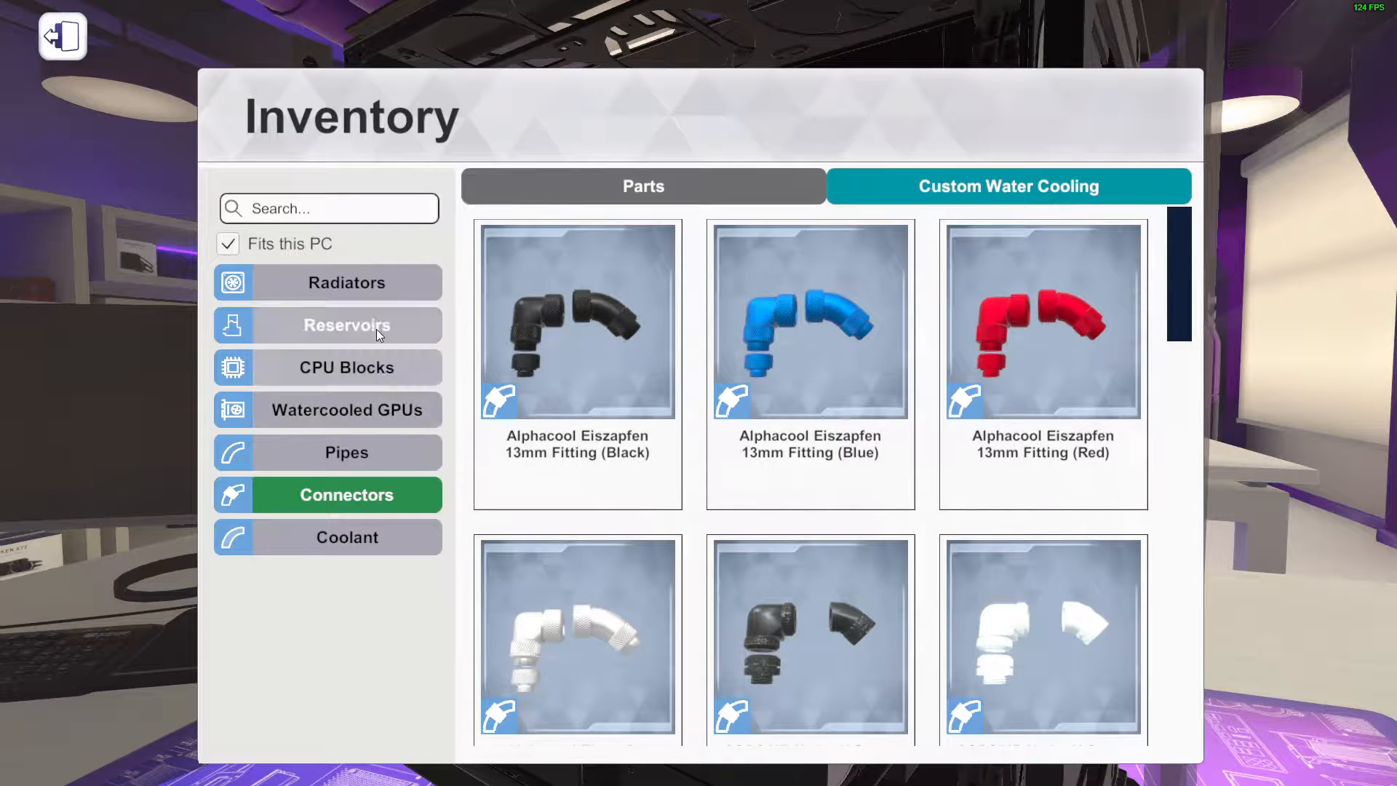
Search 'cors' under Radiators and mount a CORSAIR radiator on the side fan position
click(346, 282)
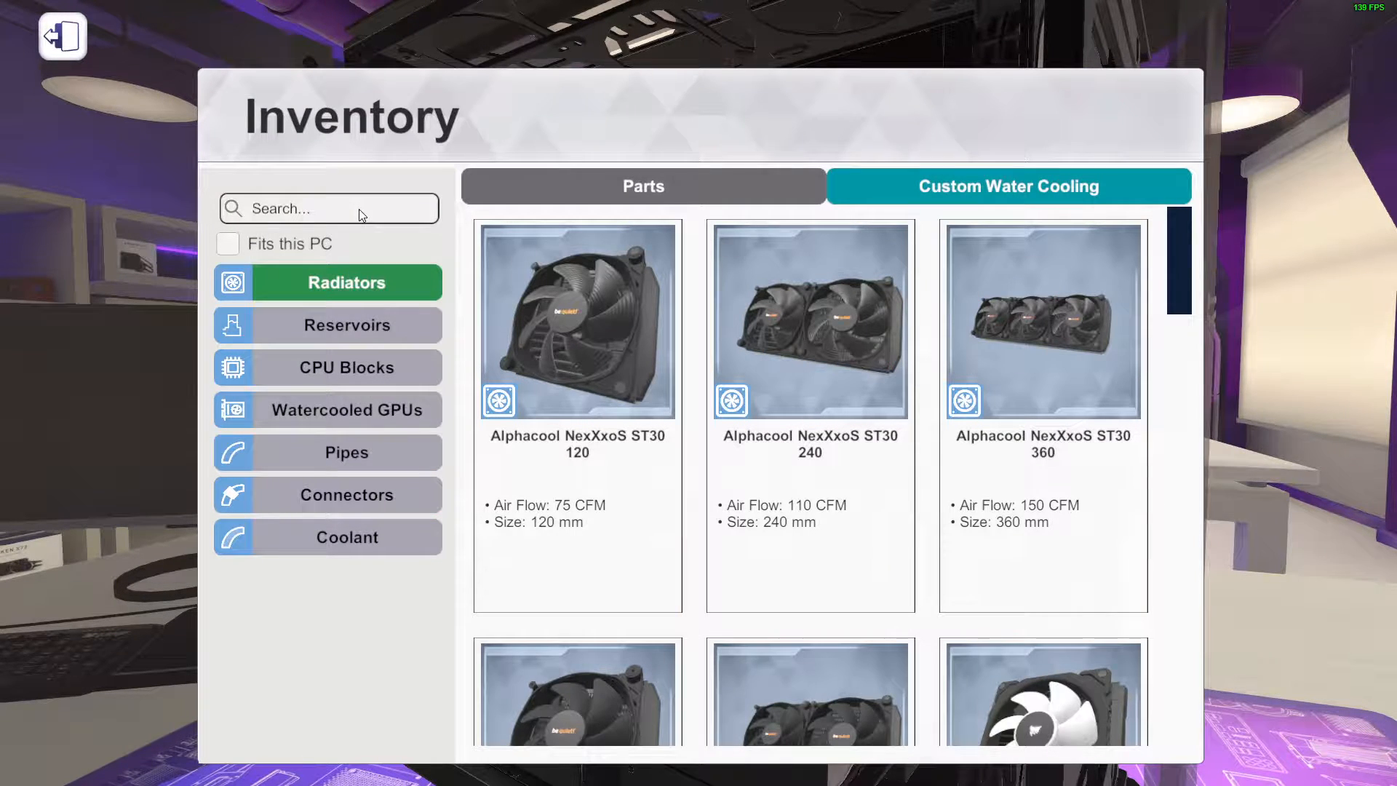
text(cors)
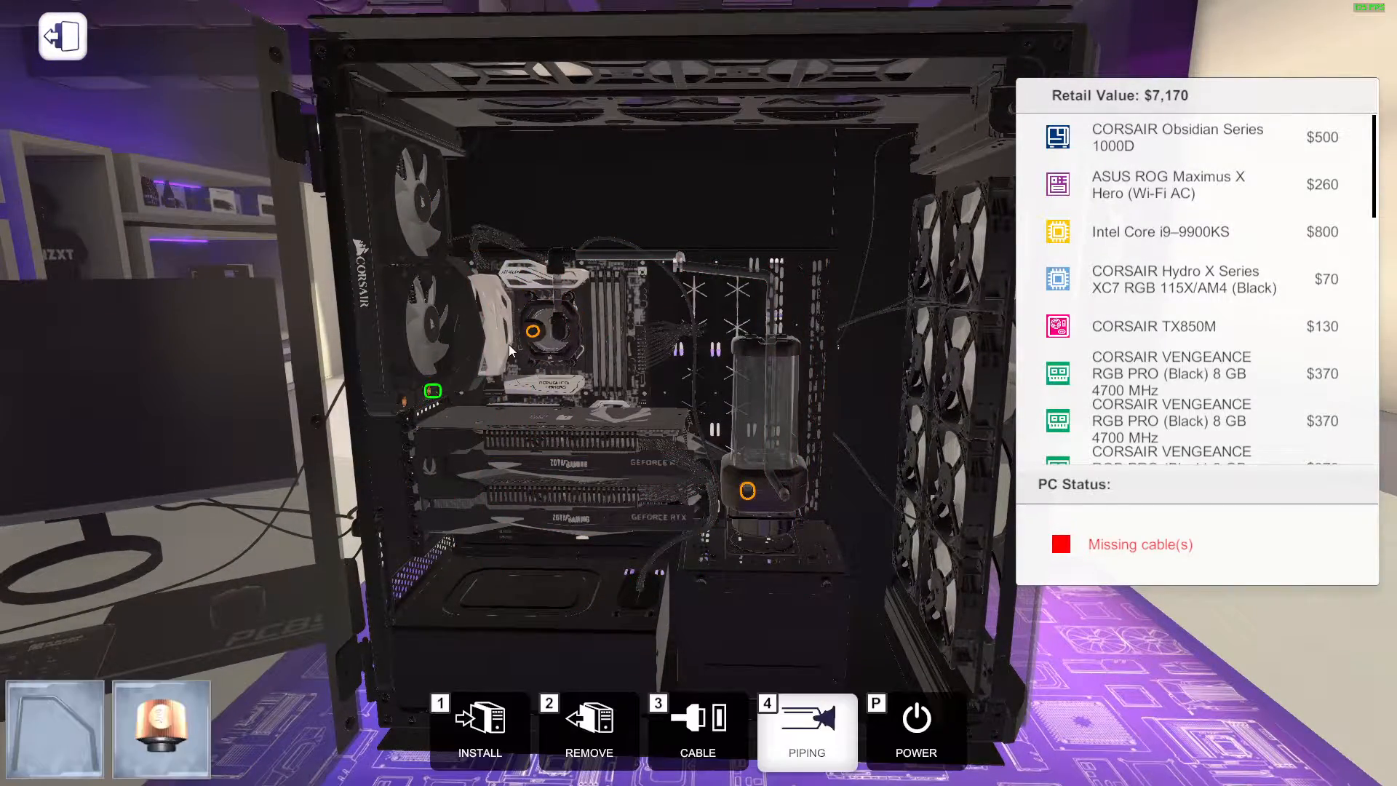
click(805, 731)
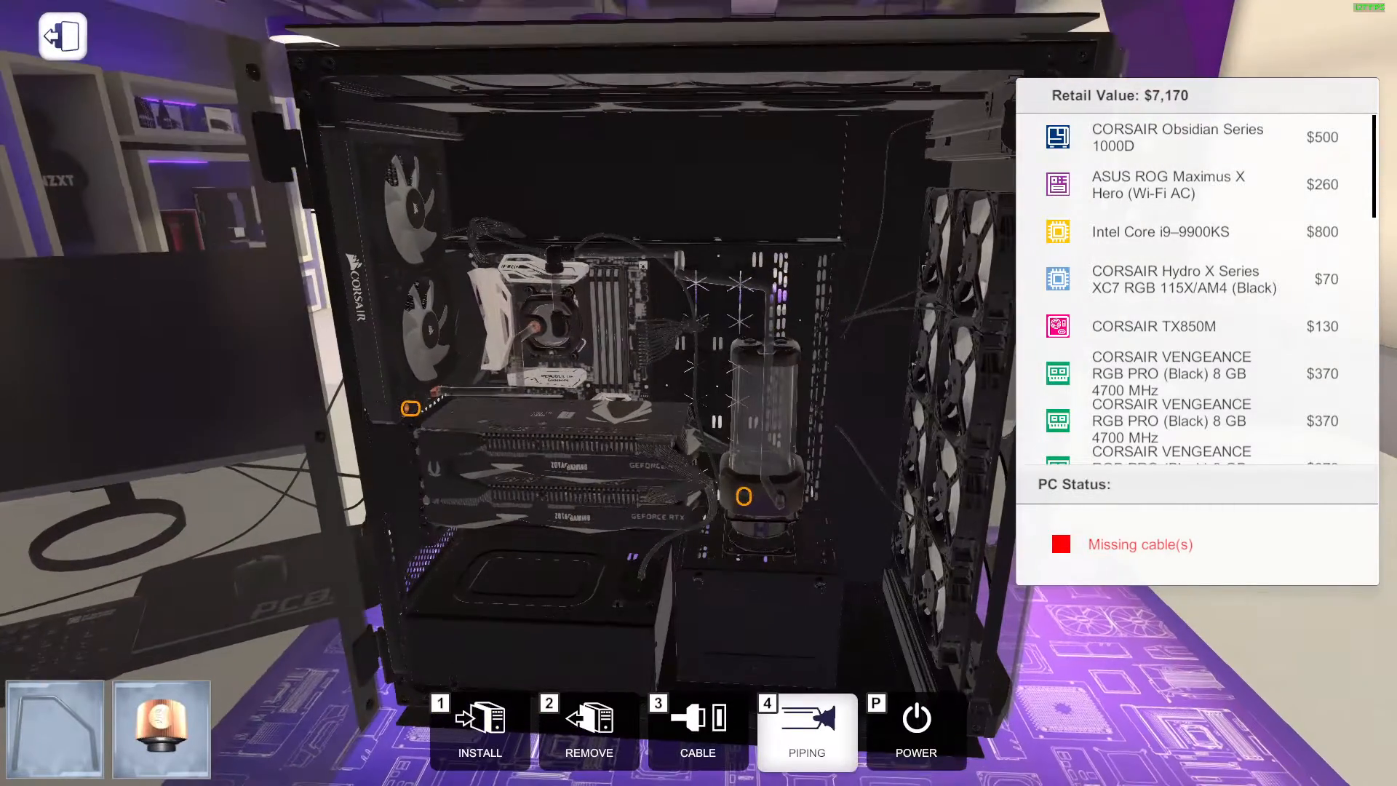
Remove the old CPU-to-reservoir pipe and start a new one, cleaning bends with Remove Corner
click(587, 731)
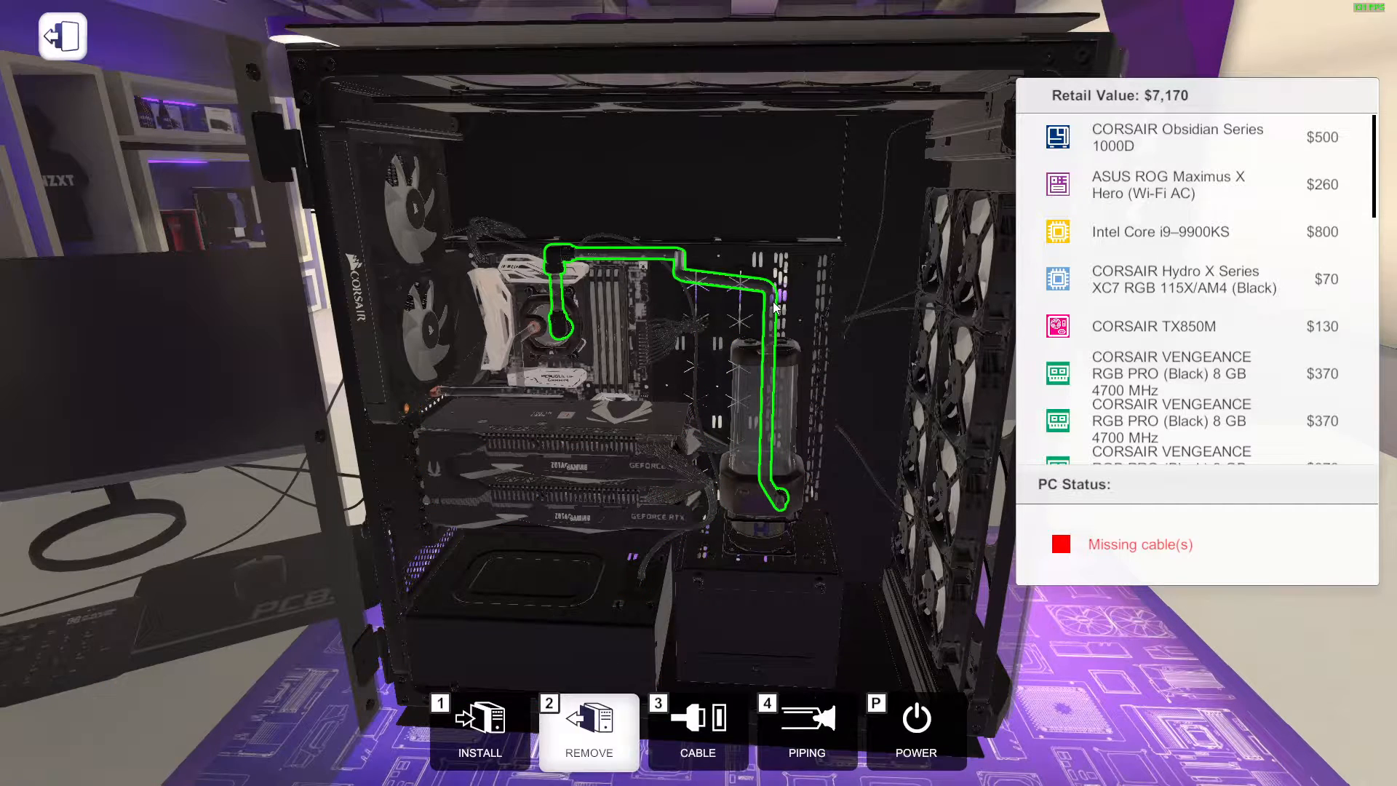
click(805, 729)
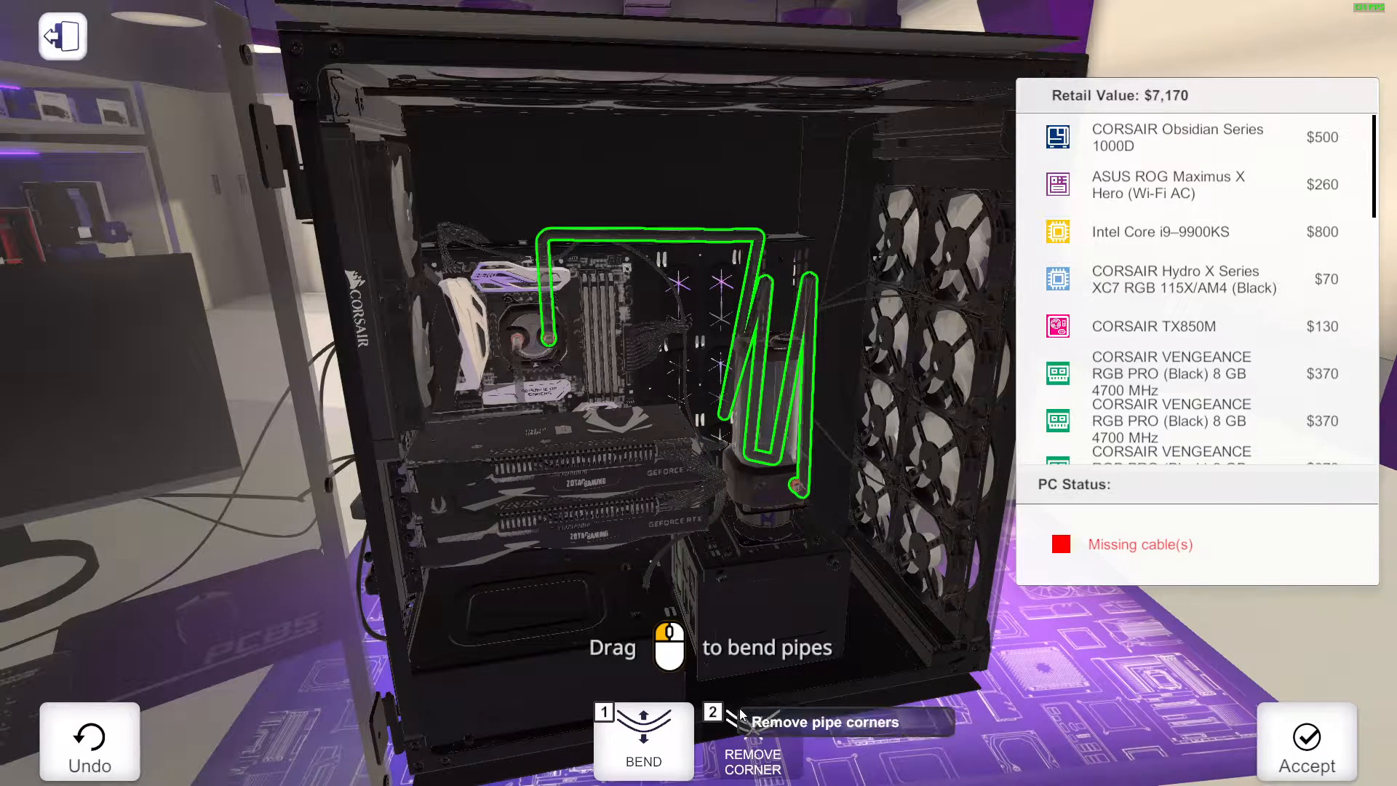
click(751, 739)
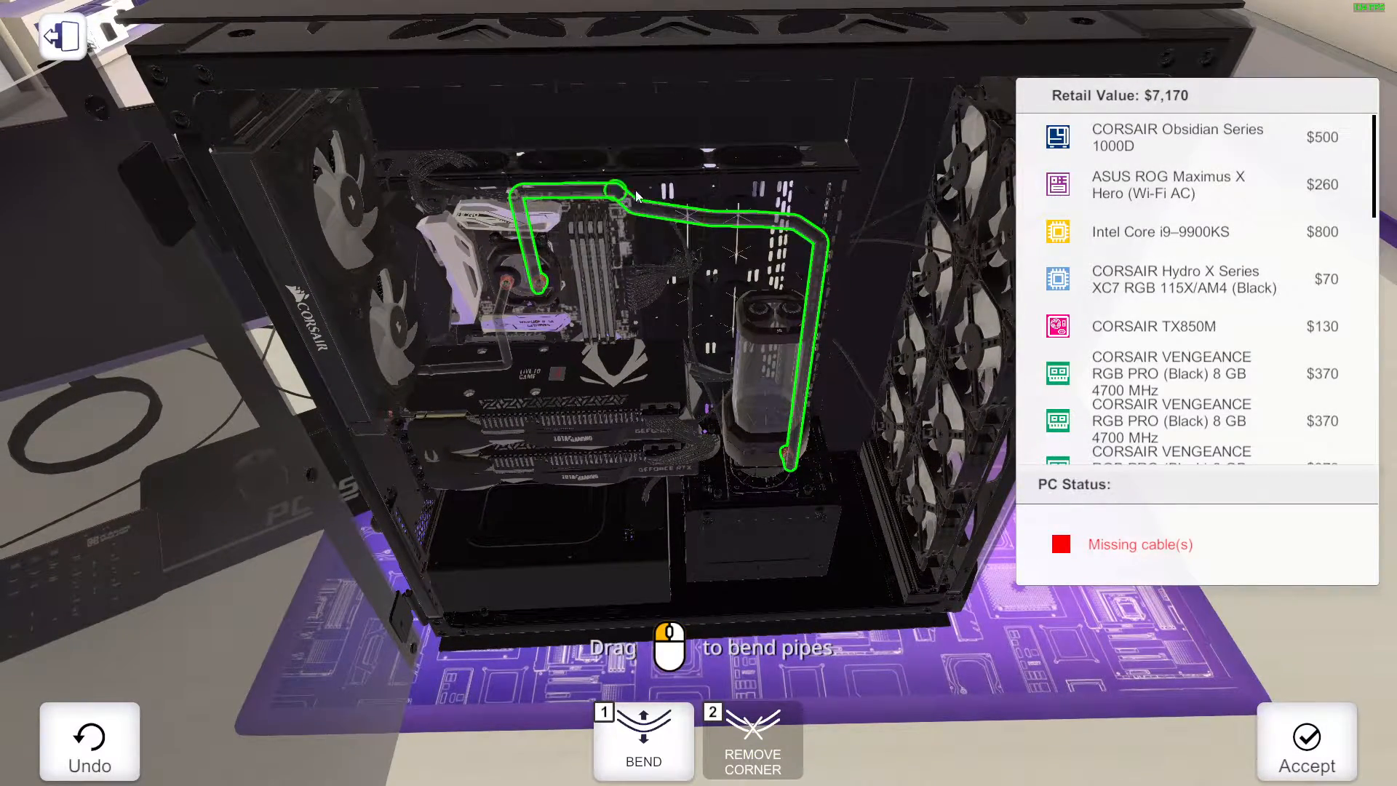
Drag the pipe's upper corners so the run heads down toward the lower case
drag(610, 192, 615, 189)
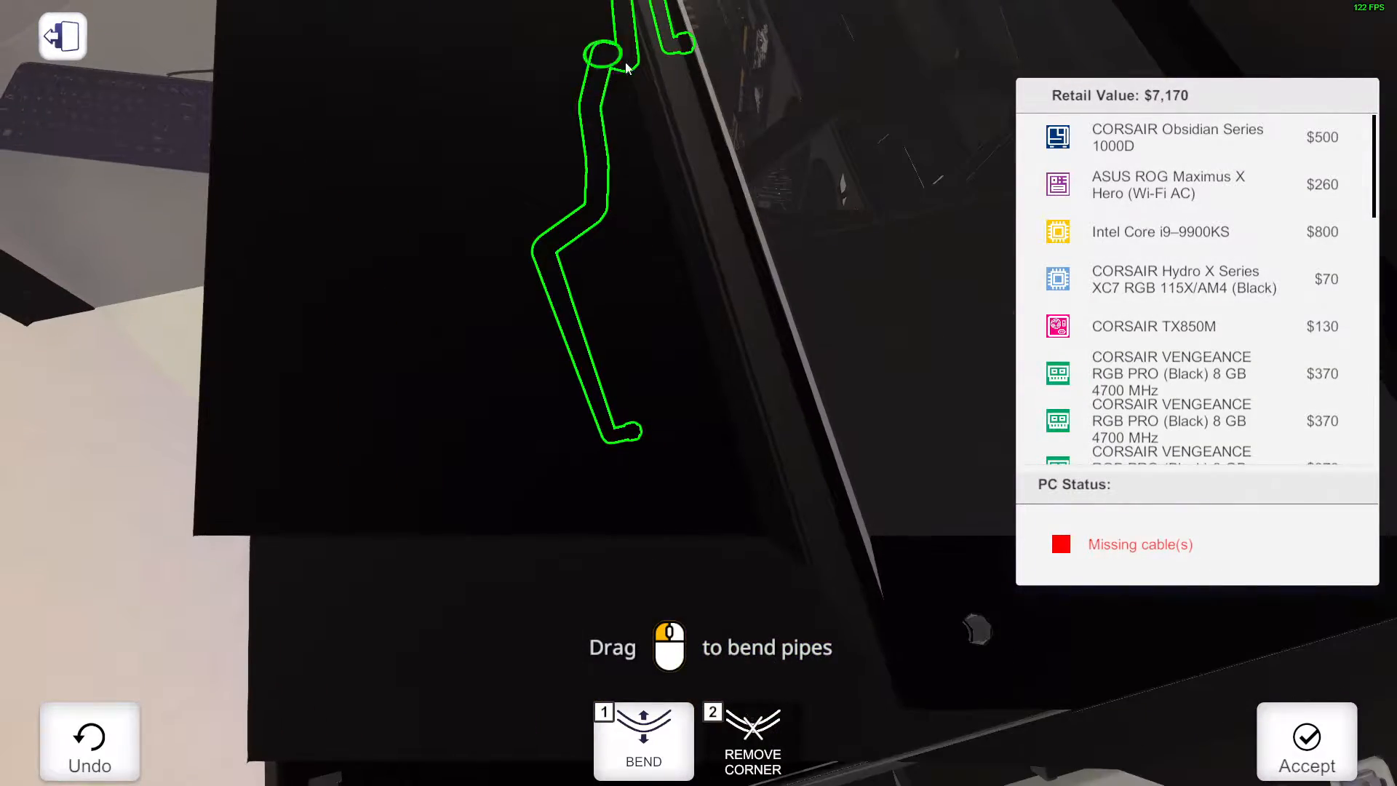
drag(599, 55, 634, 90)
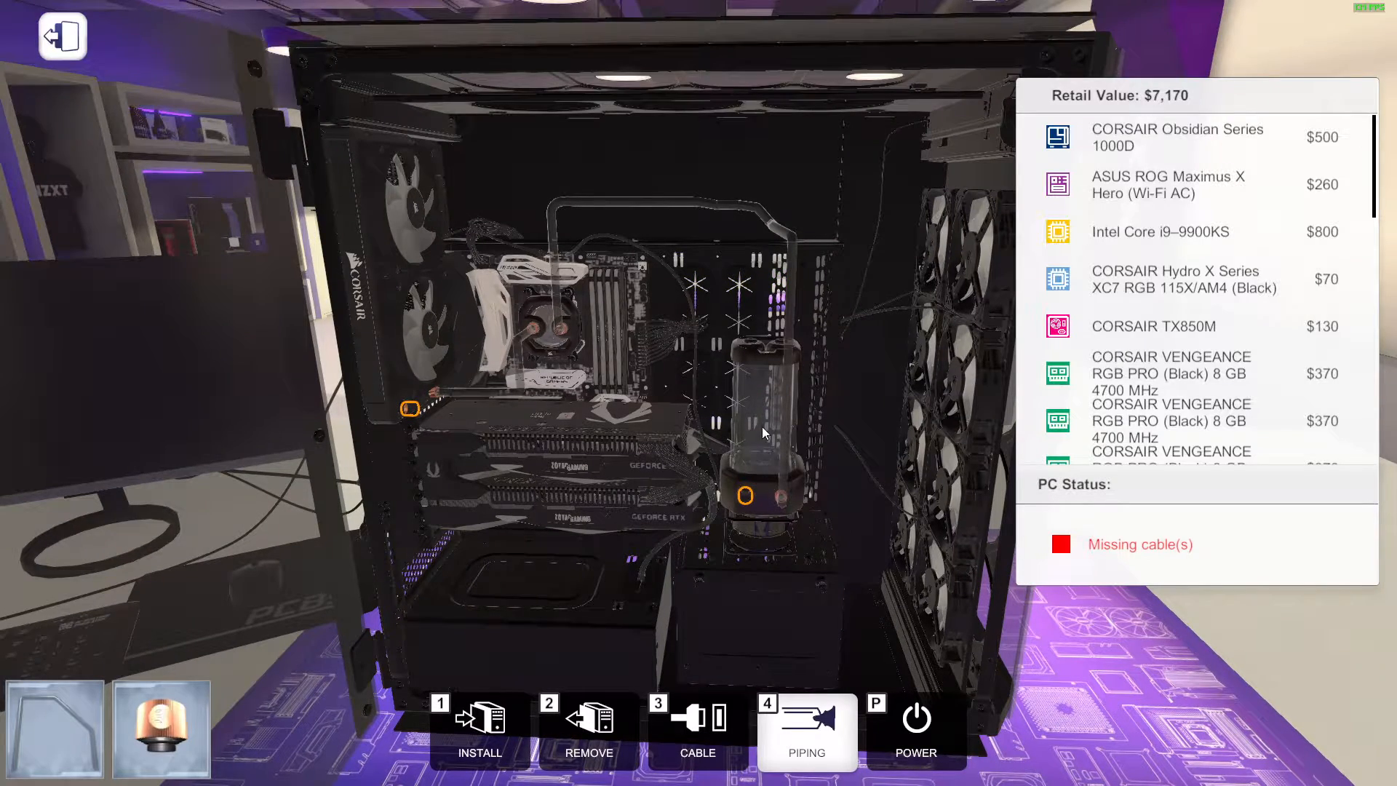
mouse_move(410, 410)
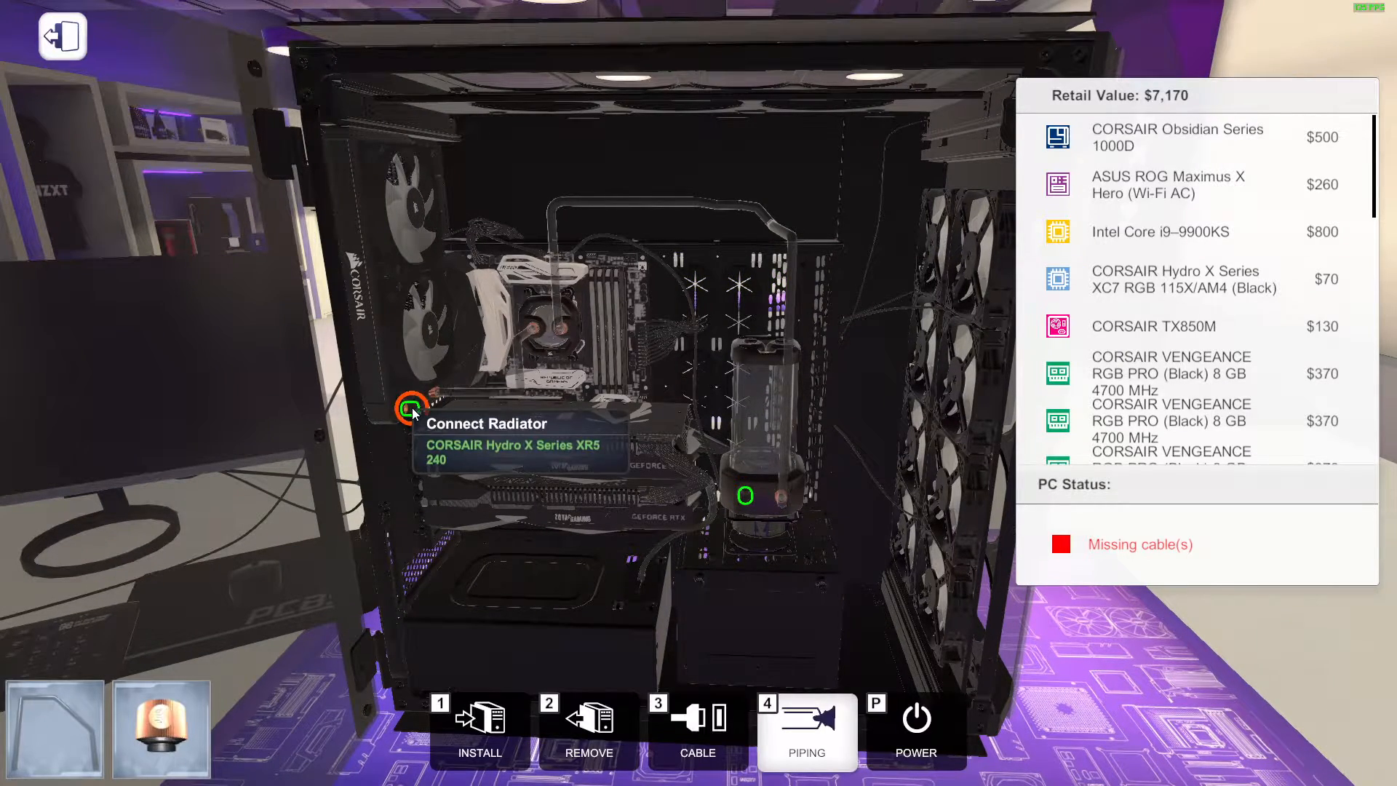
Start a pipe at the radiator's Connect Radiator port routed to the reservoir pump inlet
click(410, 407)
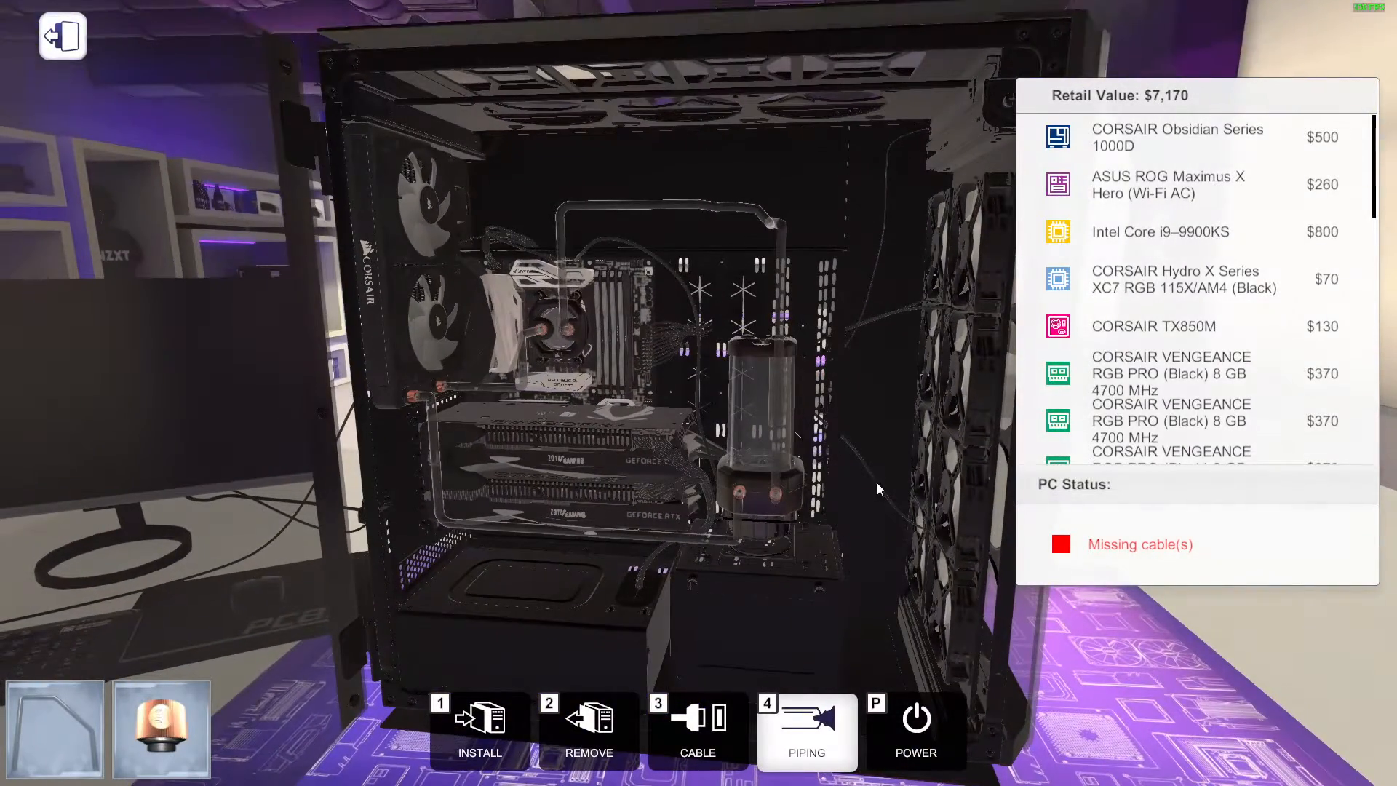
Fill the finished loop with blue-glowing coolant and return to Install mode
click(697, 731)
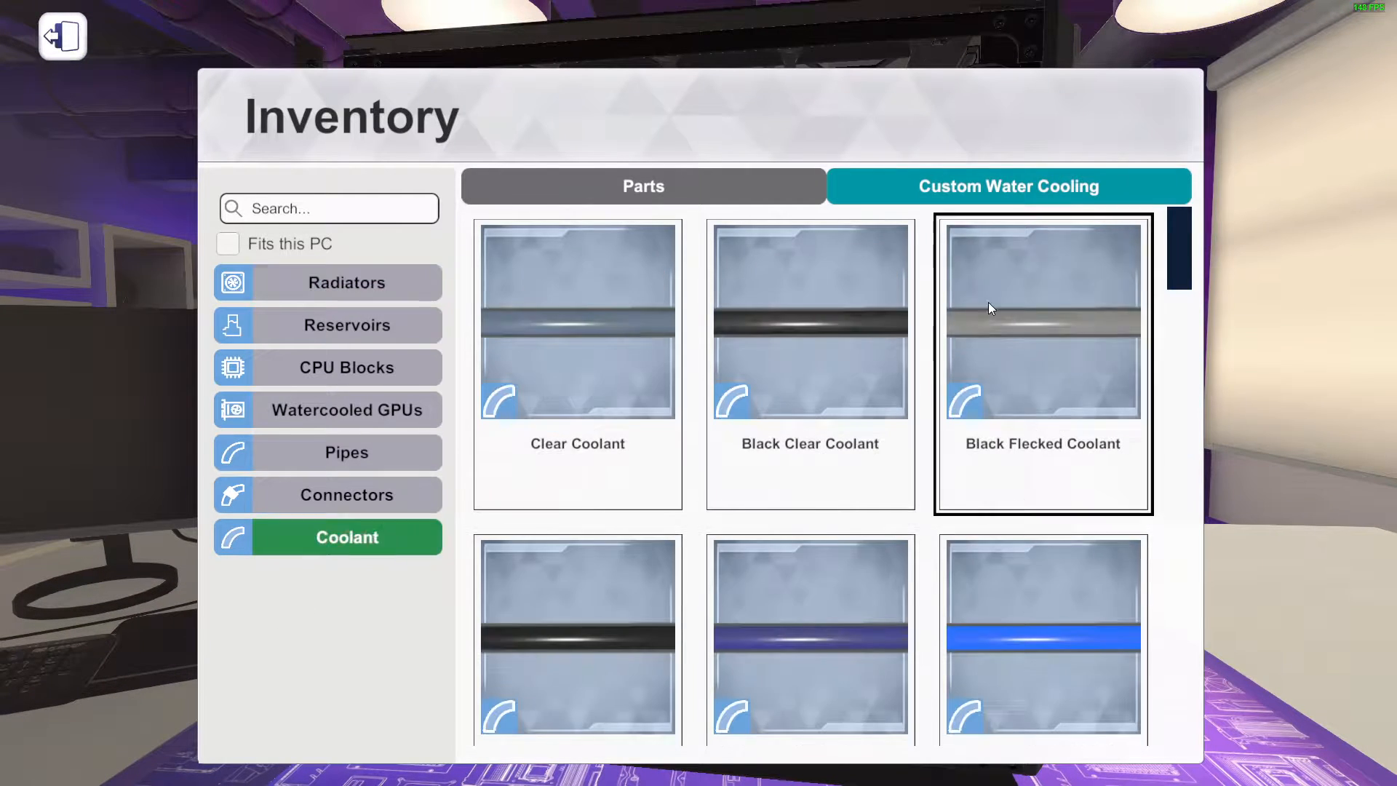
scroll(down, 3)
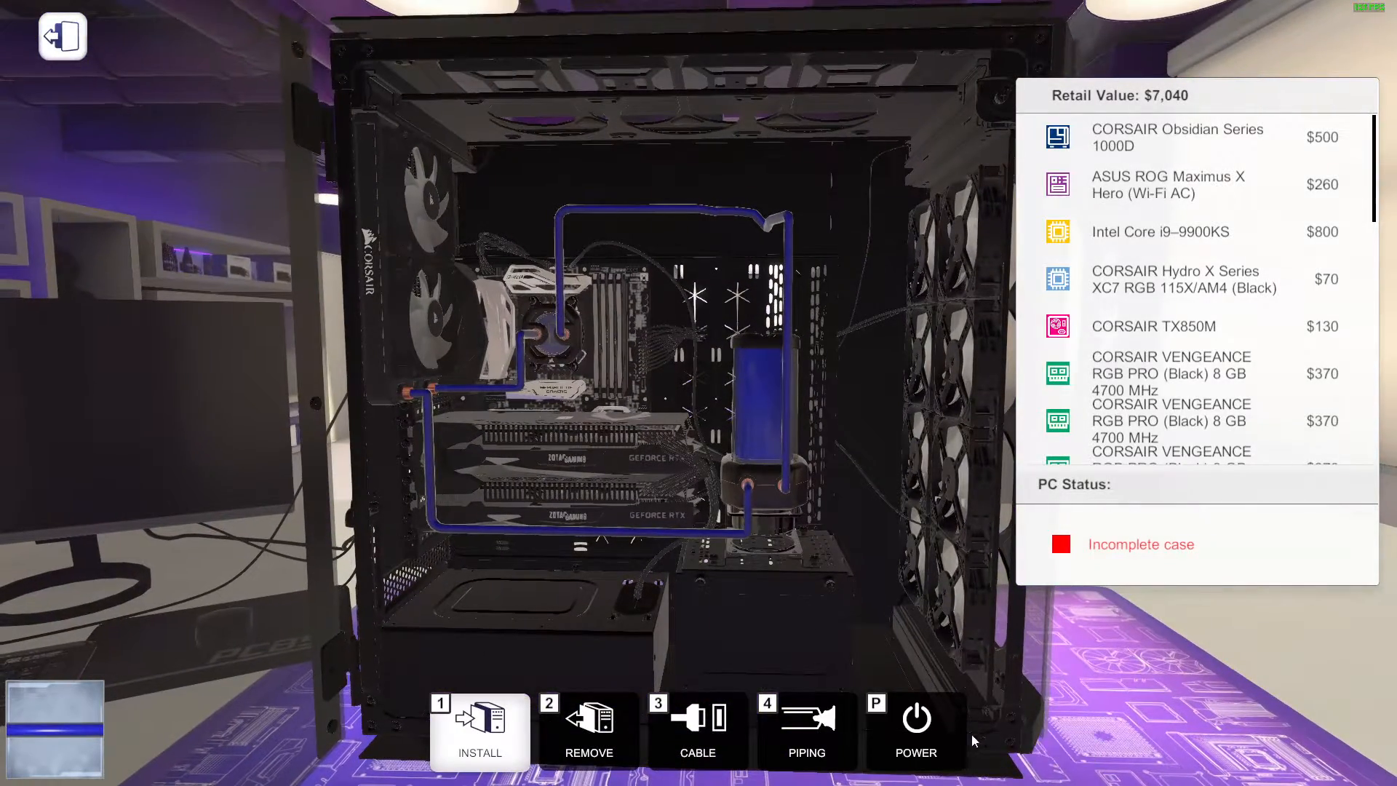
mouse_move(448, 764)
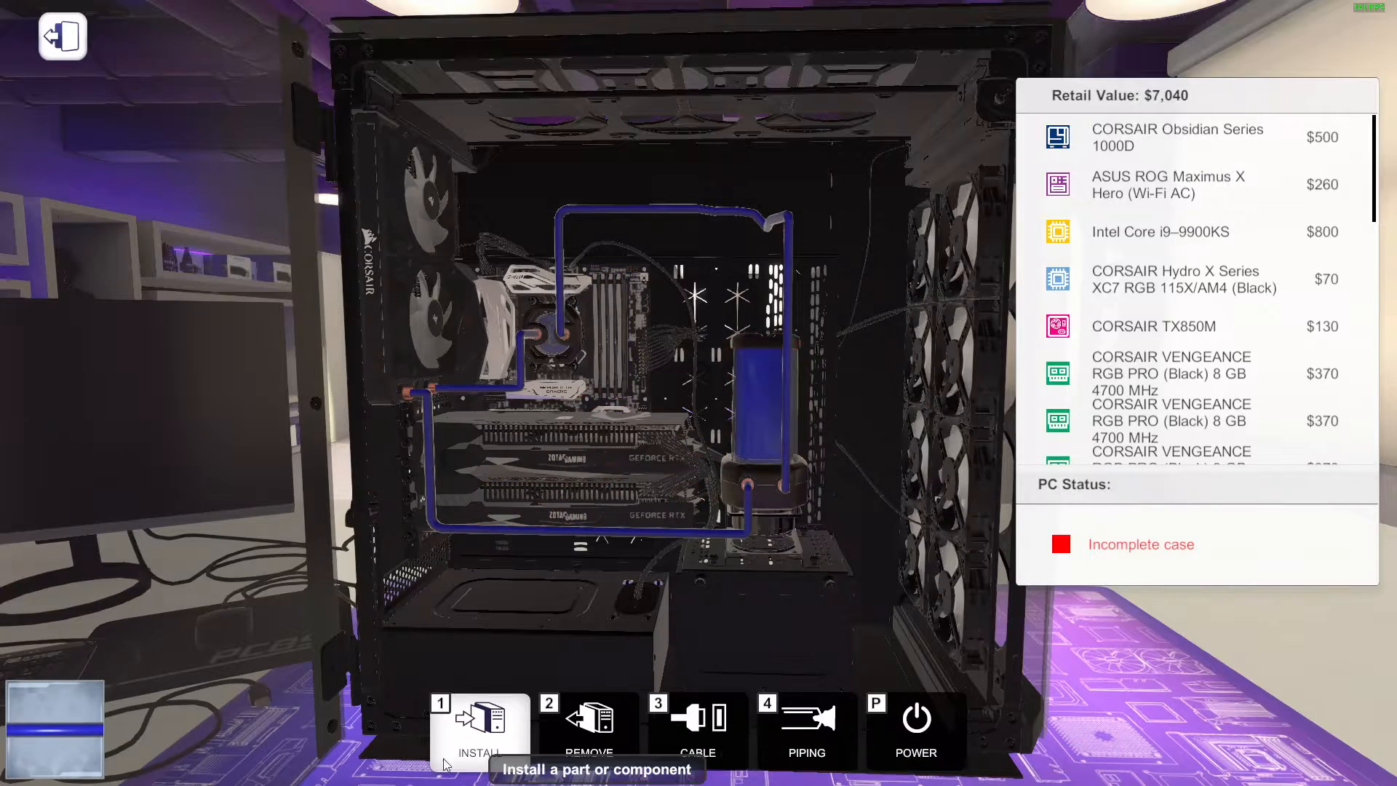
Switch the PC on and attach the side panel to close the case
click(478, 730)
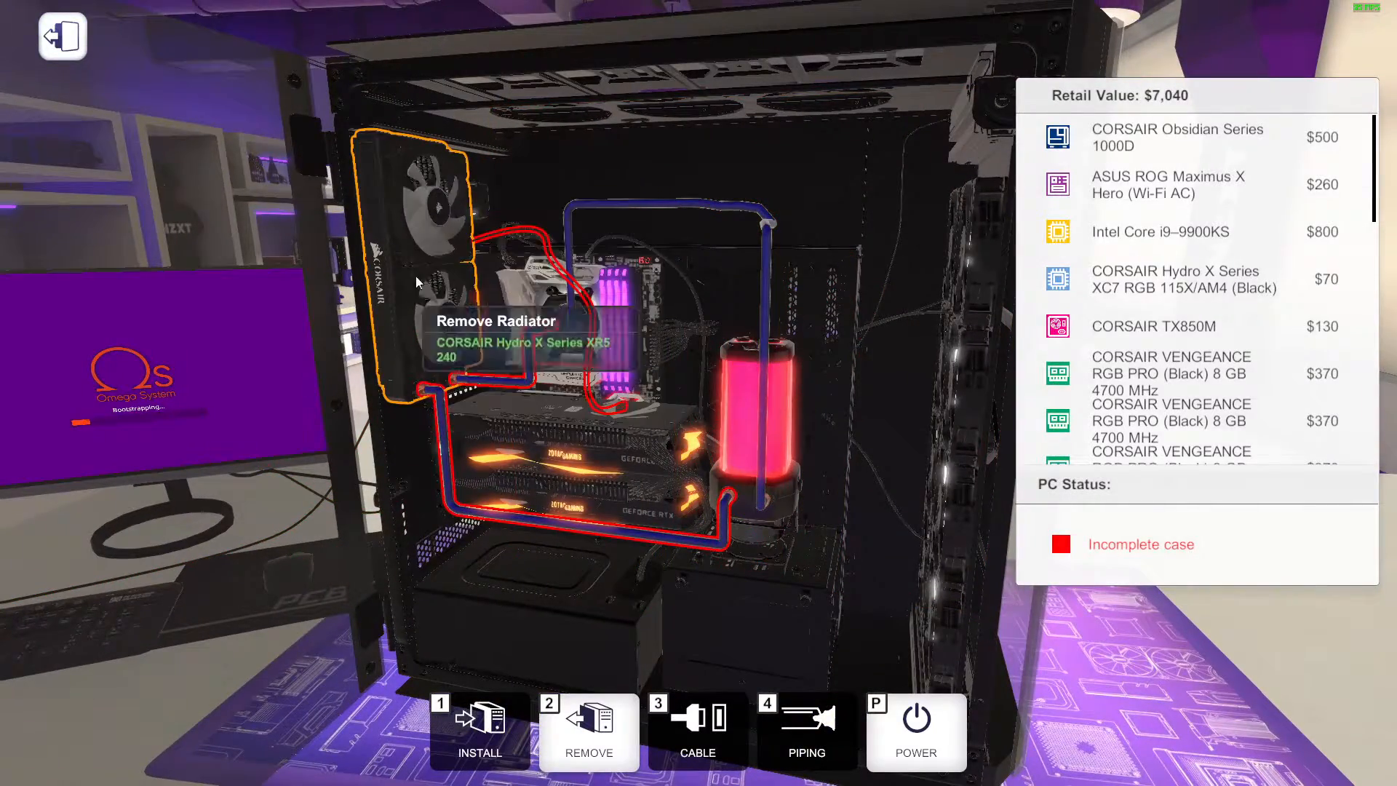
click(479, 729)
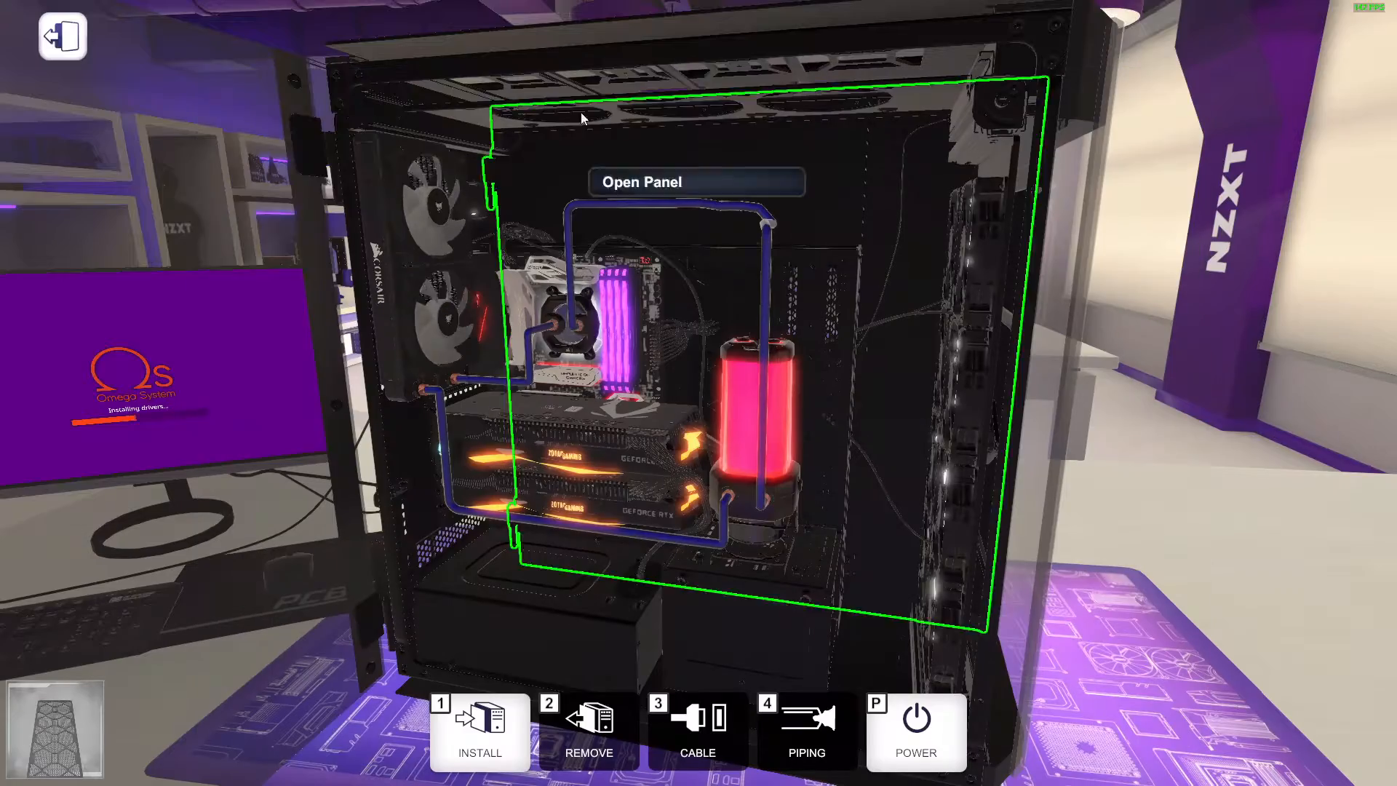
click(479, 731)
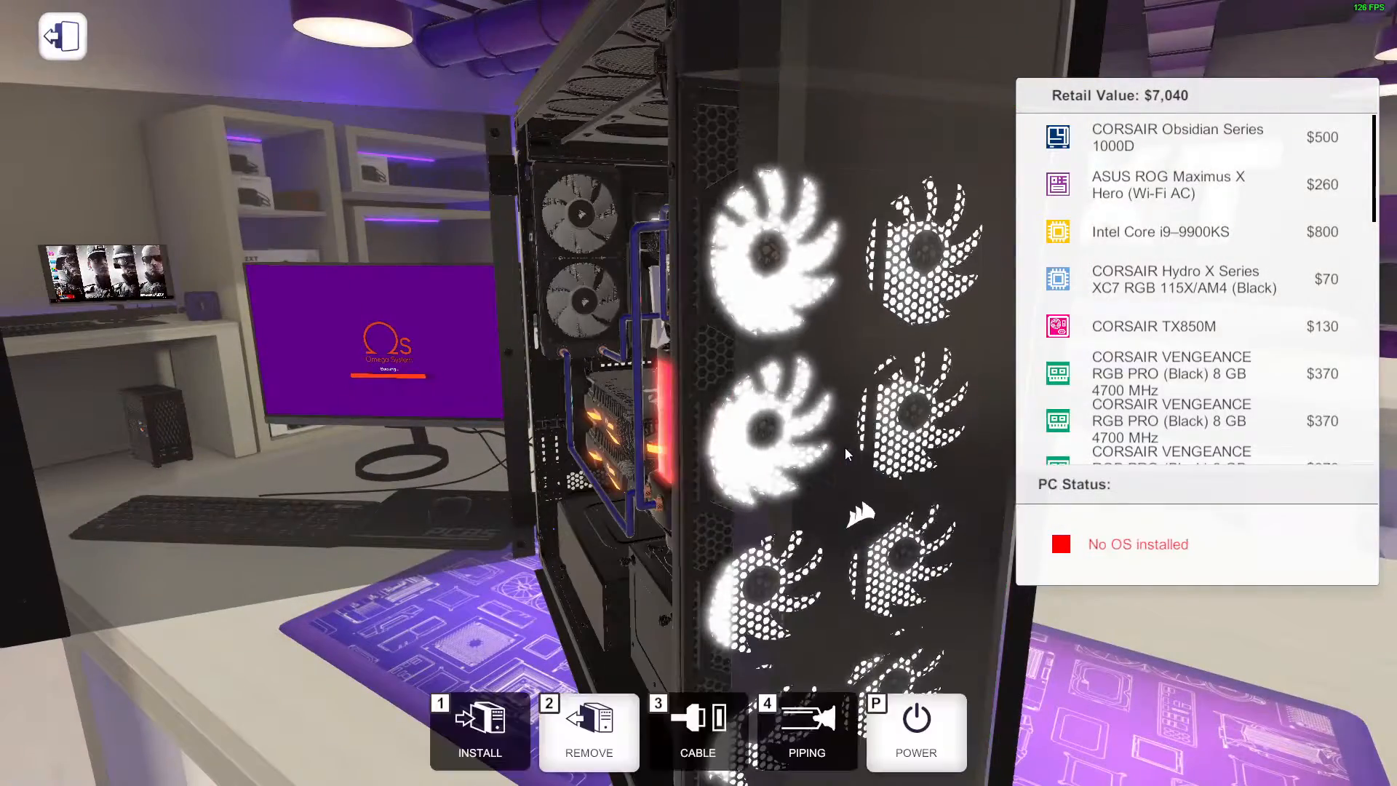
Browse the inventory, then drain the coolant from the water loop
click(479, 731)
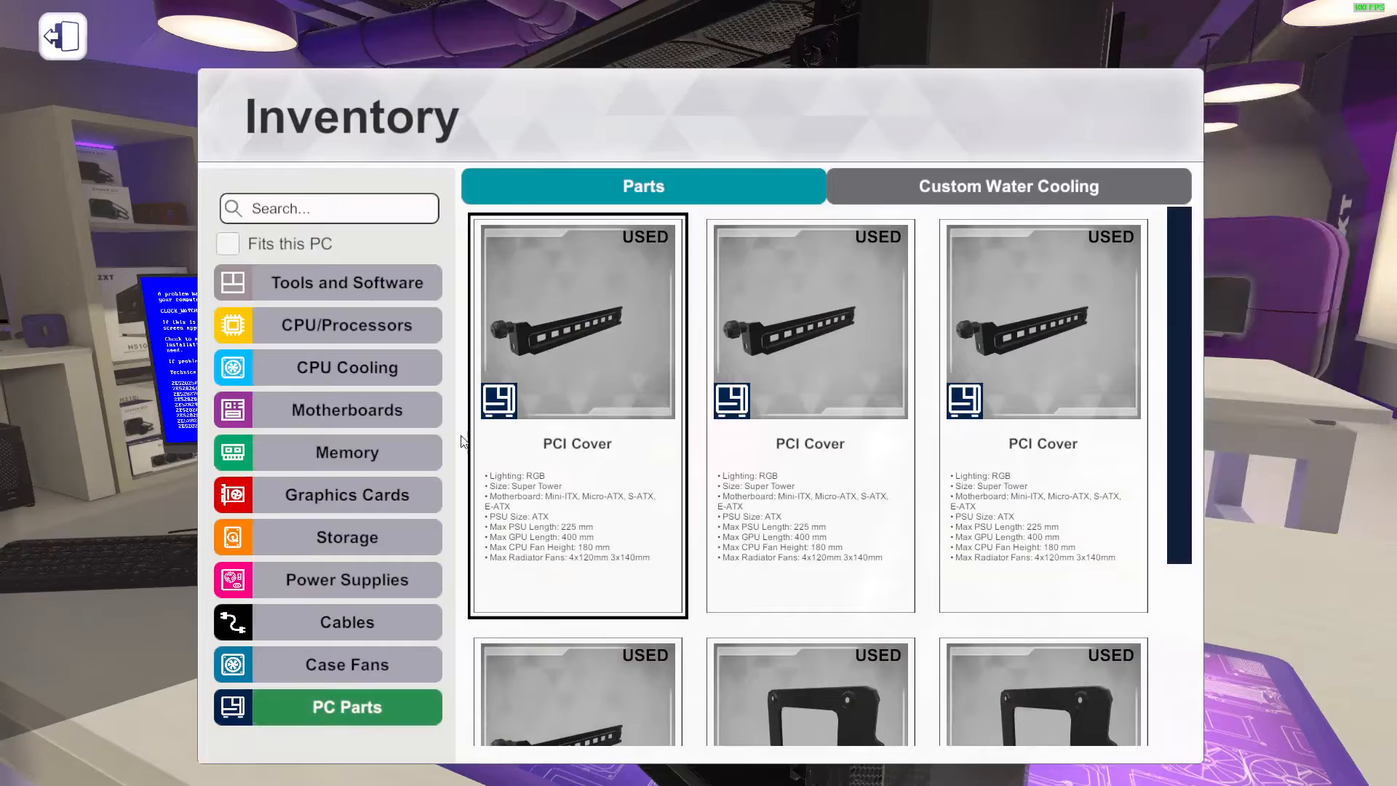
scroll(down, 3)
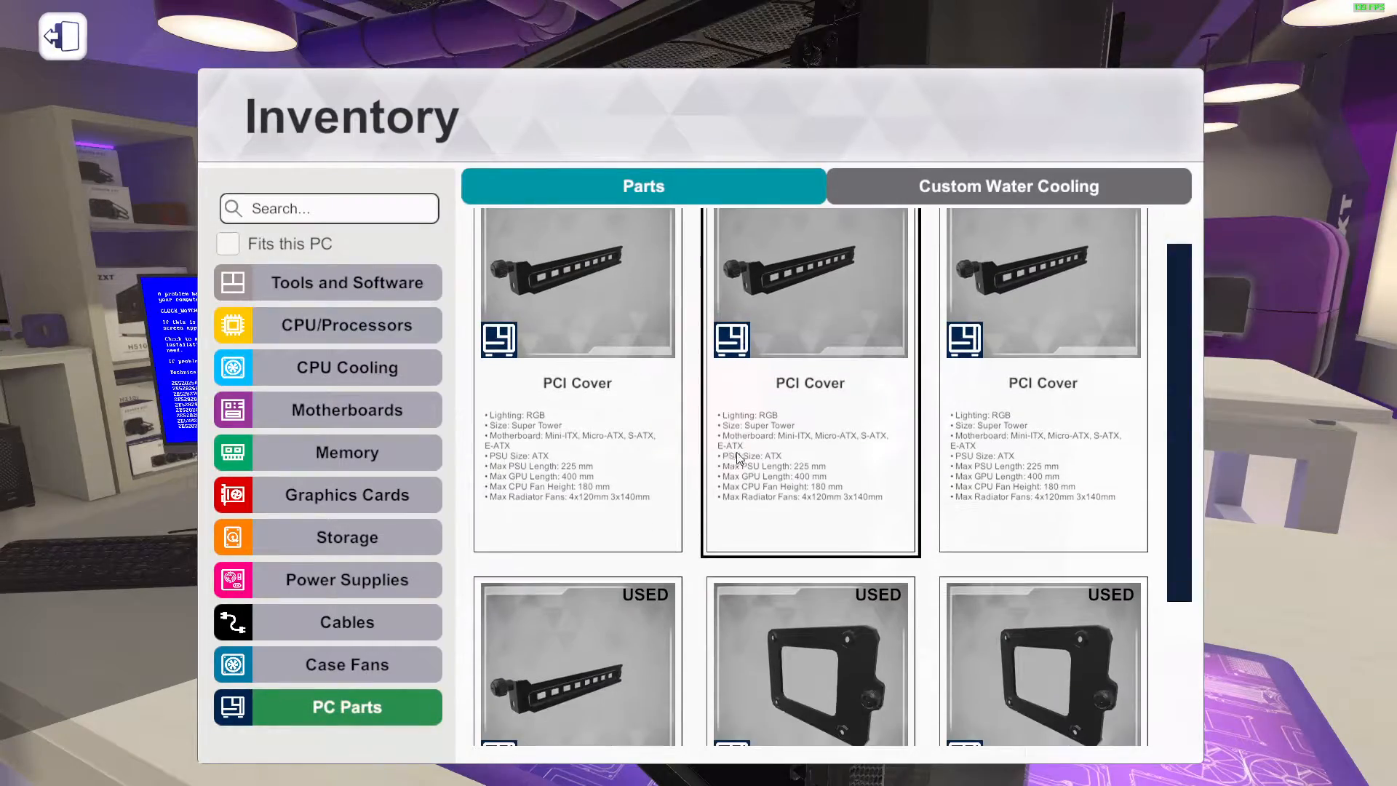
scroll(down, 3)
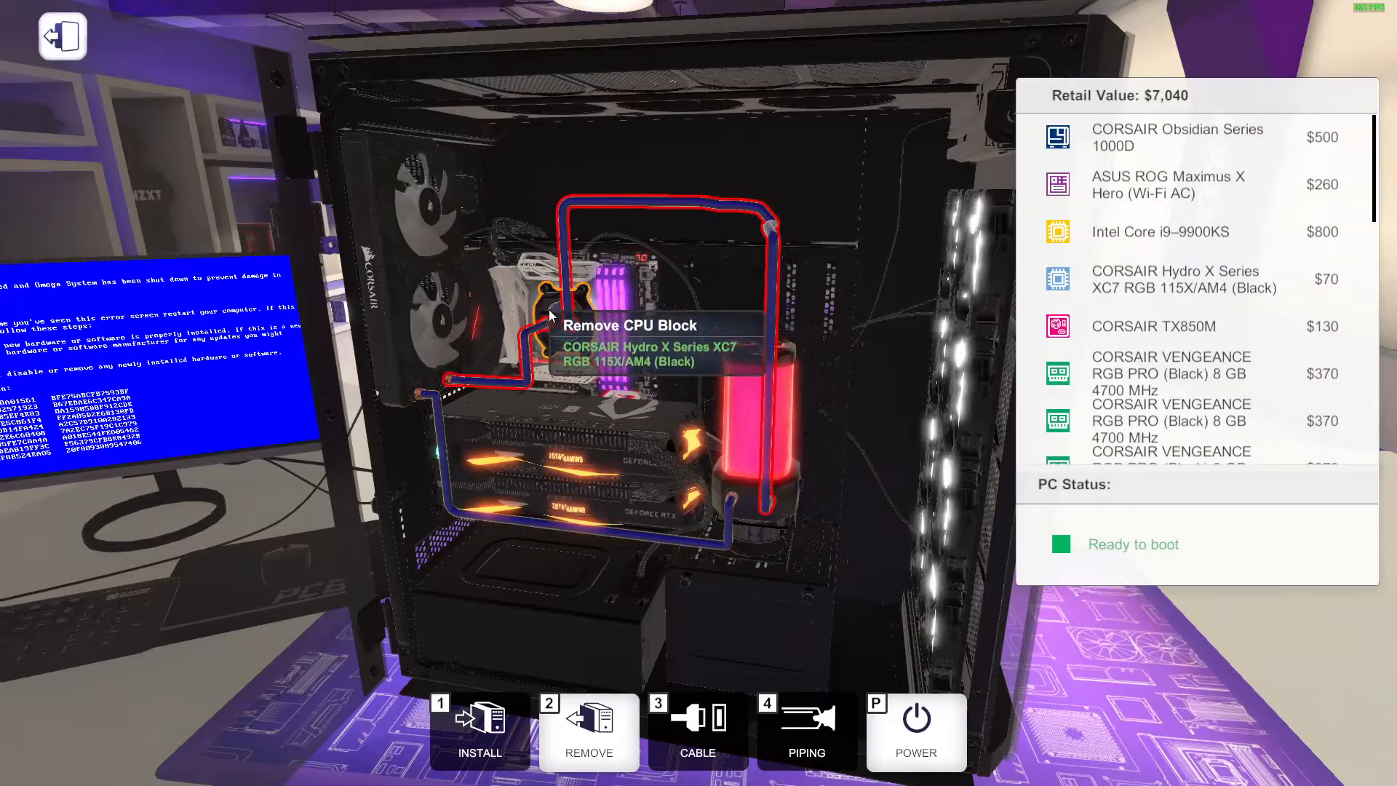
mouse_move(567, 386)
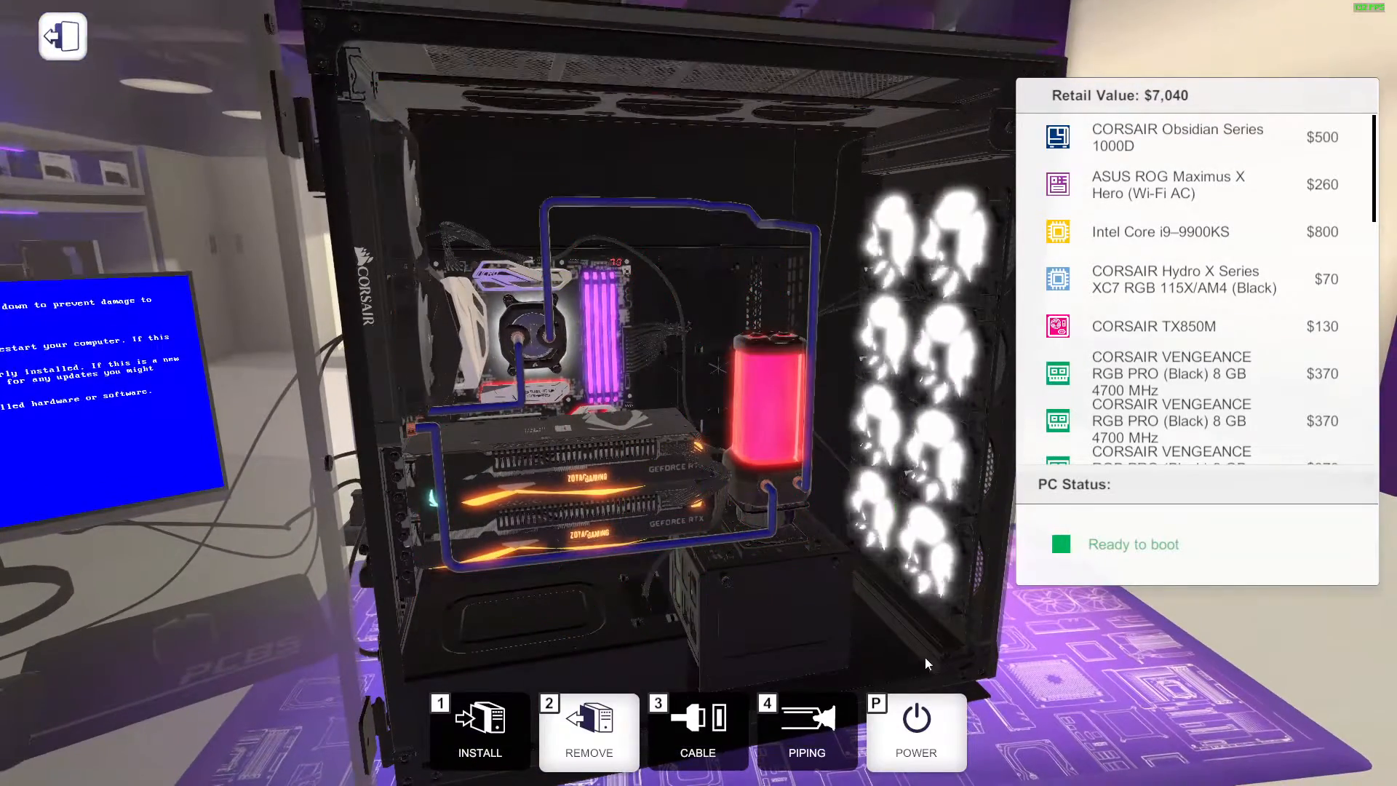
click(588, 731)
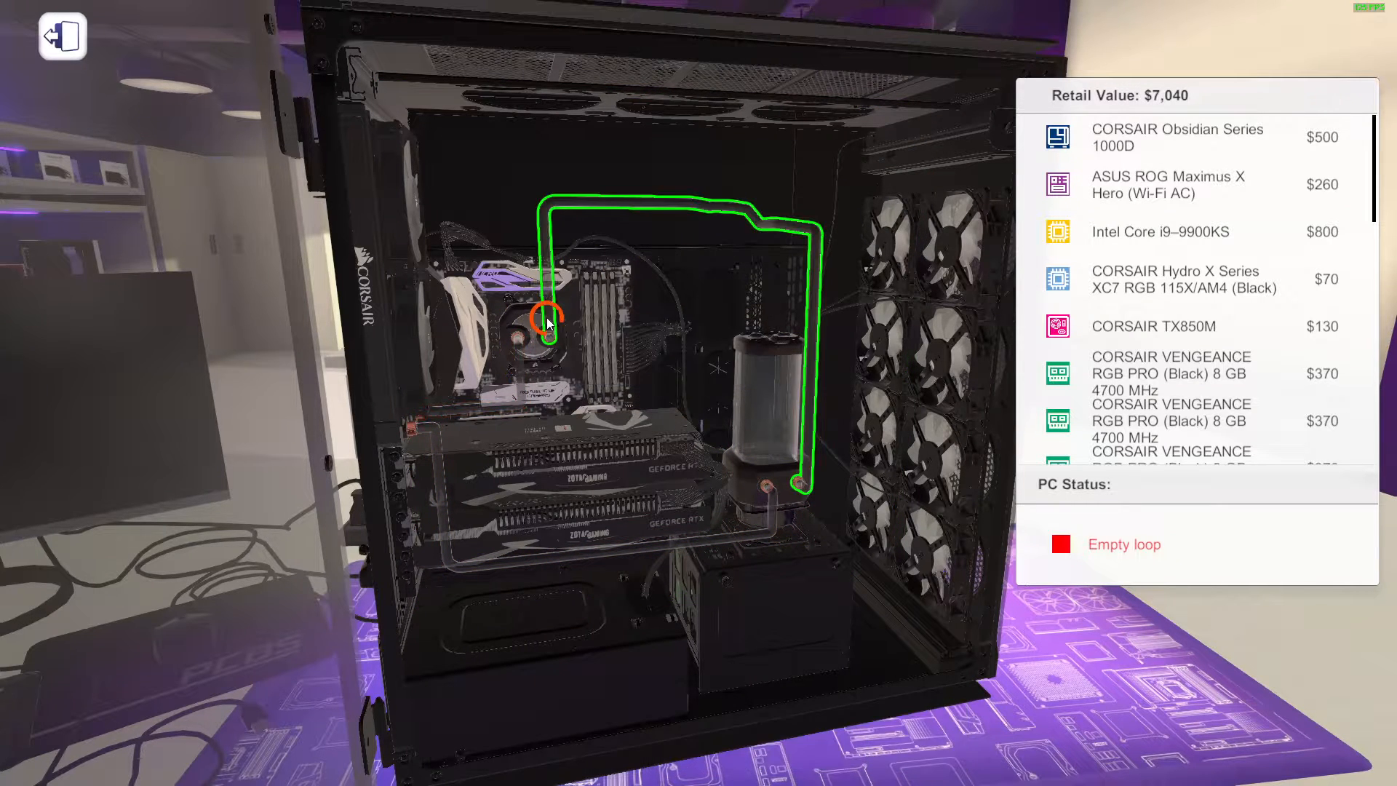
Remove the CPU water block and browse the Custom Water Cooling reservoirs in the inventory
click(543, 323)
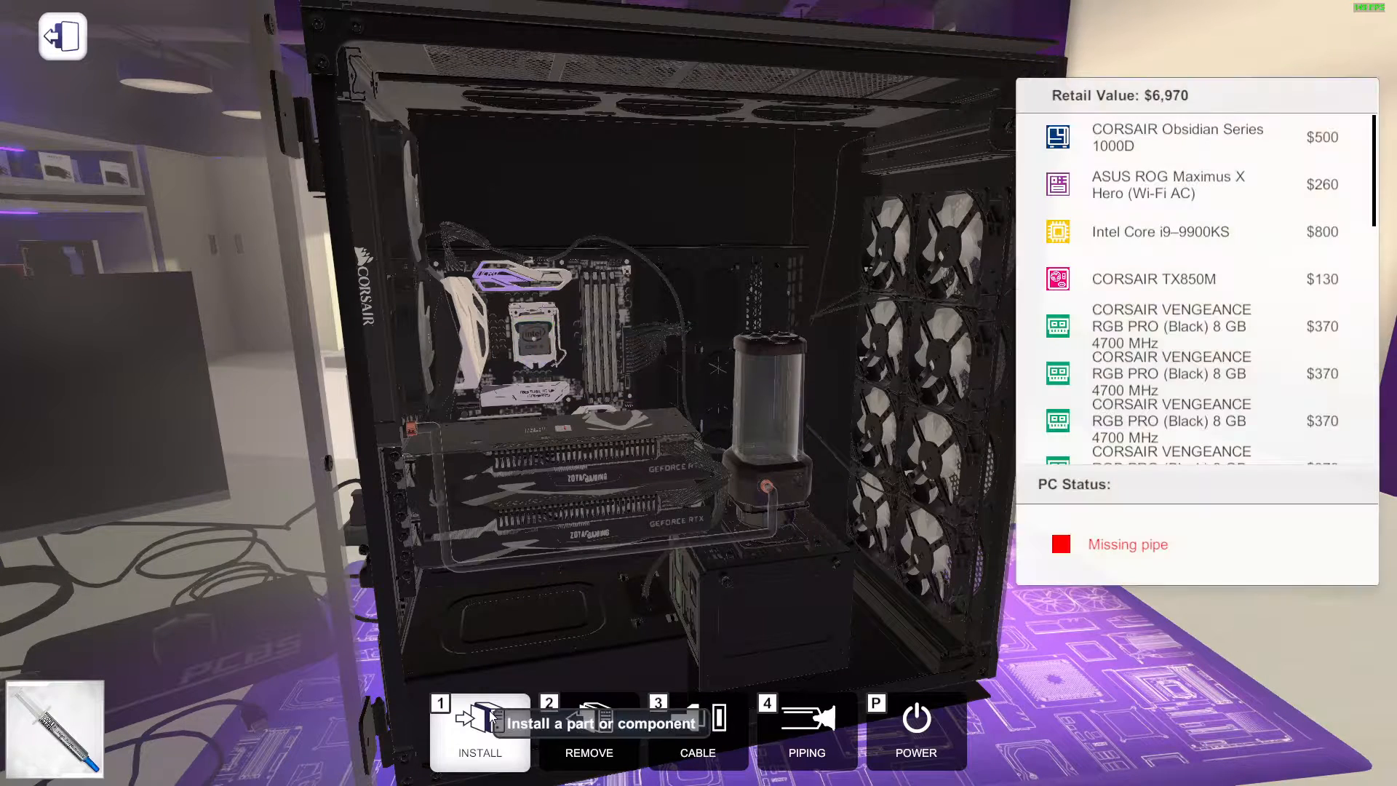
click(479, 731)
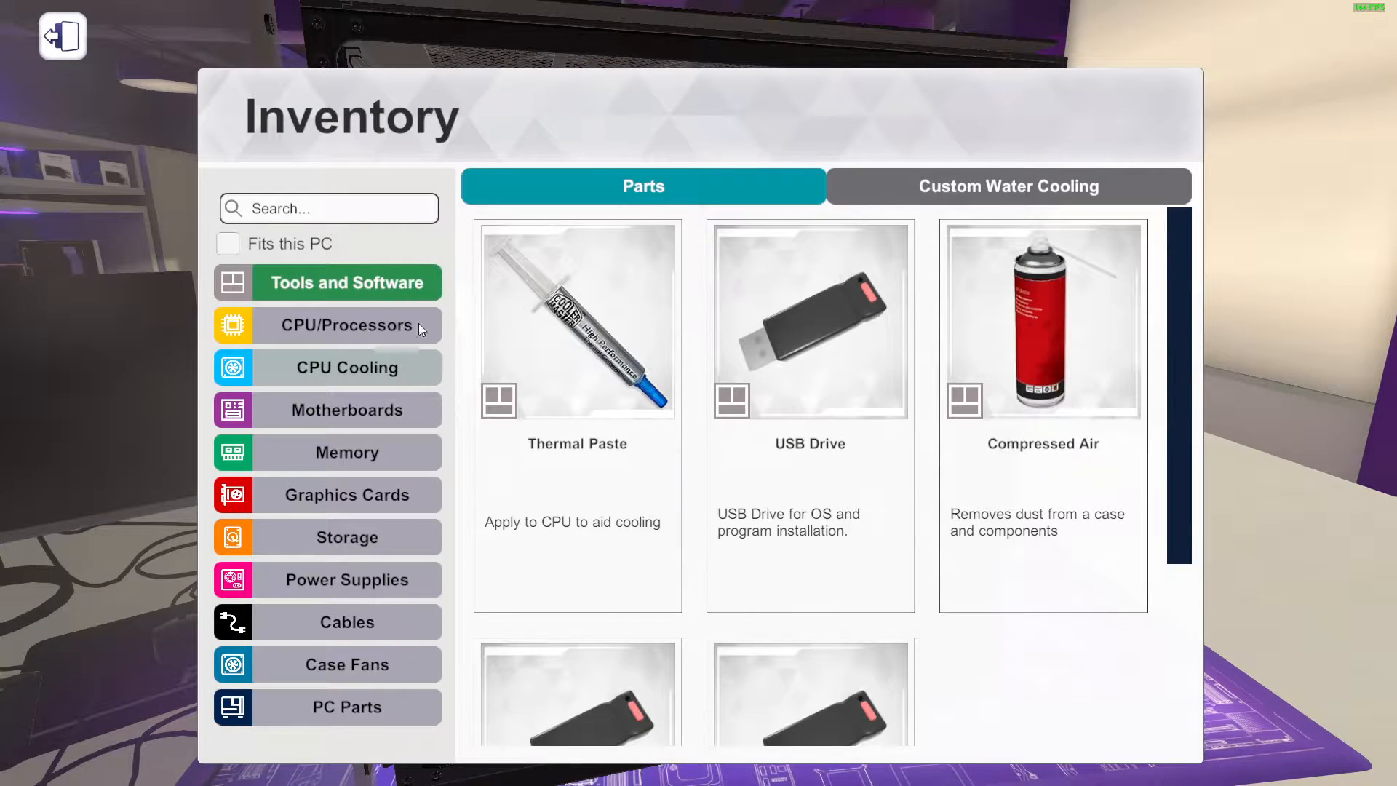
click(1007, 186)
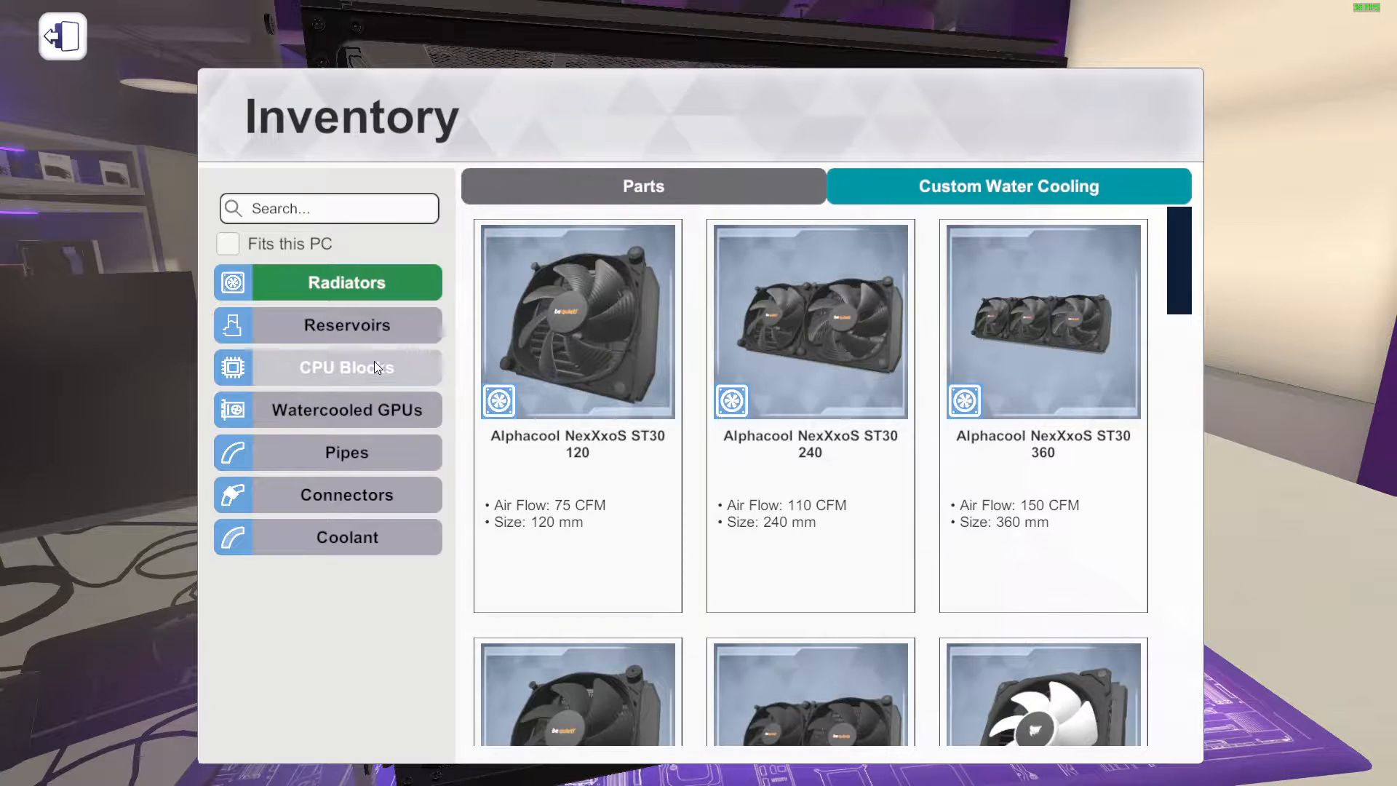
click(346, 325)
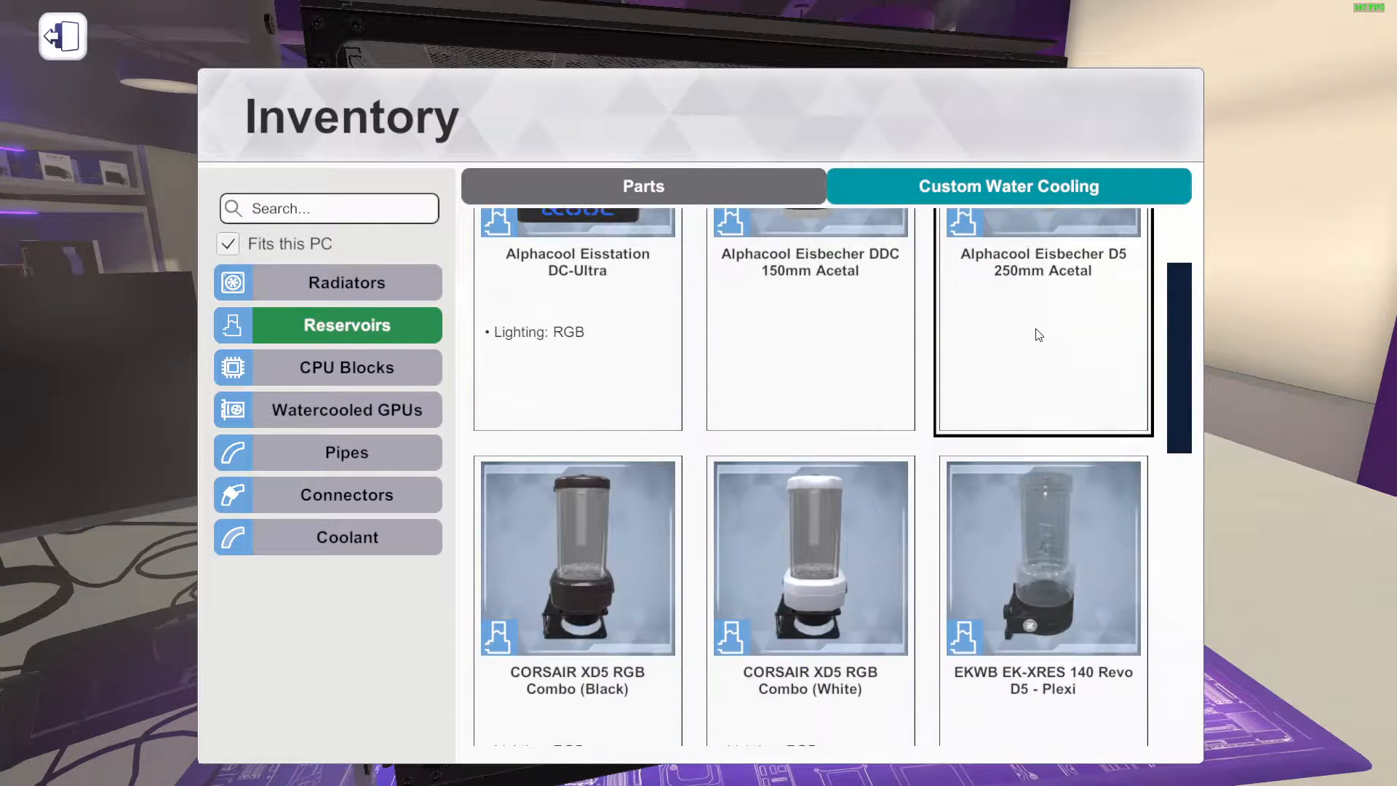
click(227, 244)
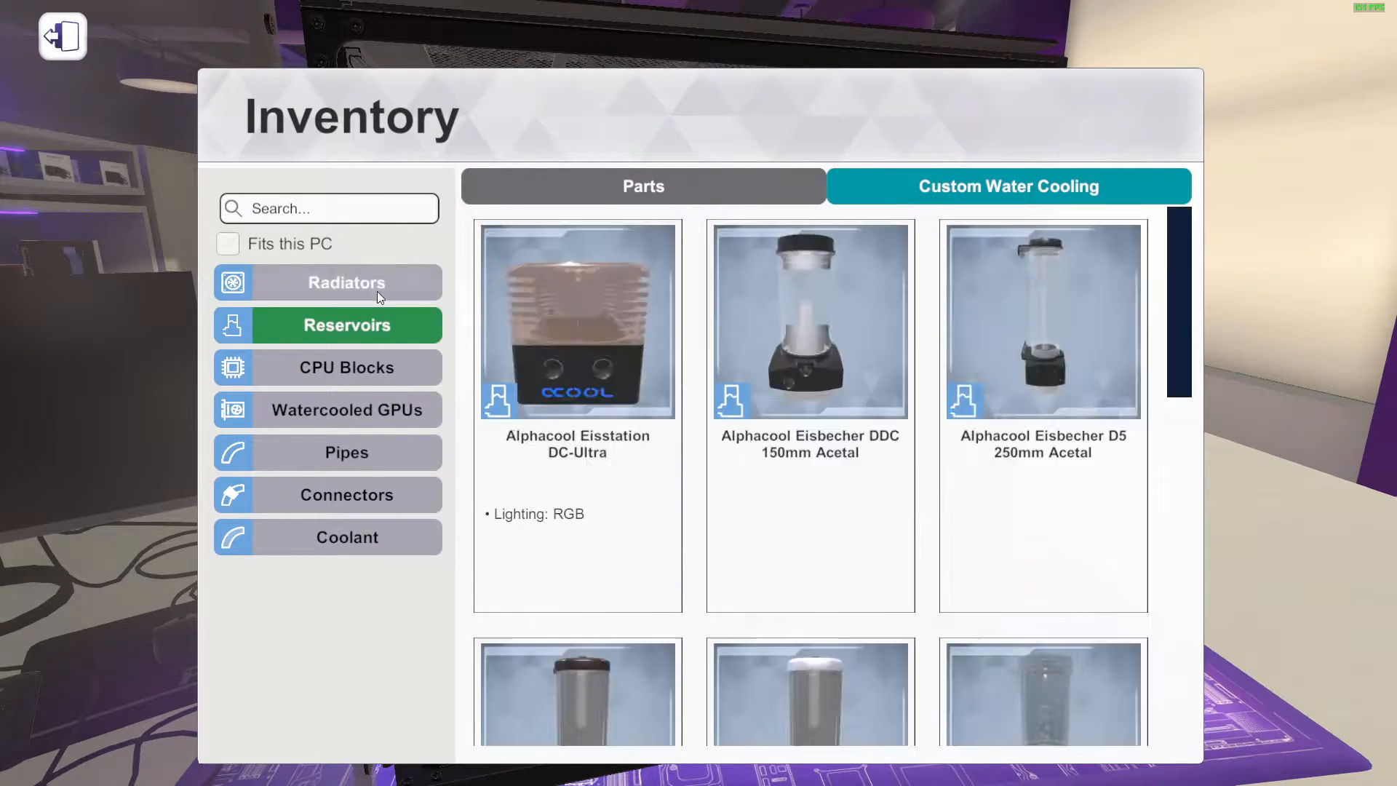
Browse CPU water blocks filtered to ones that fit this PC, ready for the XC7 RGB block
click(346, 366)
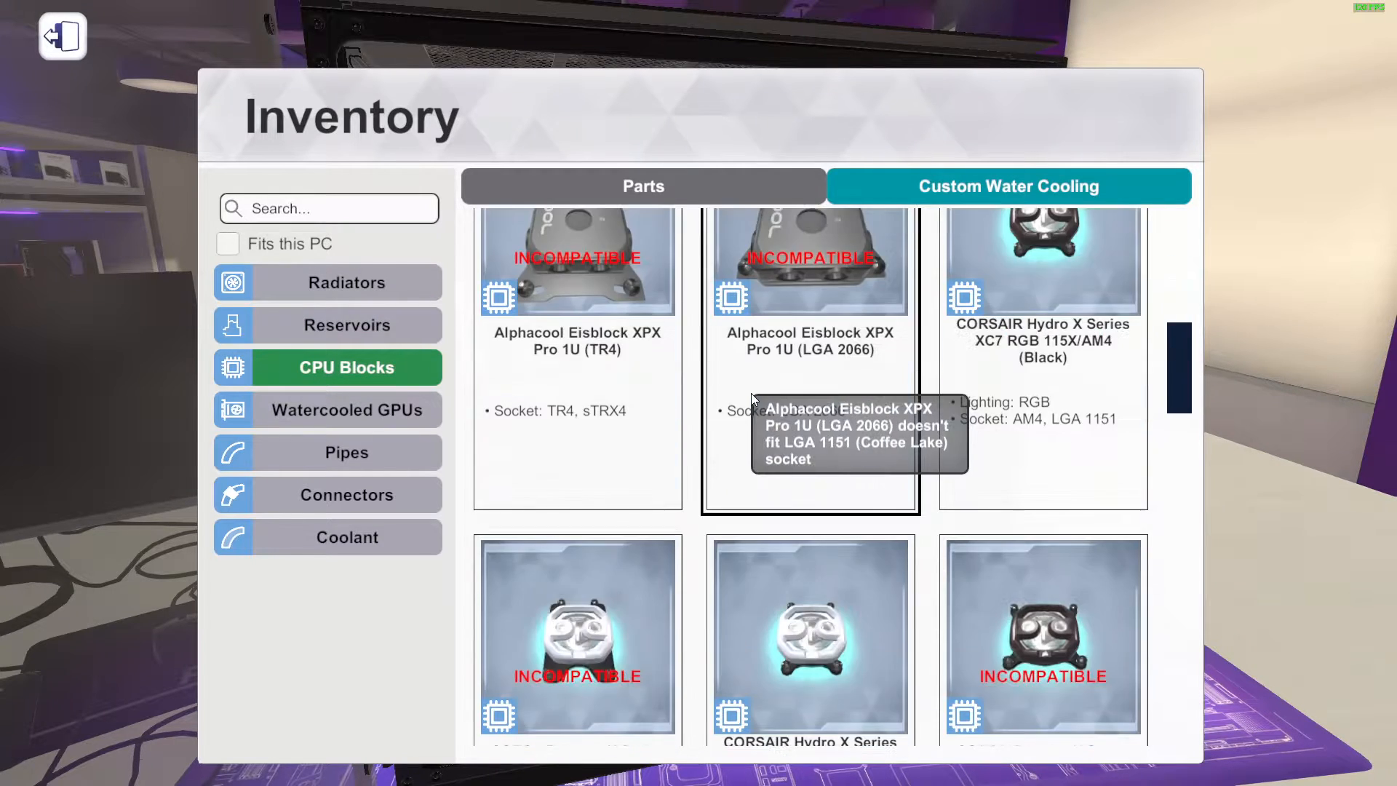
scroll(down, 3)
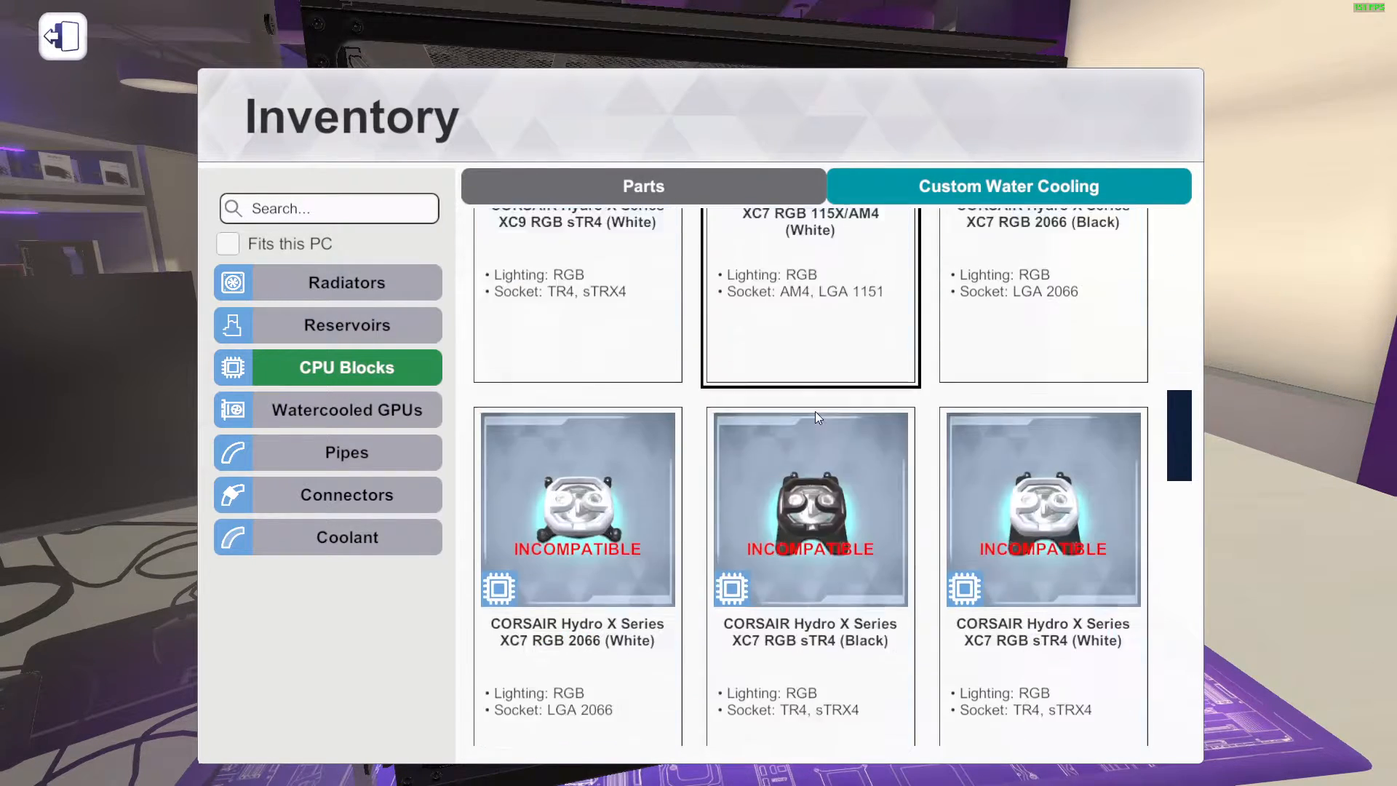
scroll(down, 3)
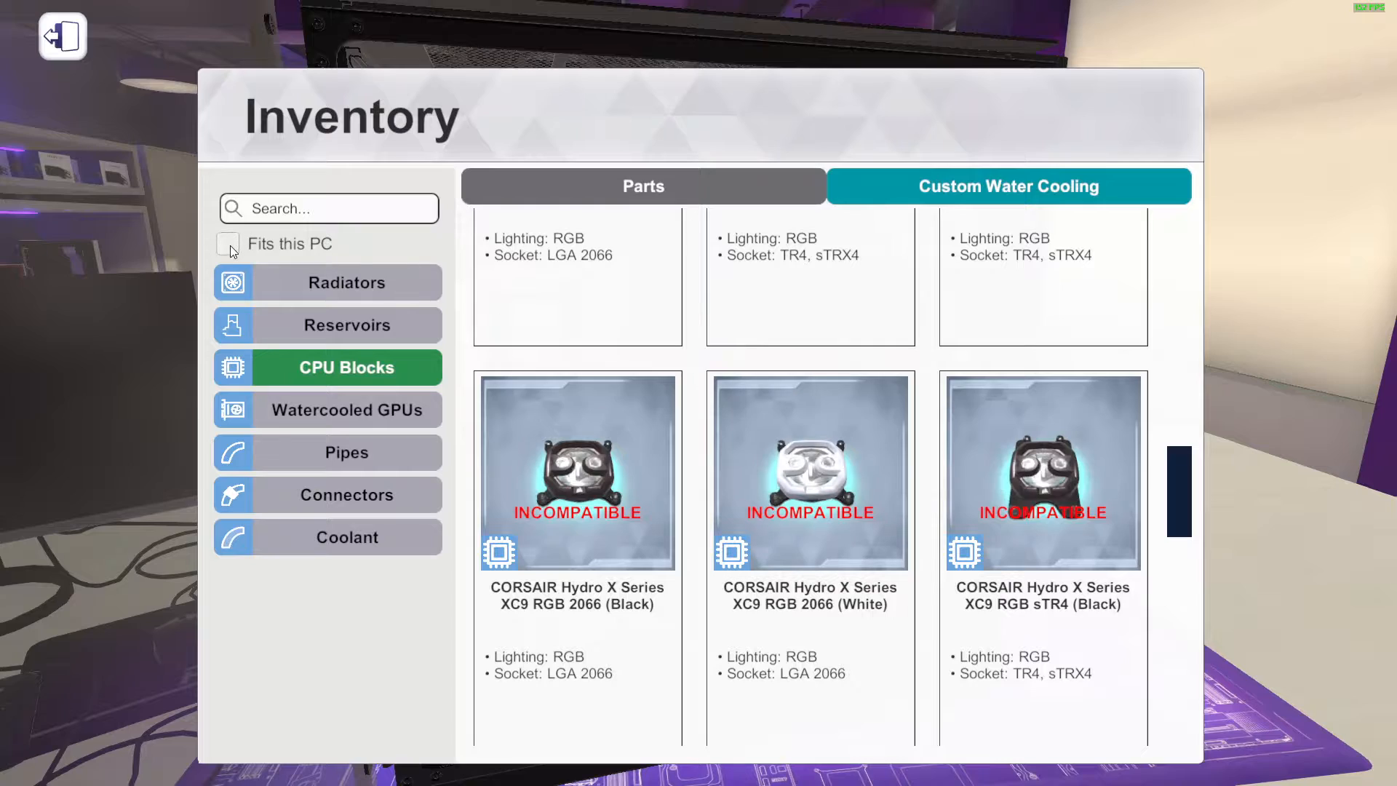
click(63, 36)
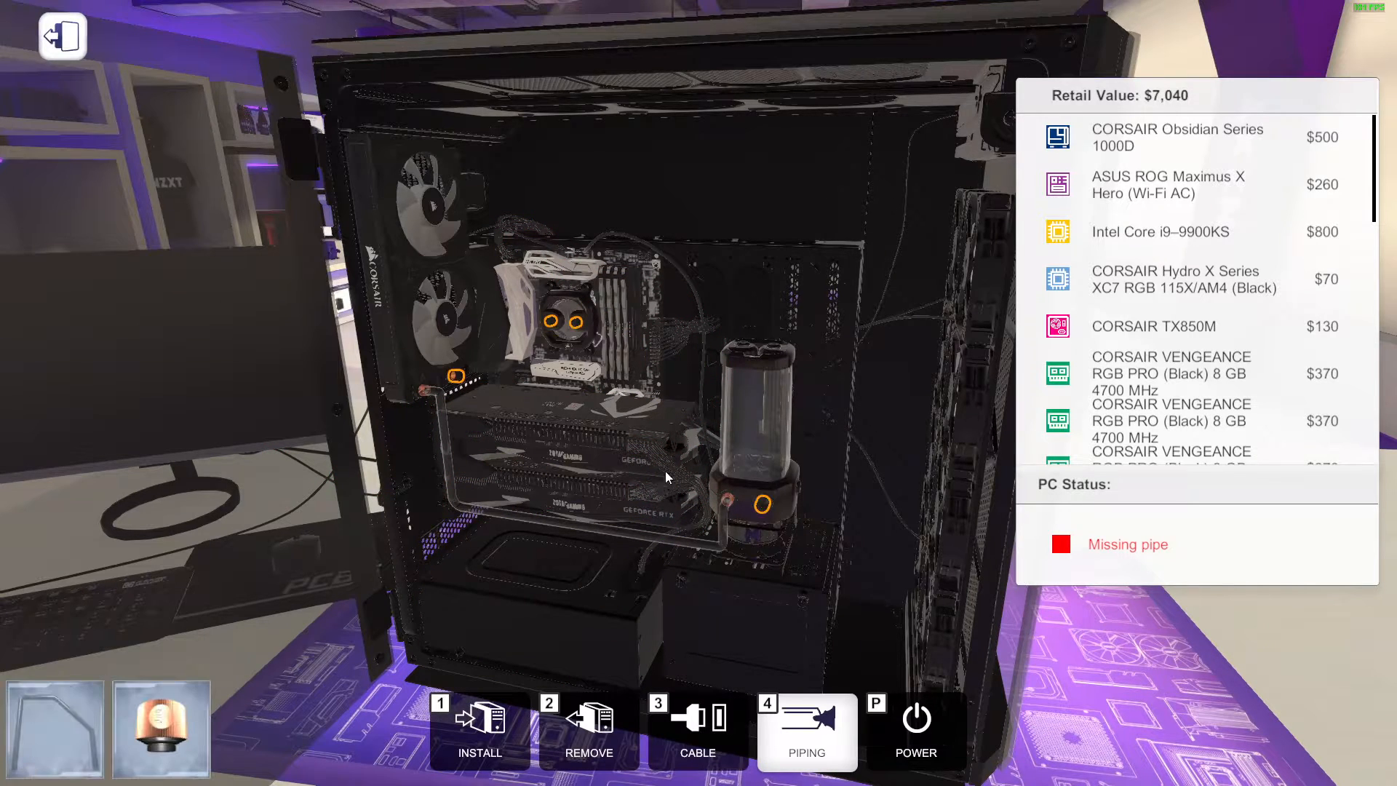
mouse_move(456, 375)
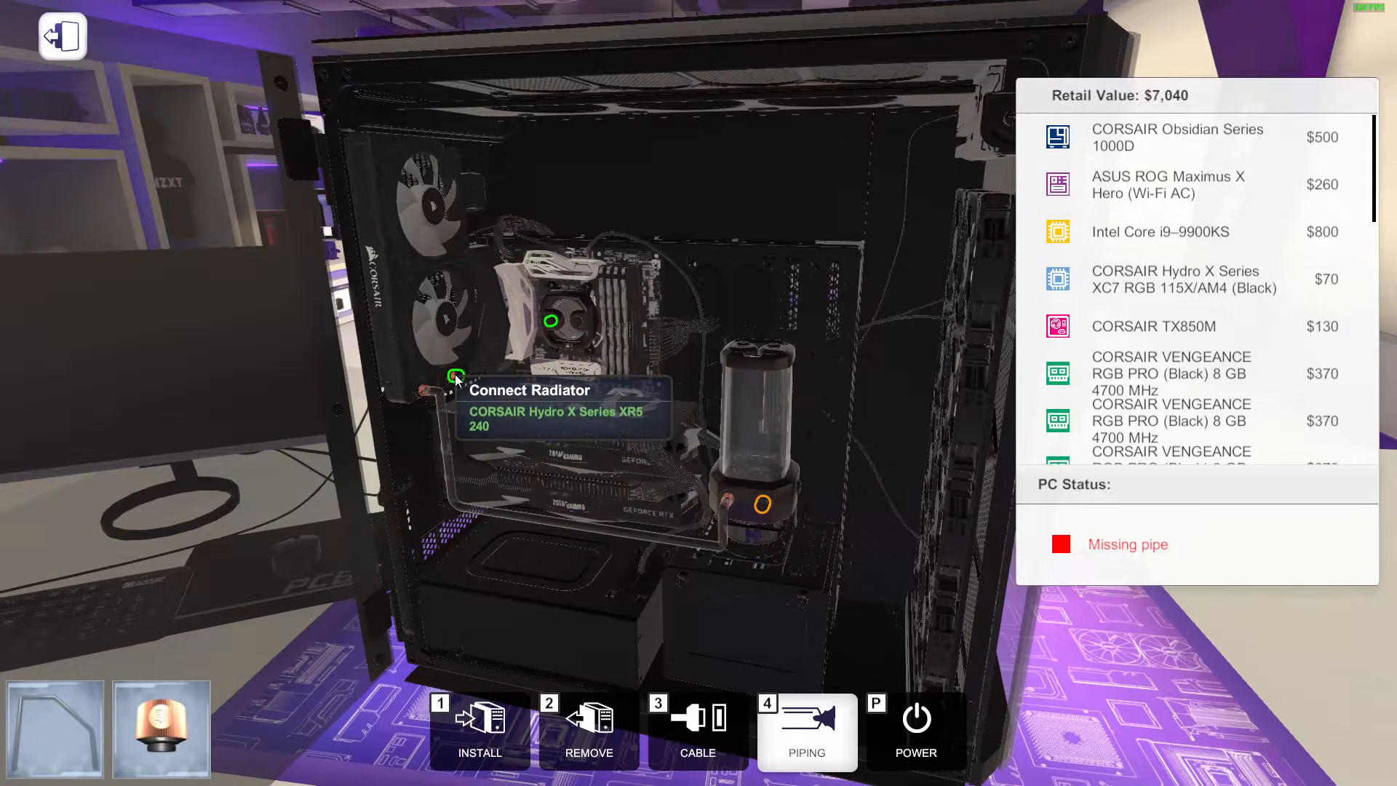
Start a pipe run from the radiator port to reconnect the loop
click(456, 374)
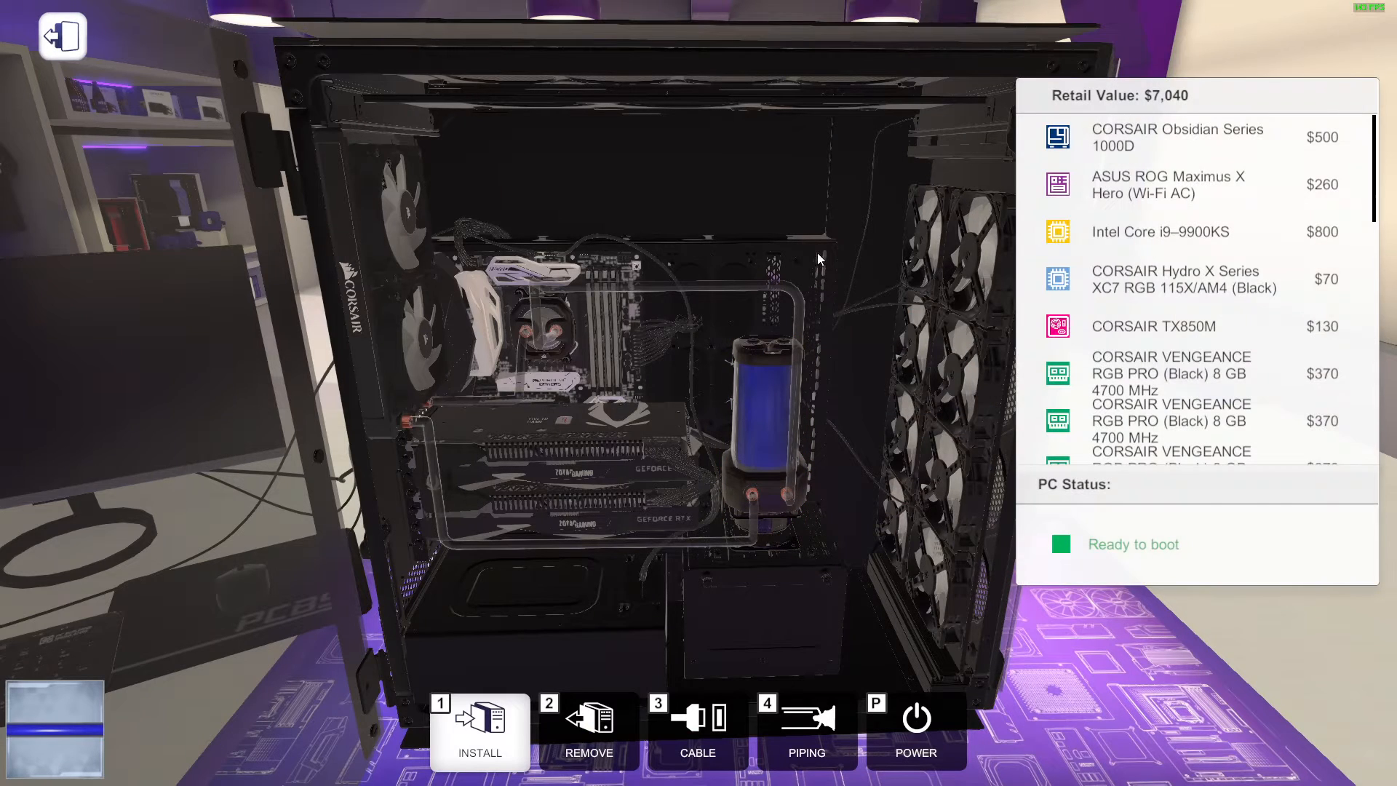
mouse_move(794, 214)
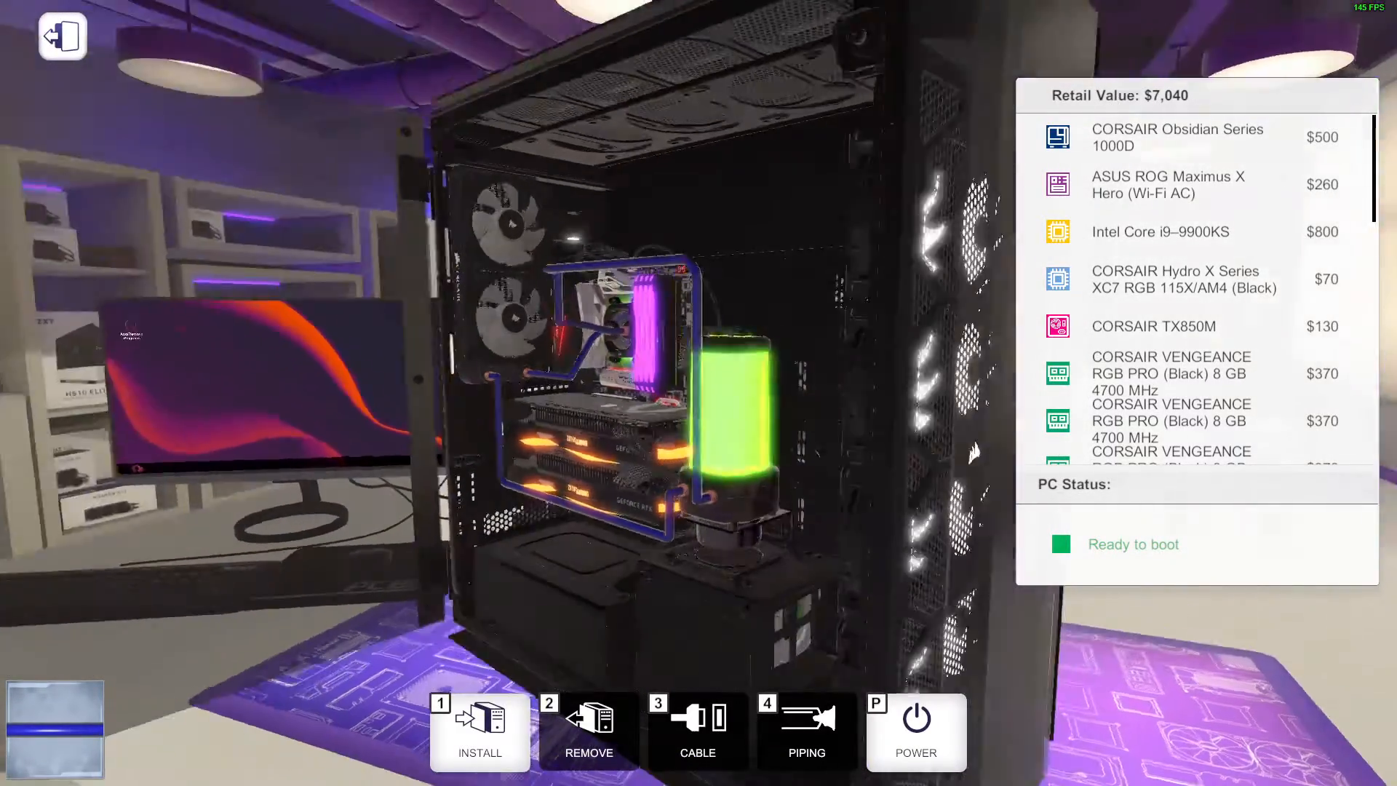
Leave the workbench view with the rig running on the desktop
click(916, 731)
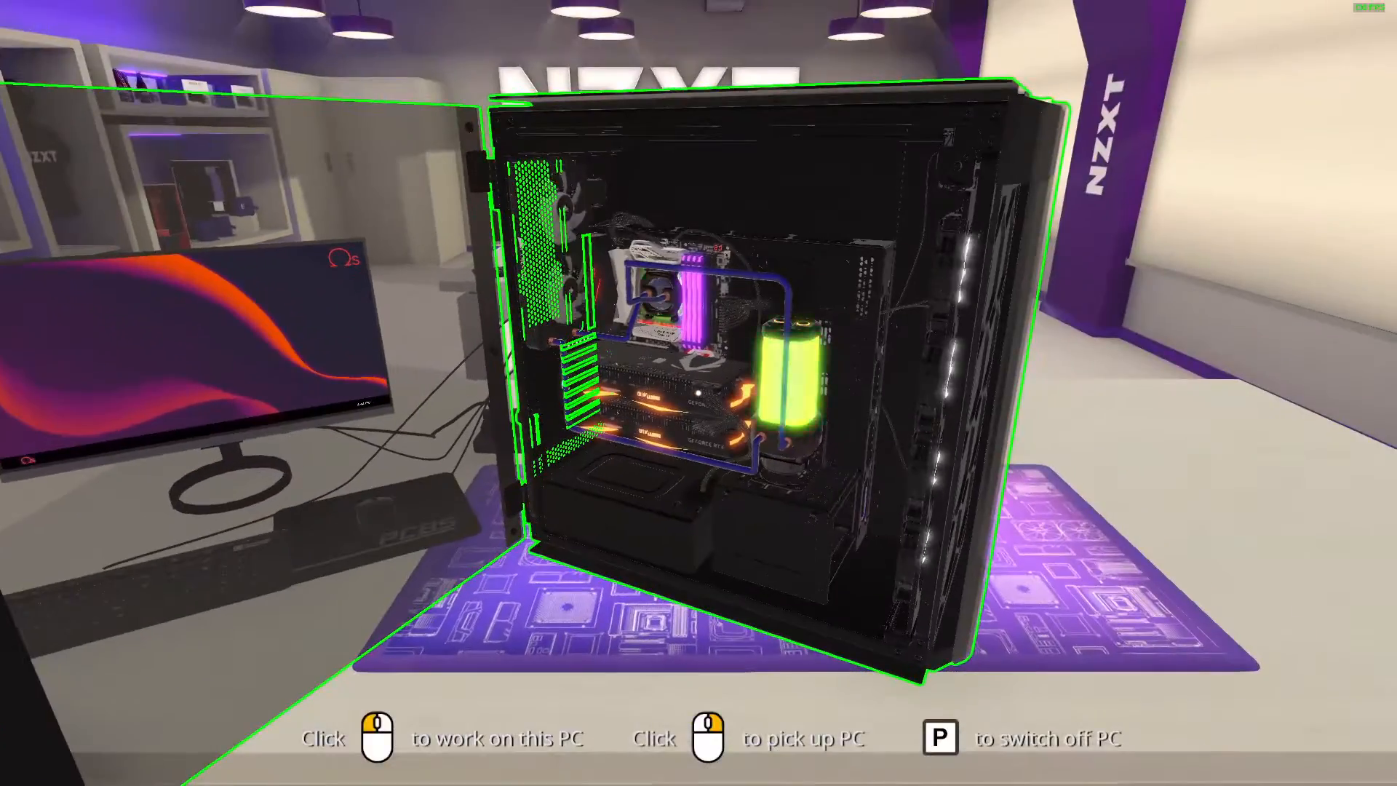
Re-enter the PC briefly, then step back to the room view of the finished rig
click(383, 738)
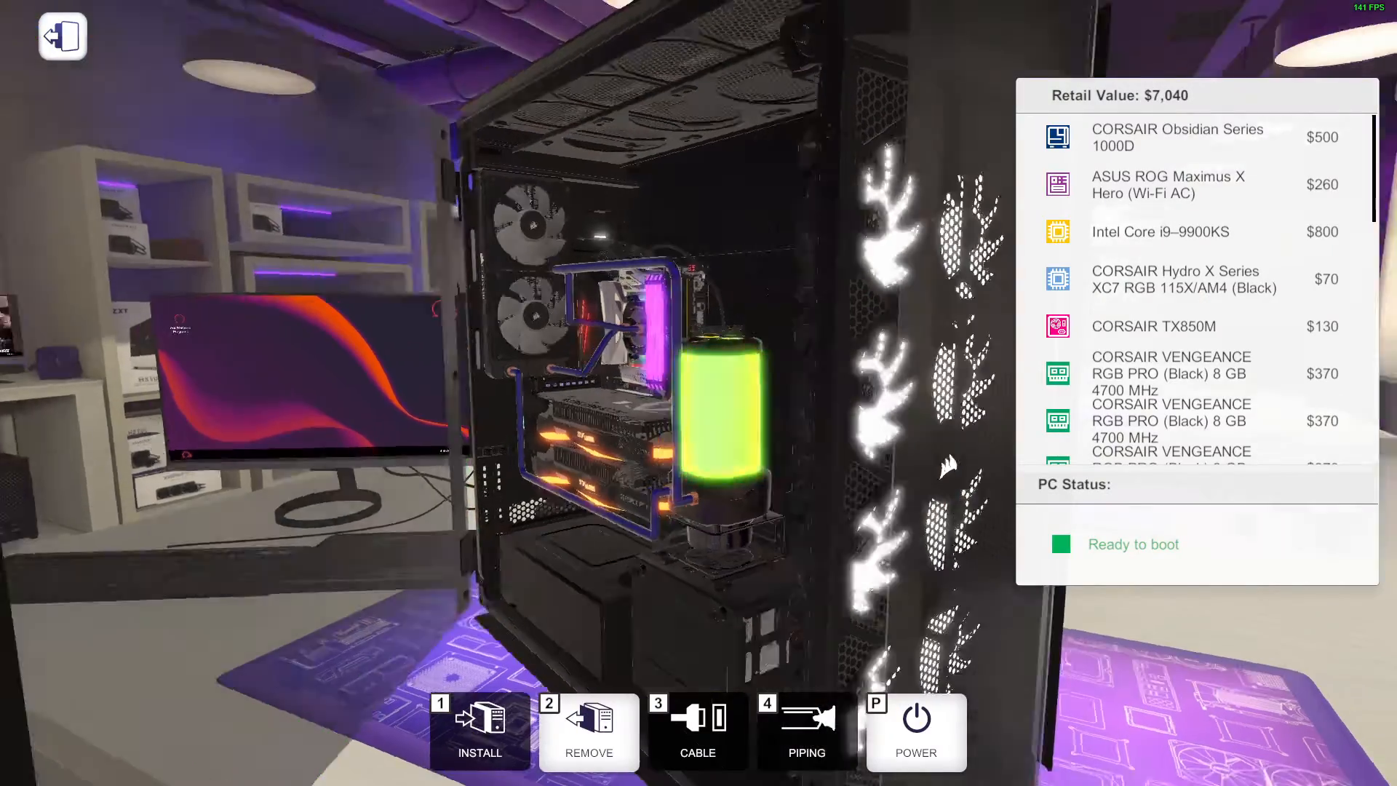
click(63, 37)
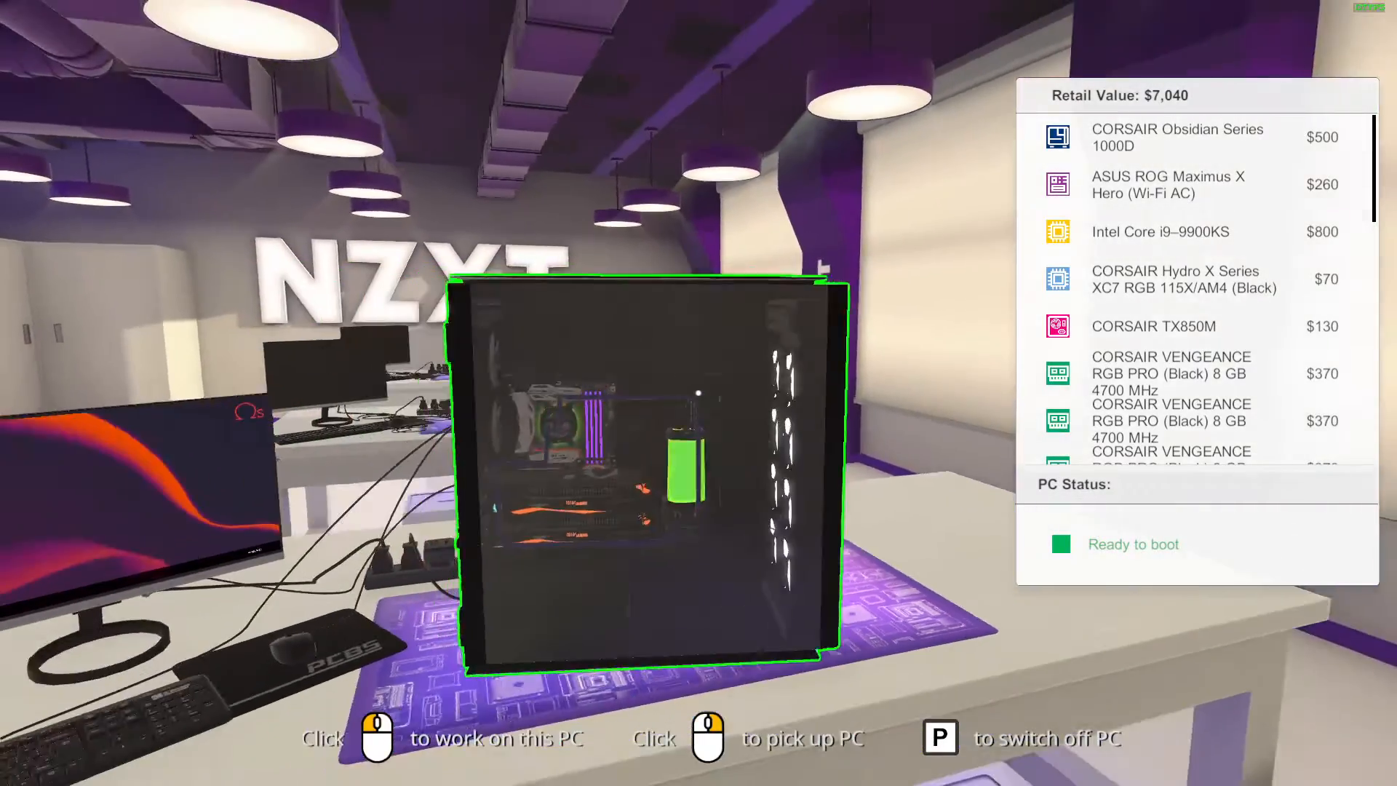